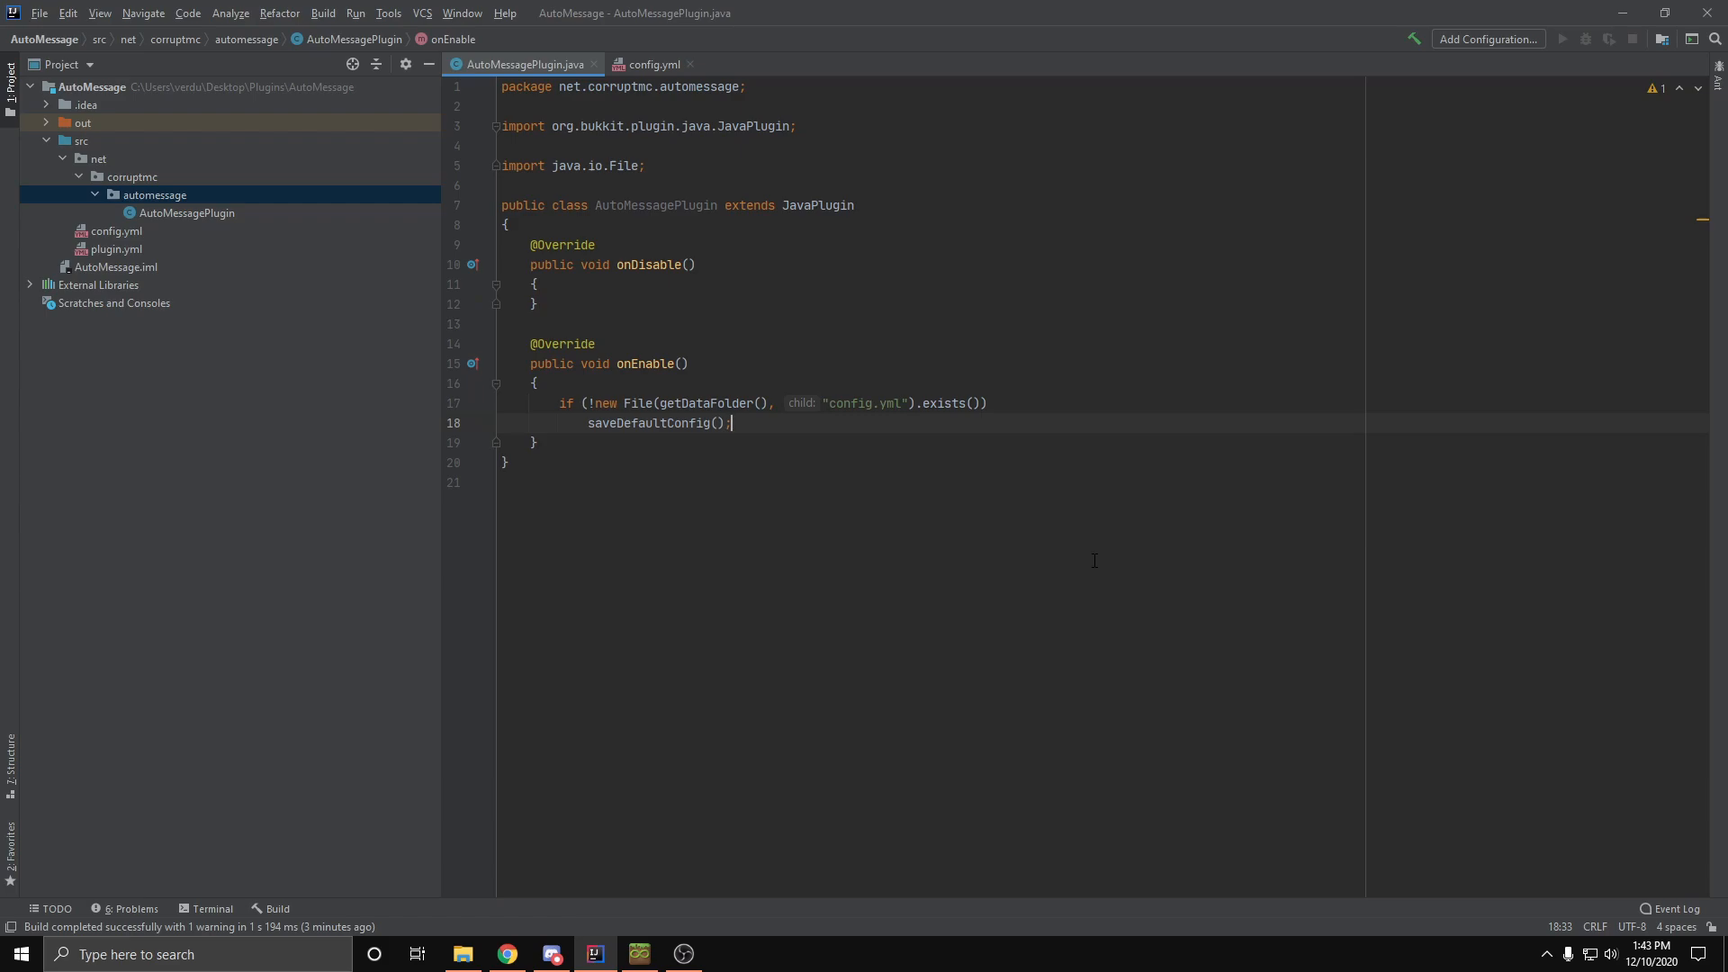
Check the interval setting in config.yml, then return to the AutoMessagePlugin class.
click(653, 64)
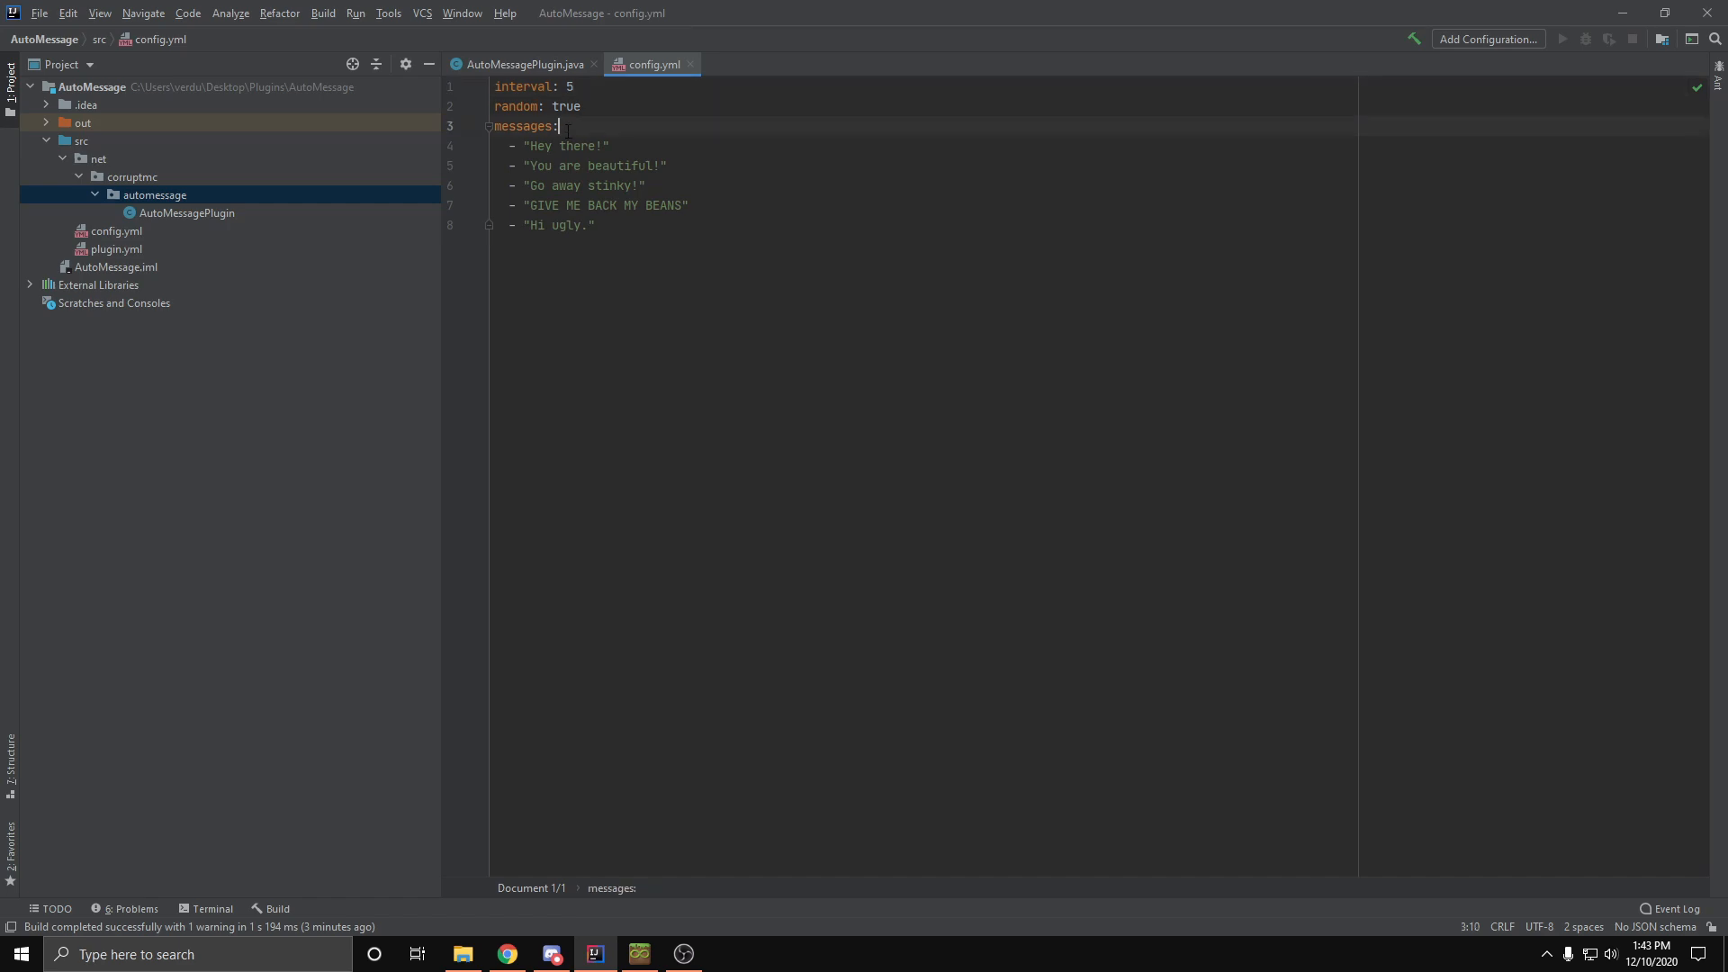
click(583, 106)
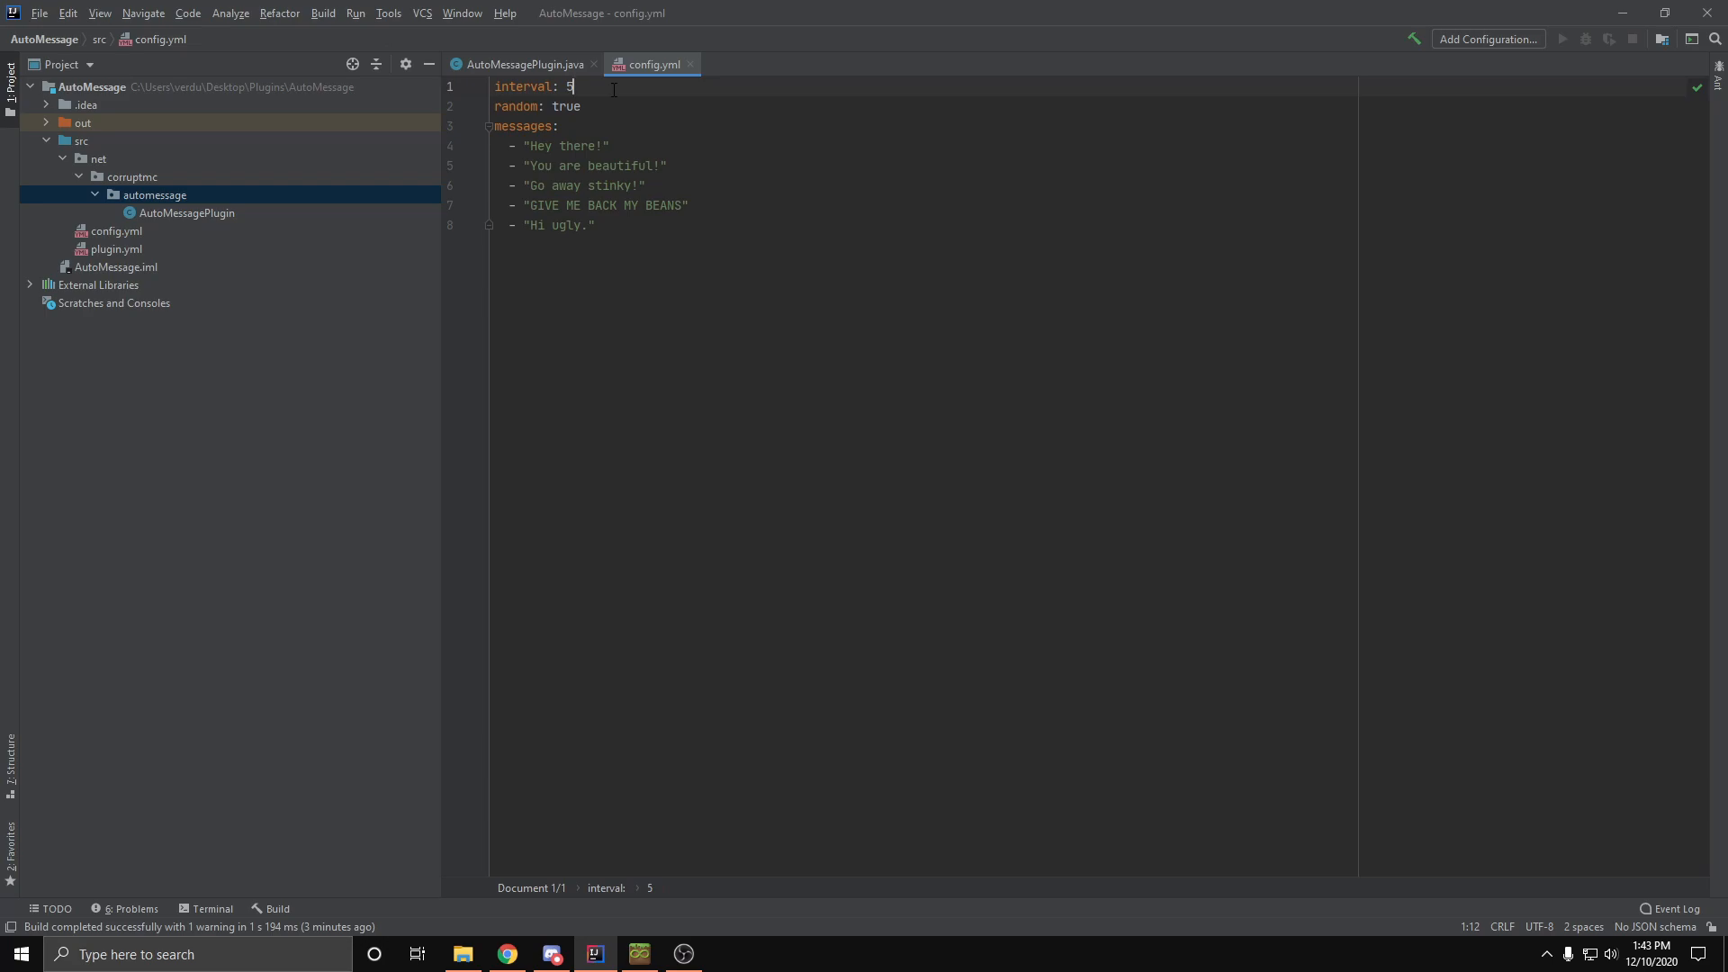
click(518, 63)
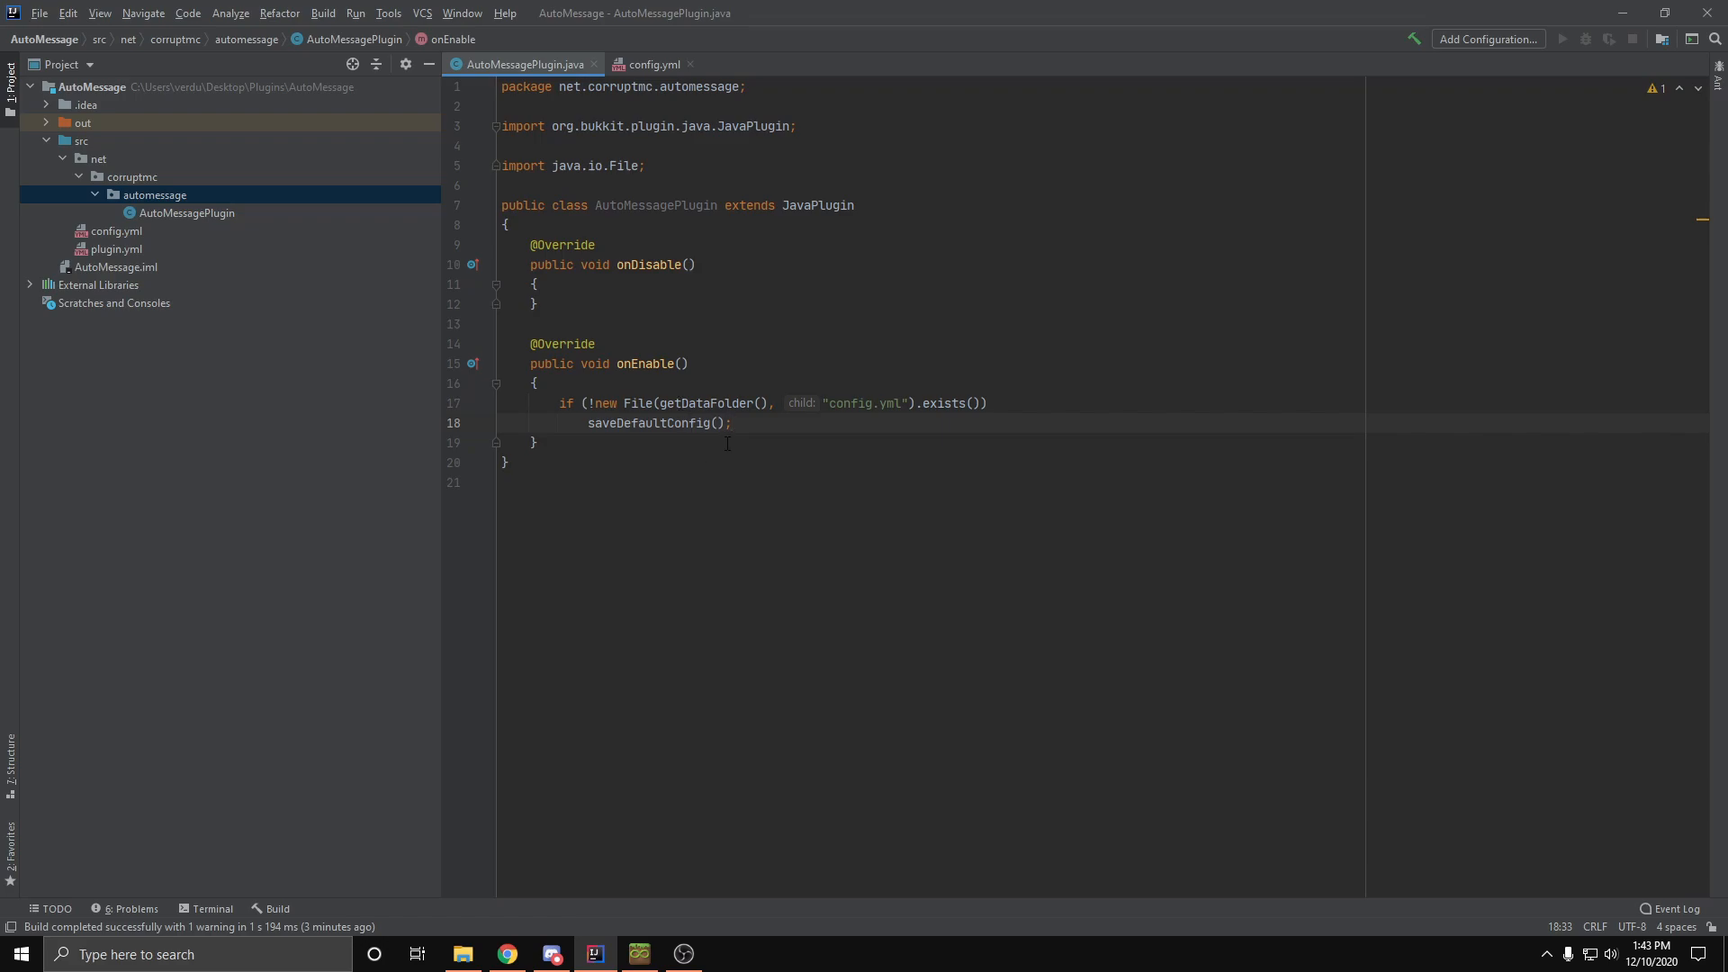
Create the MessageTimer class in the automessage package extending BukkitRunnable.
right_click(154, 195)
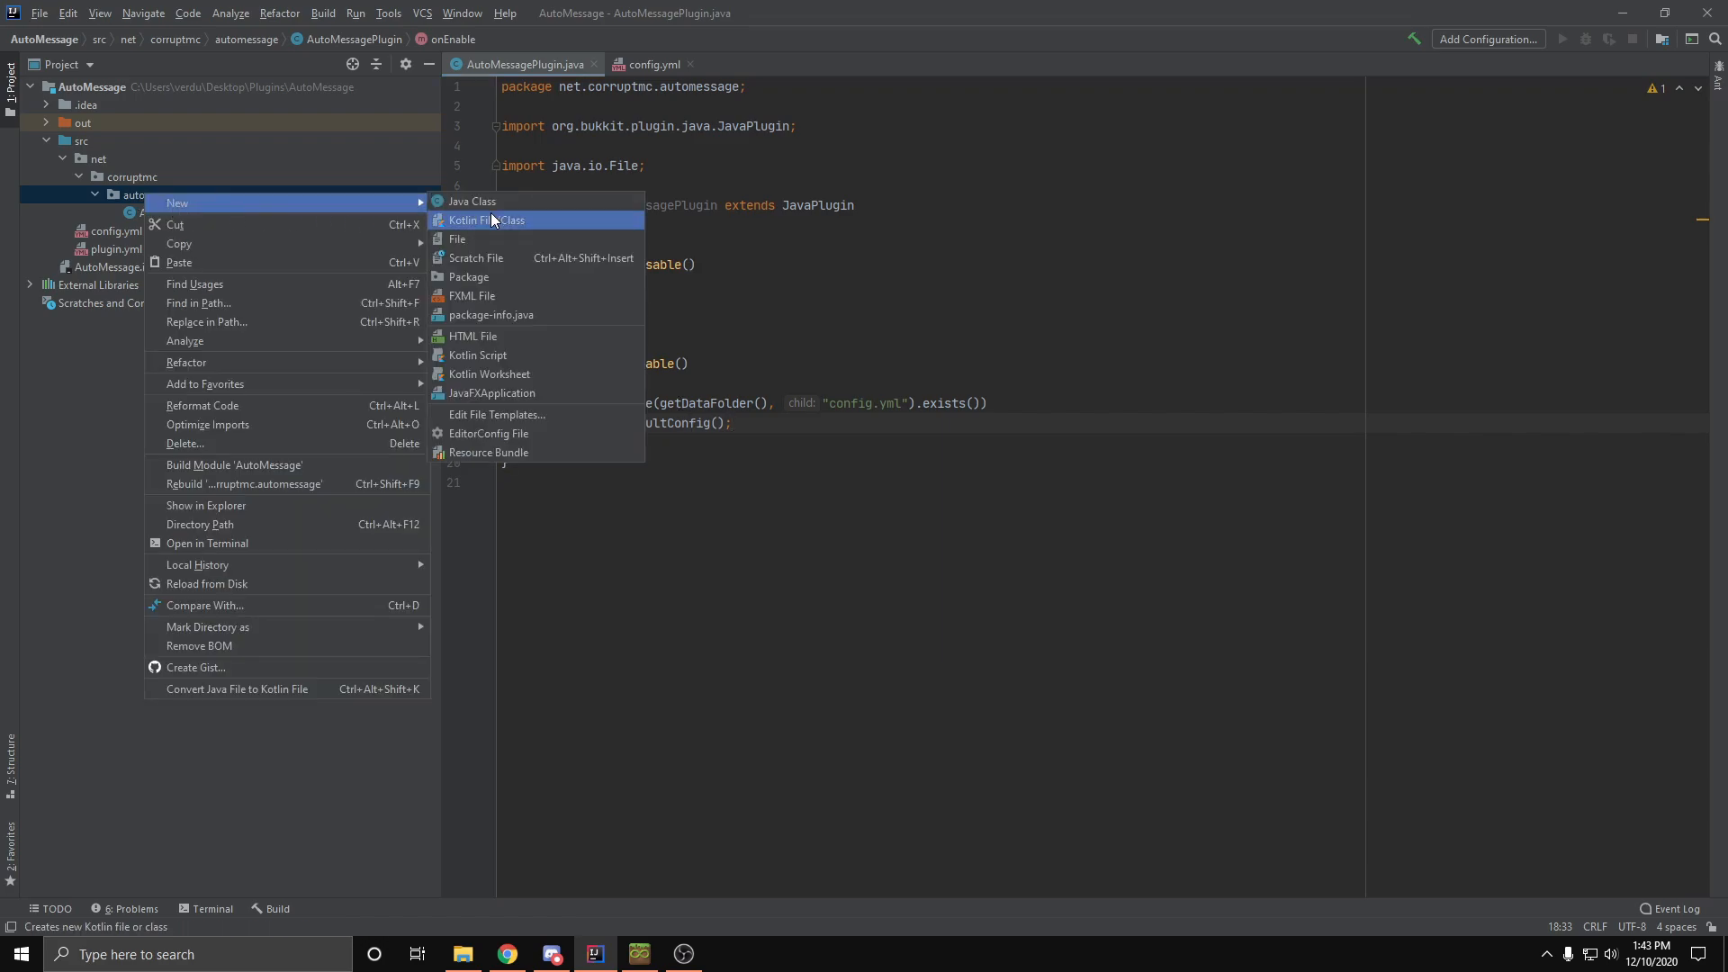
click(471, 201)
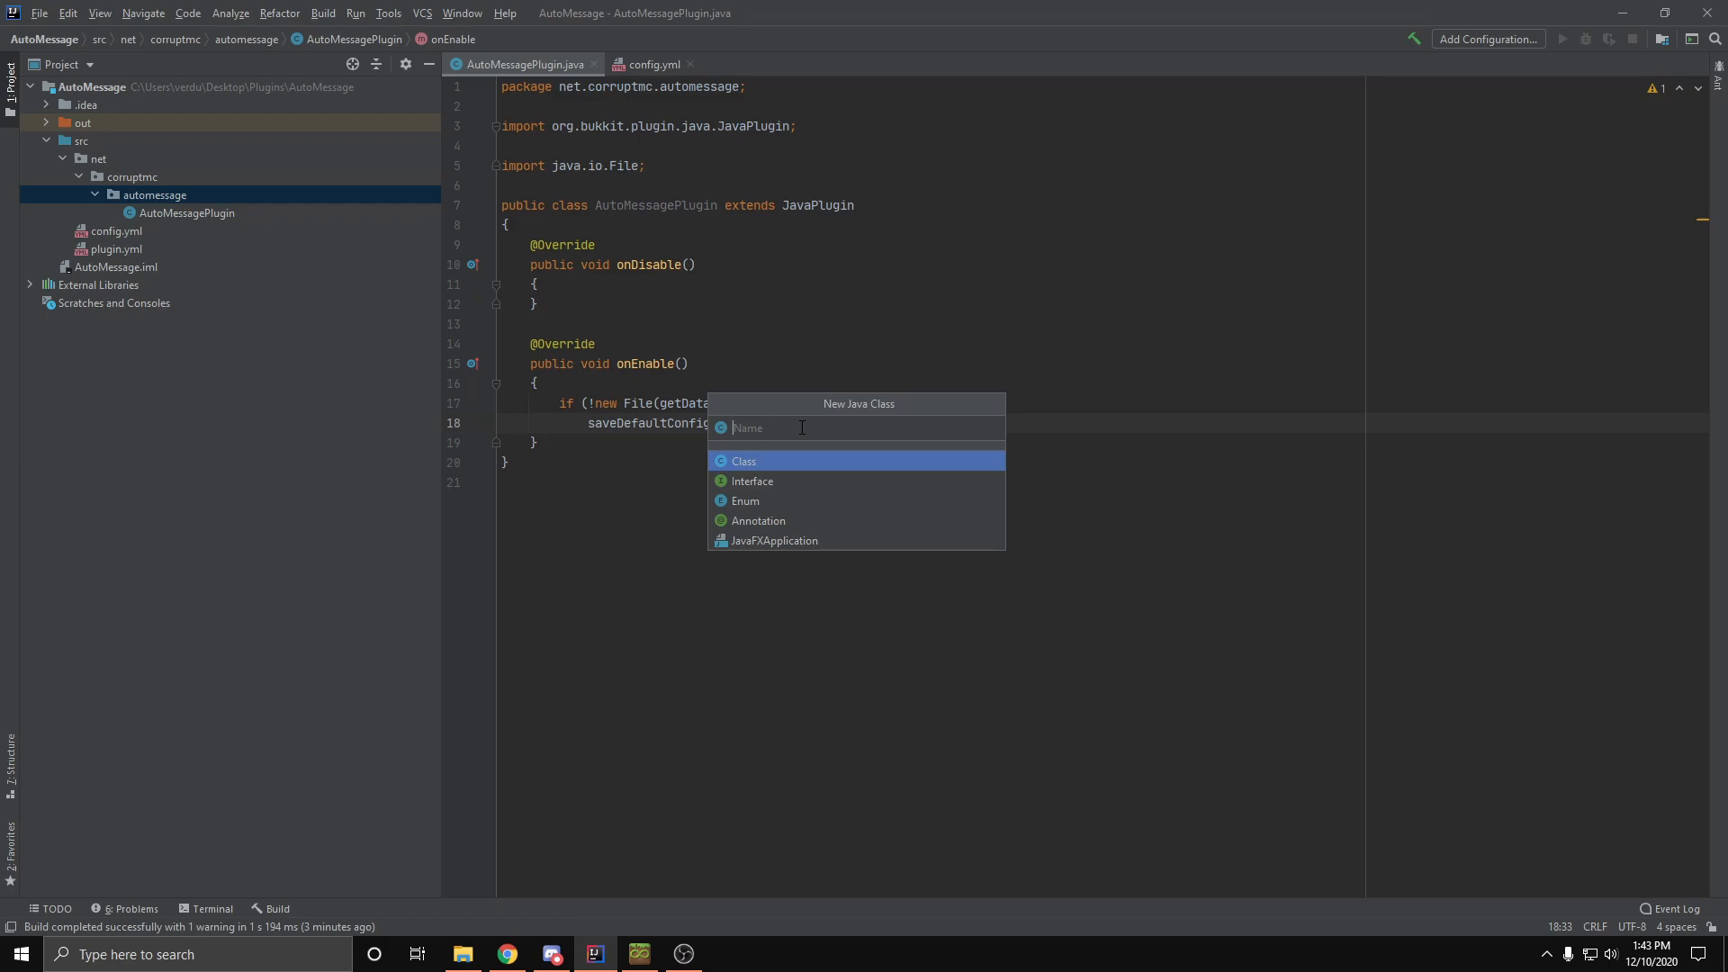
text(Mess)
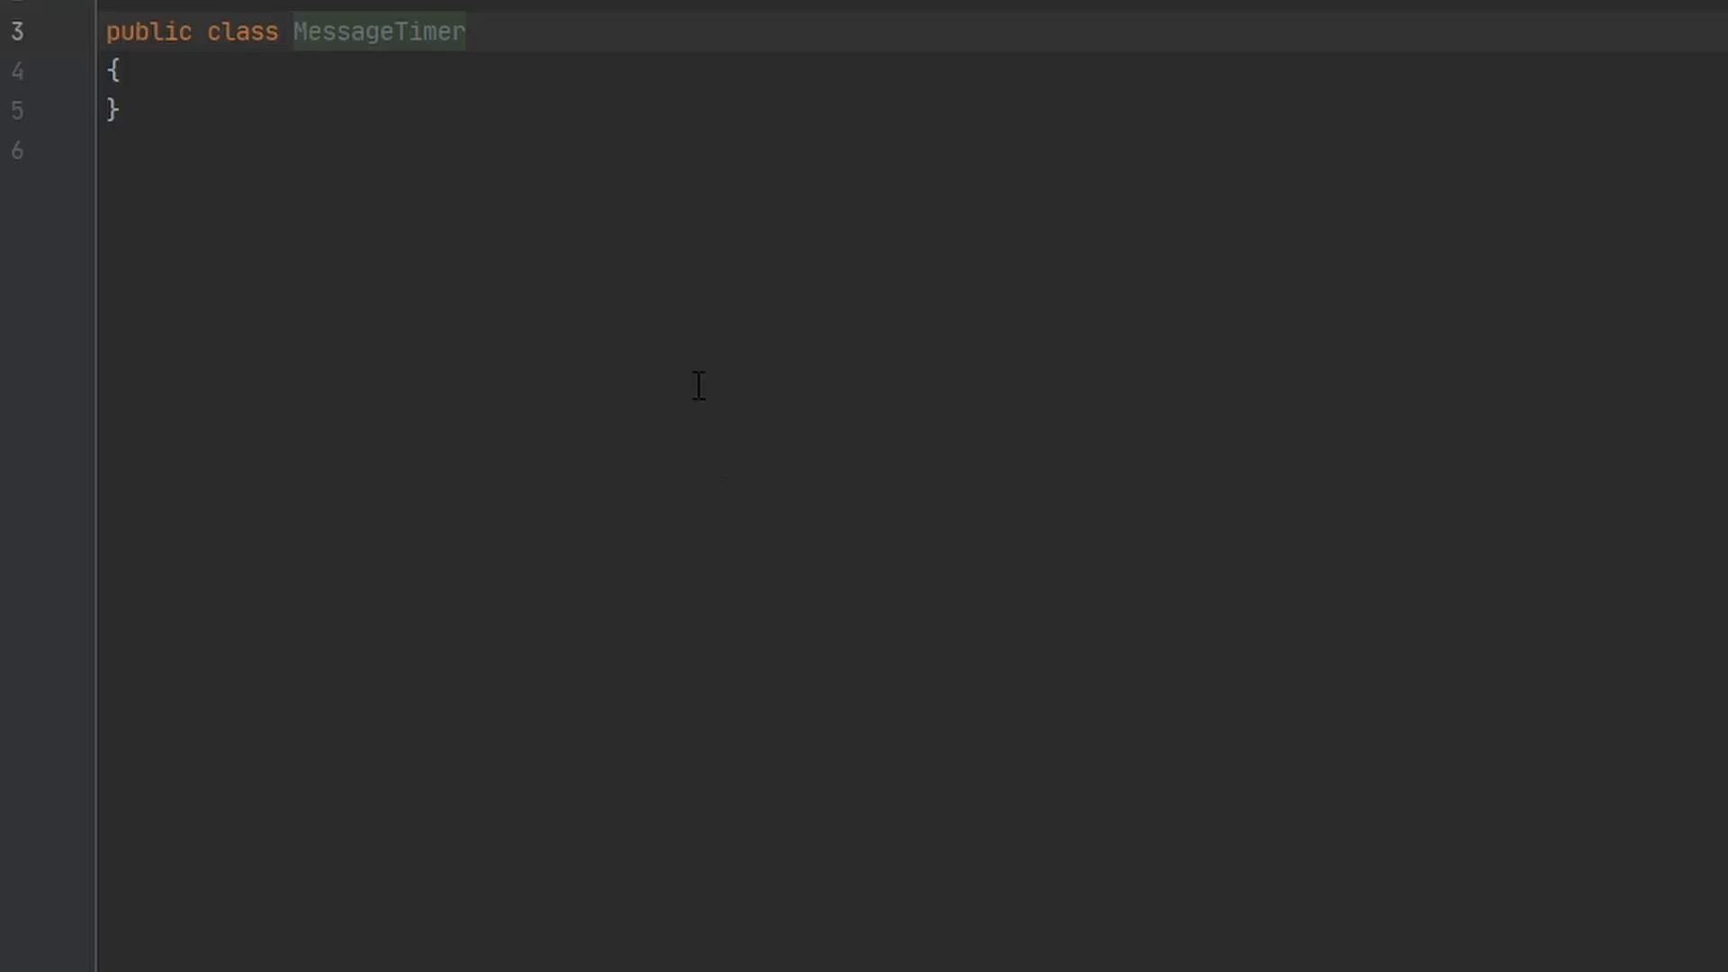
text(extends)
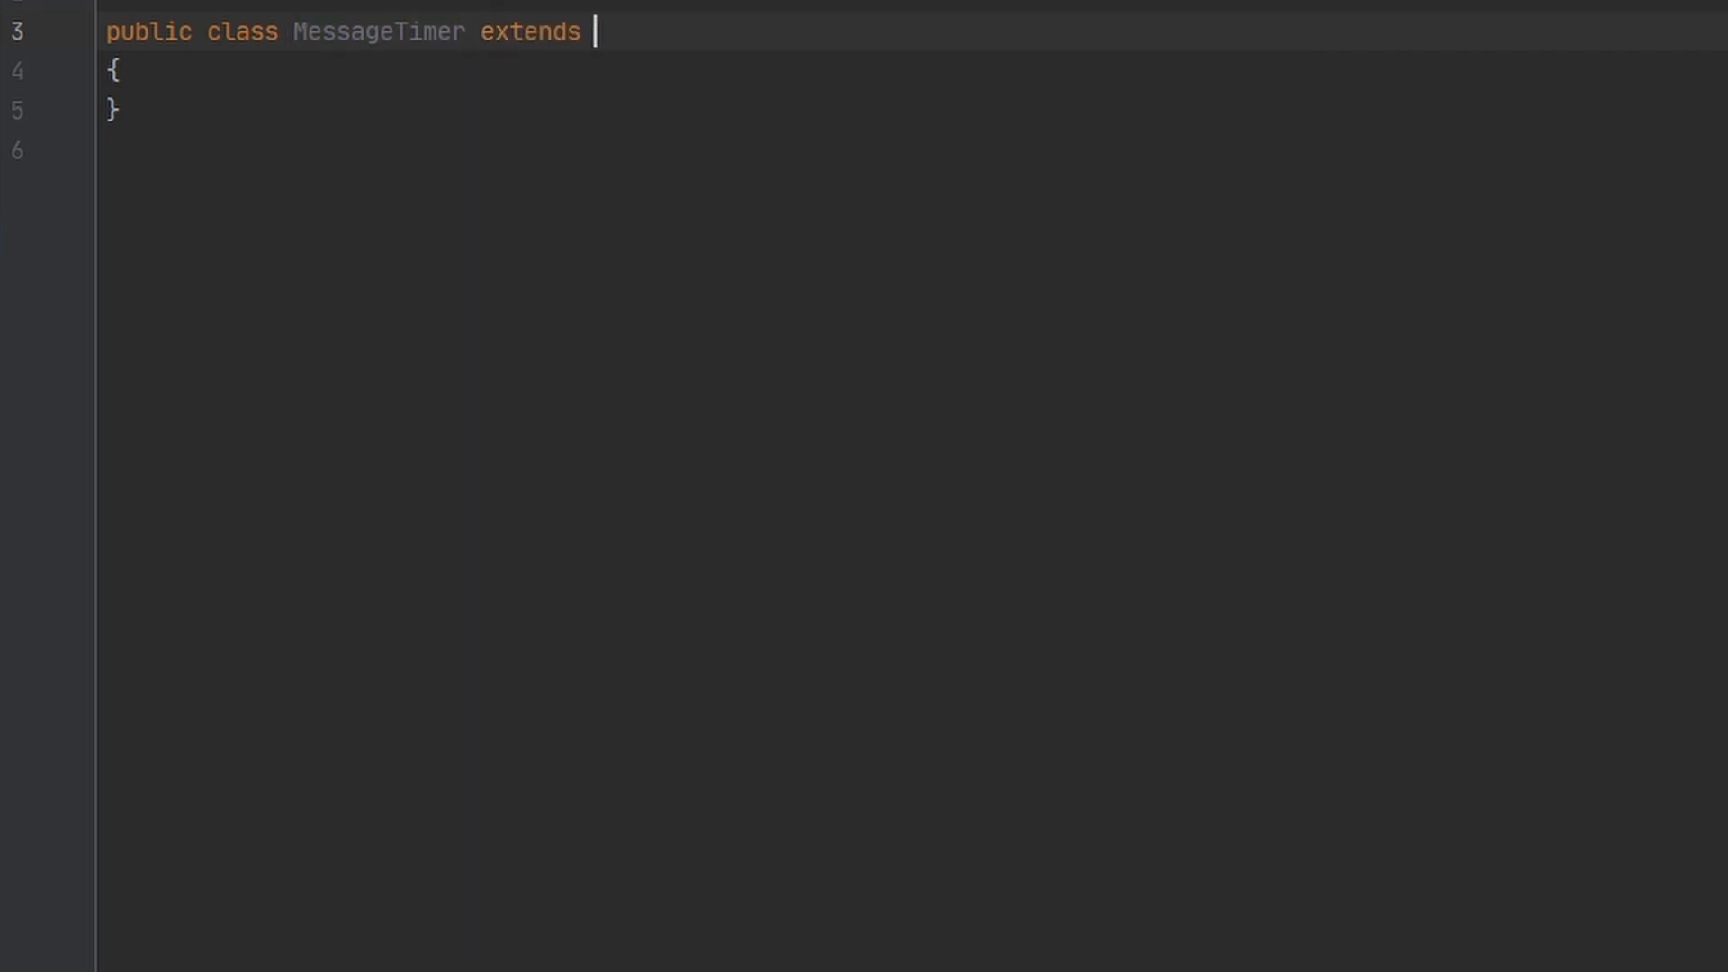
text(BukkitRunnable)
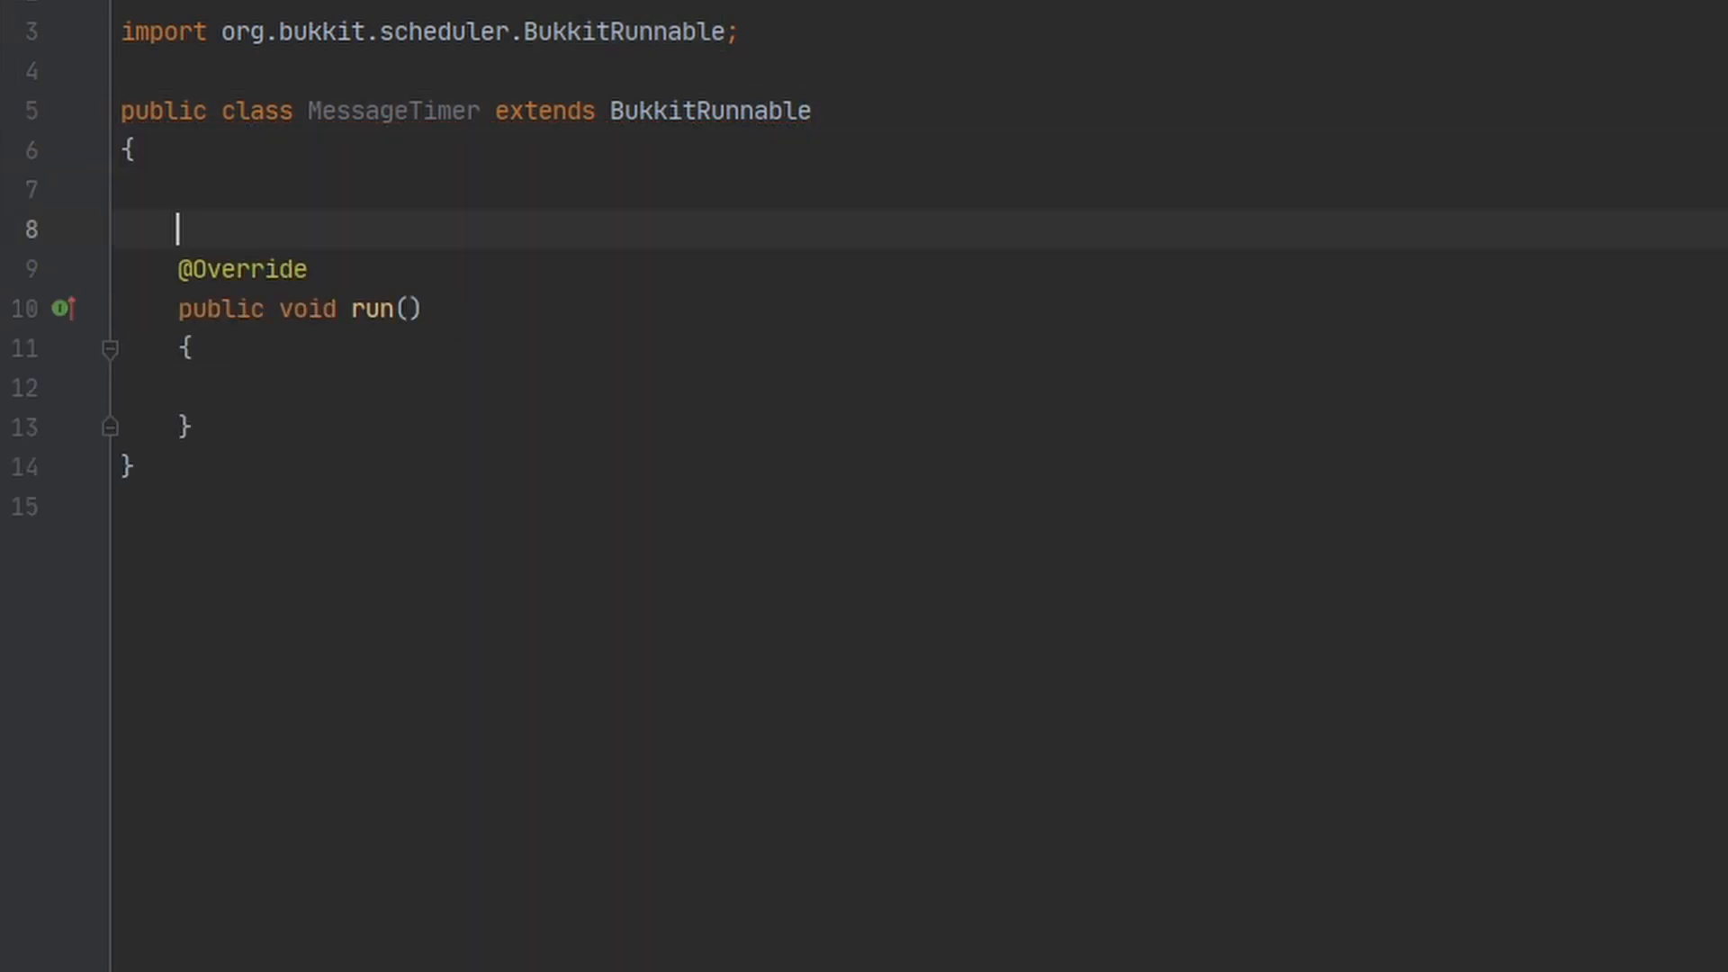
Add a MessageTimer constructor taking an AutoMessagePlugin plugin parameter.
key(Enter)
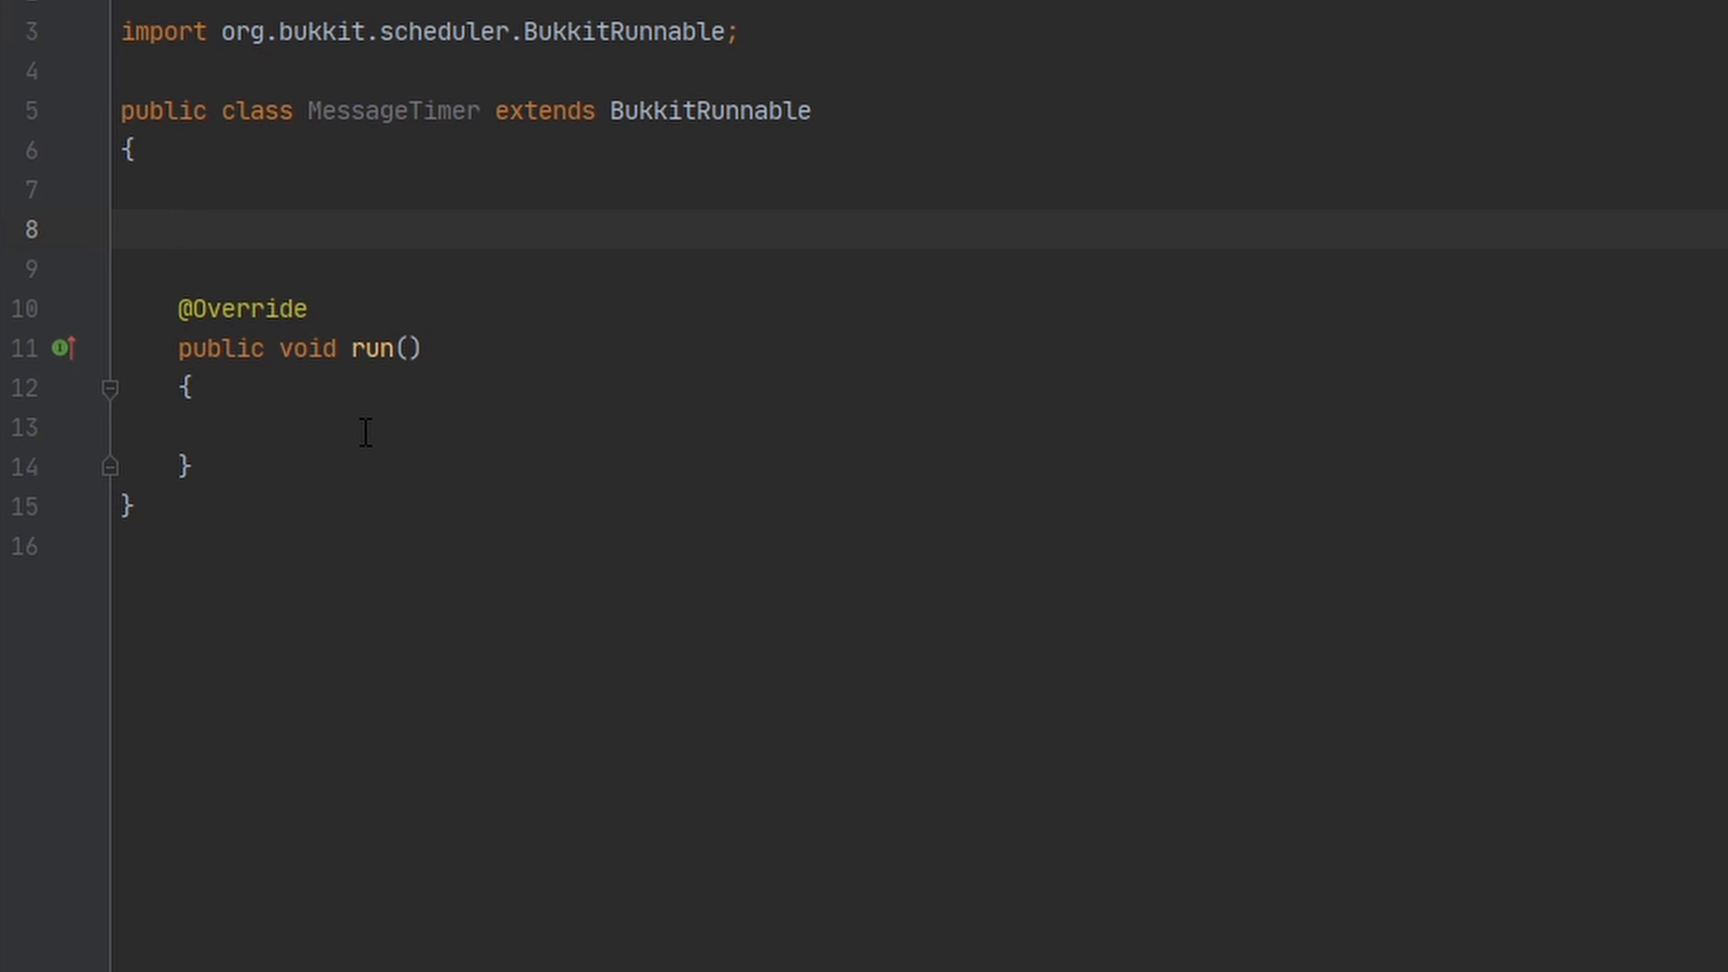
text(public MessageTimer(){)
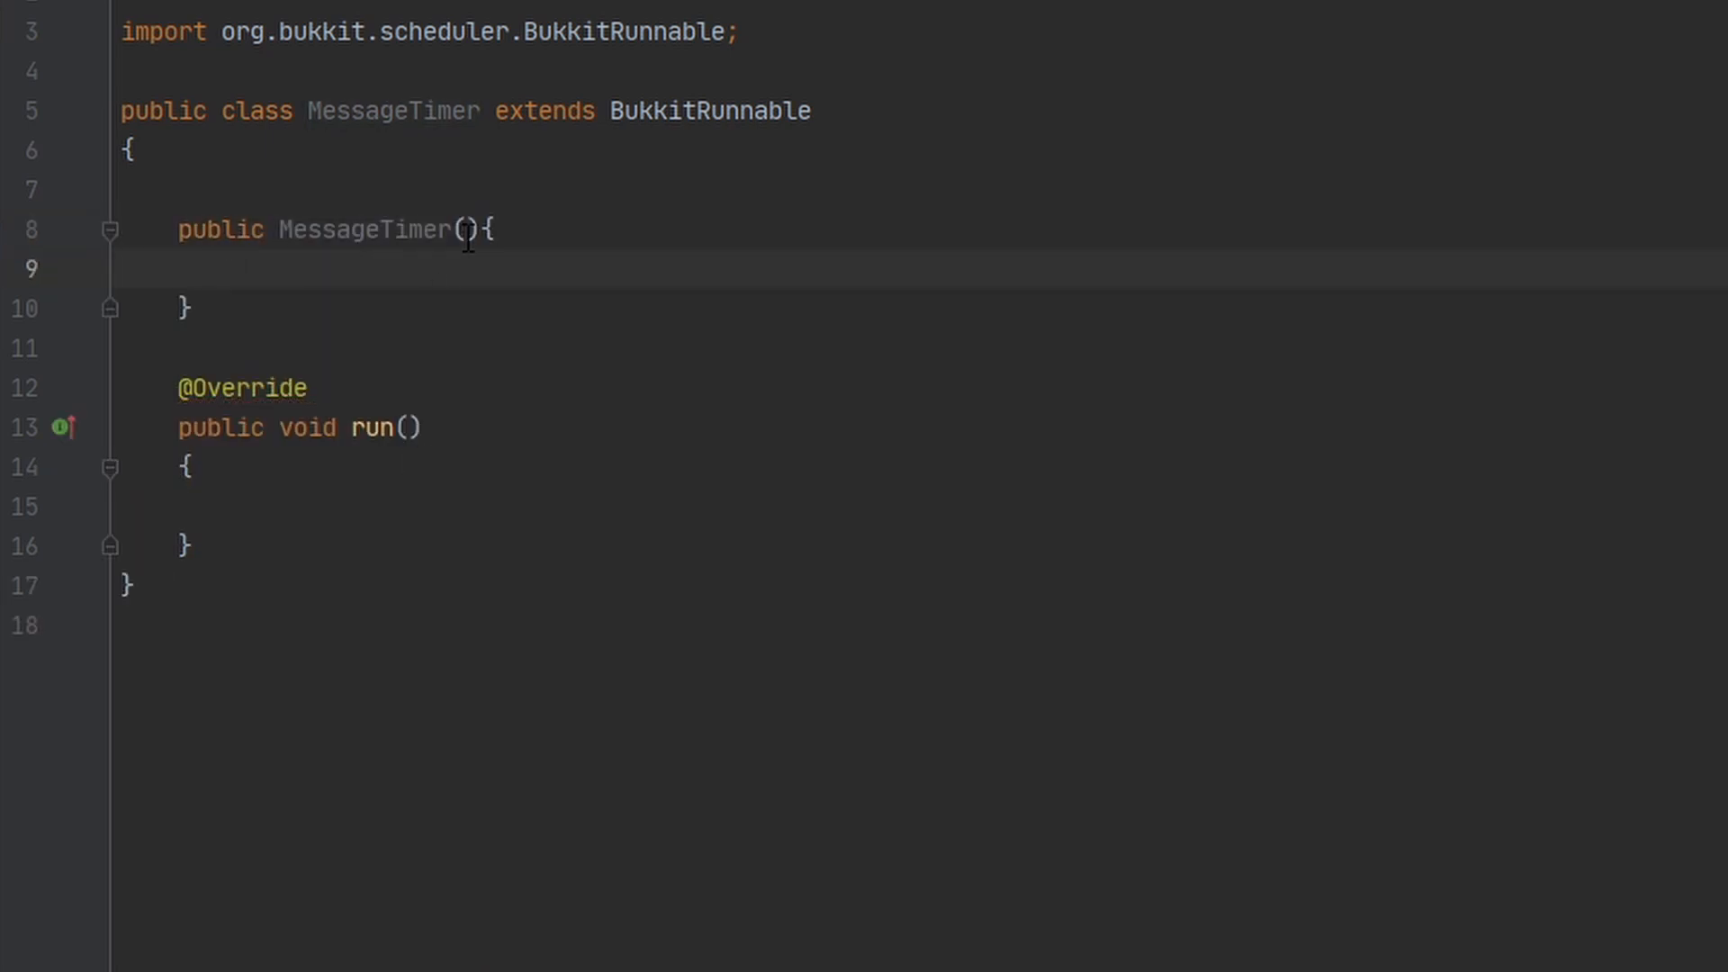
text(AutoMessagePlugin)
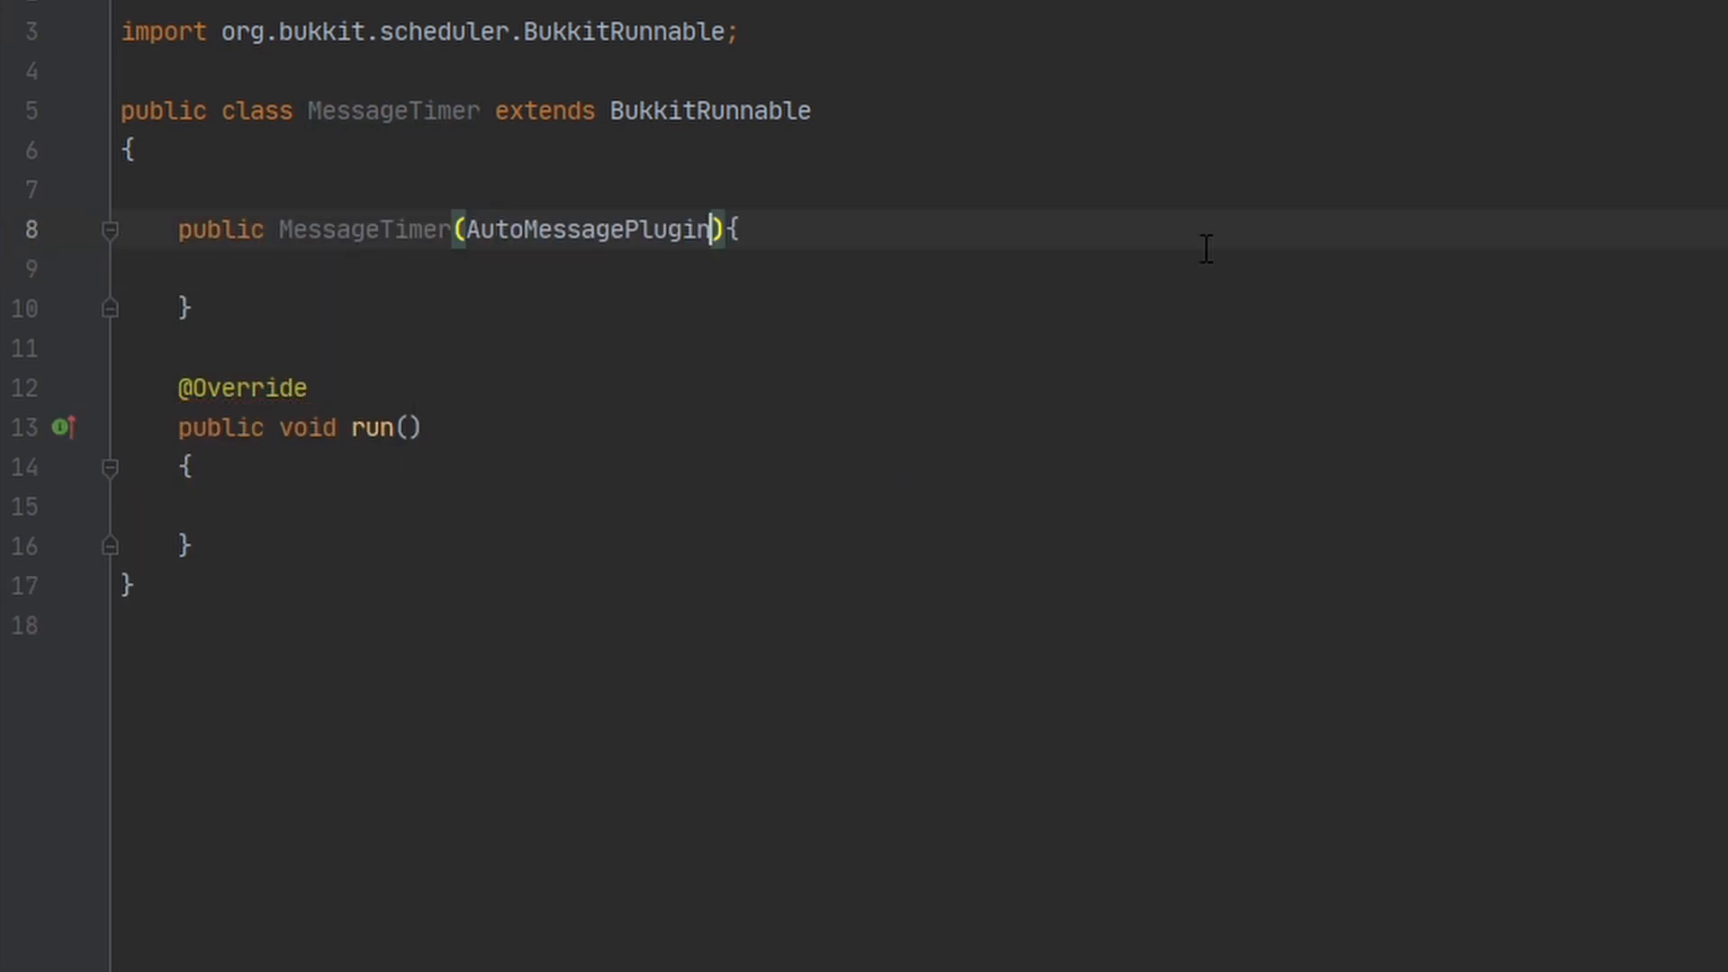
text(plugin)
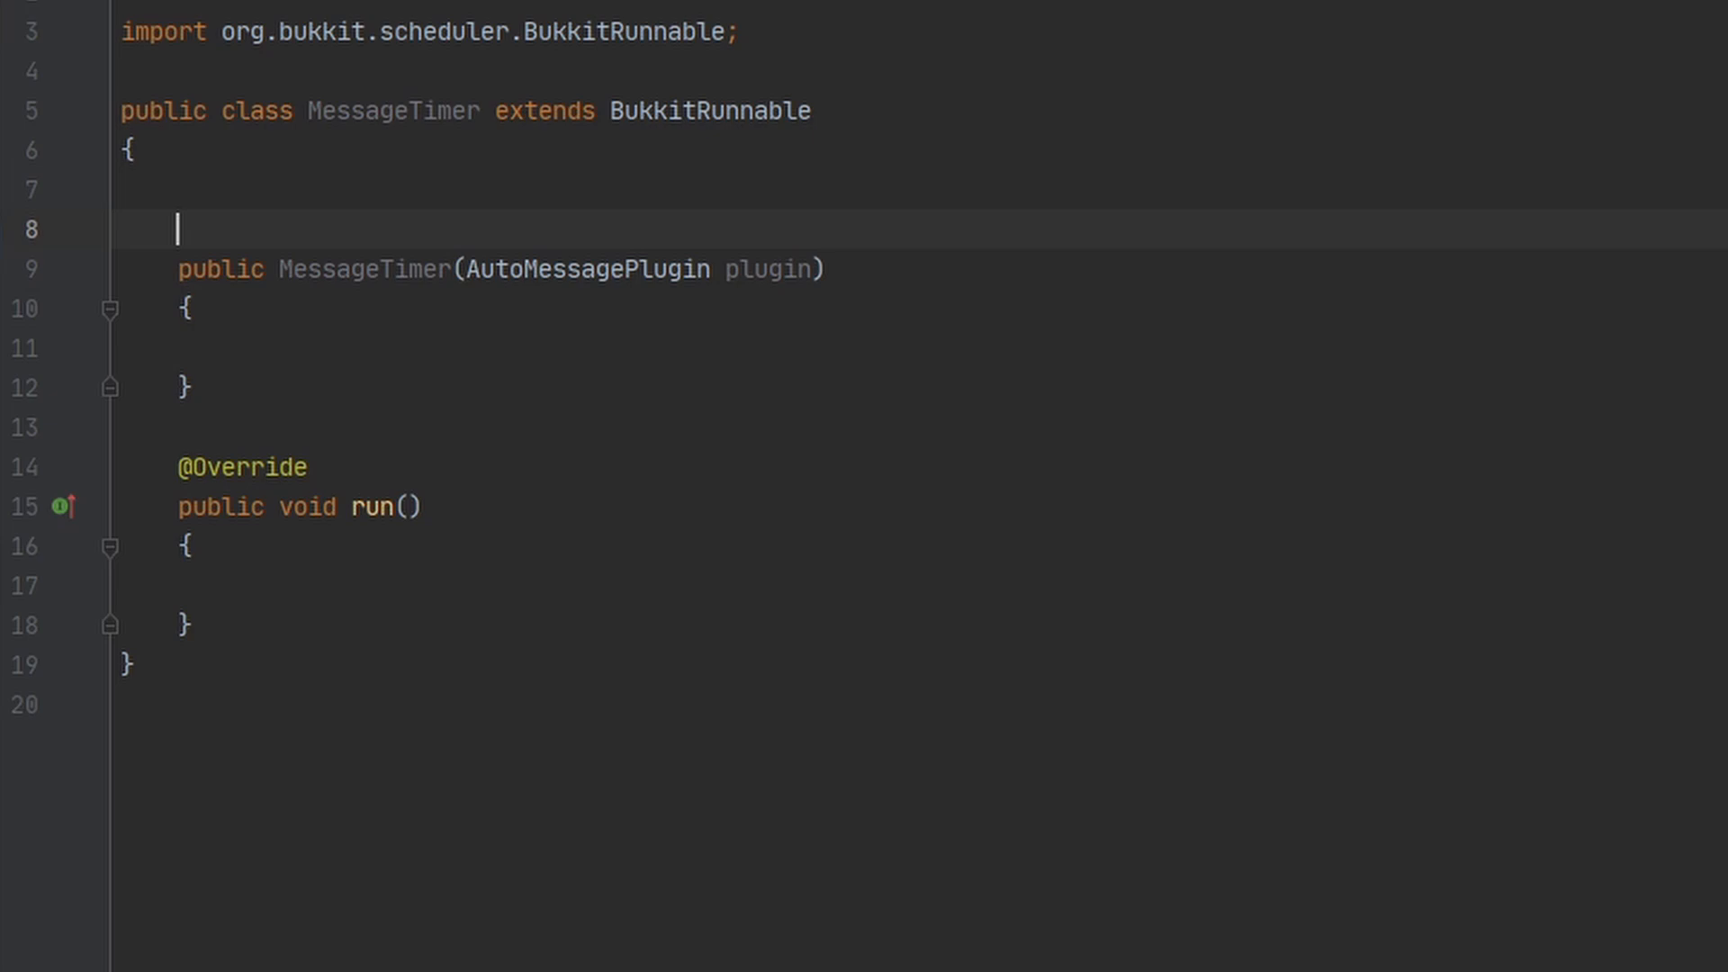
Declare private fields List<String> messages, boolean random and int lastMessage.
text(private)
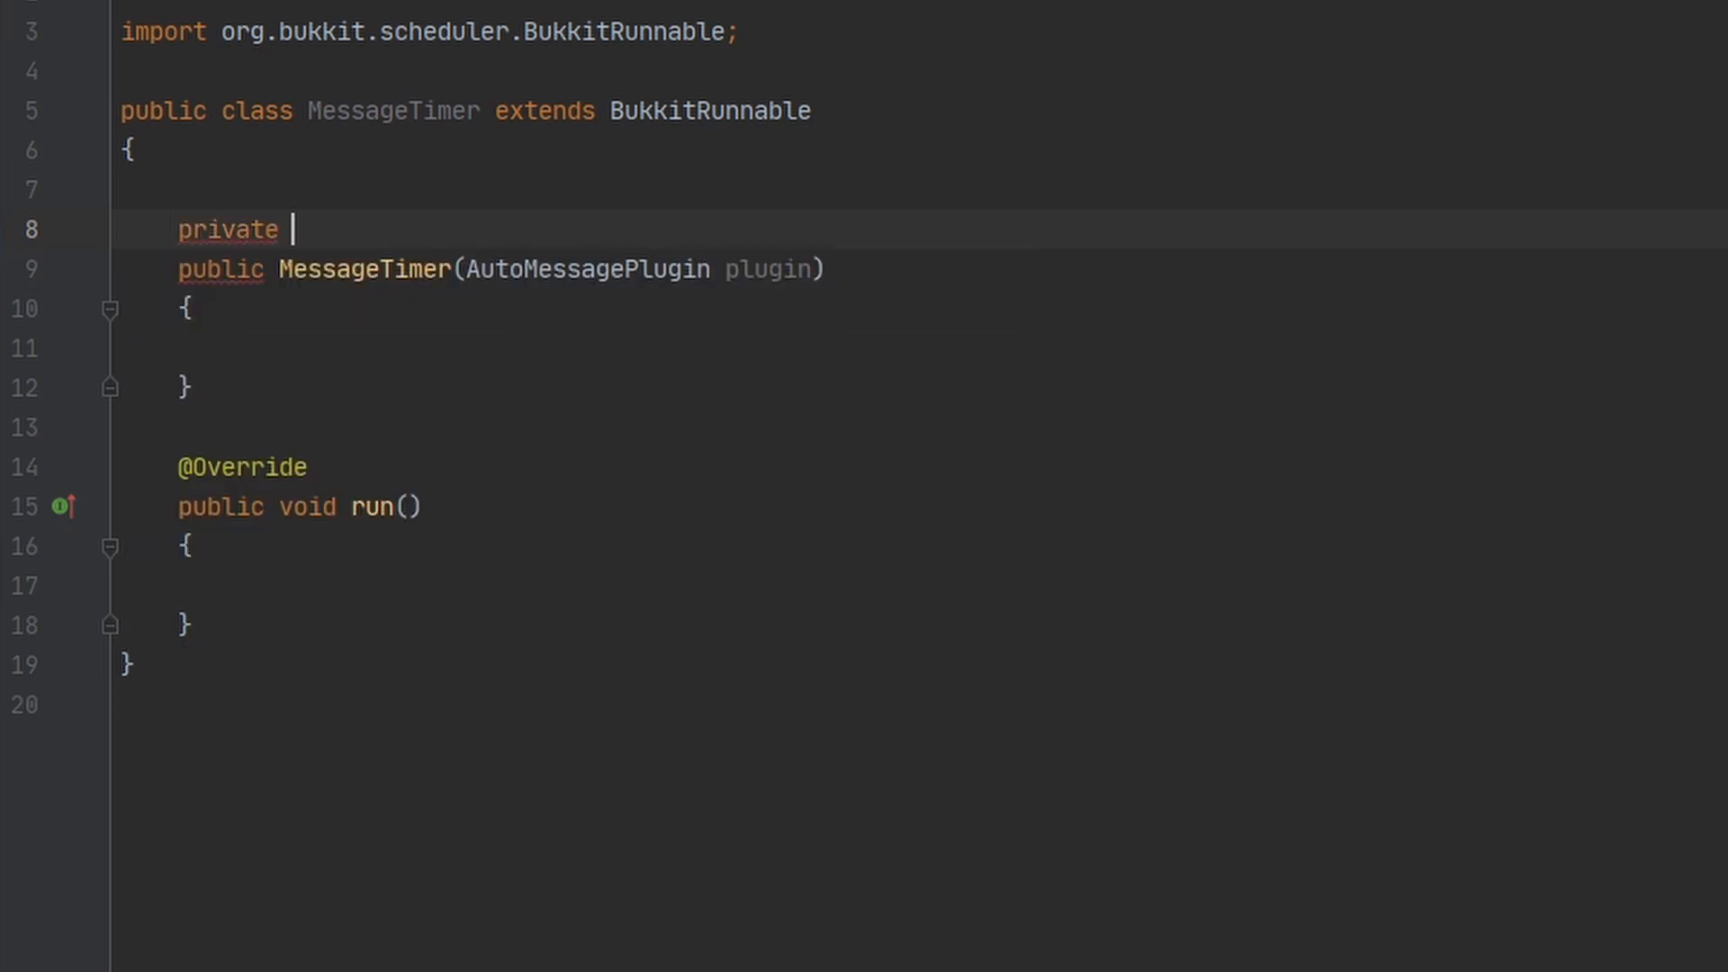
text(List<String>)
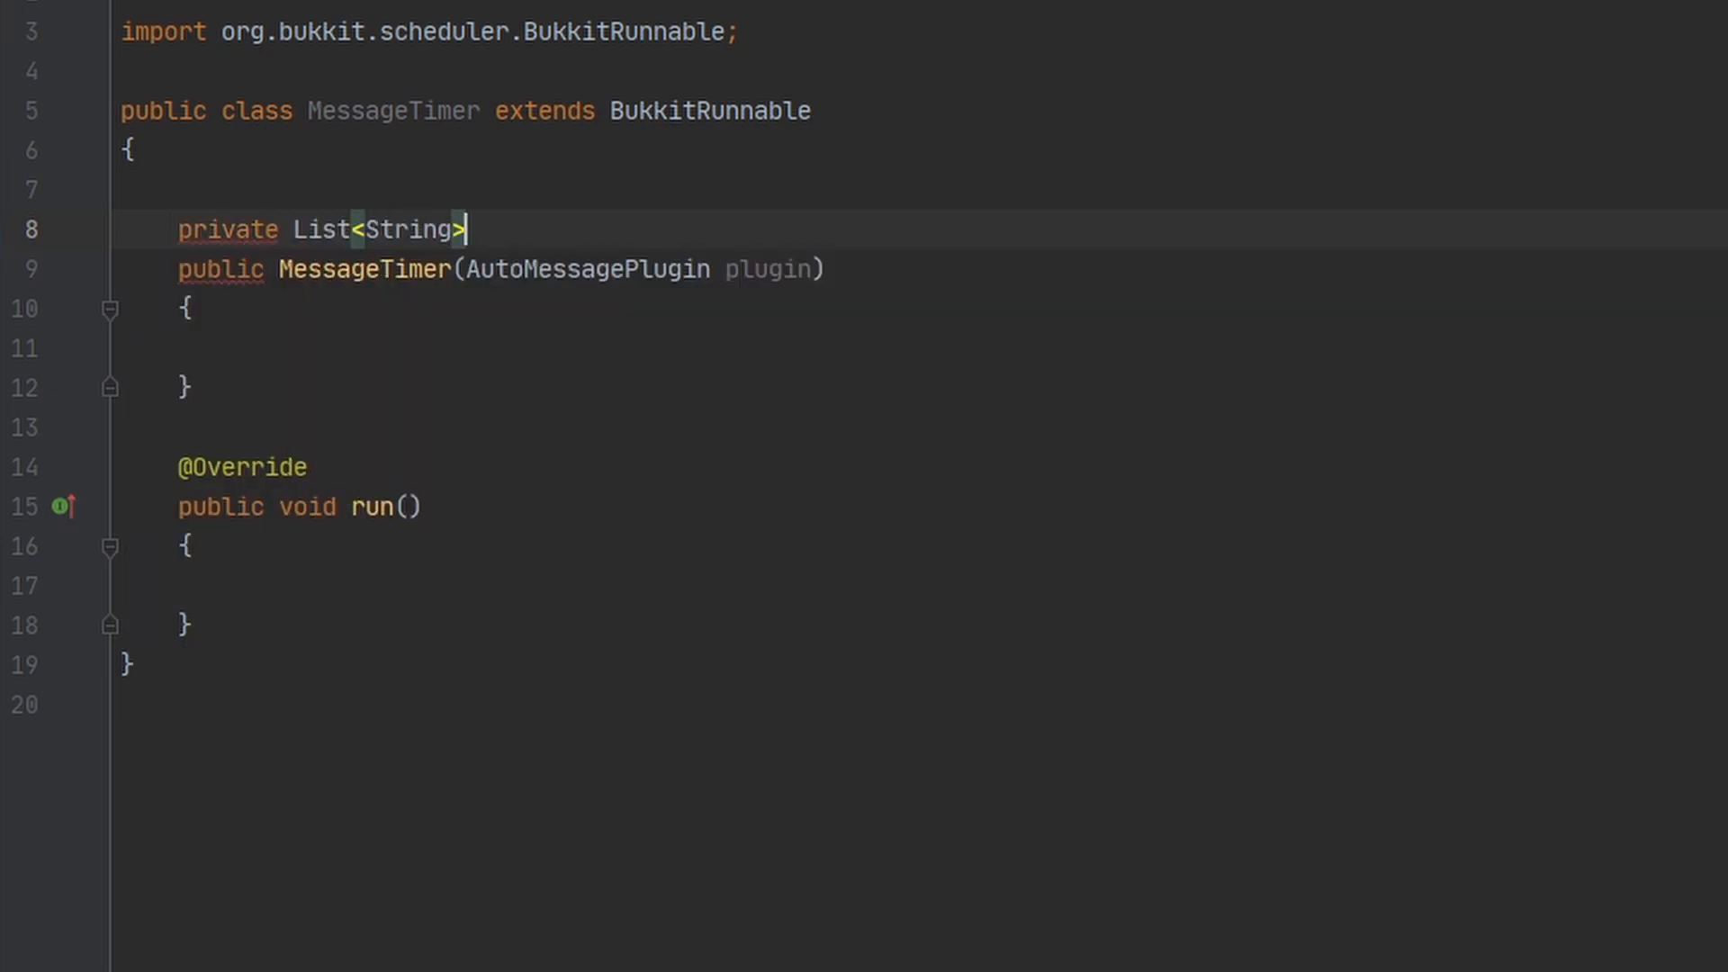
text(message)
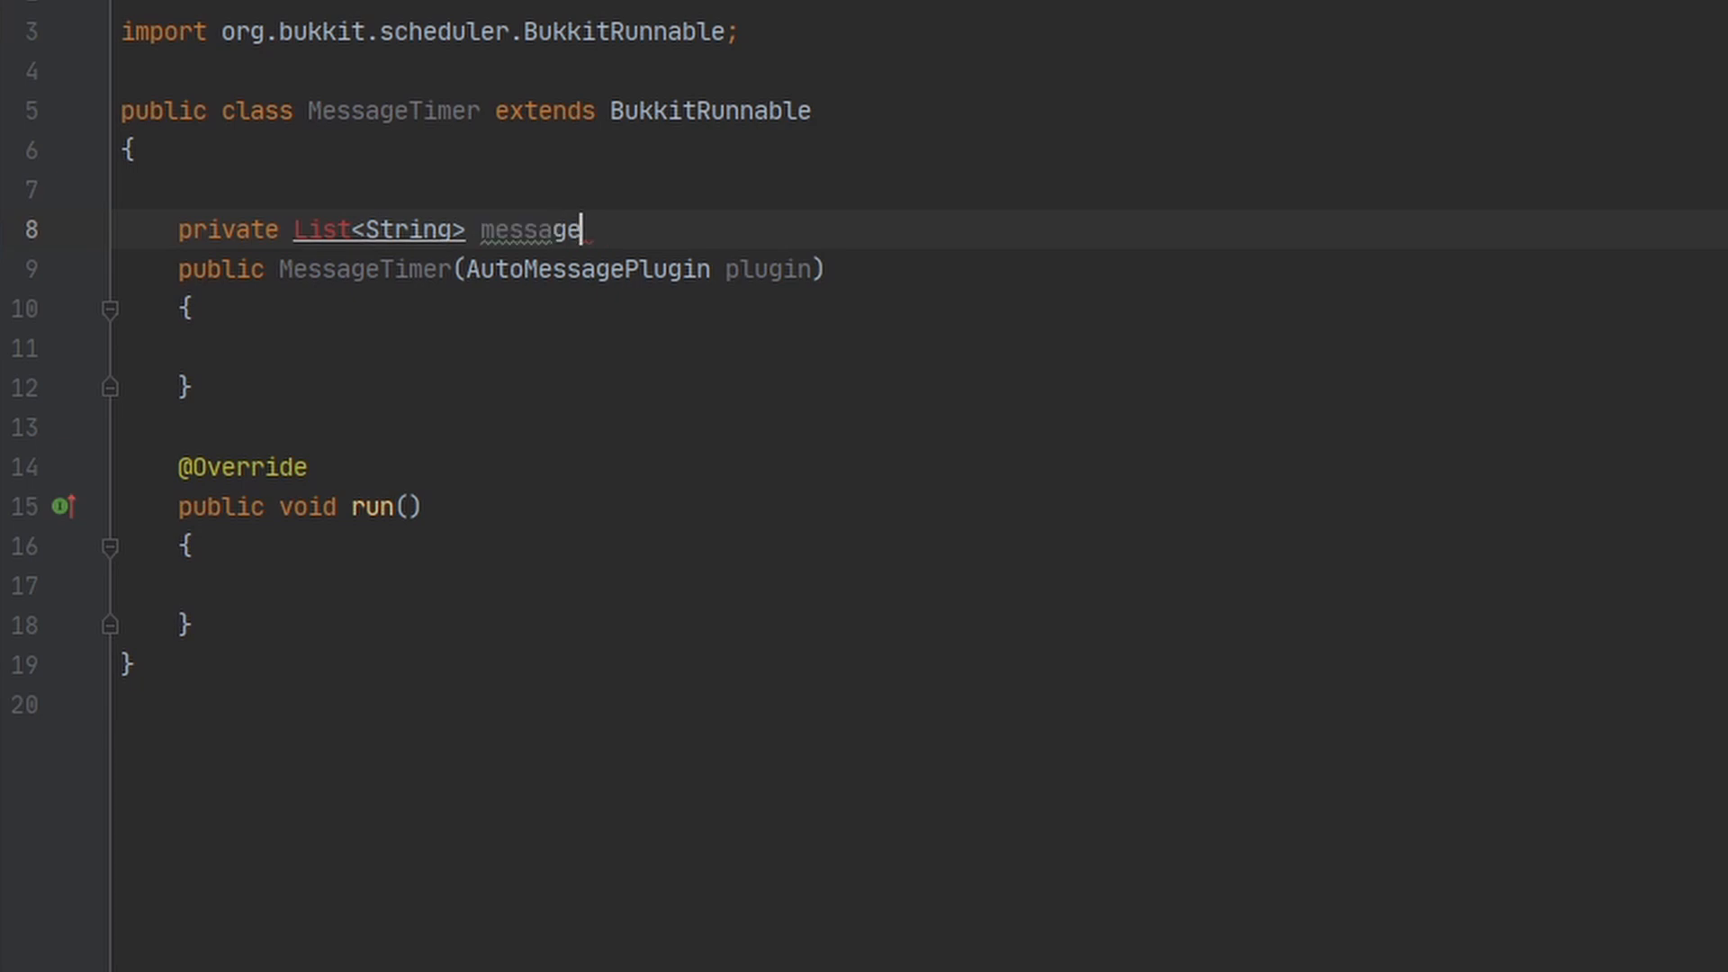
text(s;)
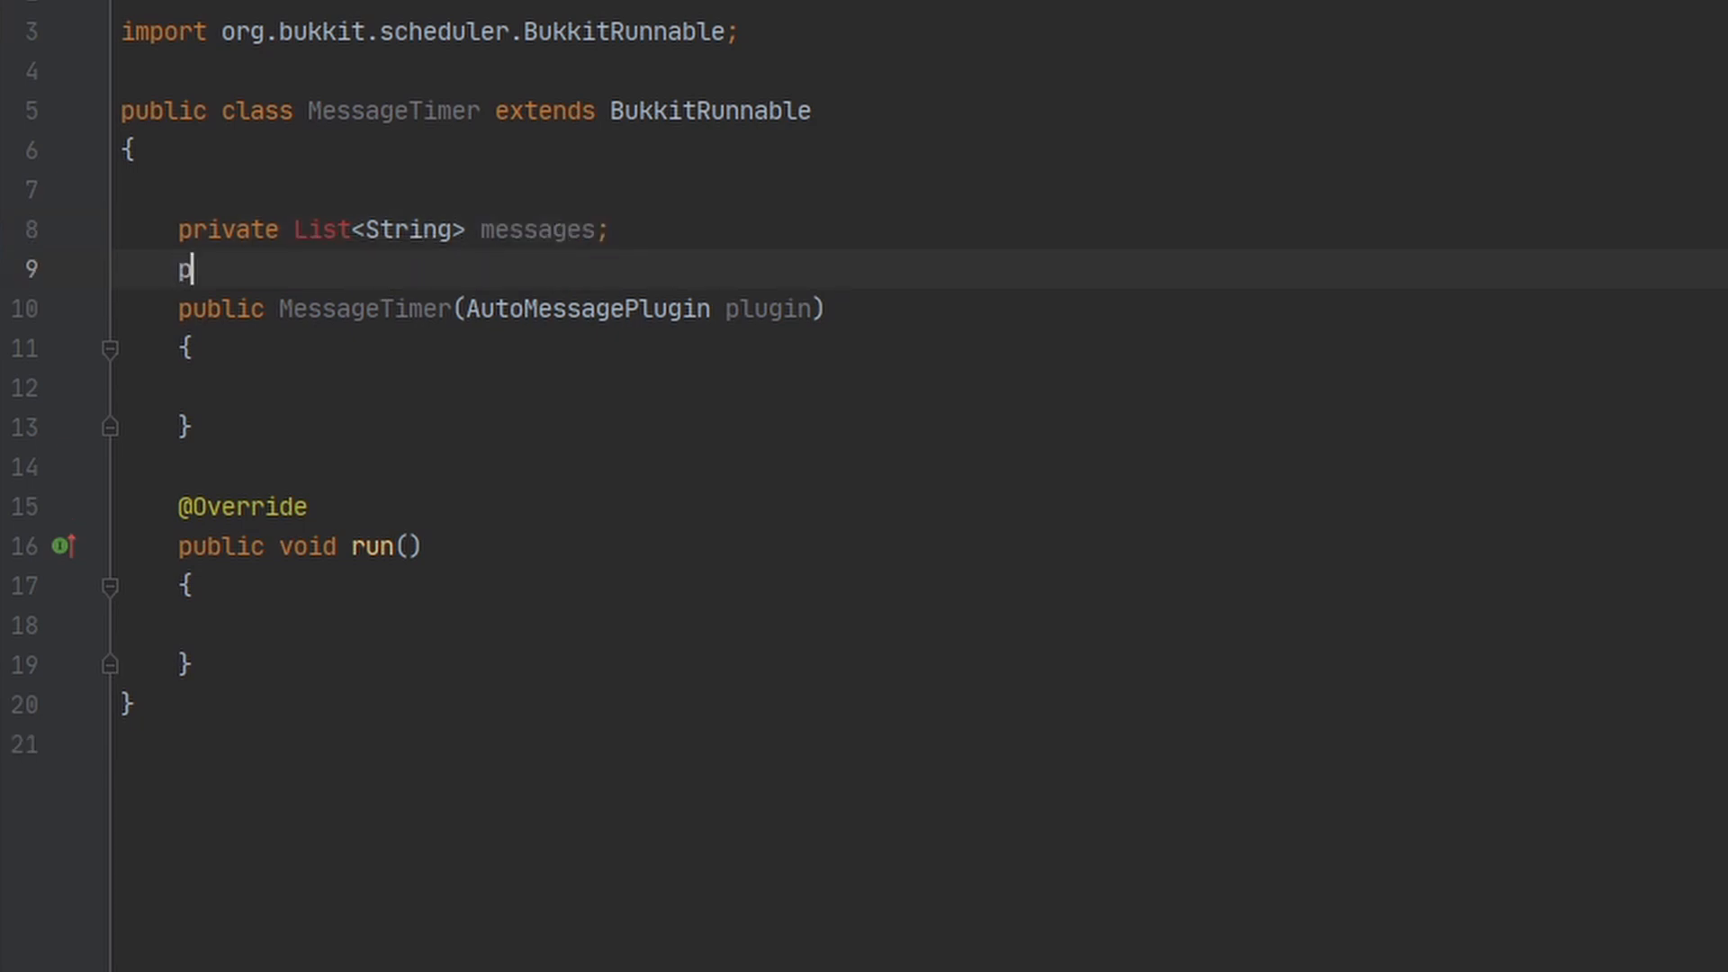
text(rivate boolean random;)
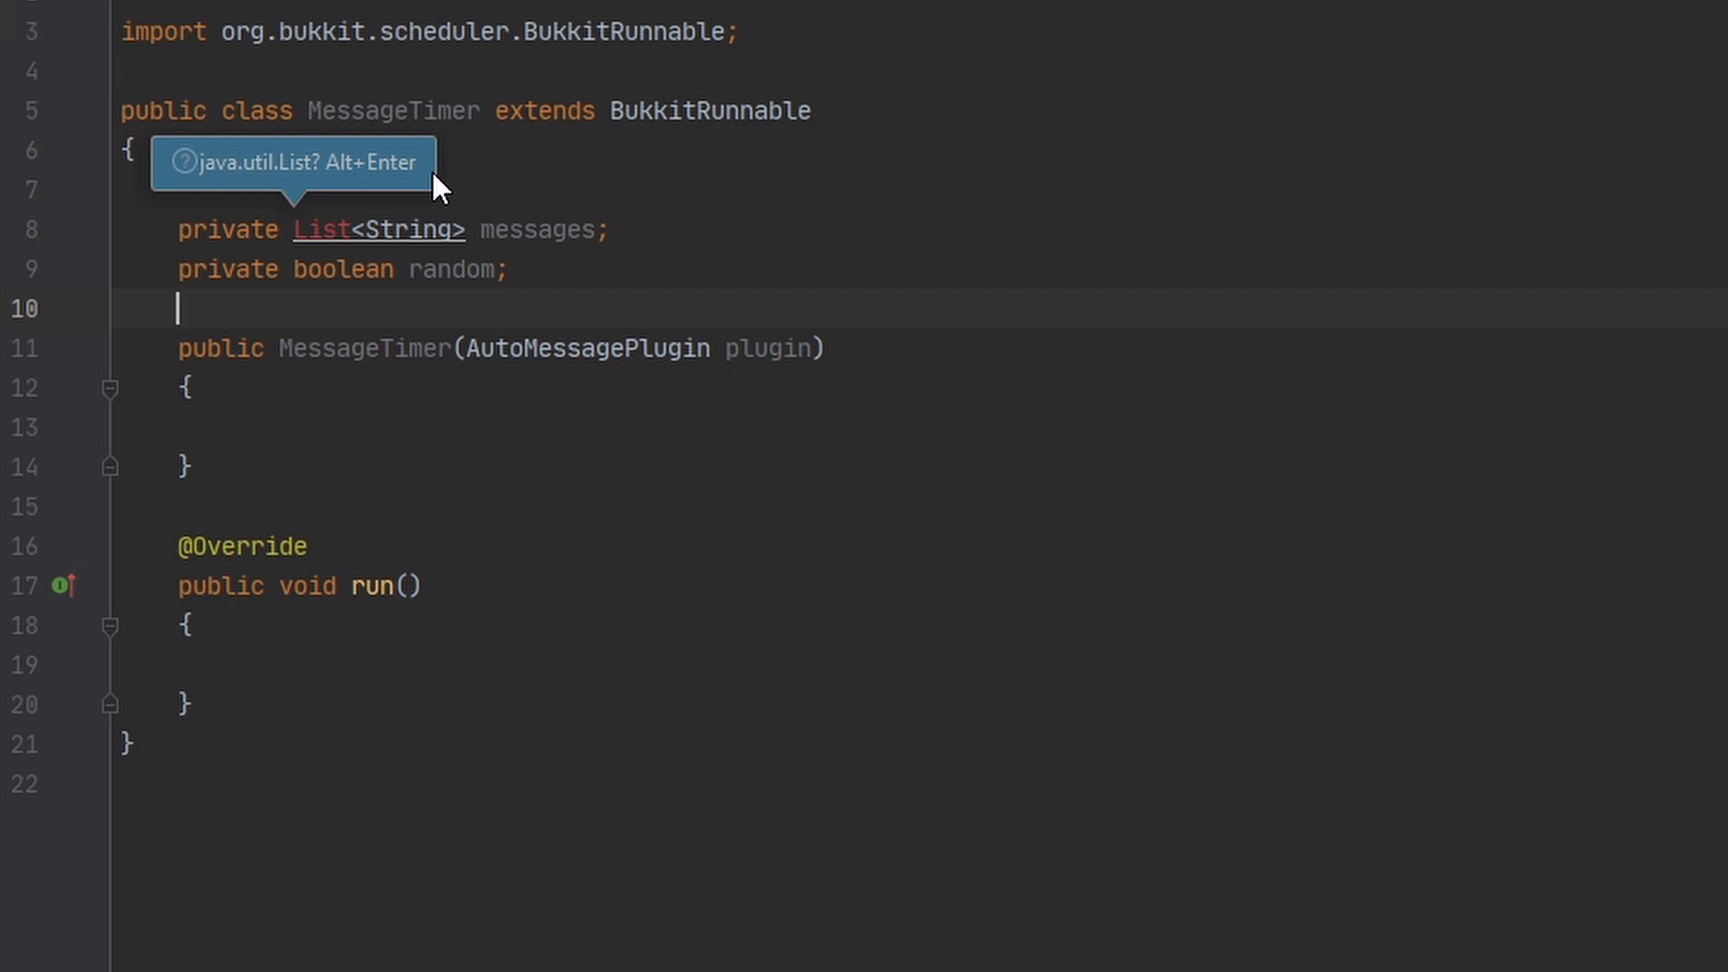
text(priv)
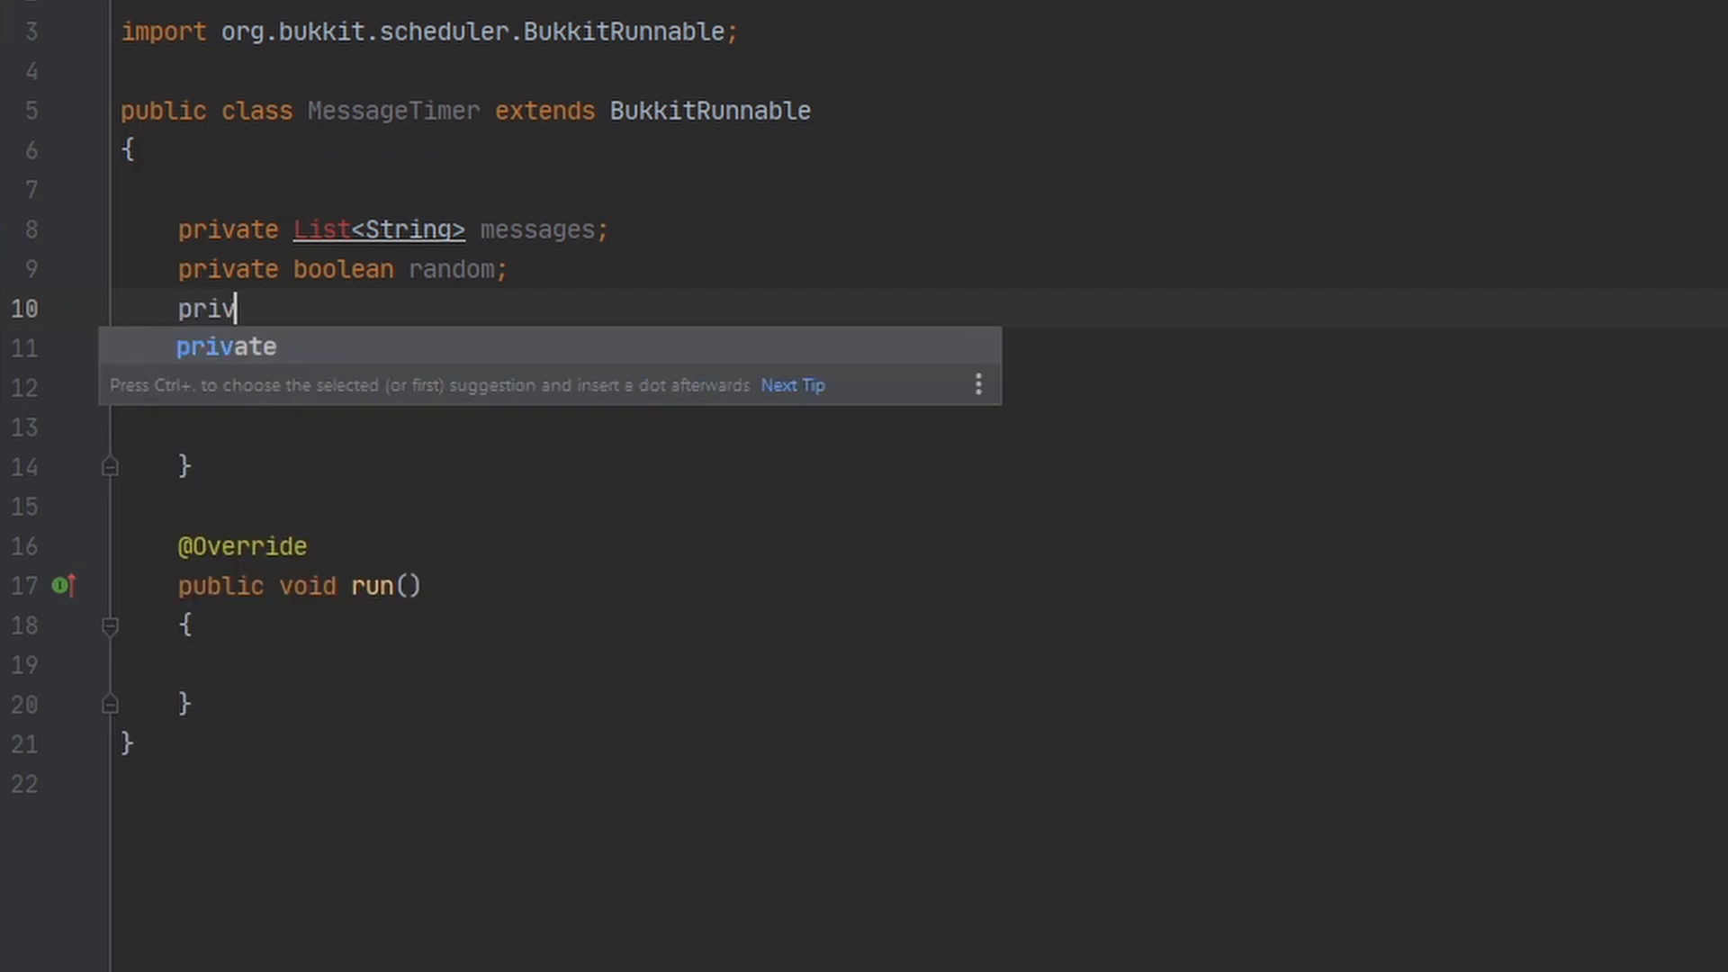
text(ate int lastMessage;)
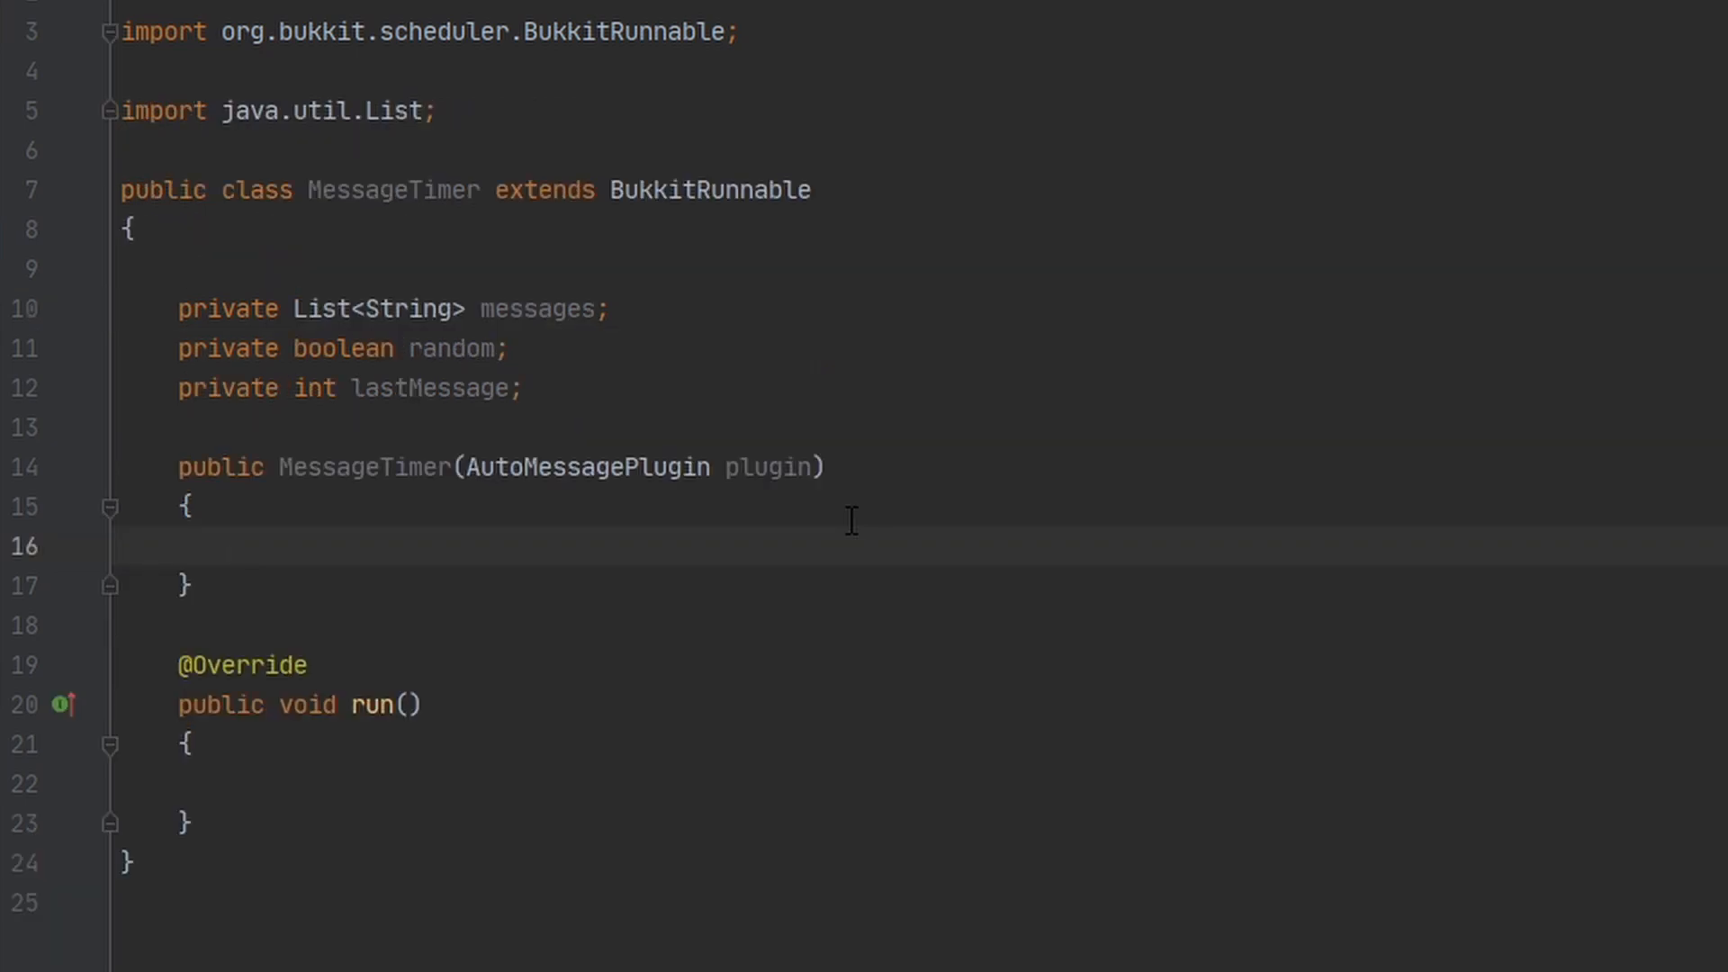
Load random and messages via plugin.getConfig() and declare String message = "" in run.
text(this.random = plugin.getc)
text(this.messages = plugin.getConfig().get)
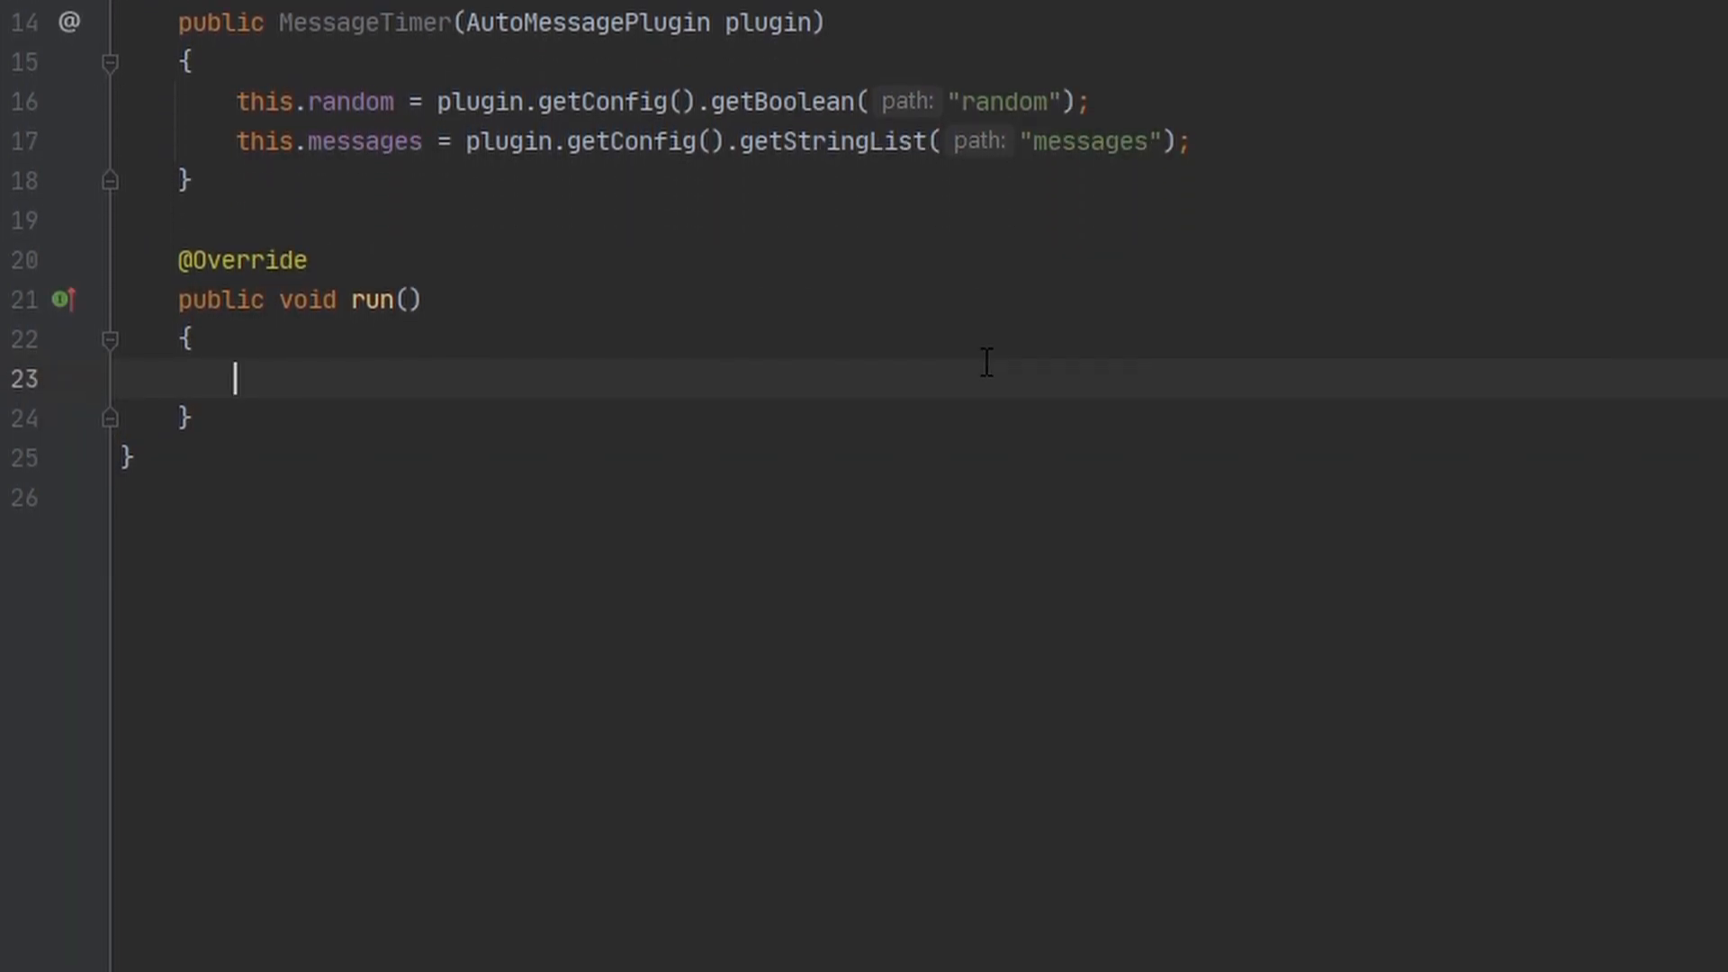
text(String)
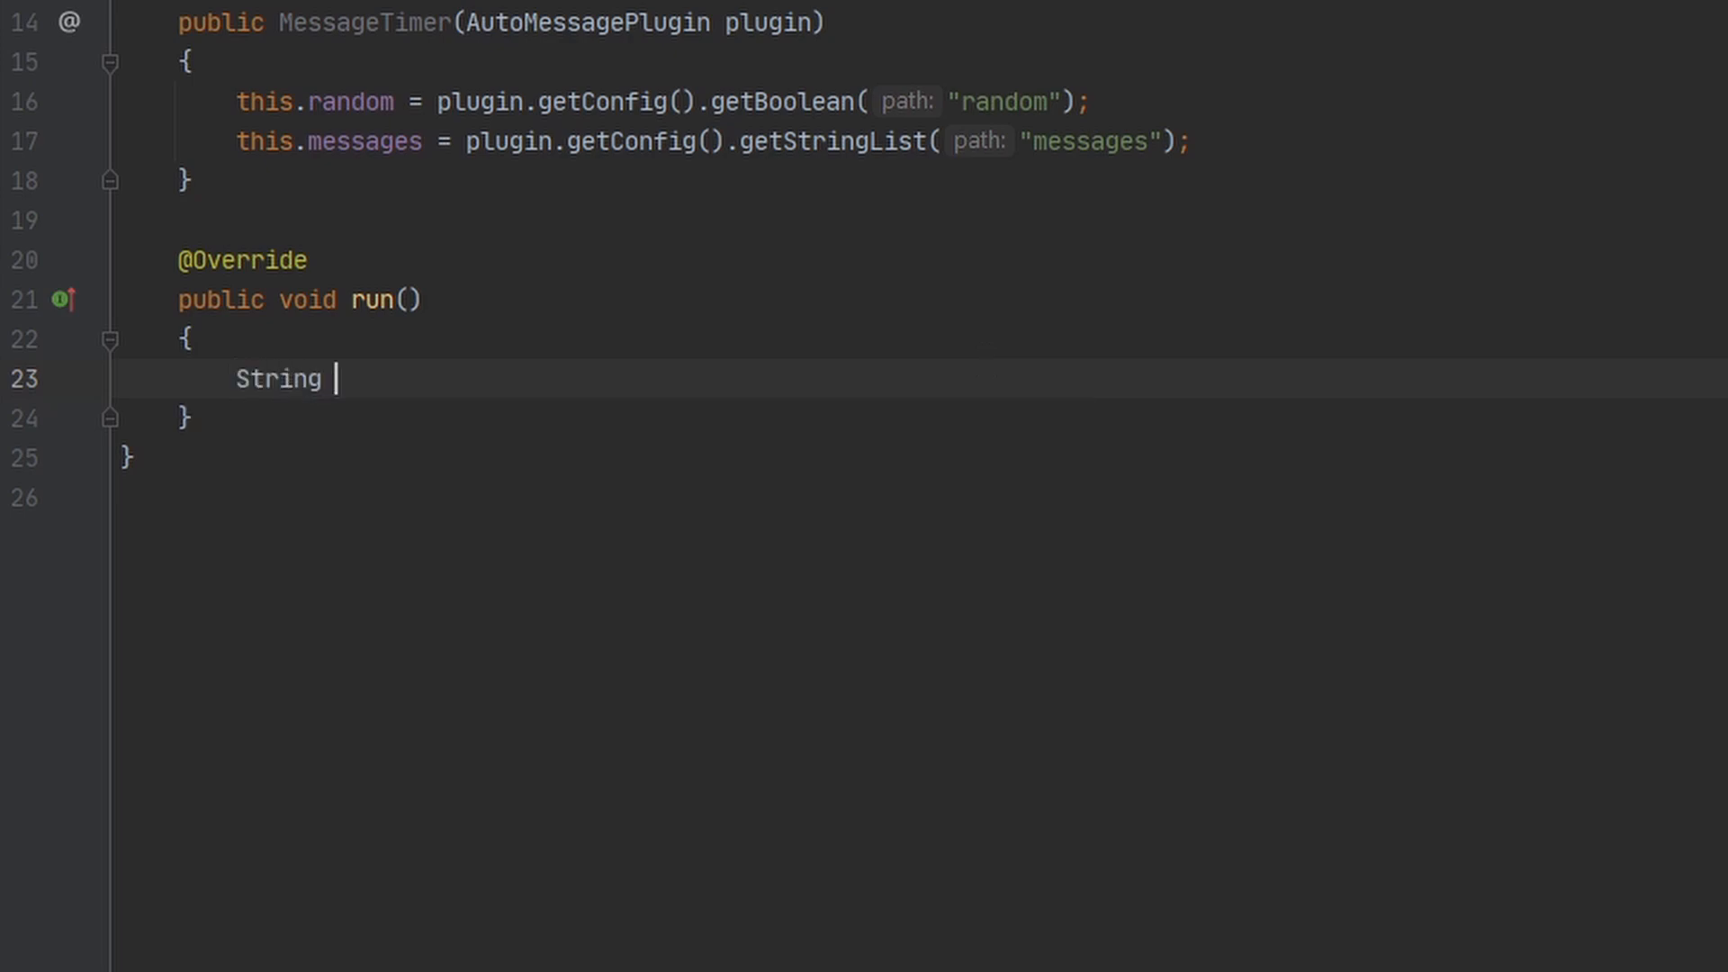
text(message =)
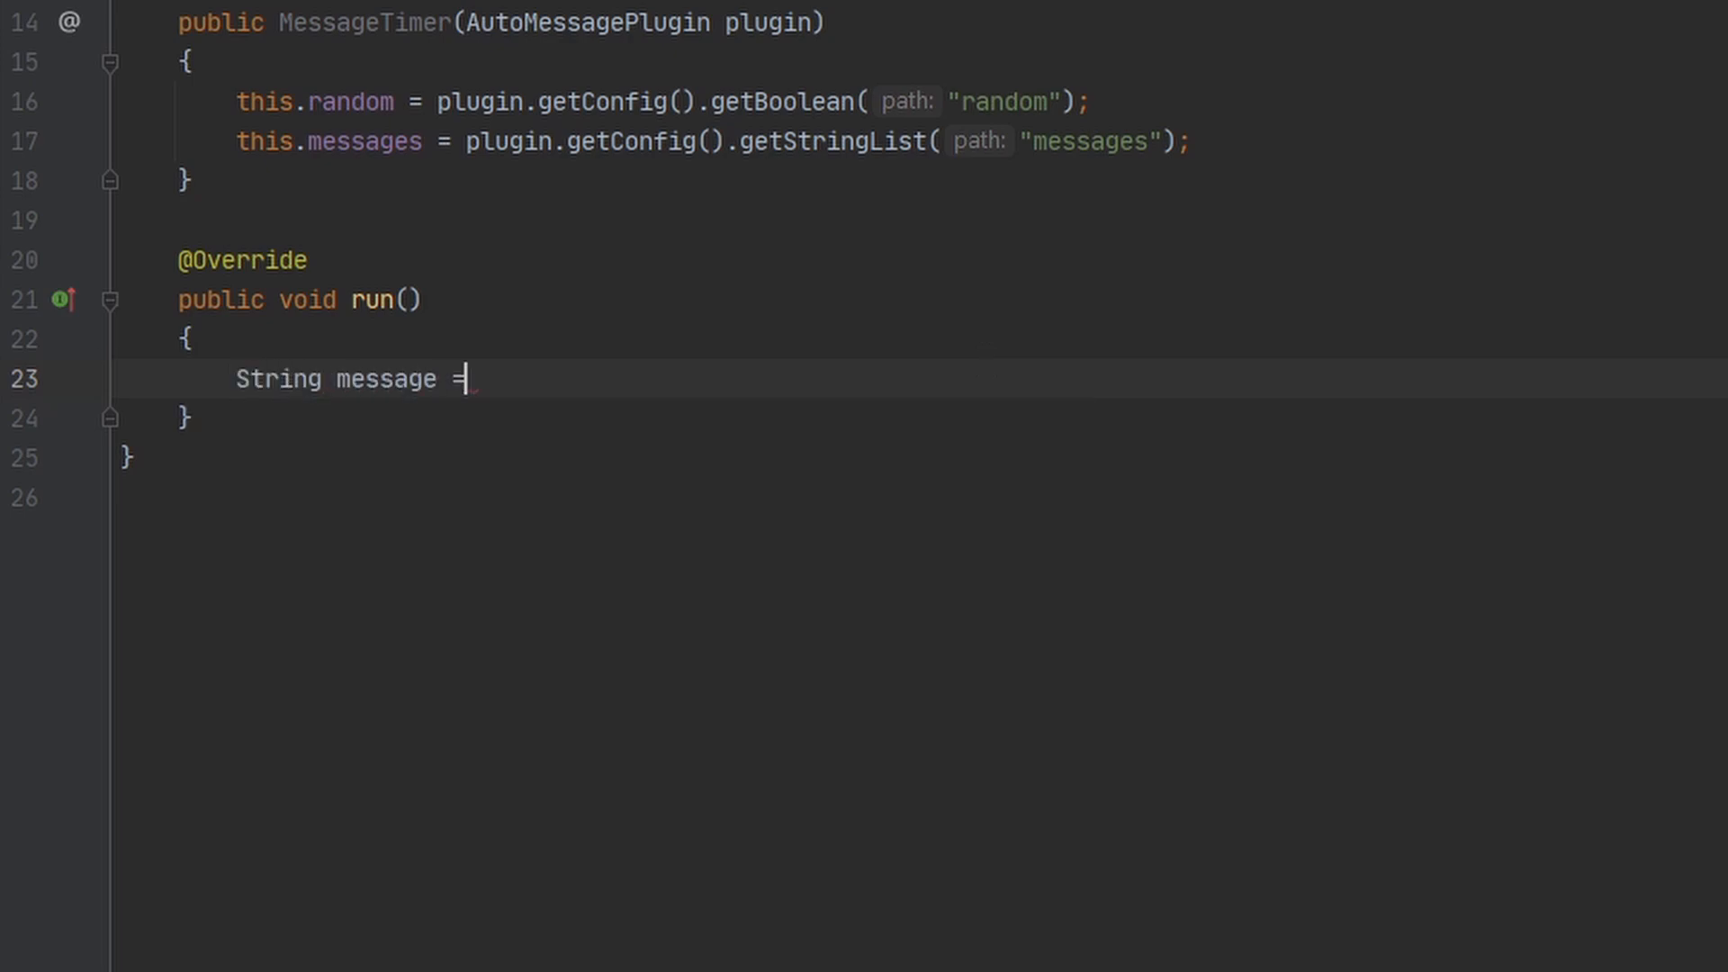
text("";)
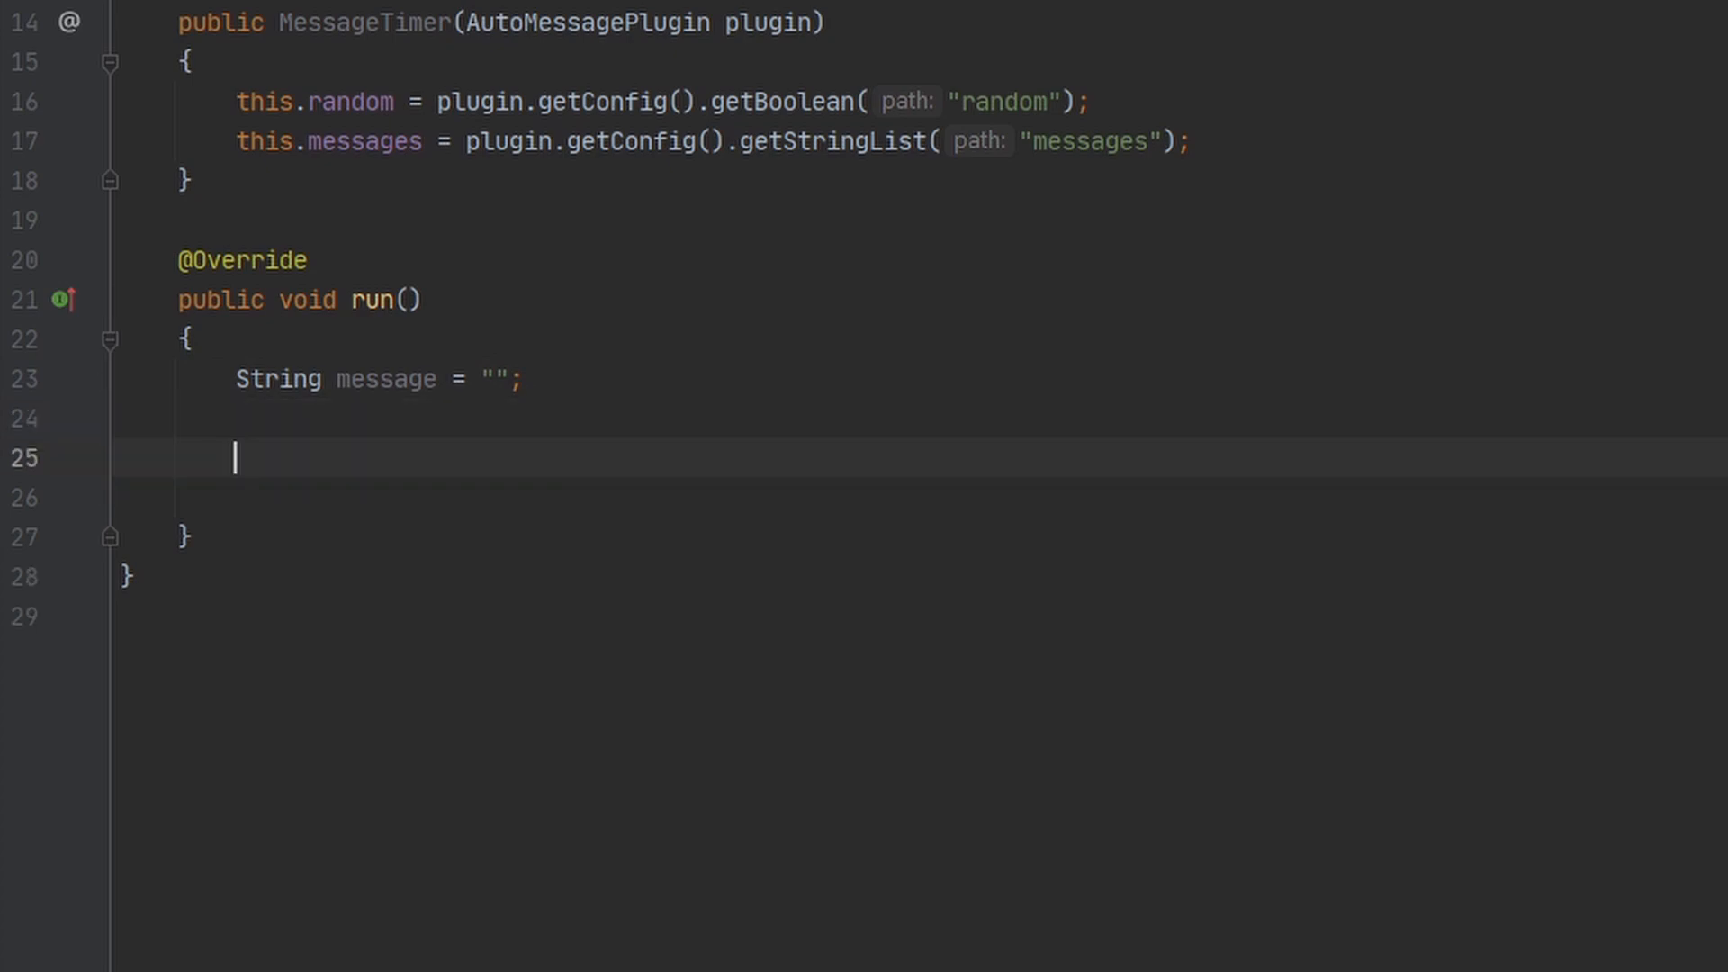
Add an if (!random) branch setting message = messages.get(lastMessage + 1).
text(if (random){)
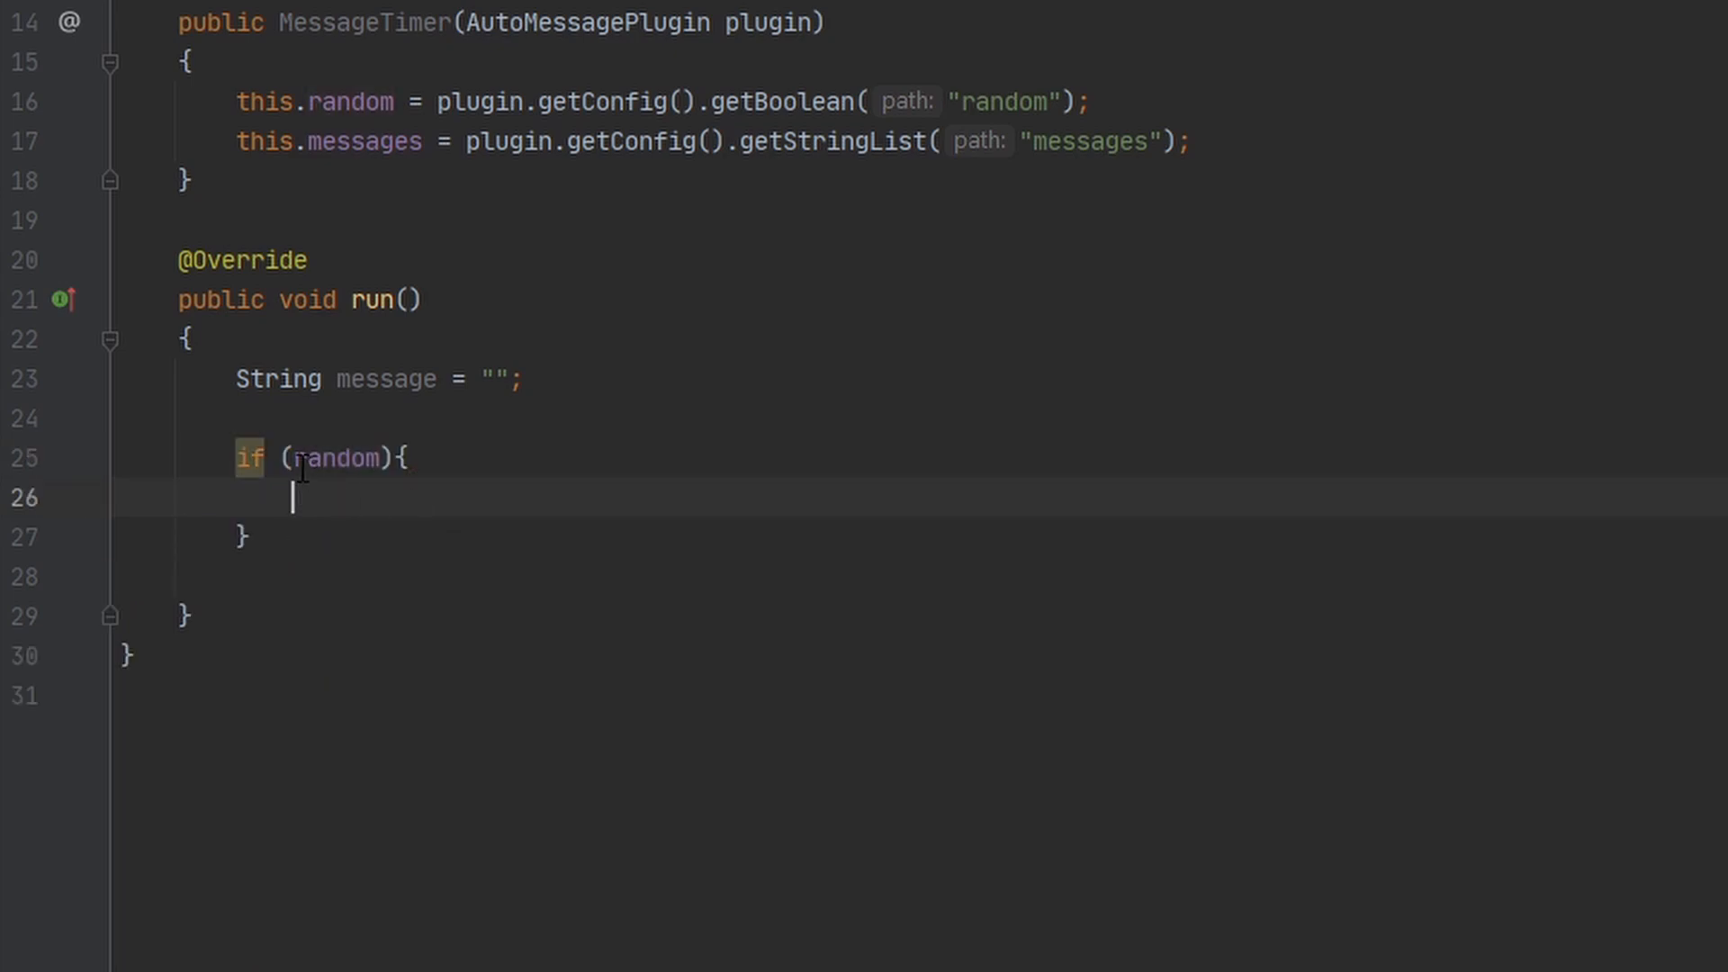
text(!)
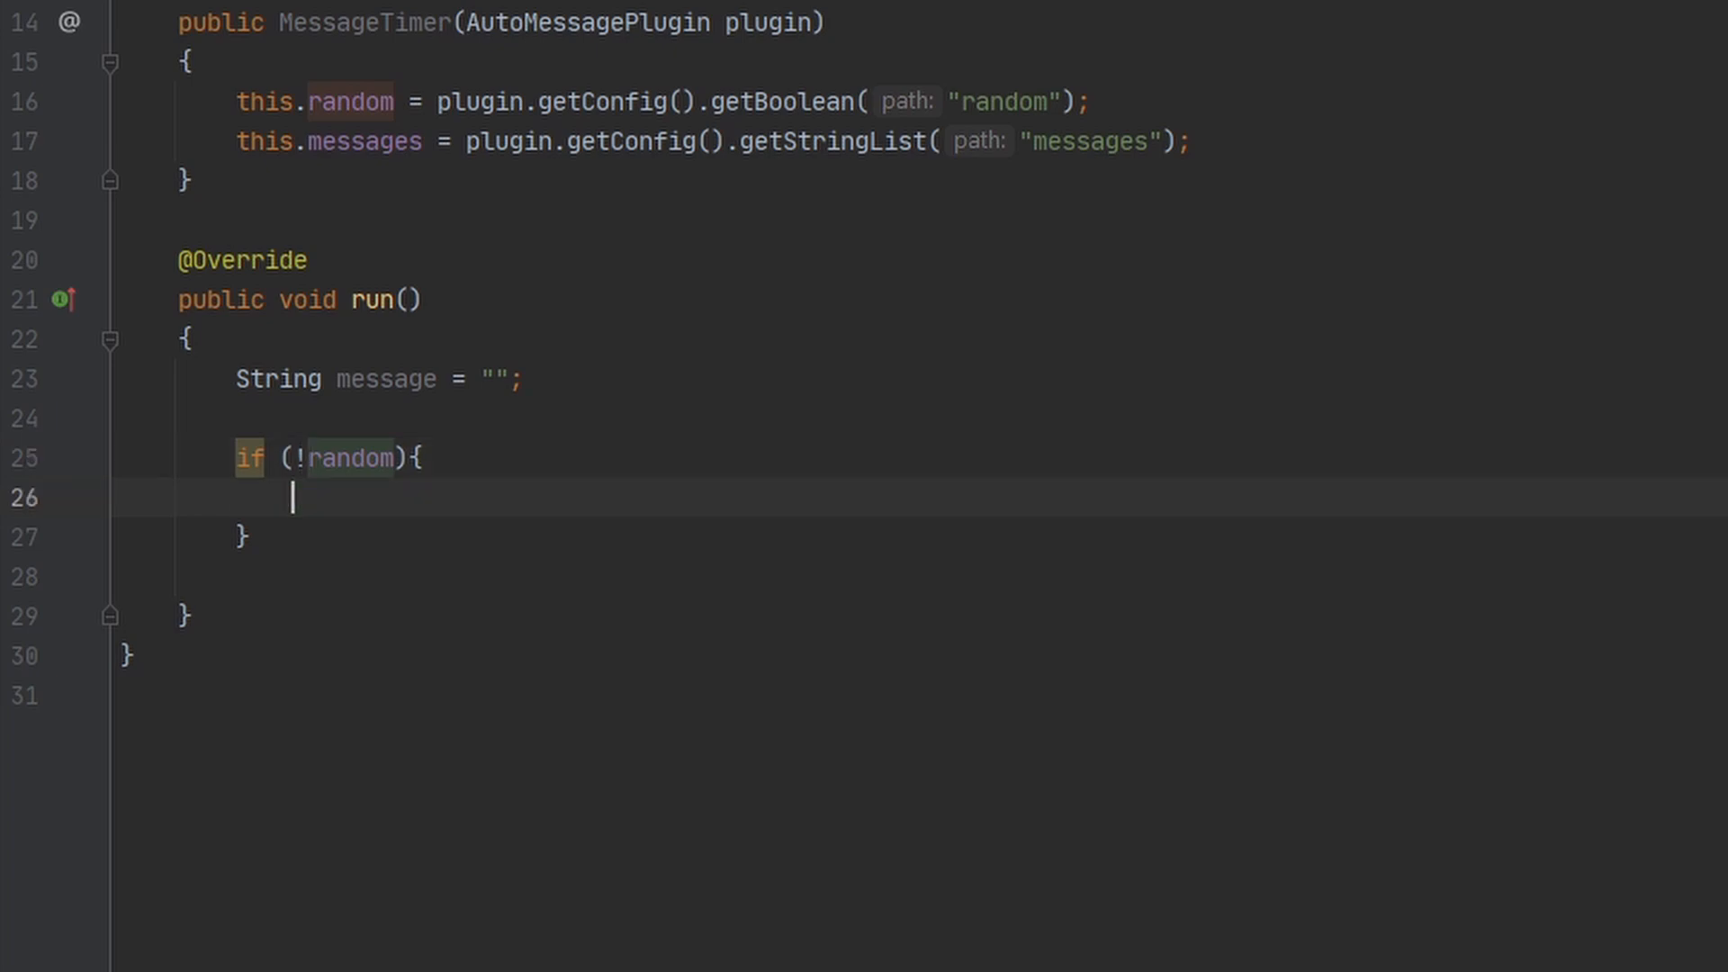
text(m)
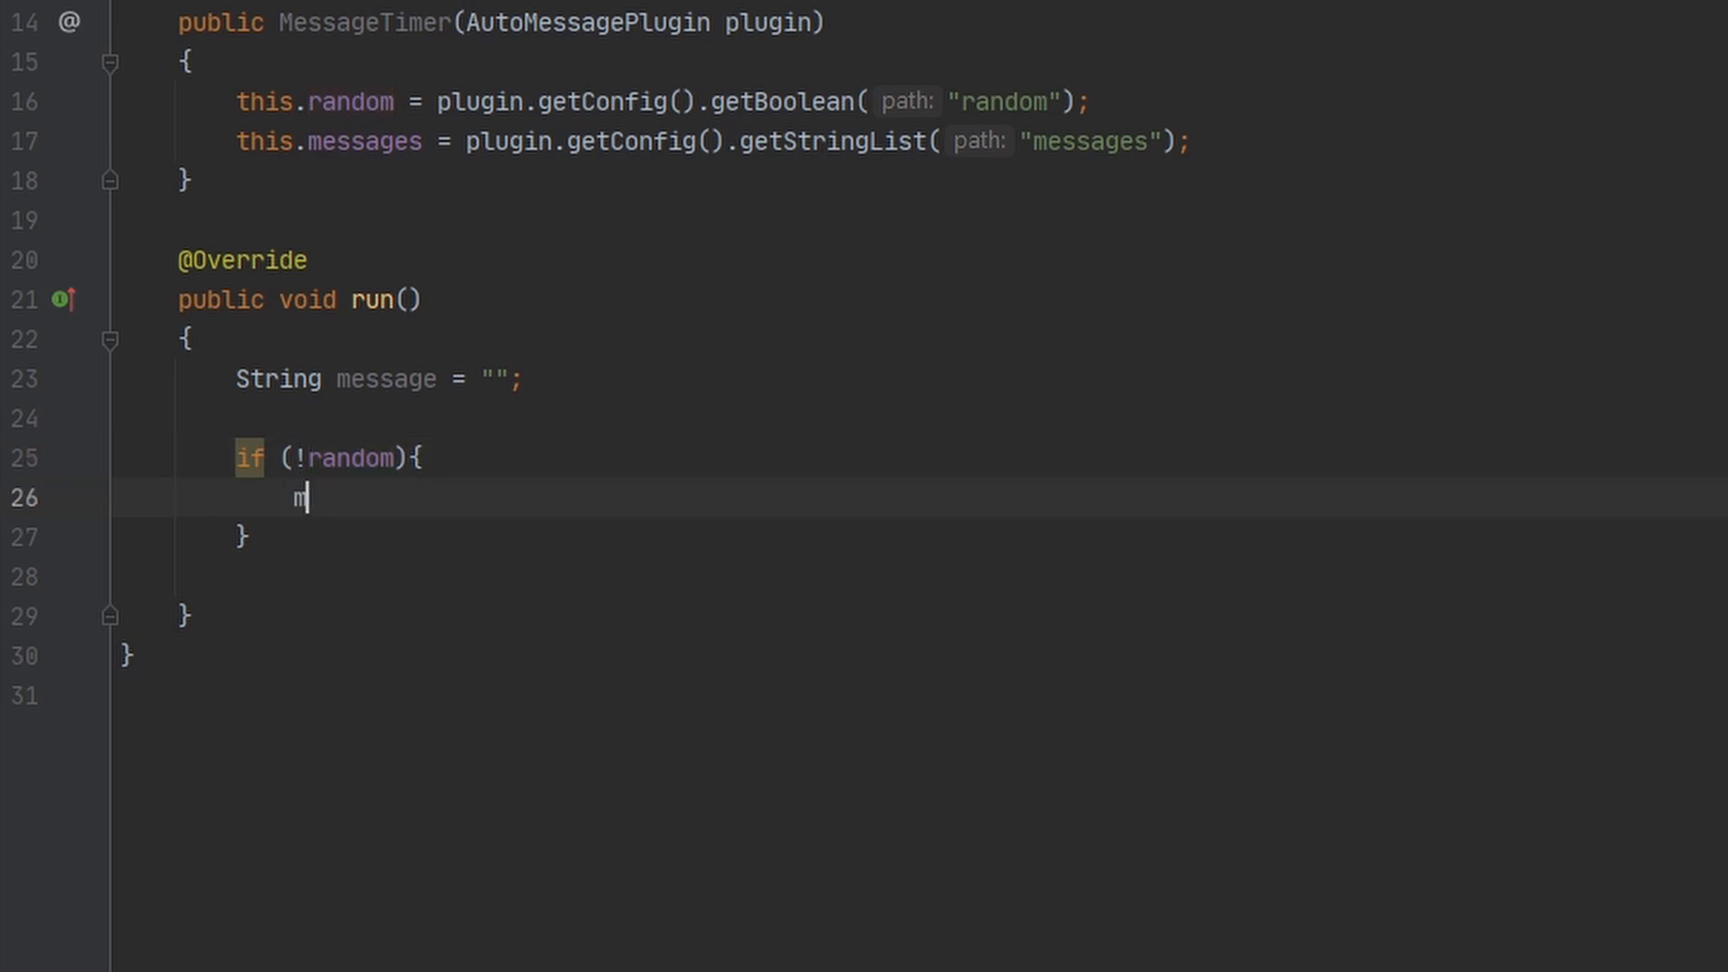
text(essage = mess)
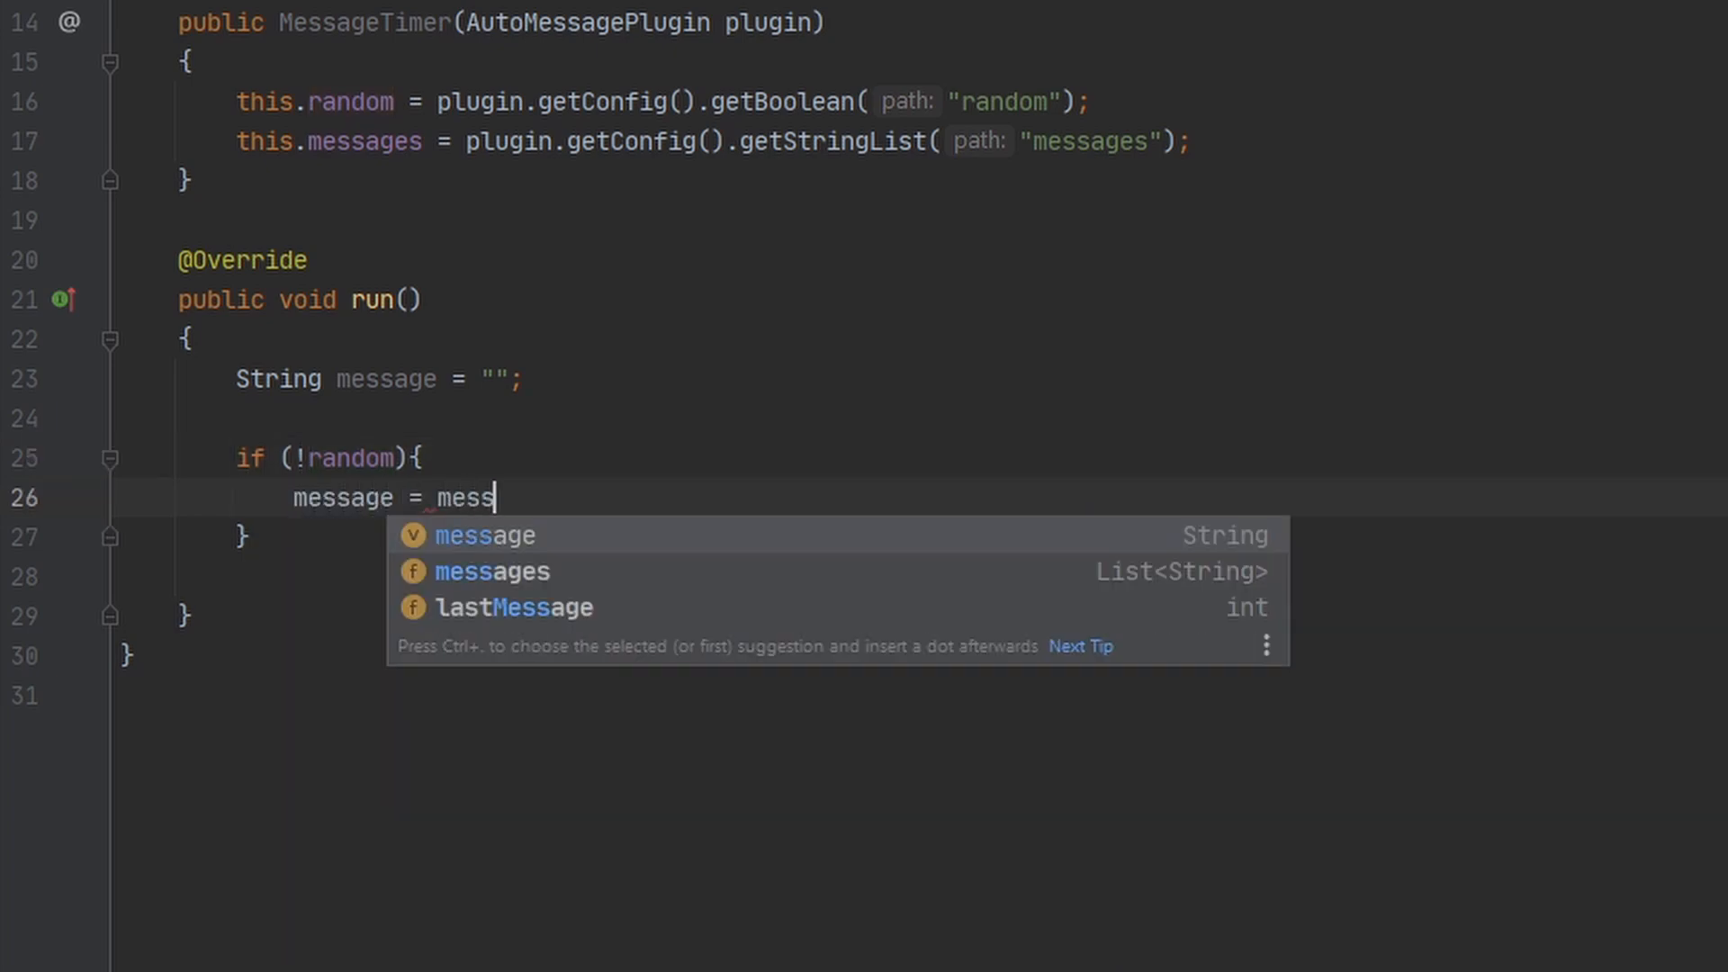
text(ages.get()
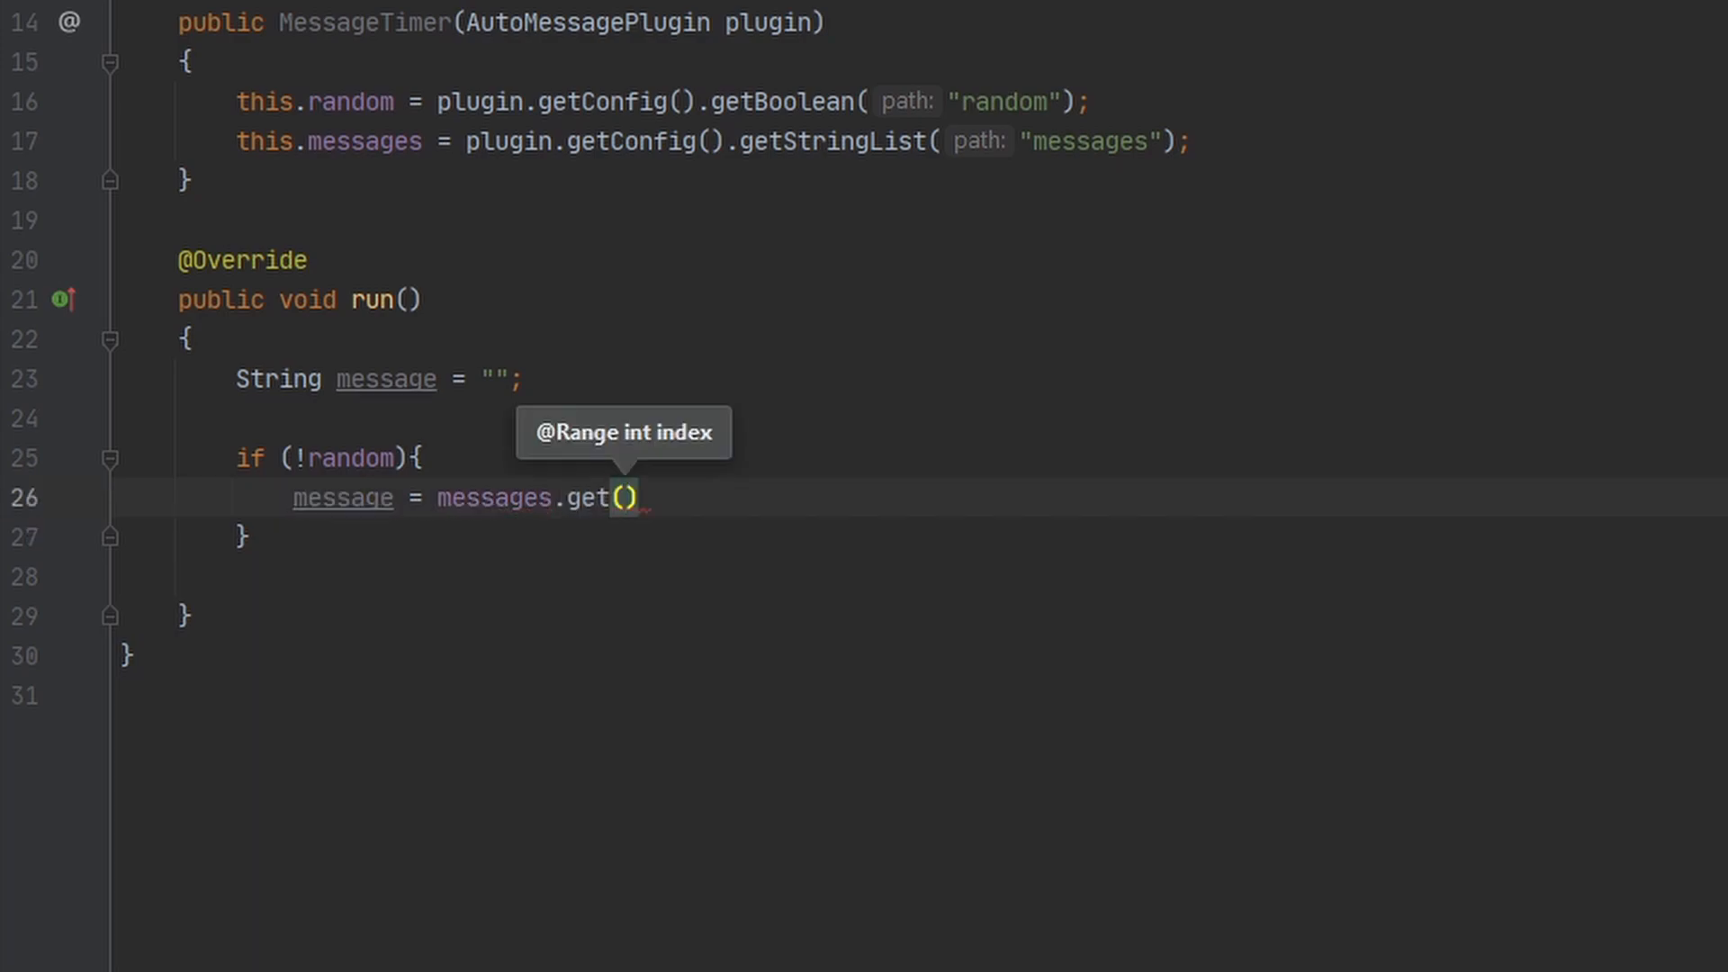
text(LastMessage +)
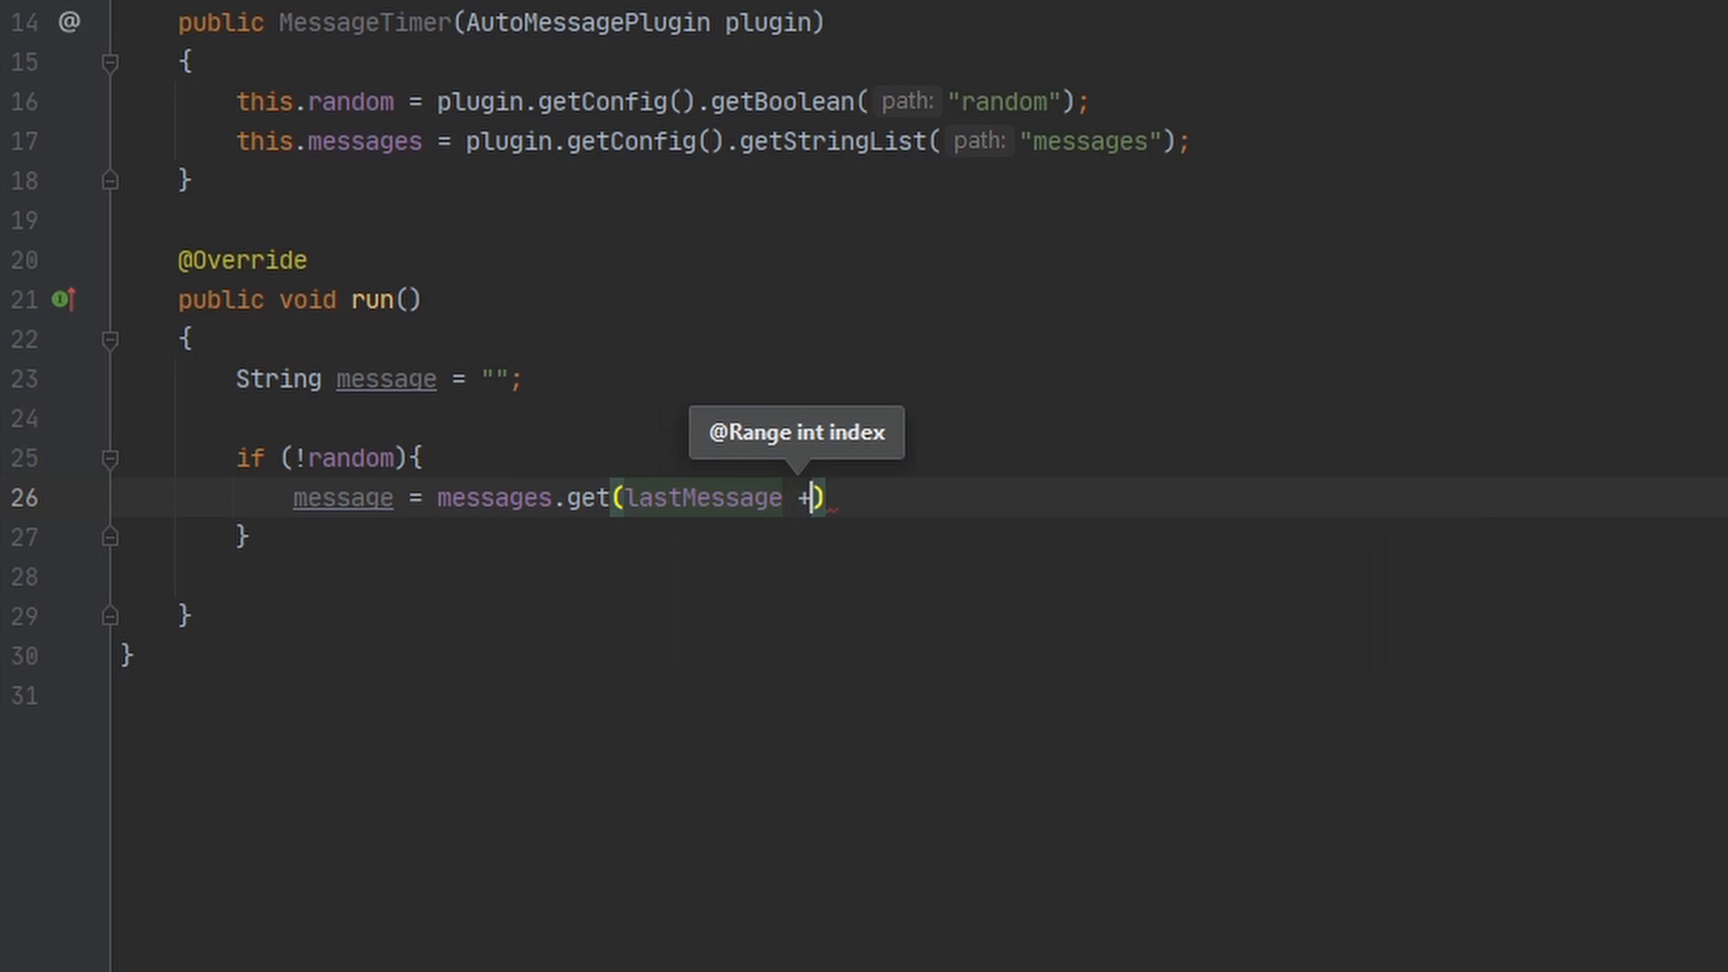
text(1)
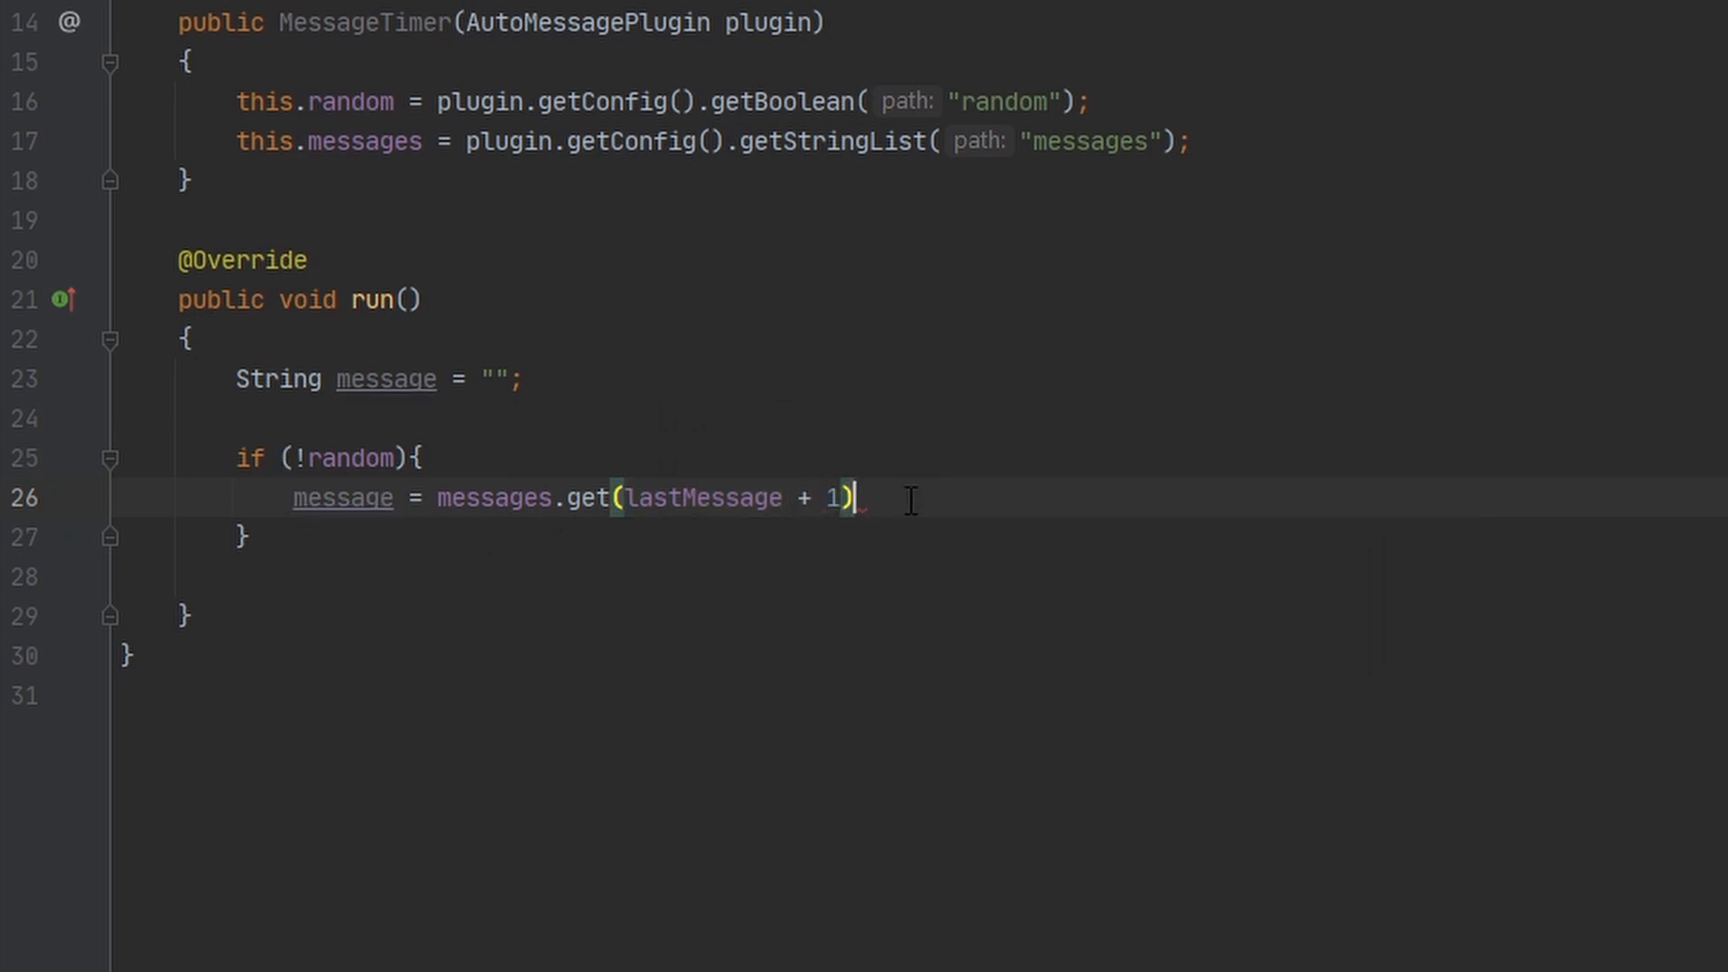
text(;)
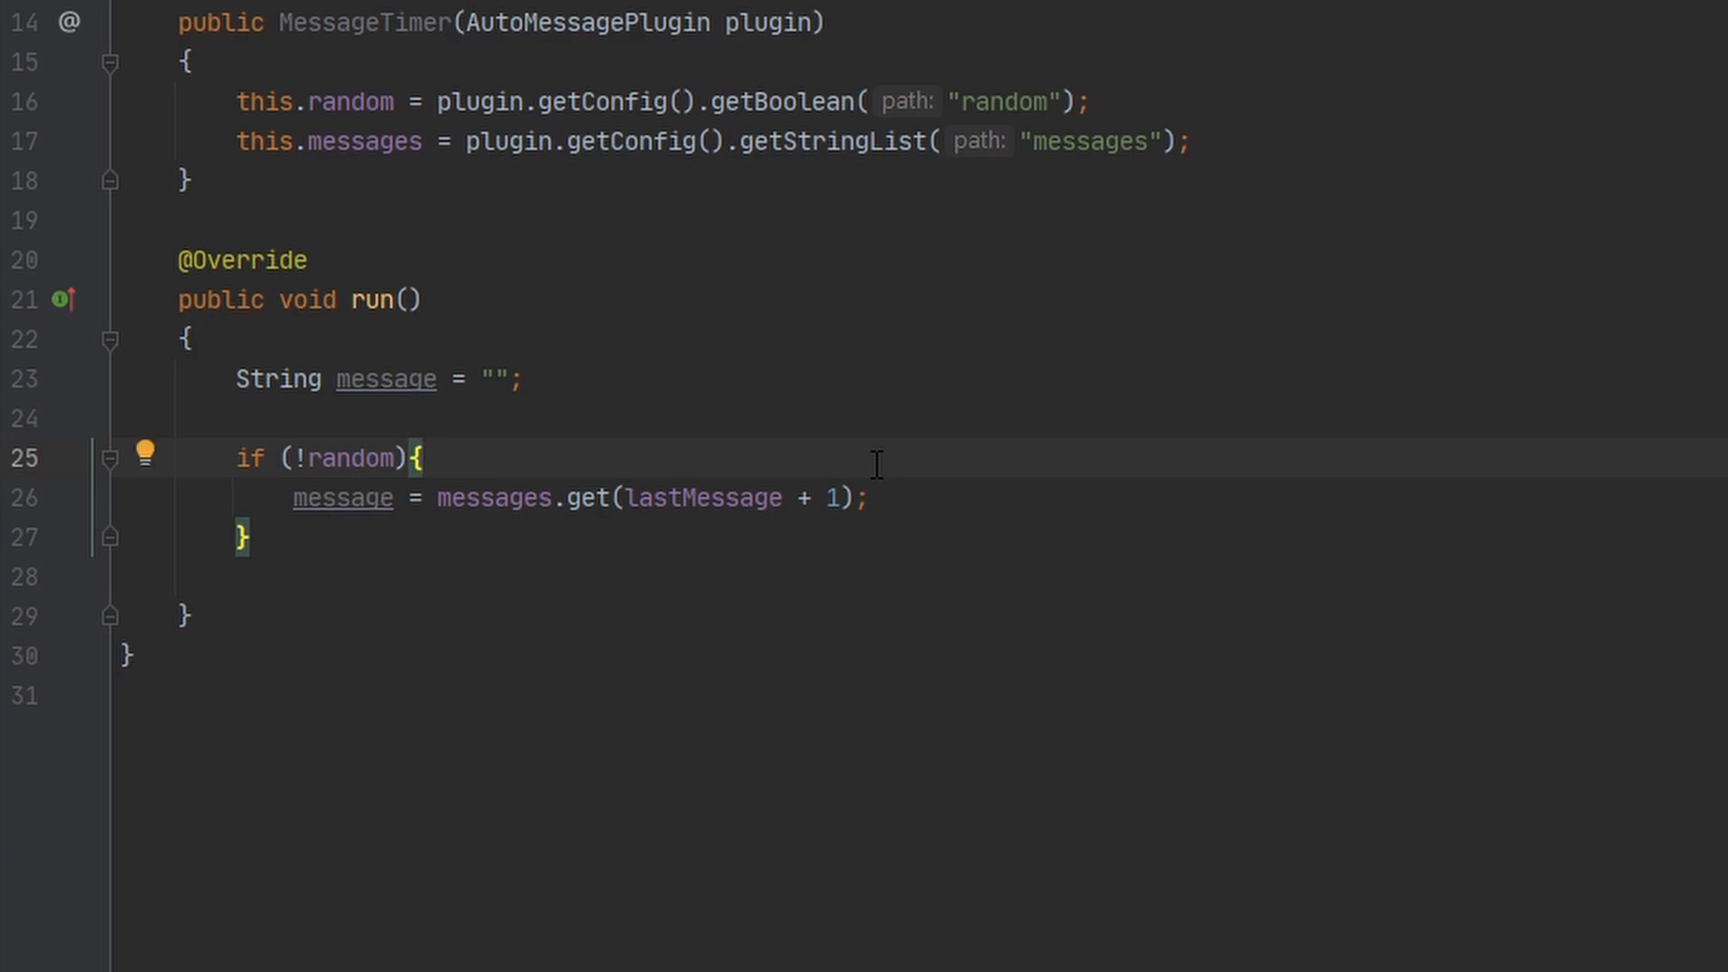
Wrap it in try/catch ArrayIndexOutOfBoundsException, falling back to messages.get(0) and lastMessage = 0.
text(try)
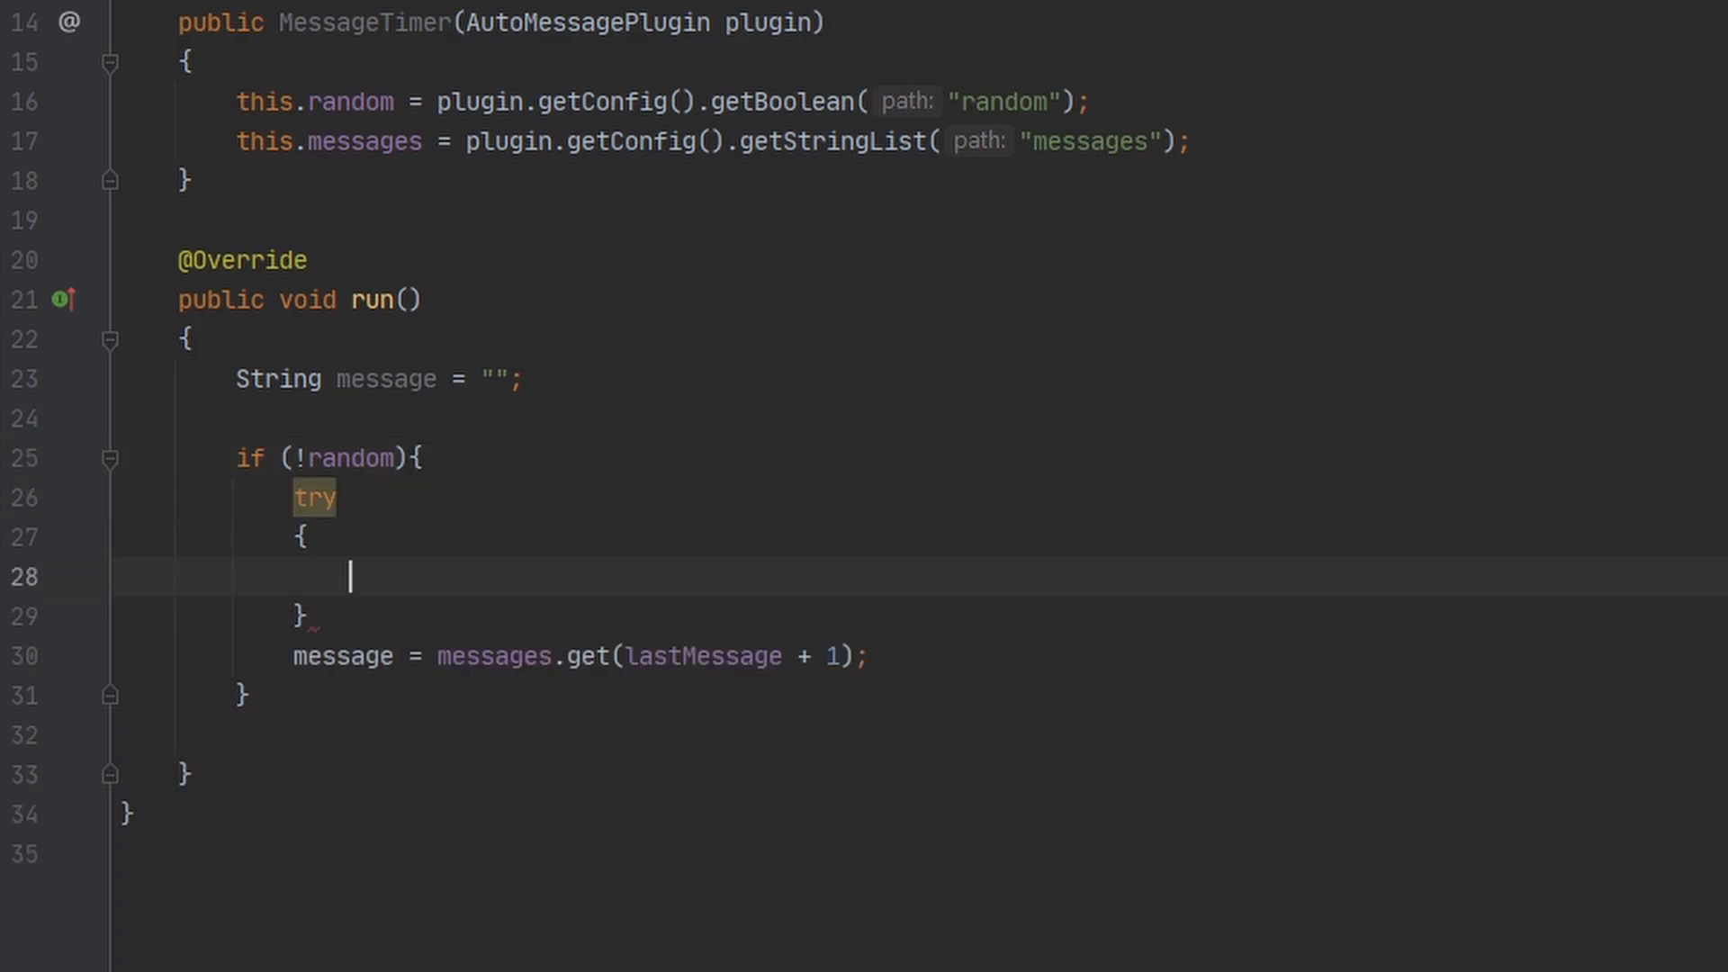
key(Delete)
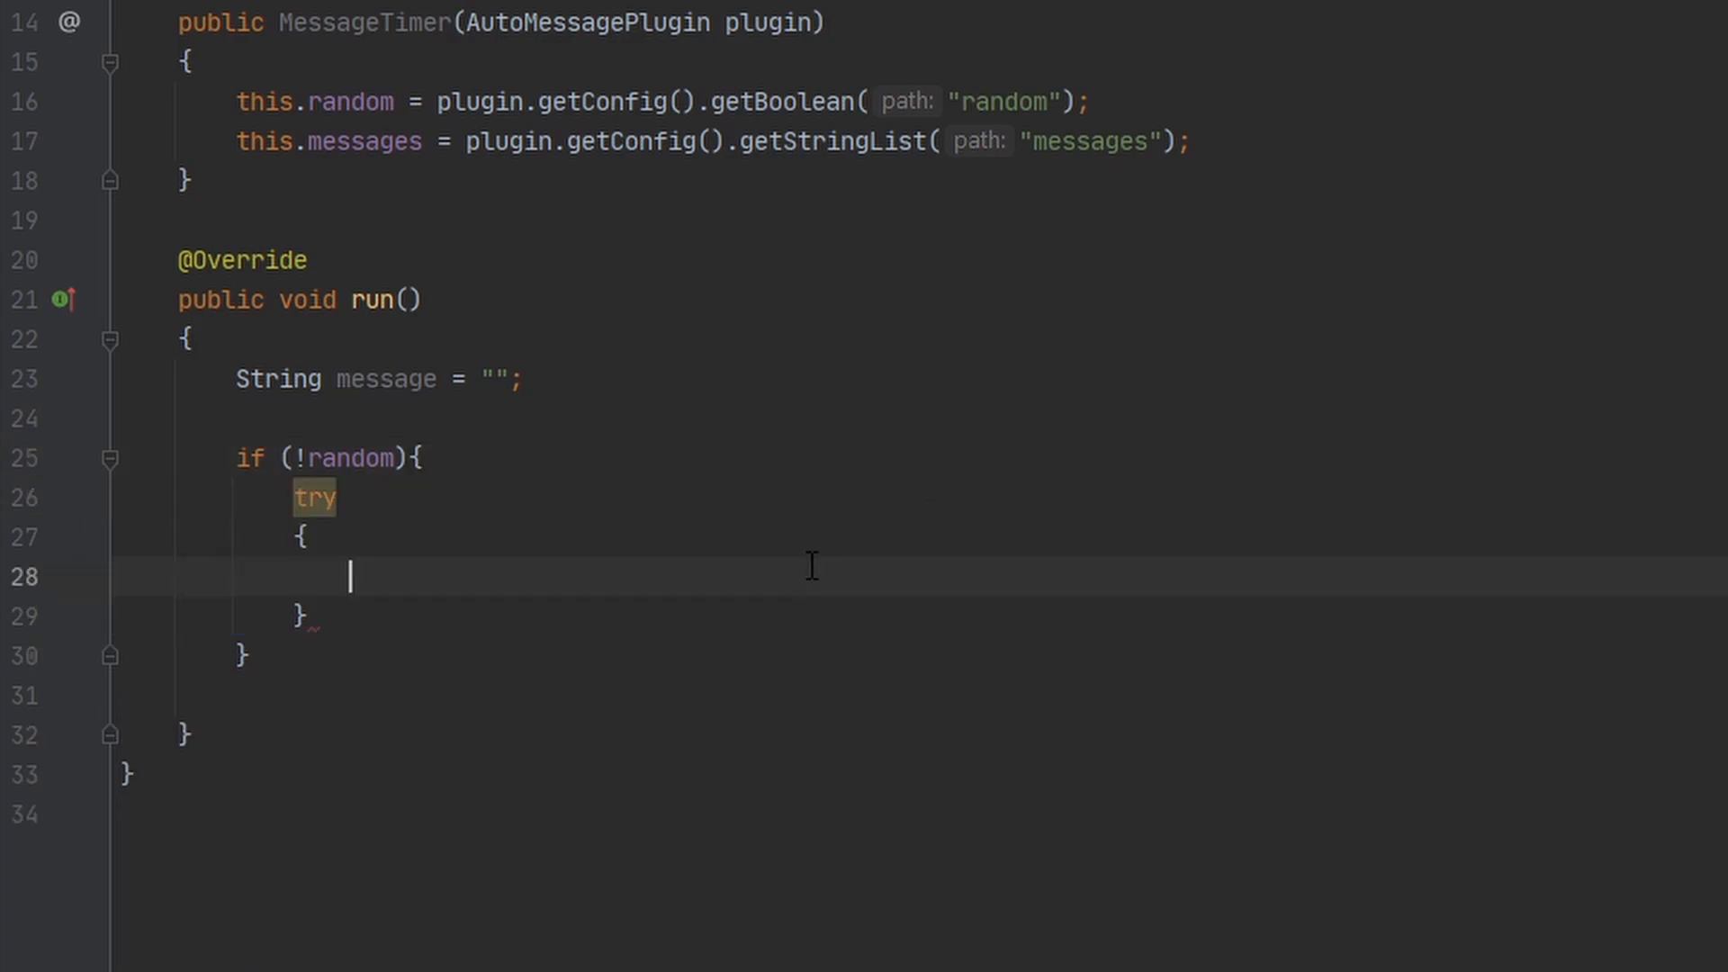
text(message = messages.get(lastMessage + 1);)
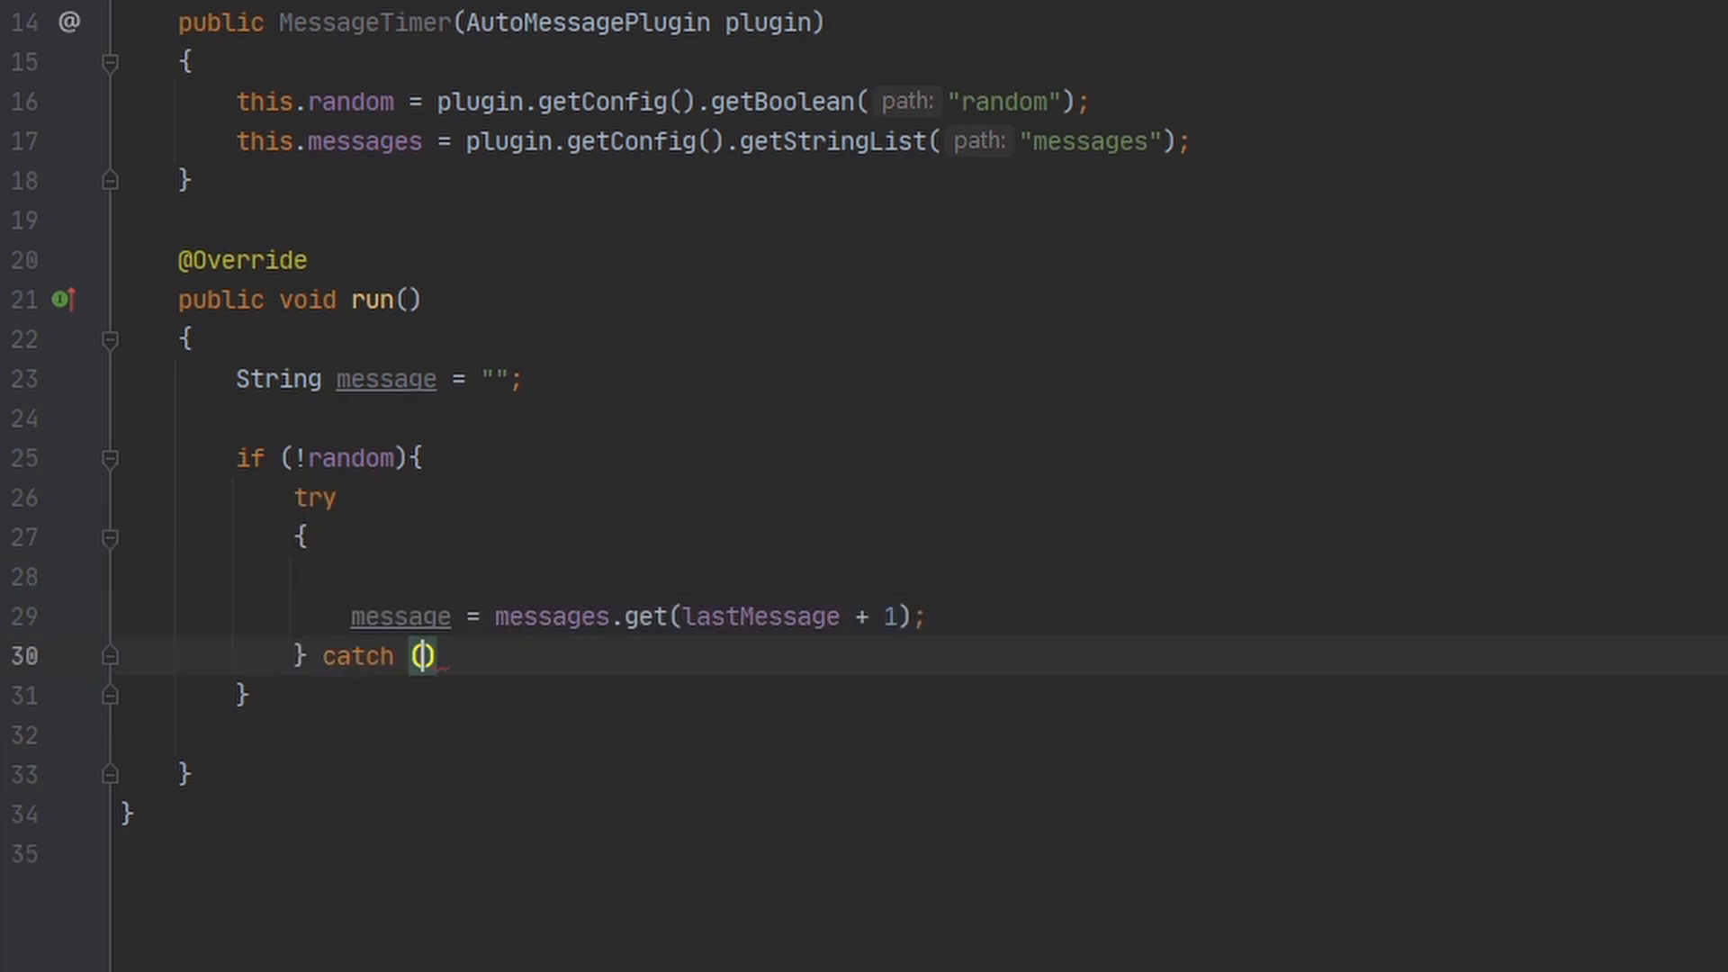
text({)
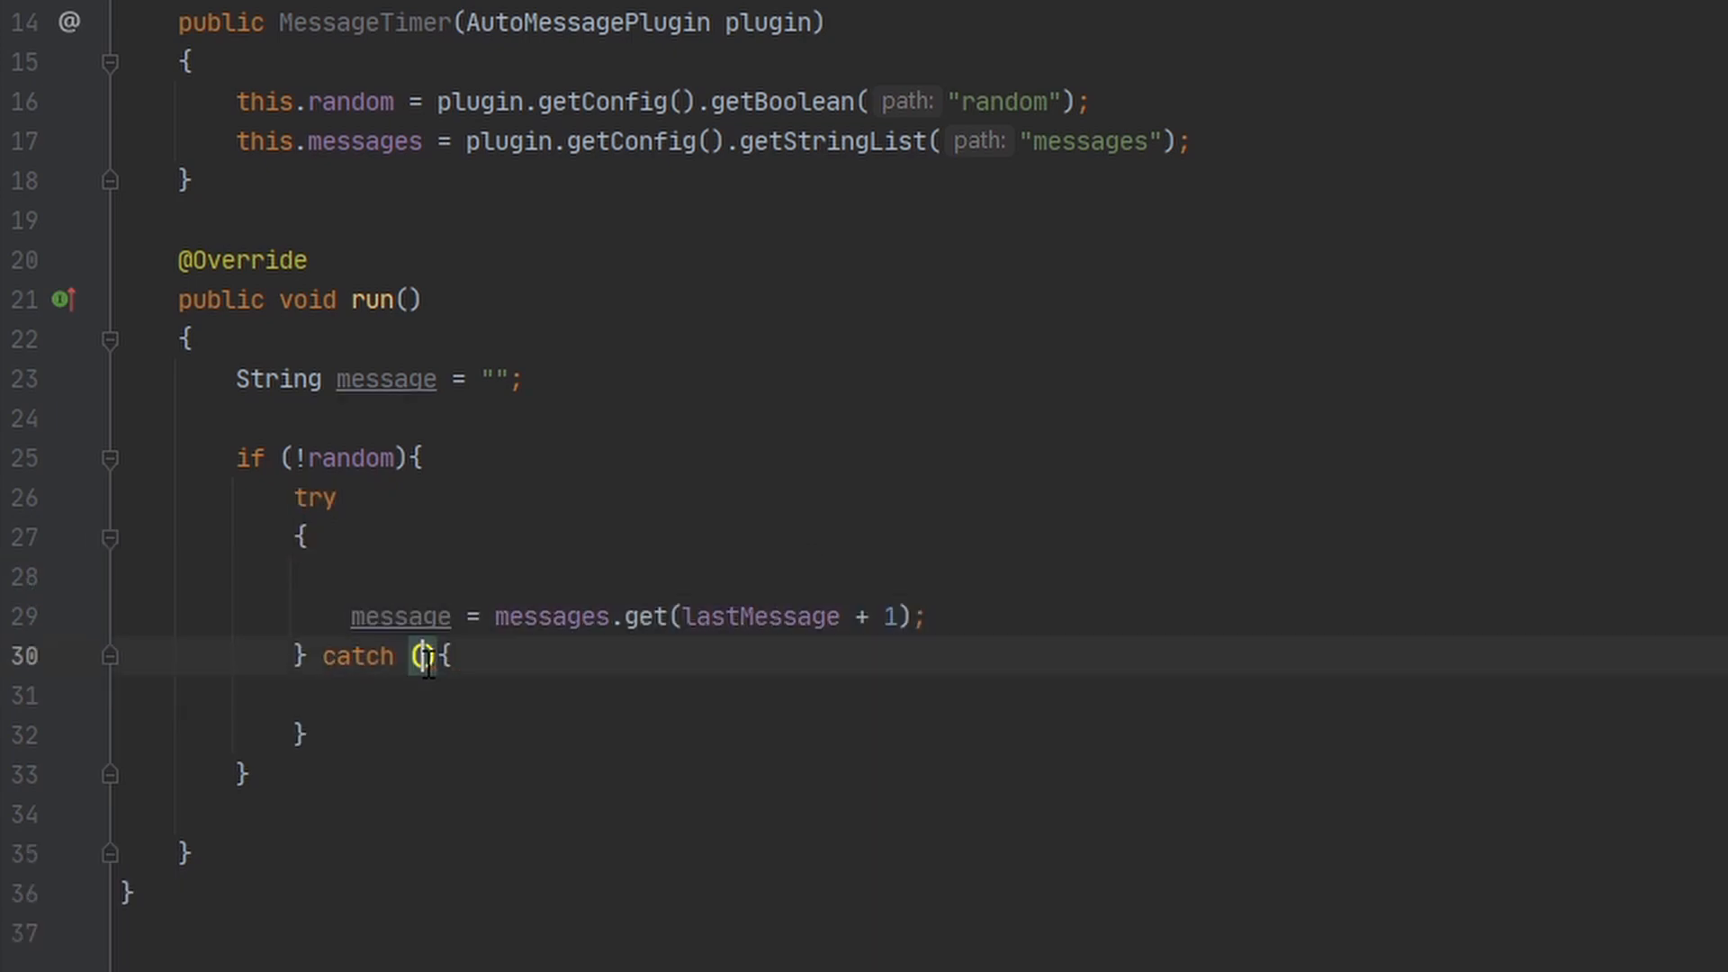
text(Arra)
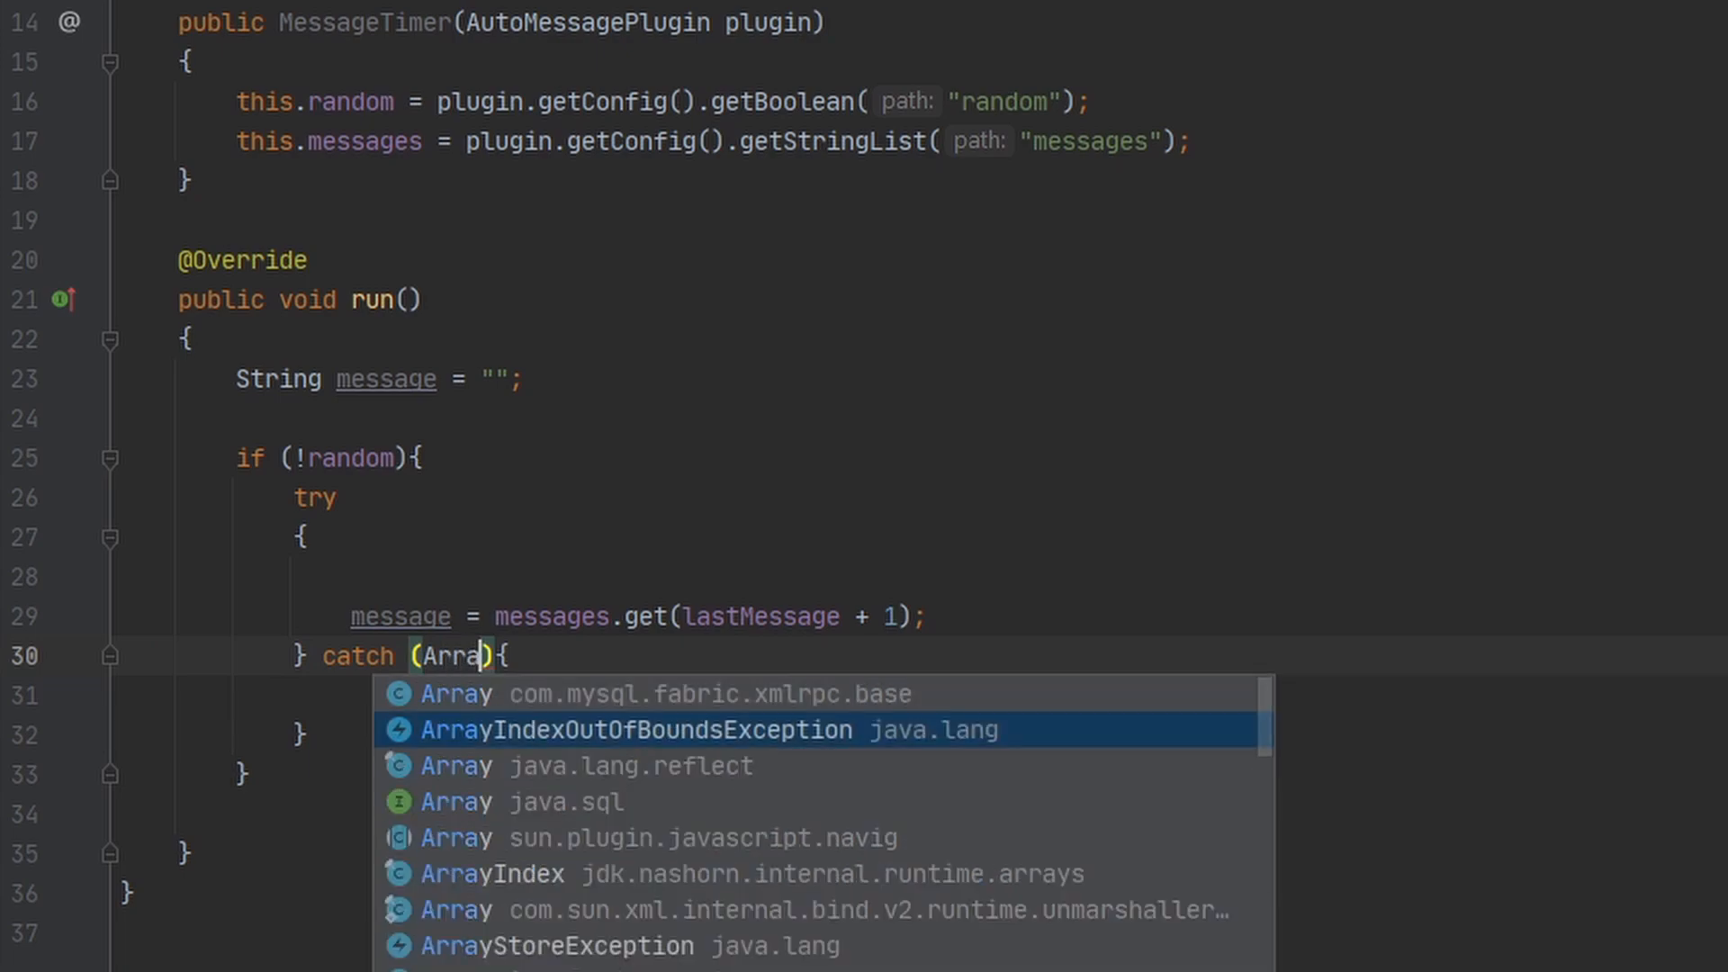
click(690, 730)
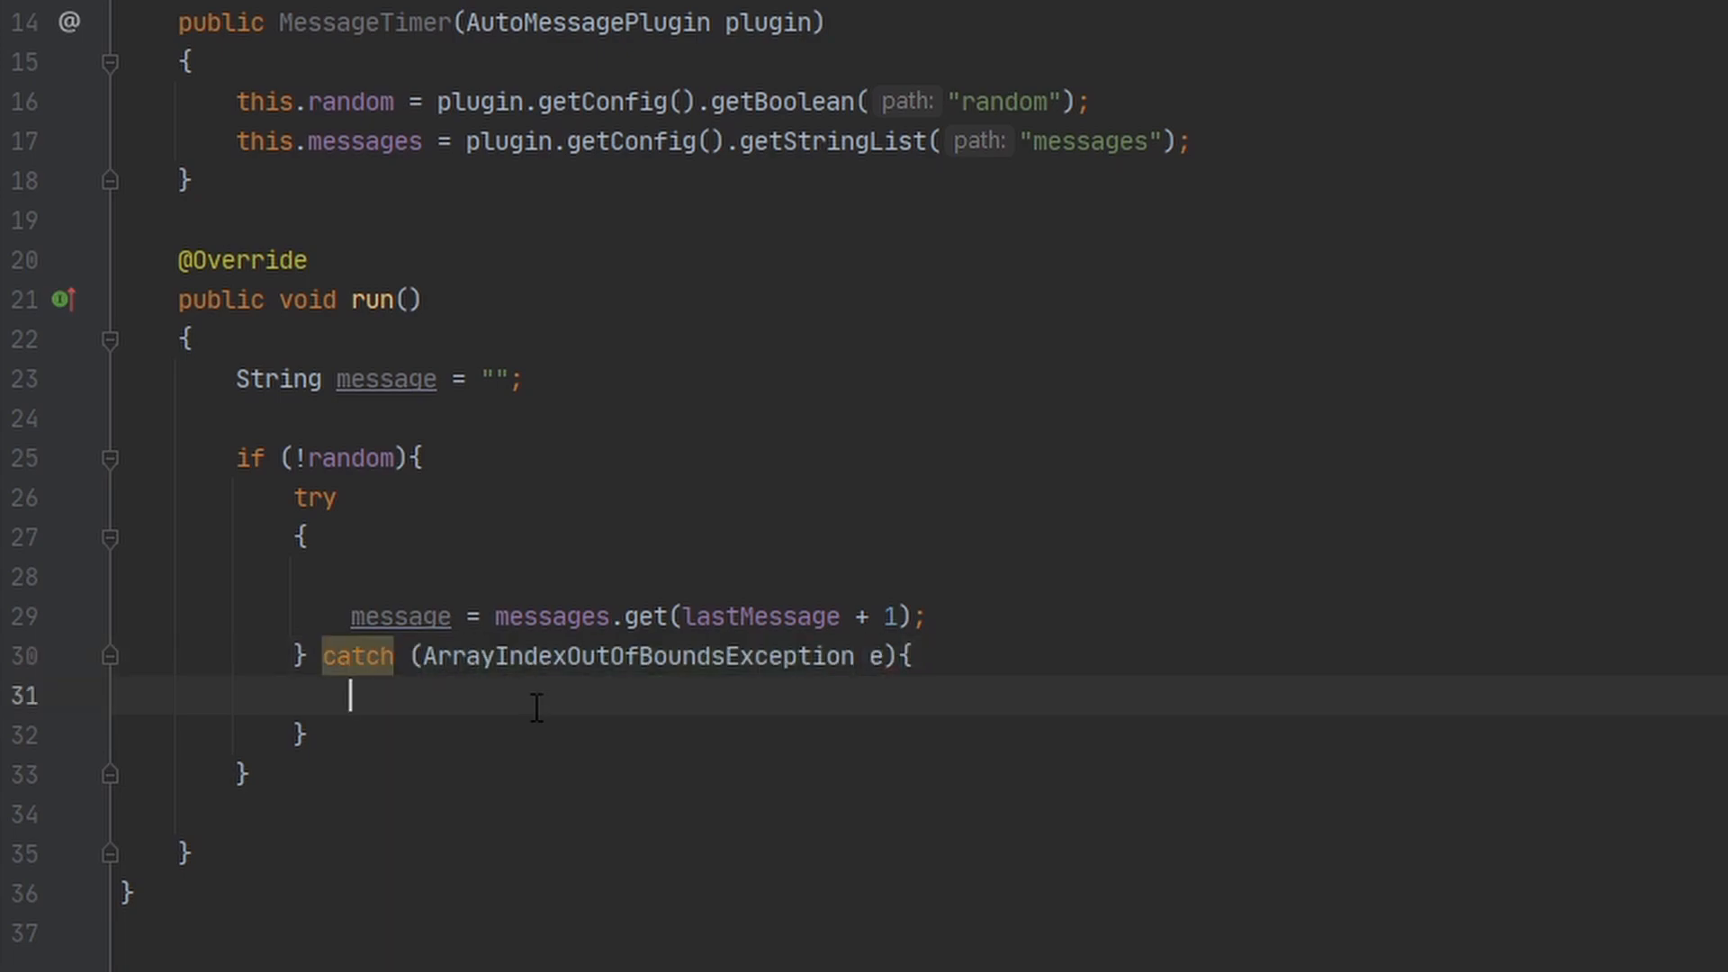
text(message =)
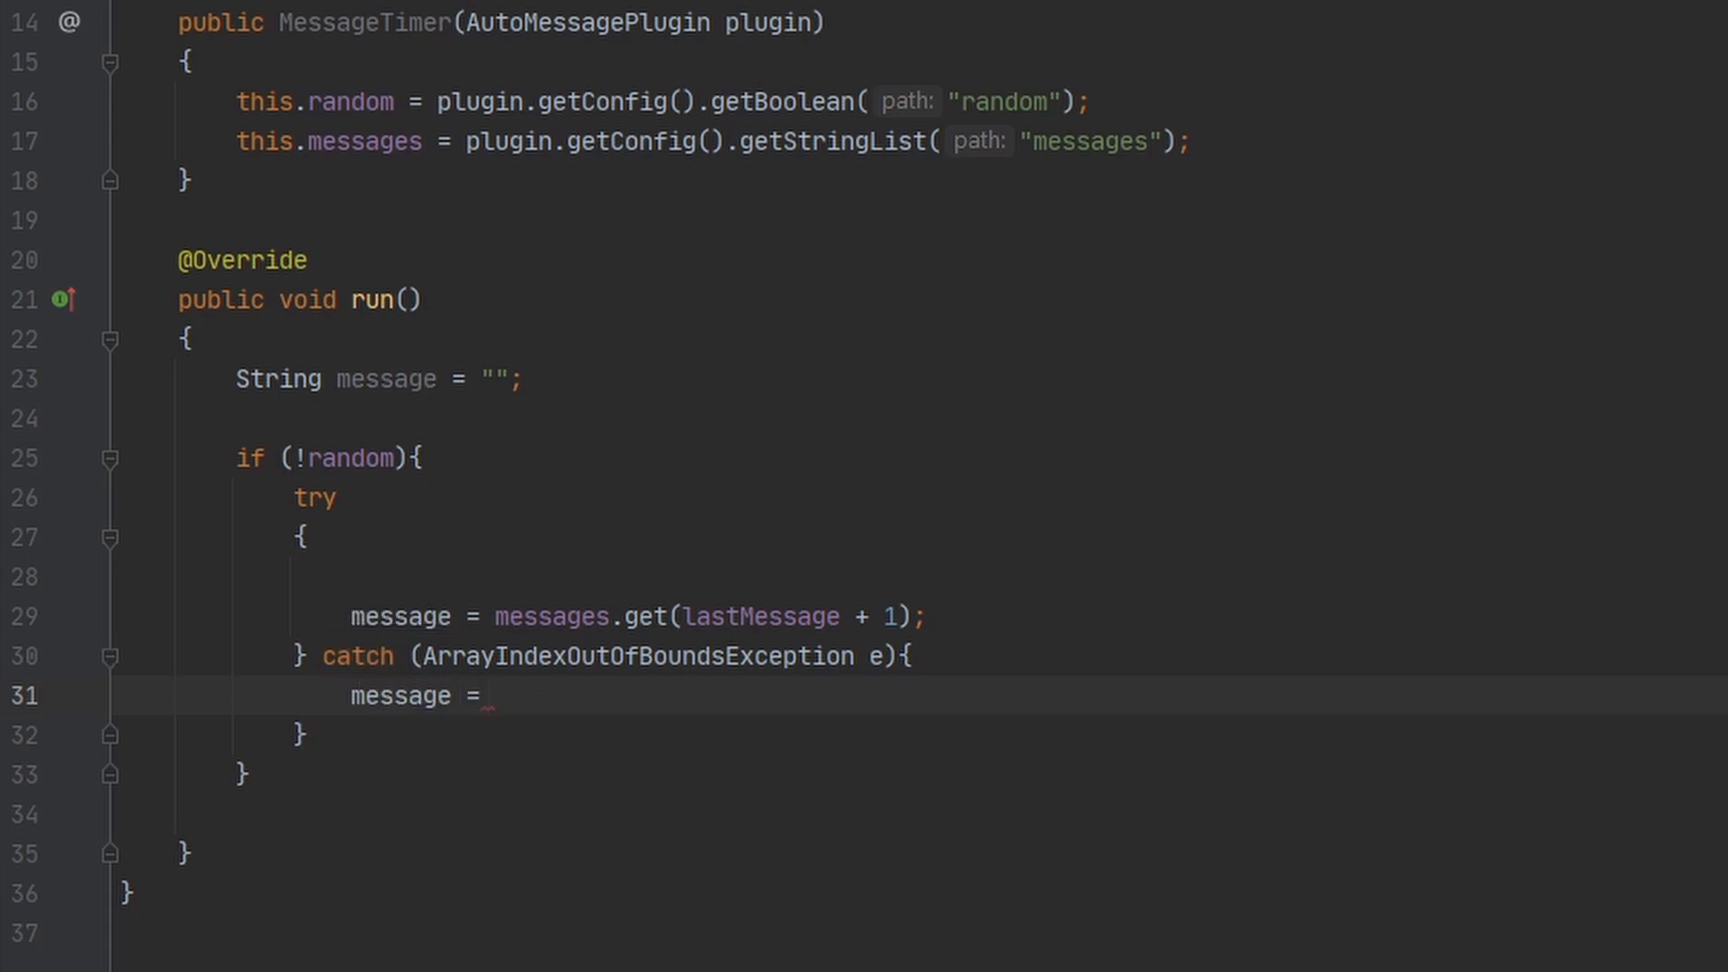
text(messages.get(0);)
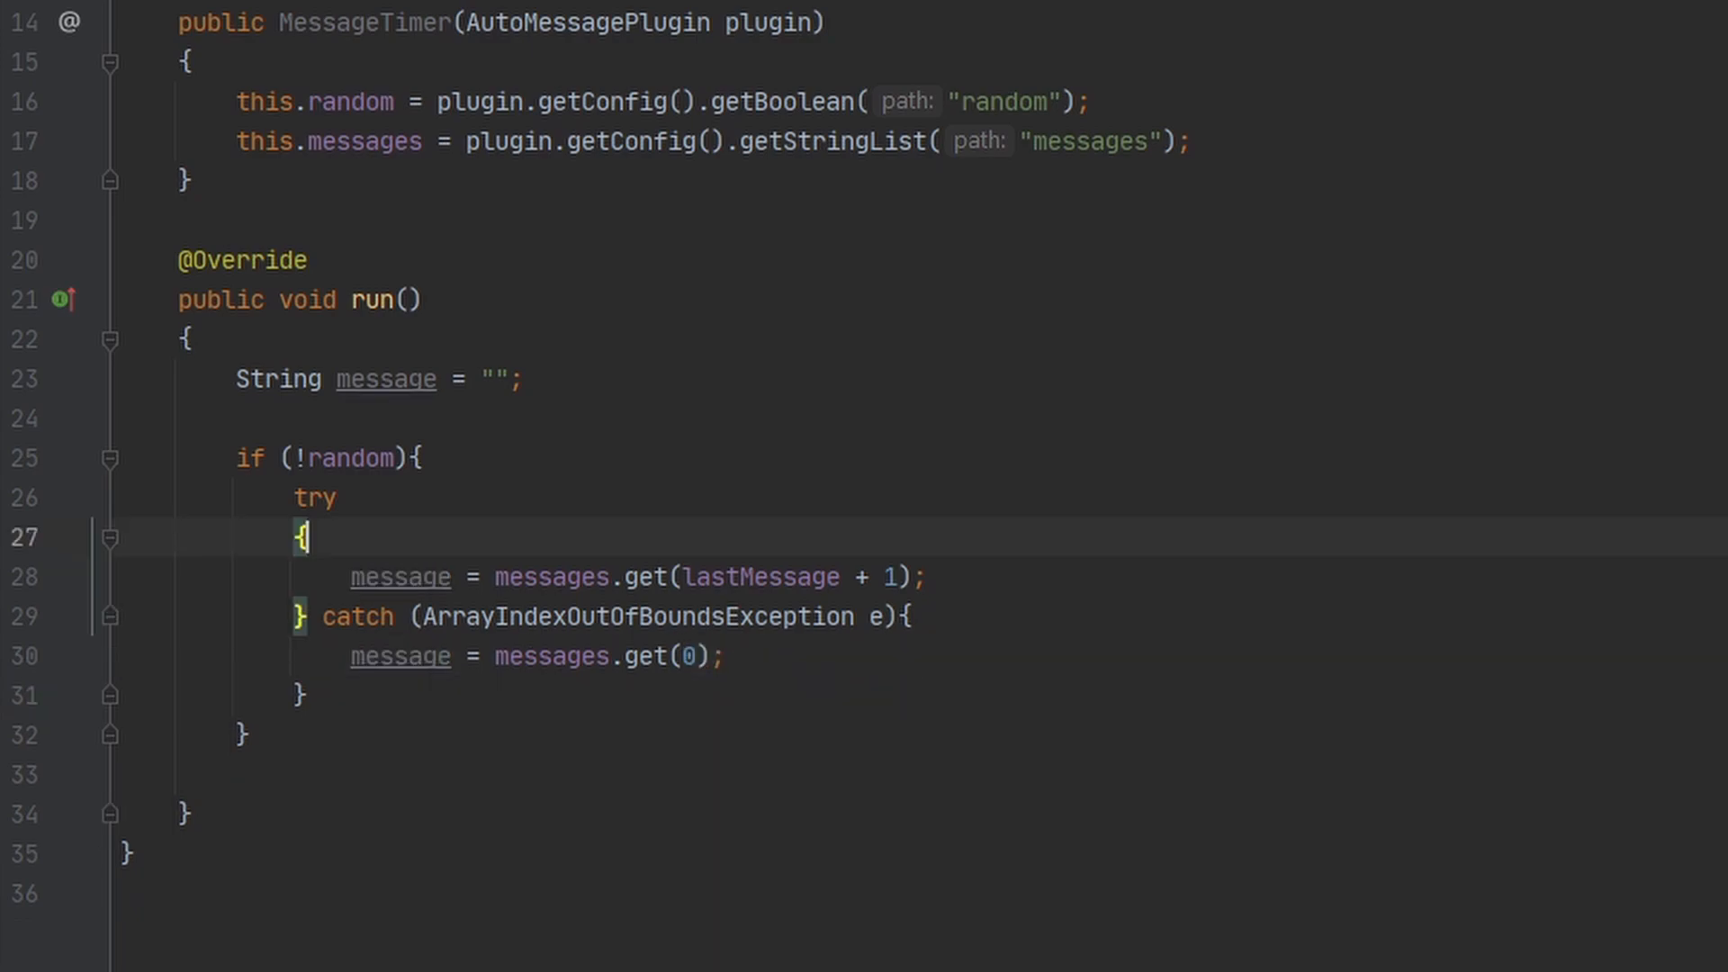
key(enter)
text(lastMessage++)
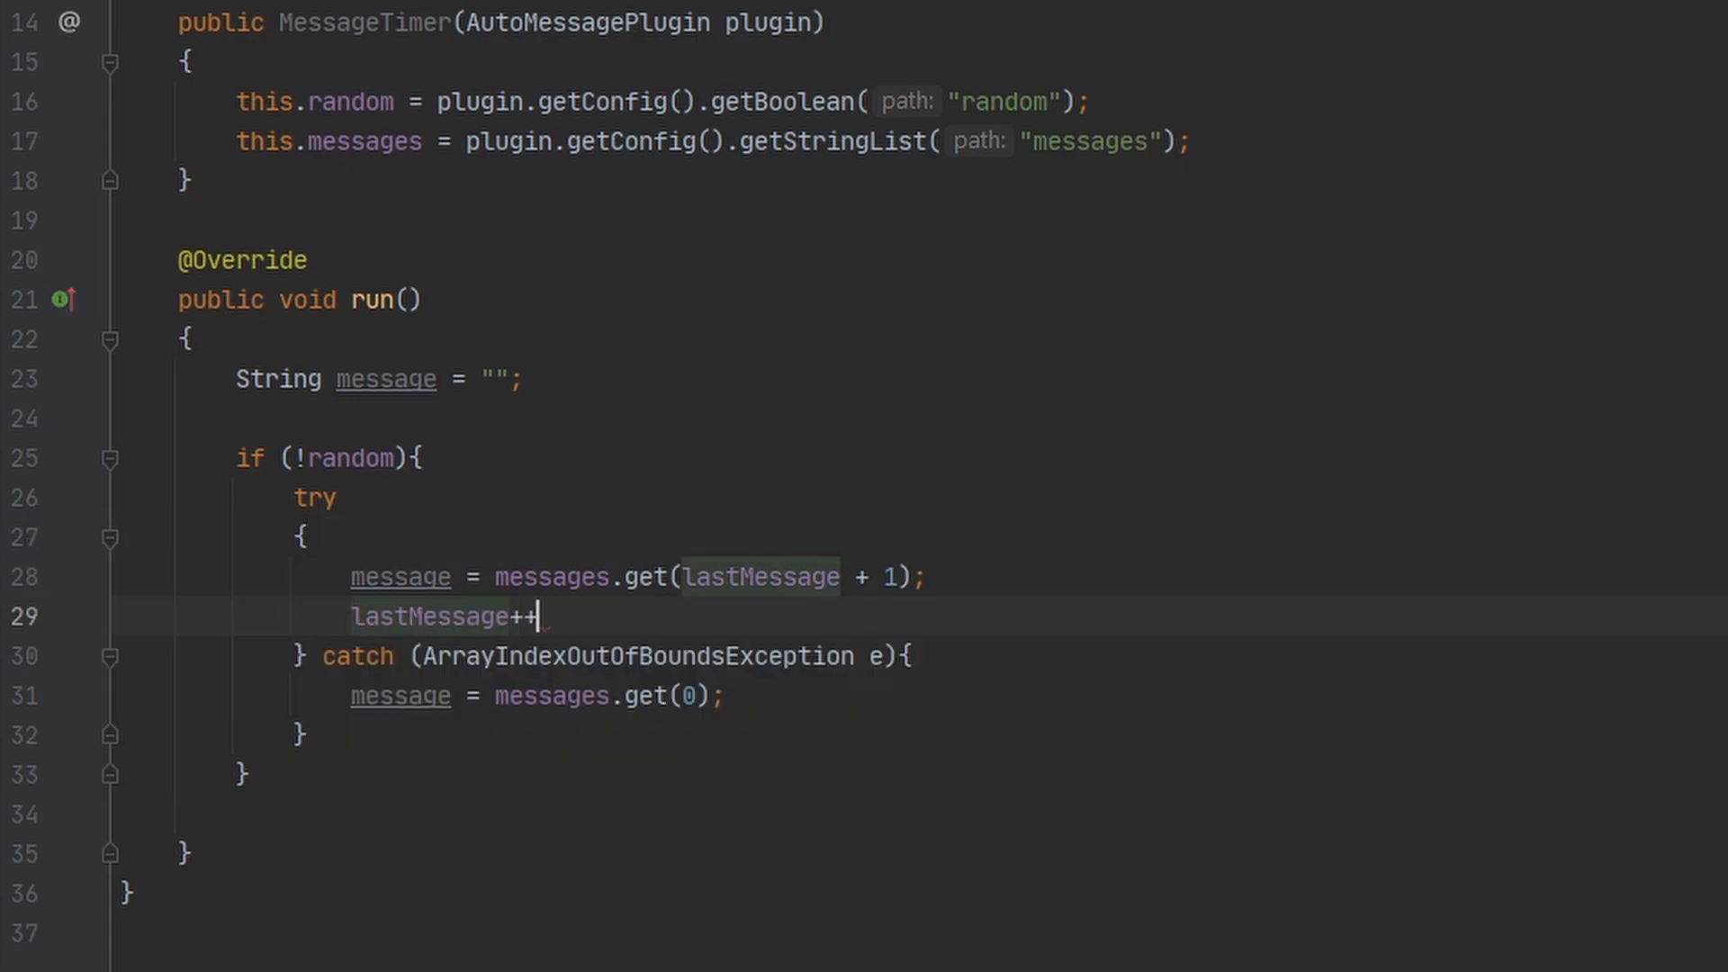
text(;)
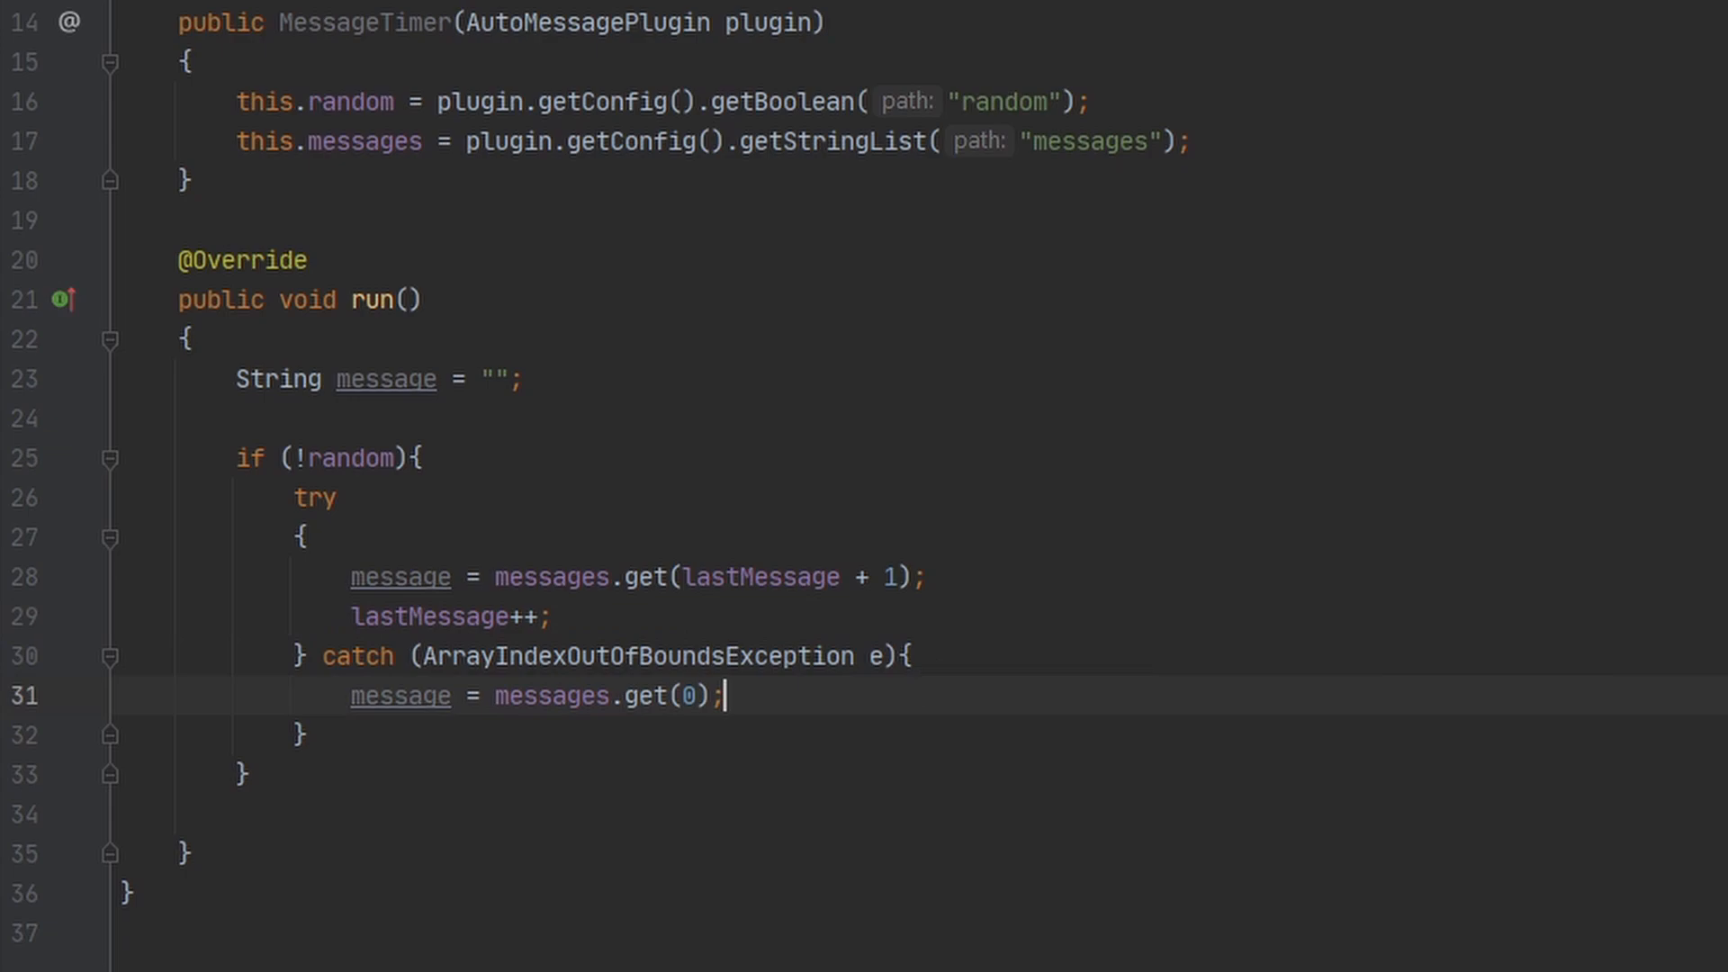
text(lastMessage)
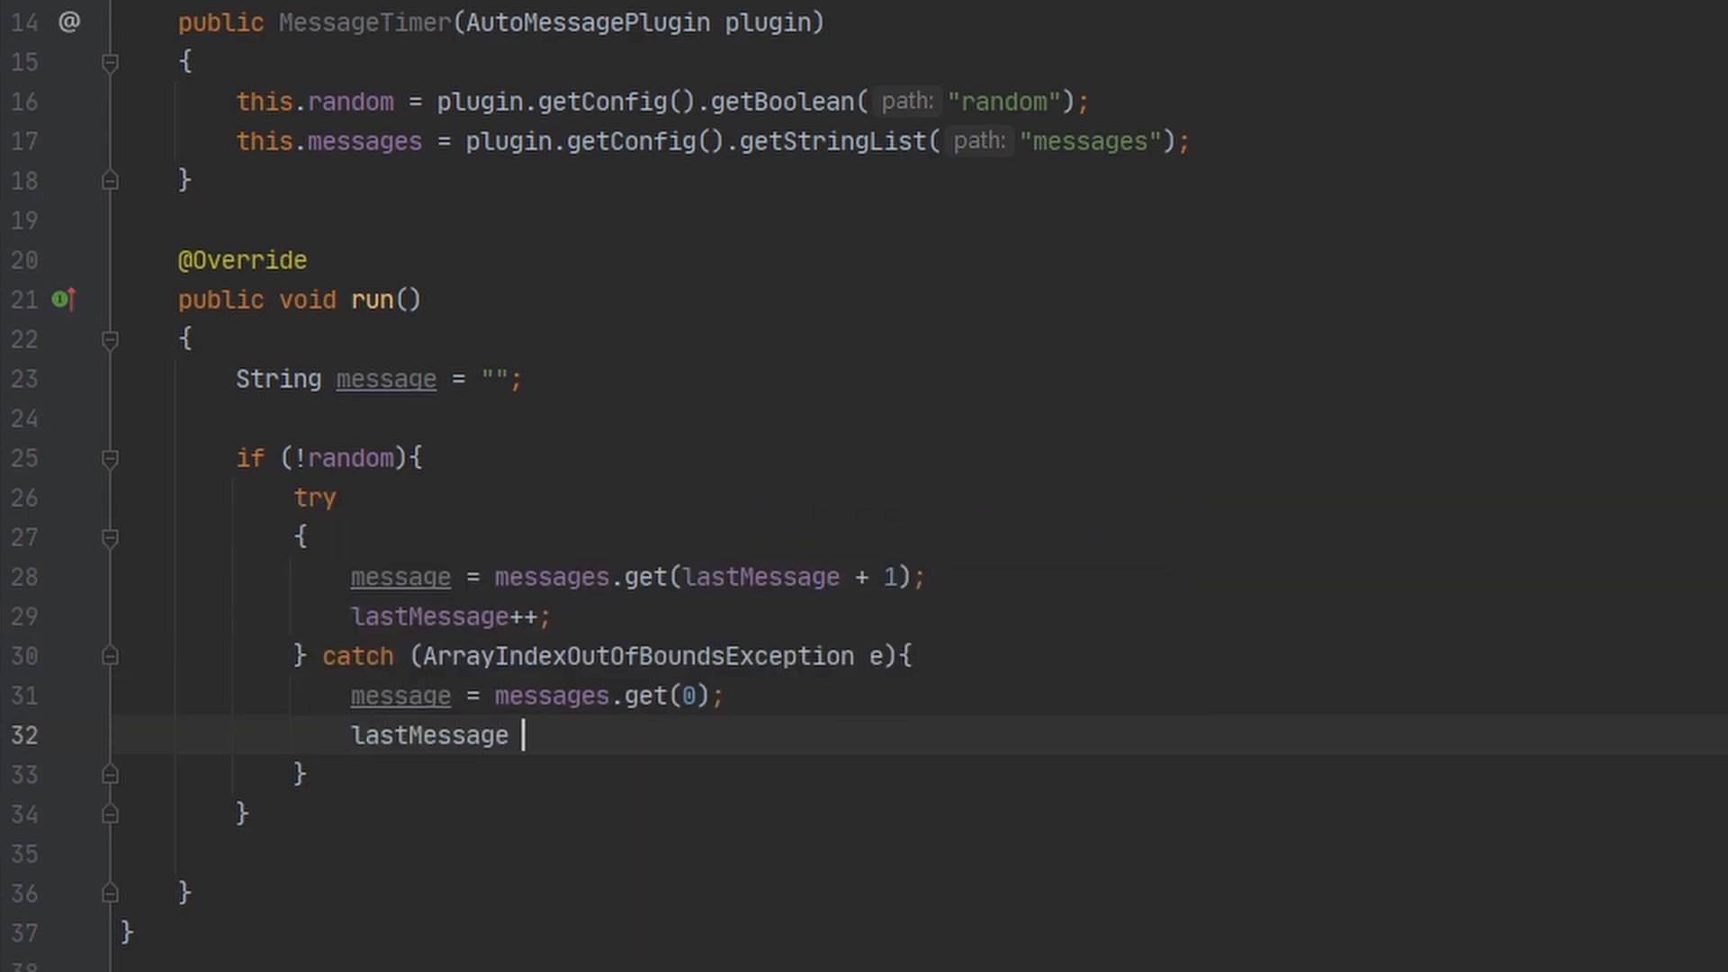
text(= 0;)
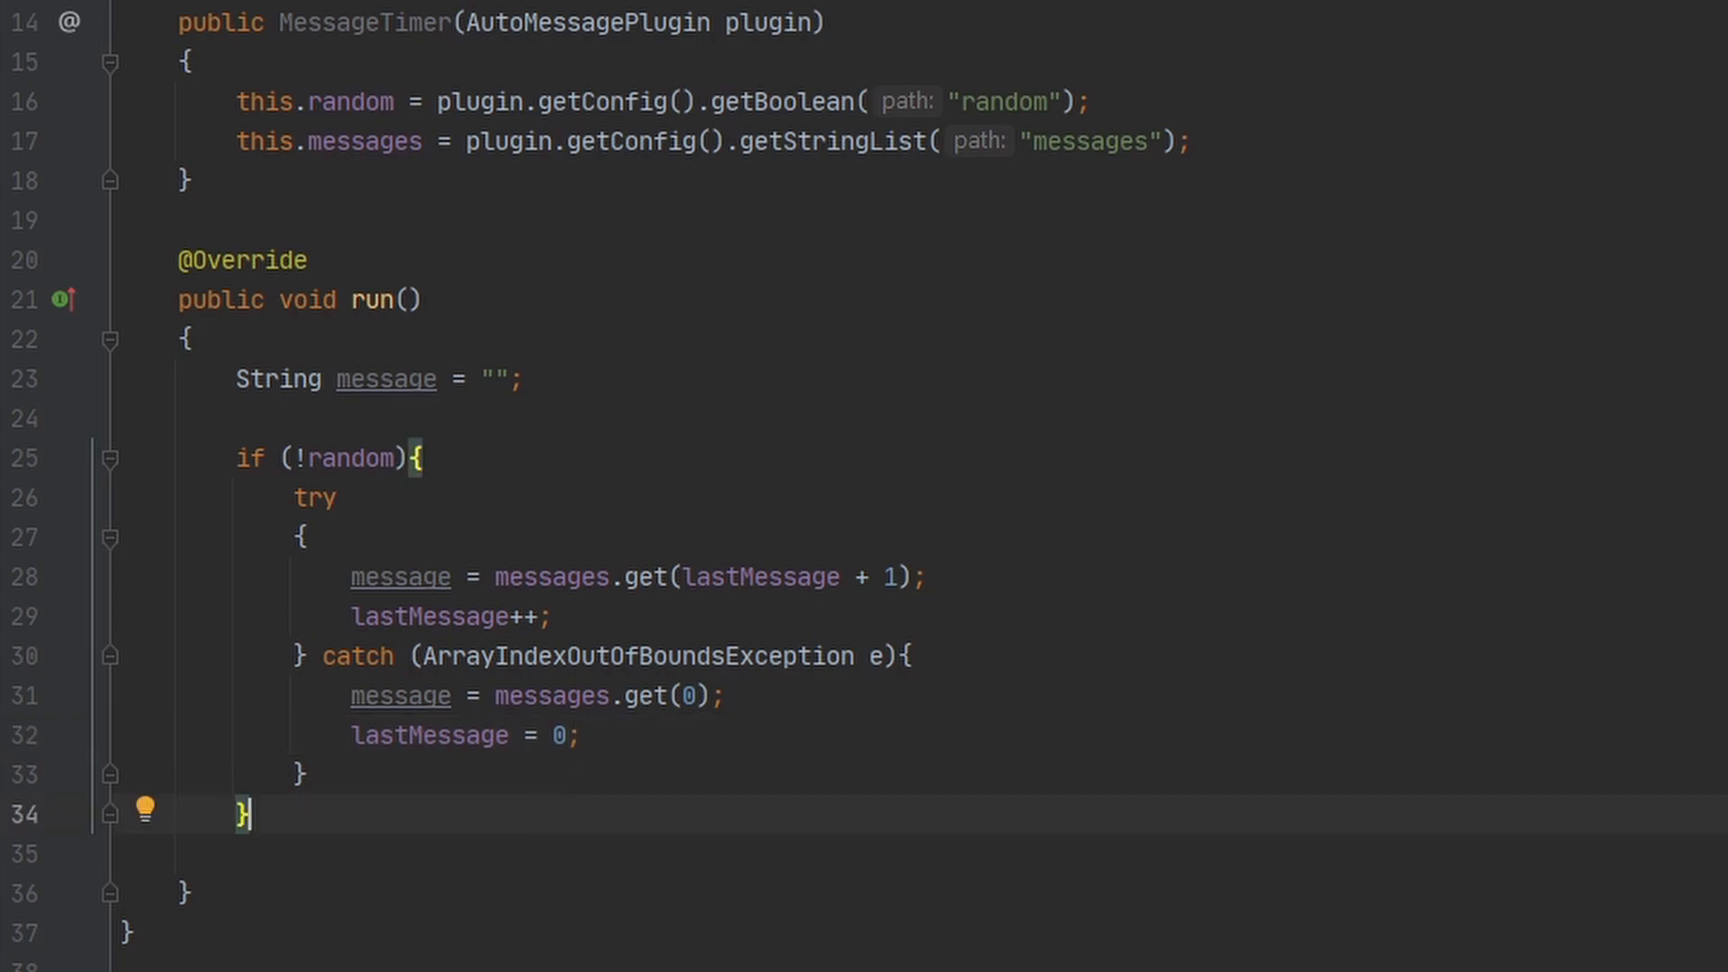
Open an else branch that creates a new Random instance.
text(else {)
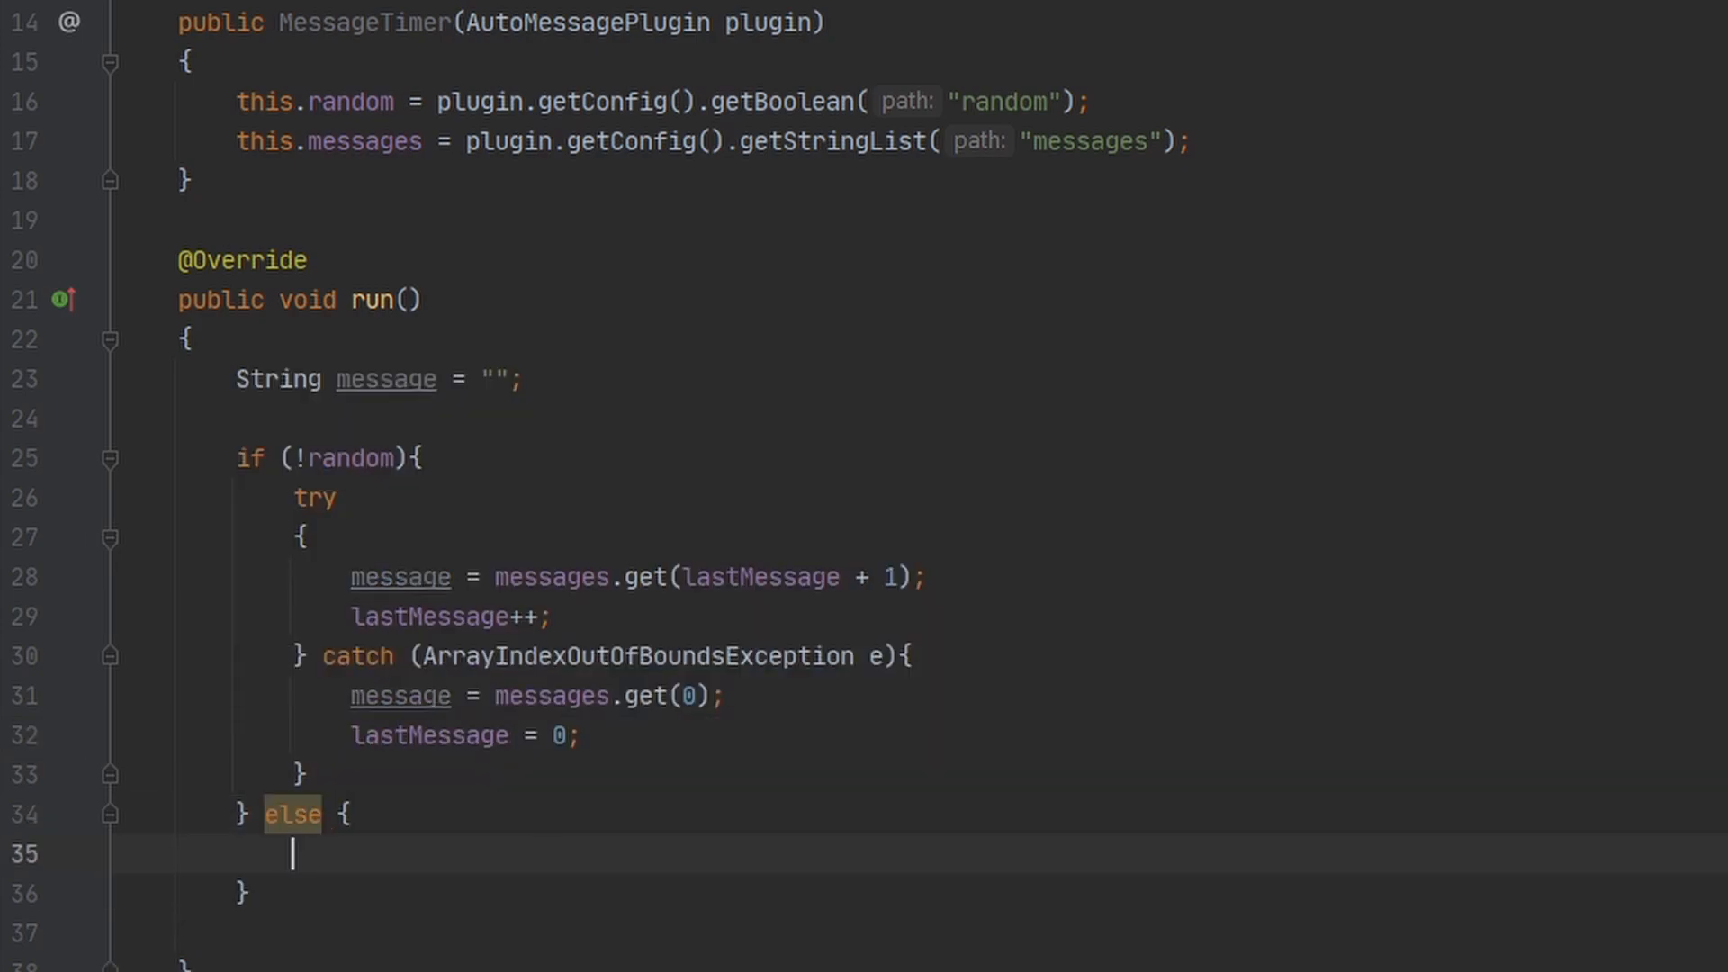
scroll(down, 3)
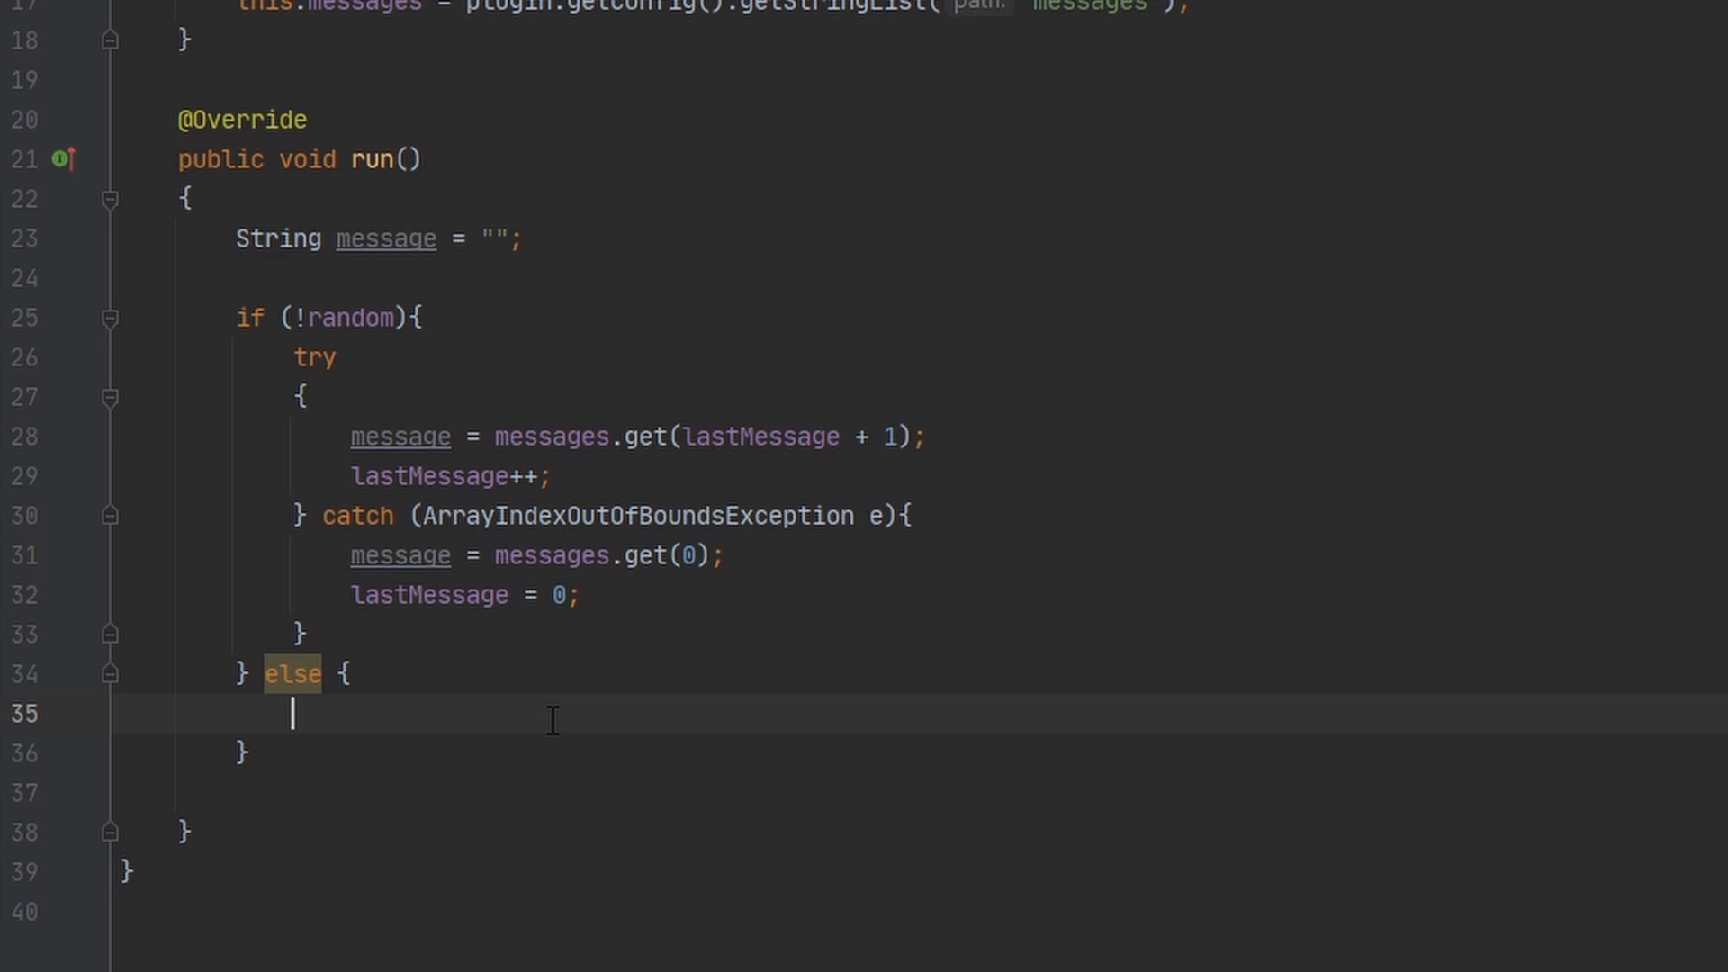
text(Ram)
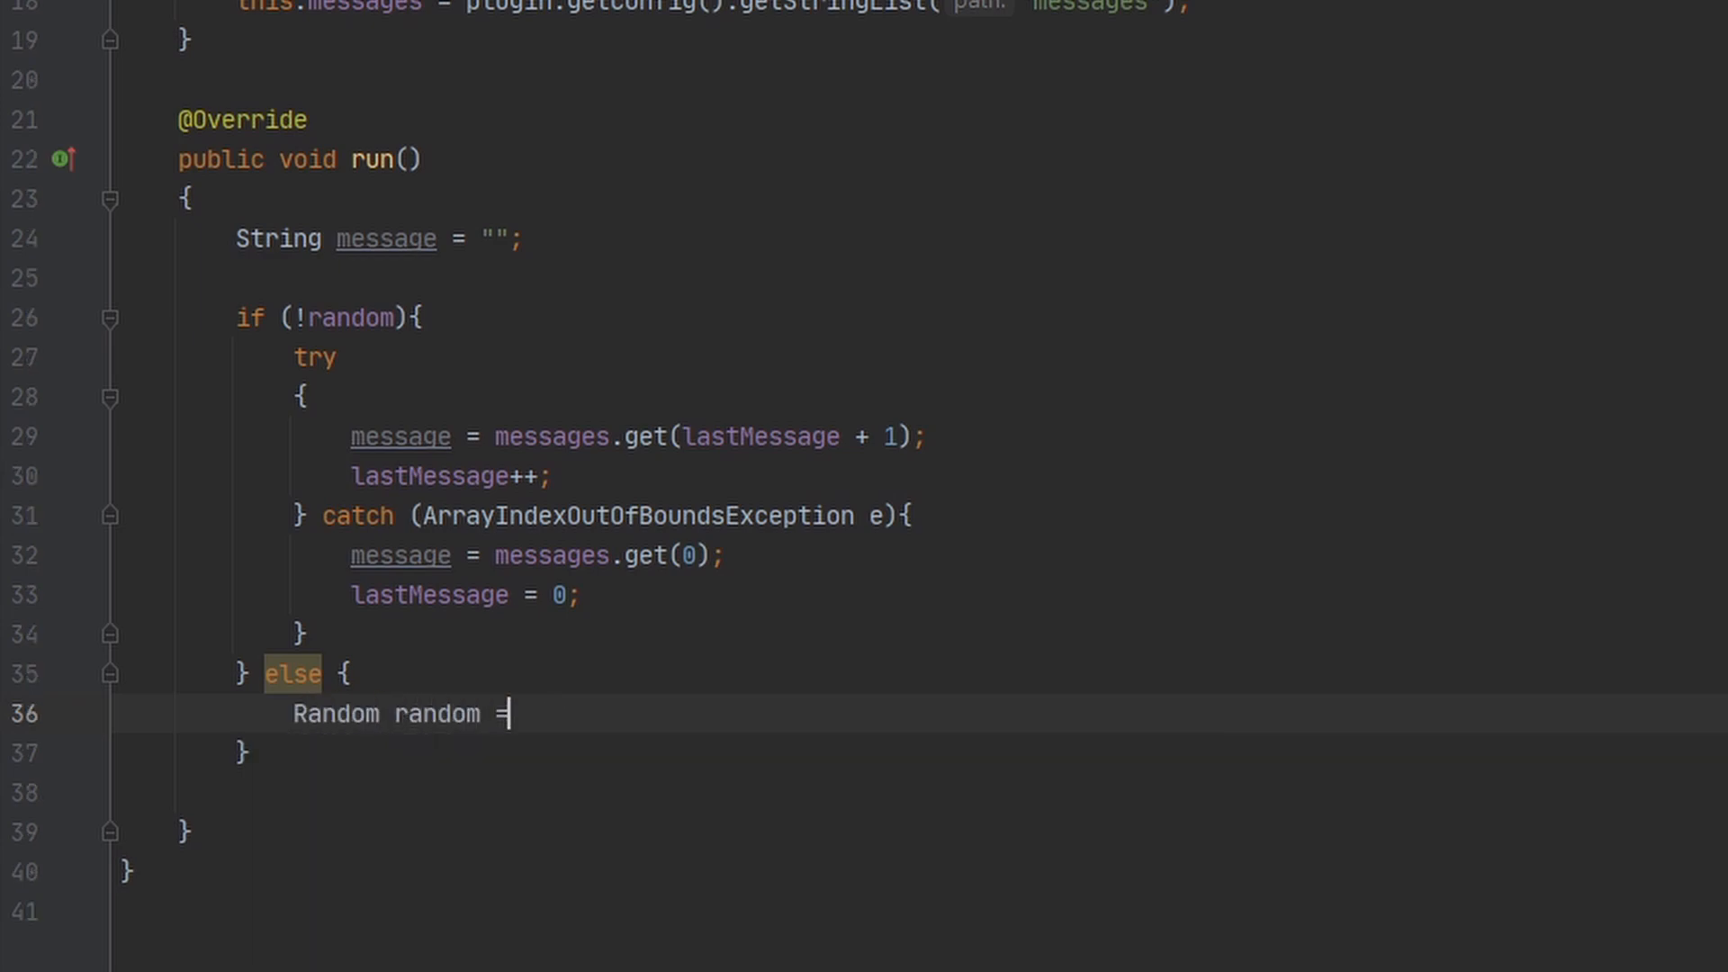
text(new Random();)
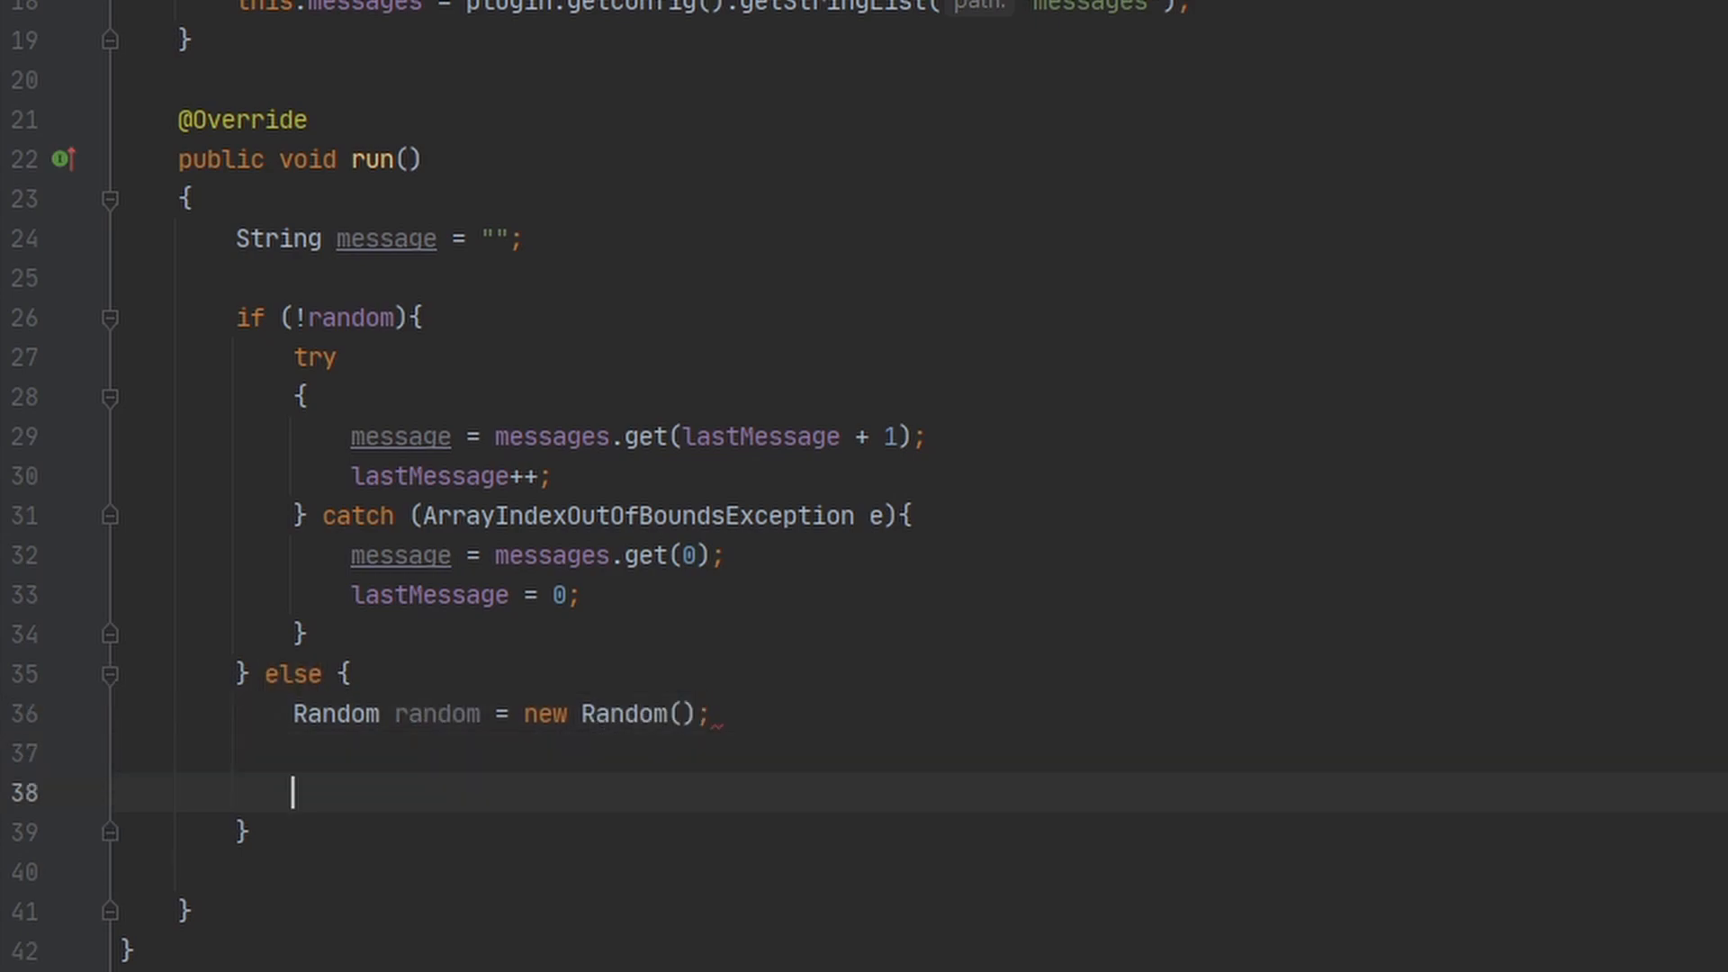
key(Backspace)
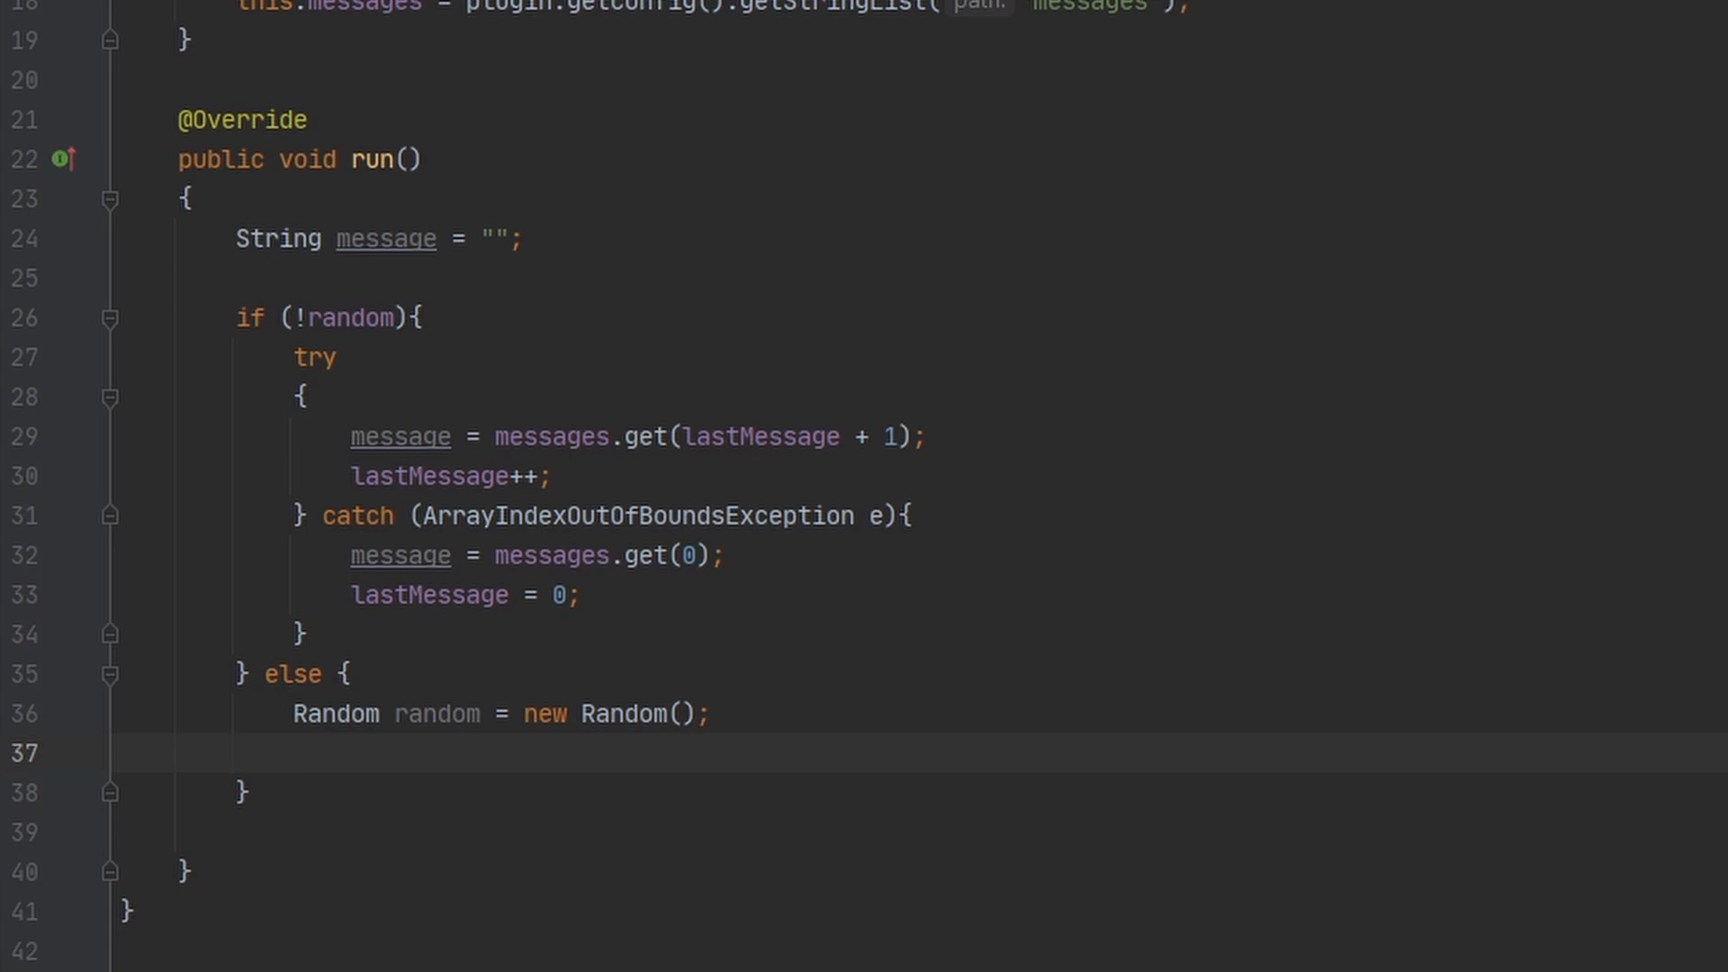
Declare int nextMessage = random.nextInt(messages.size()) in the else branch.
text(int)
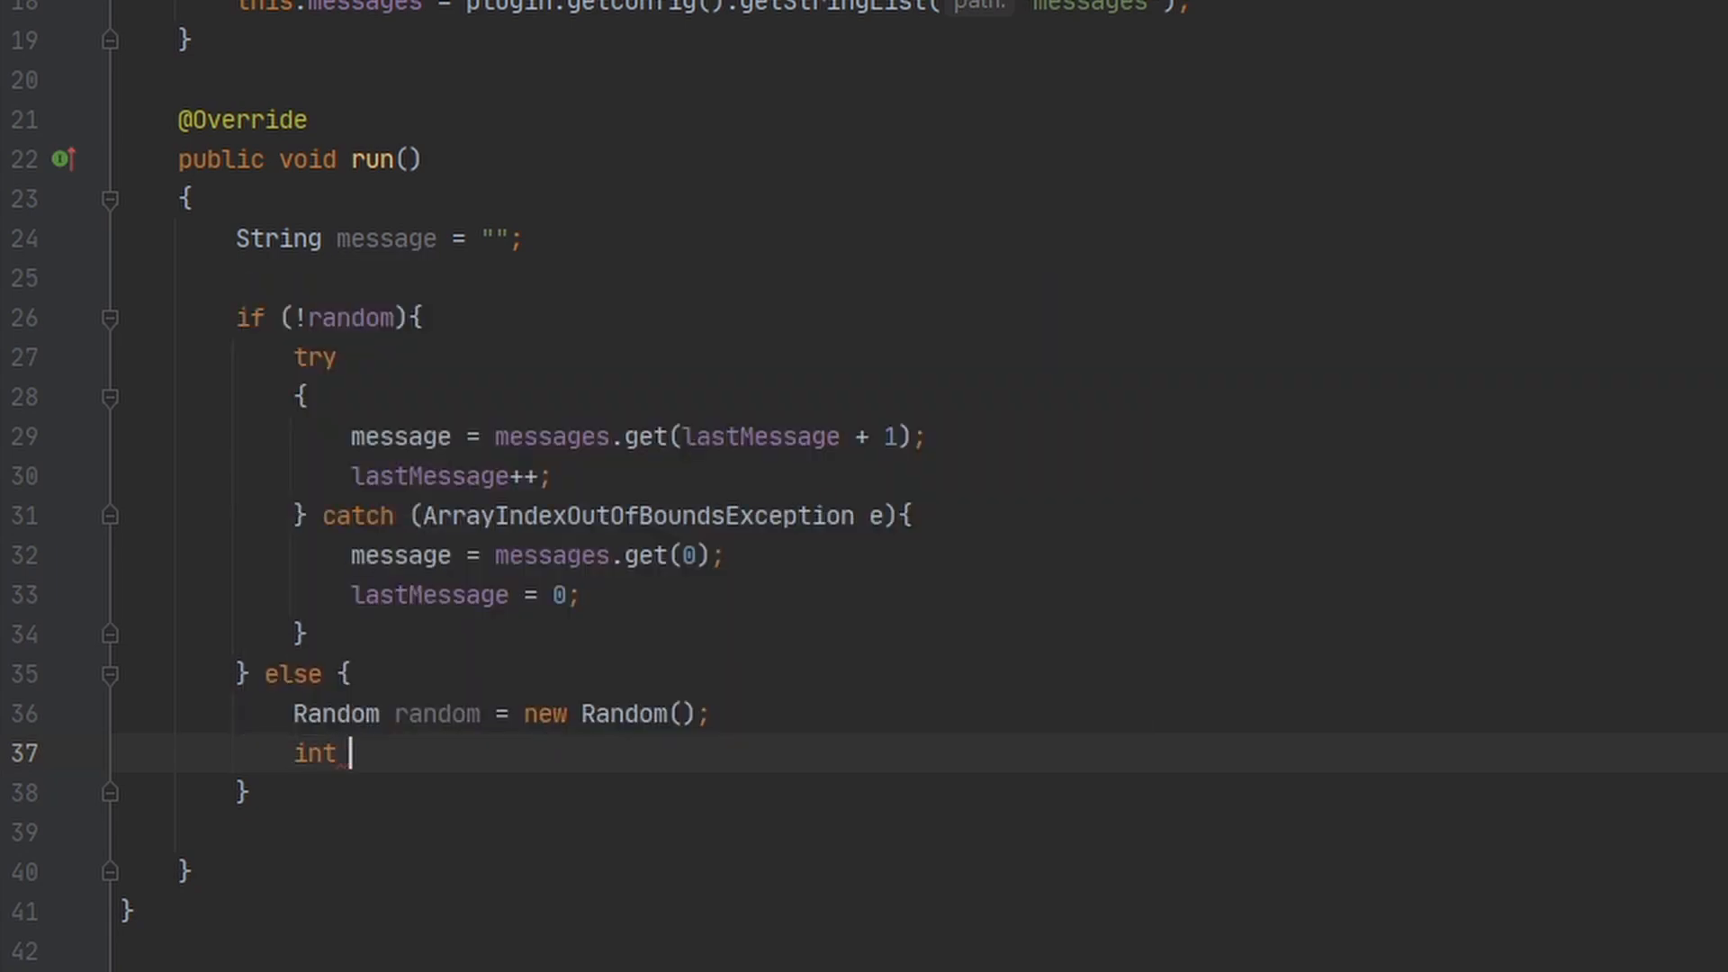
text(nex)
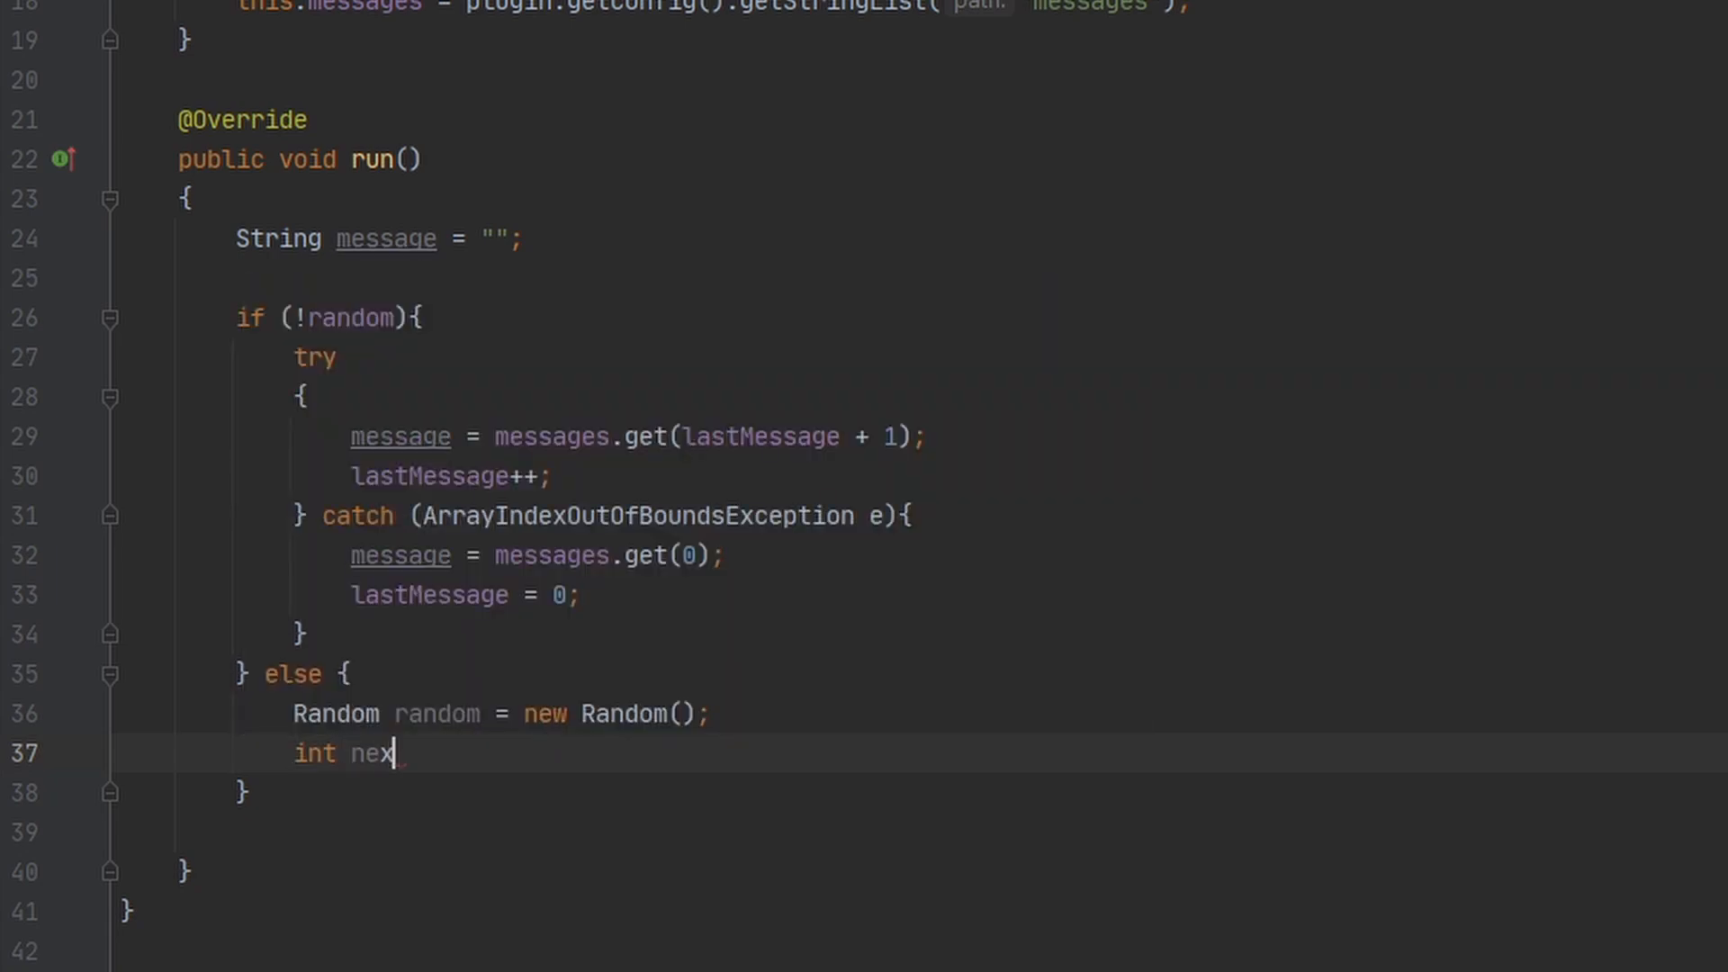
text(tMessage = random)
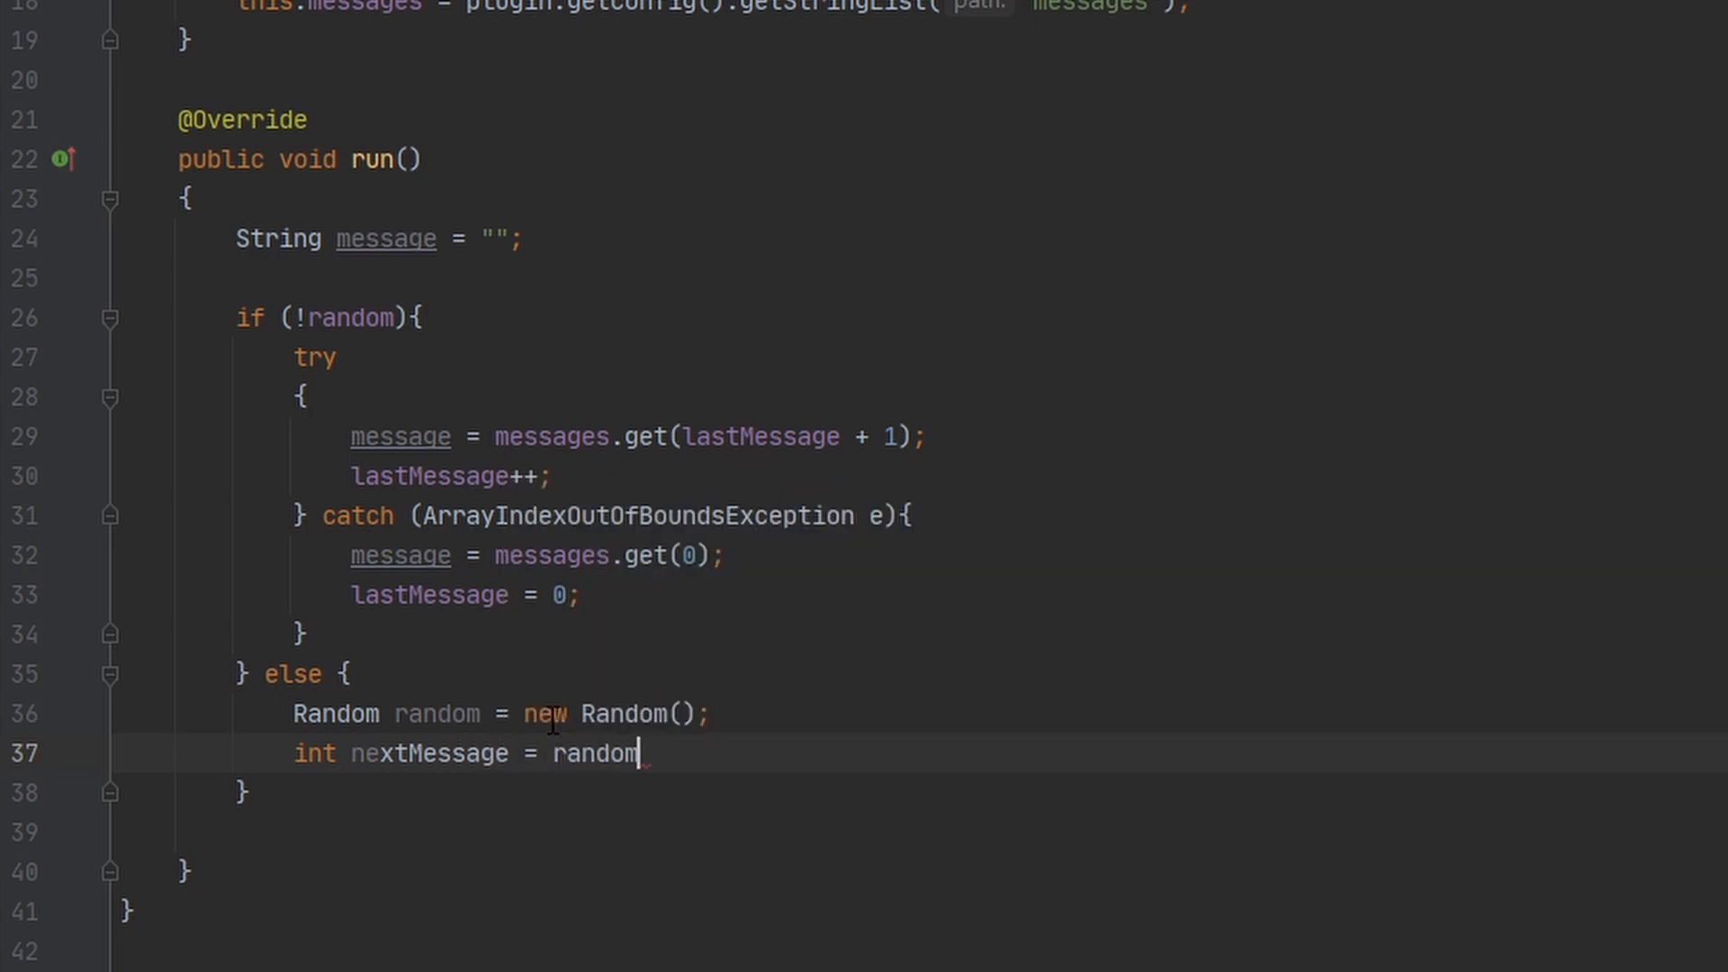
text(.)
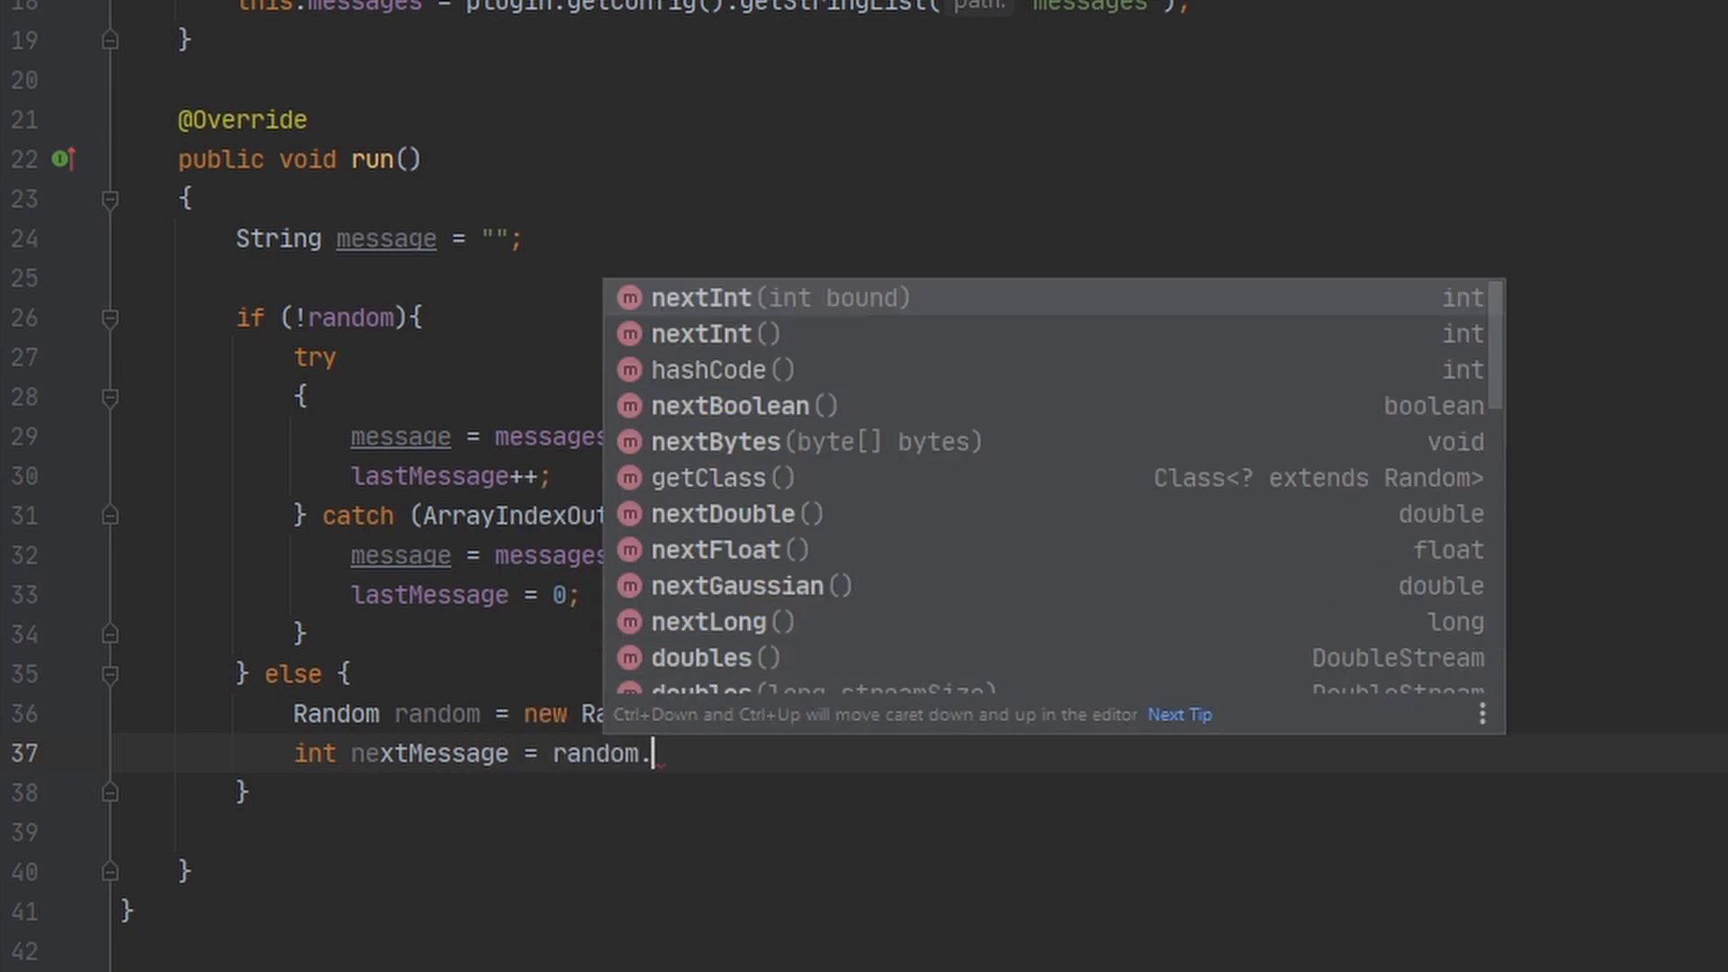
double_click(701, 333)
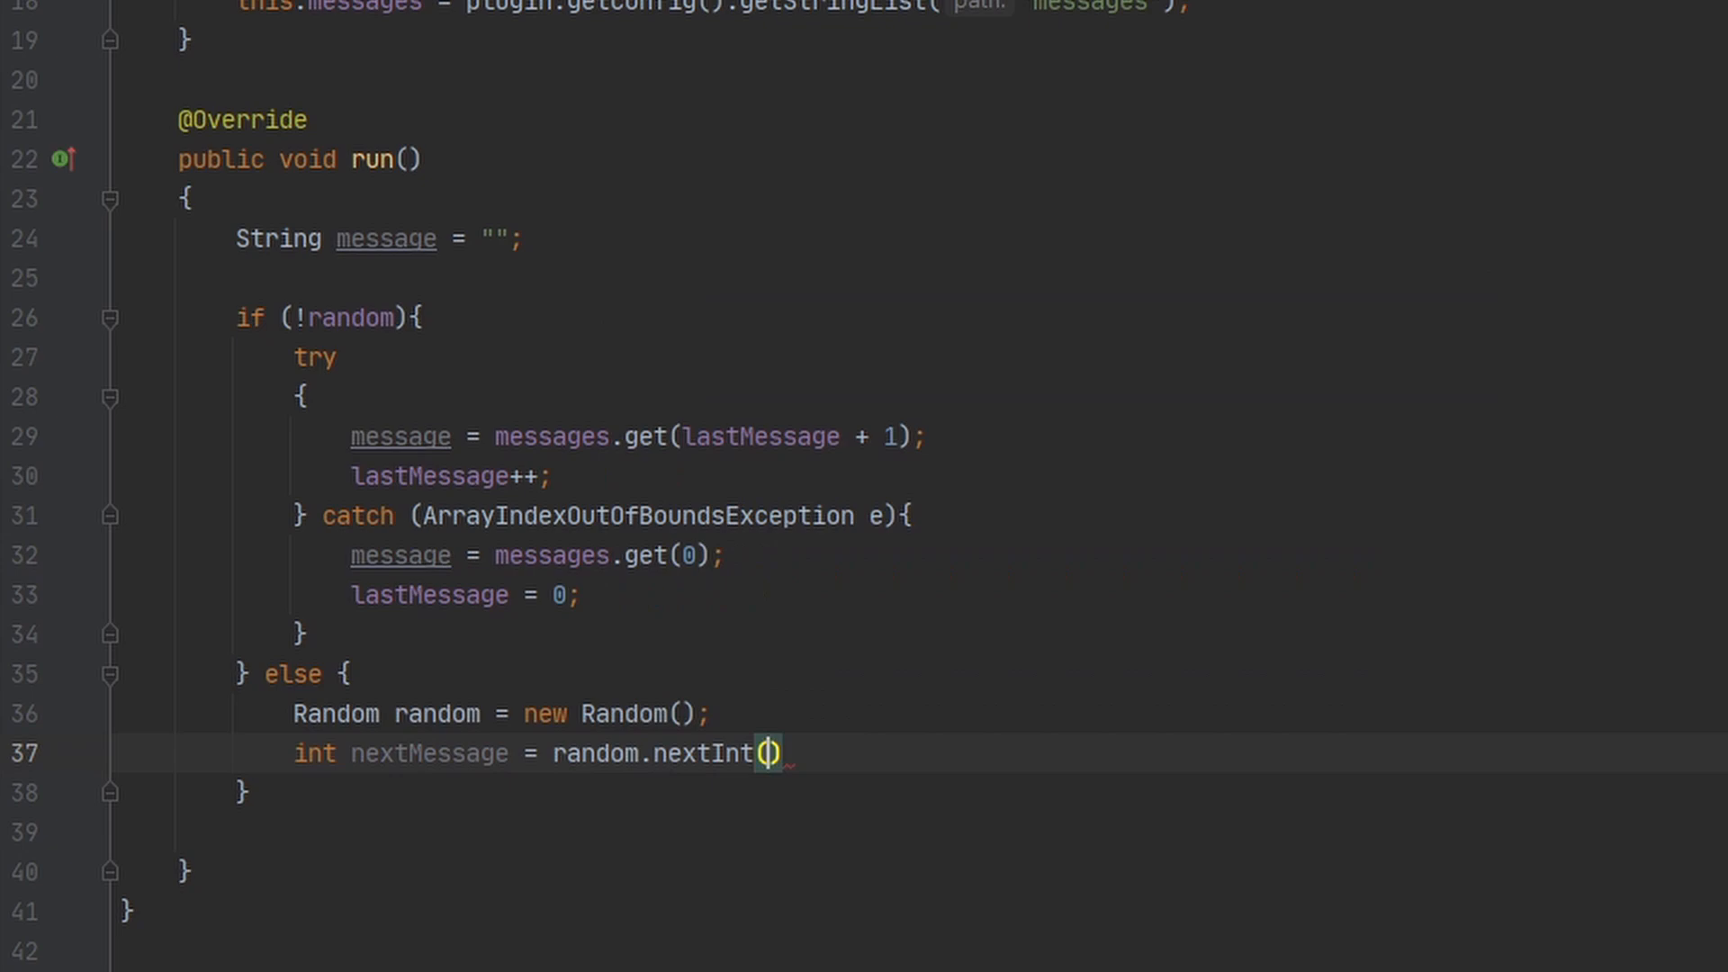
text(;)
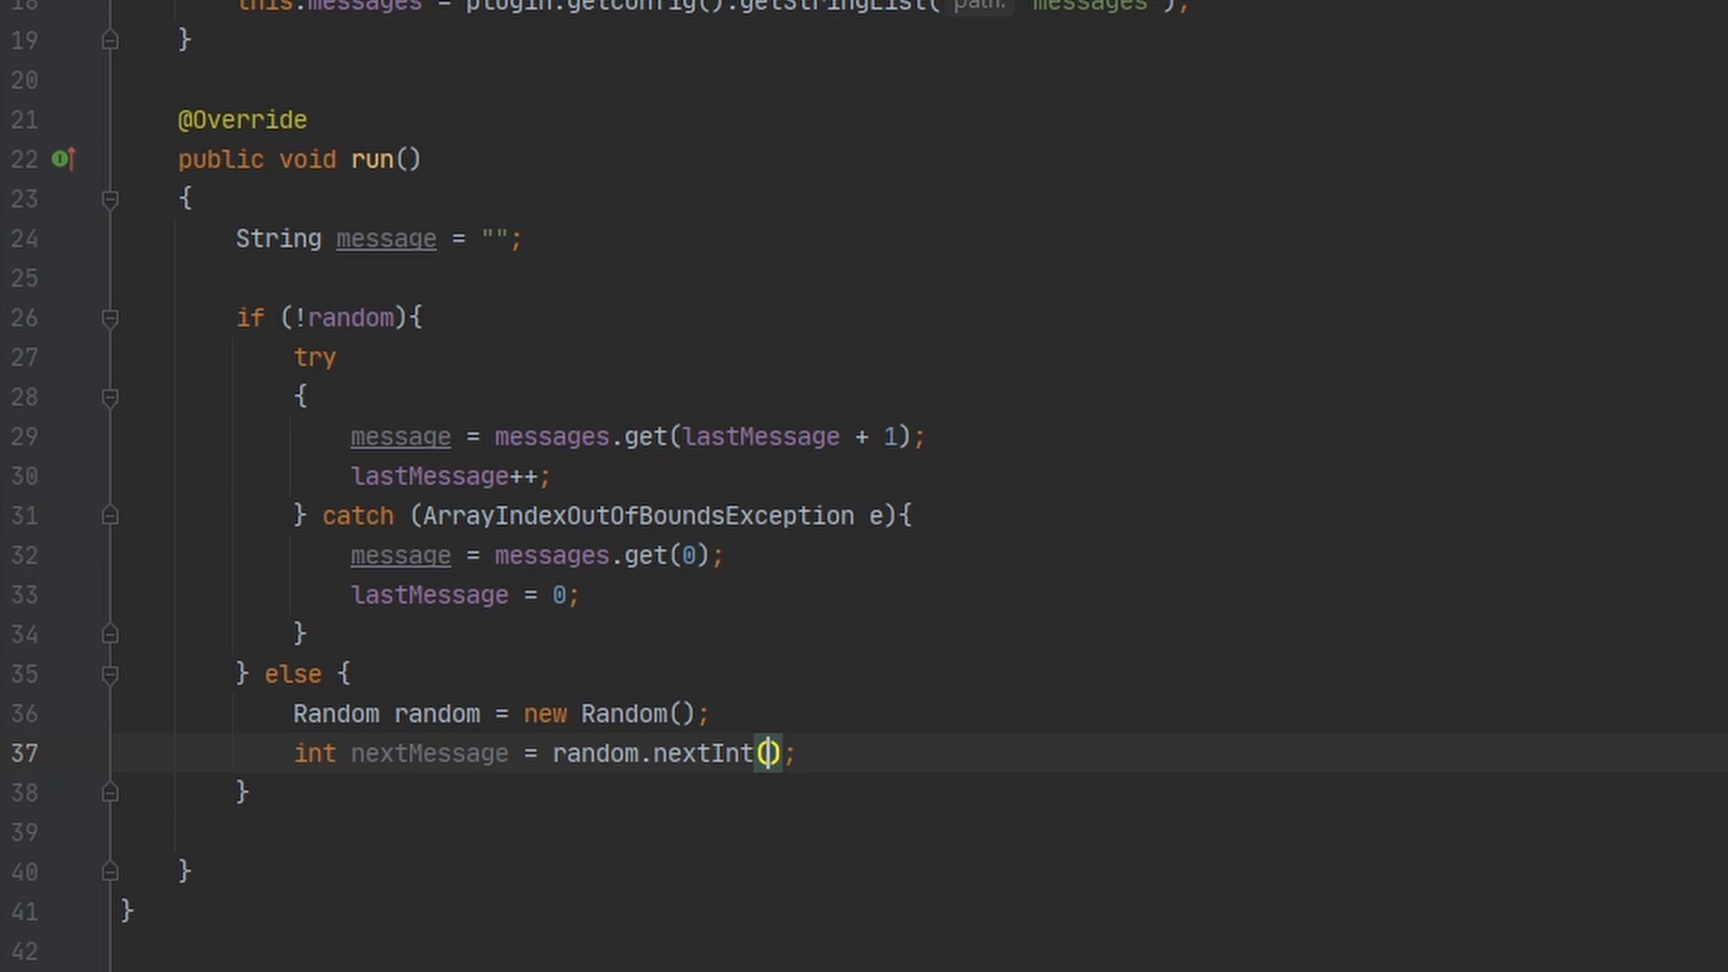
text(mes)
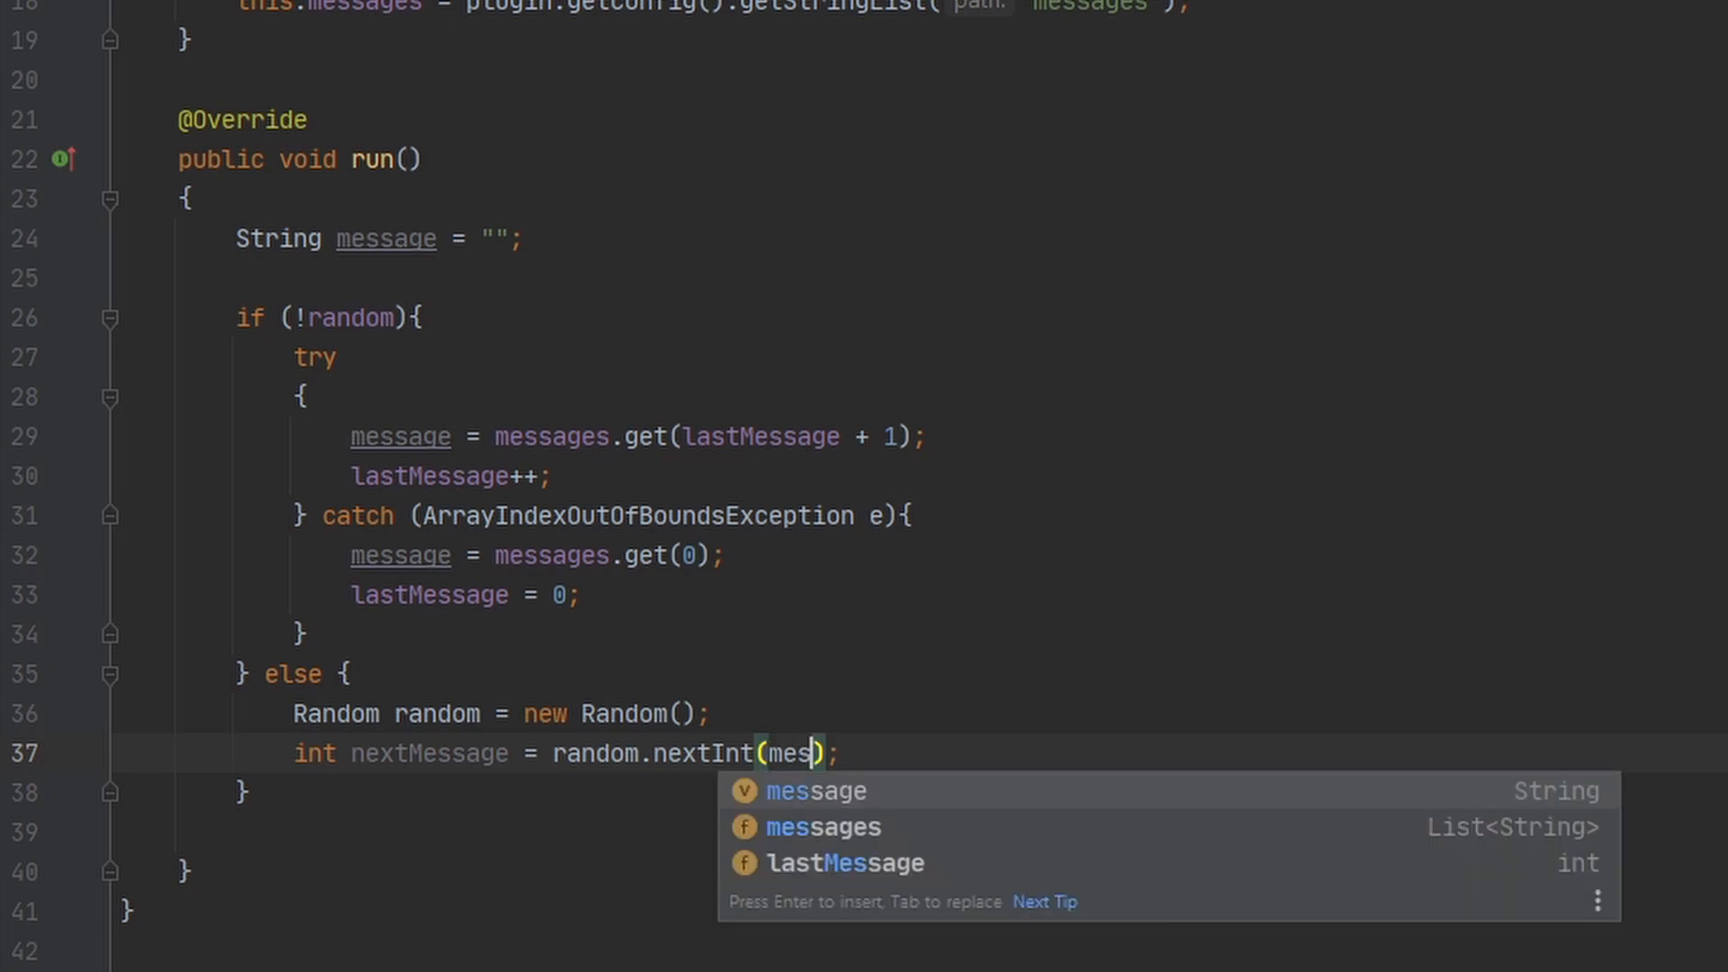
text(sages.s)
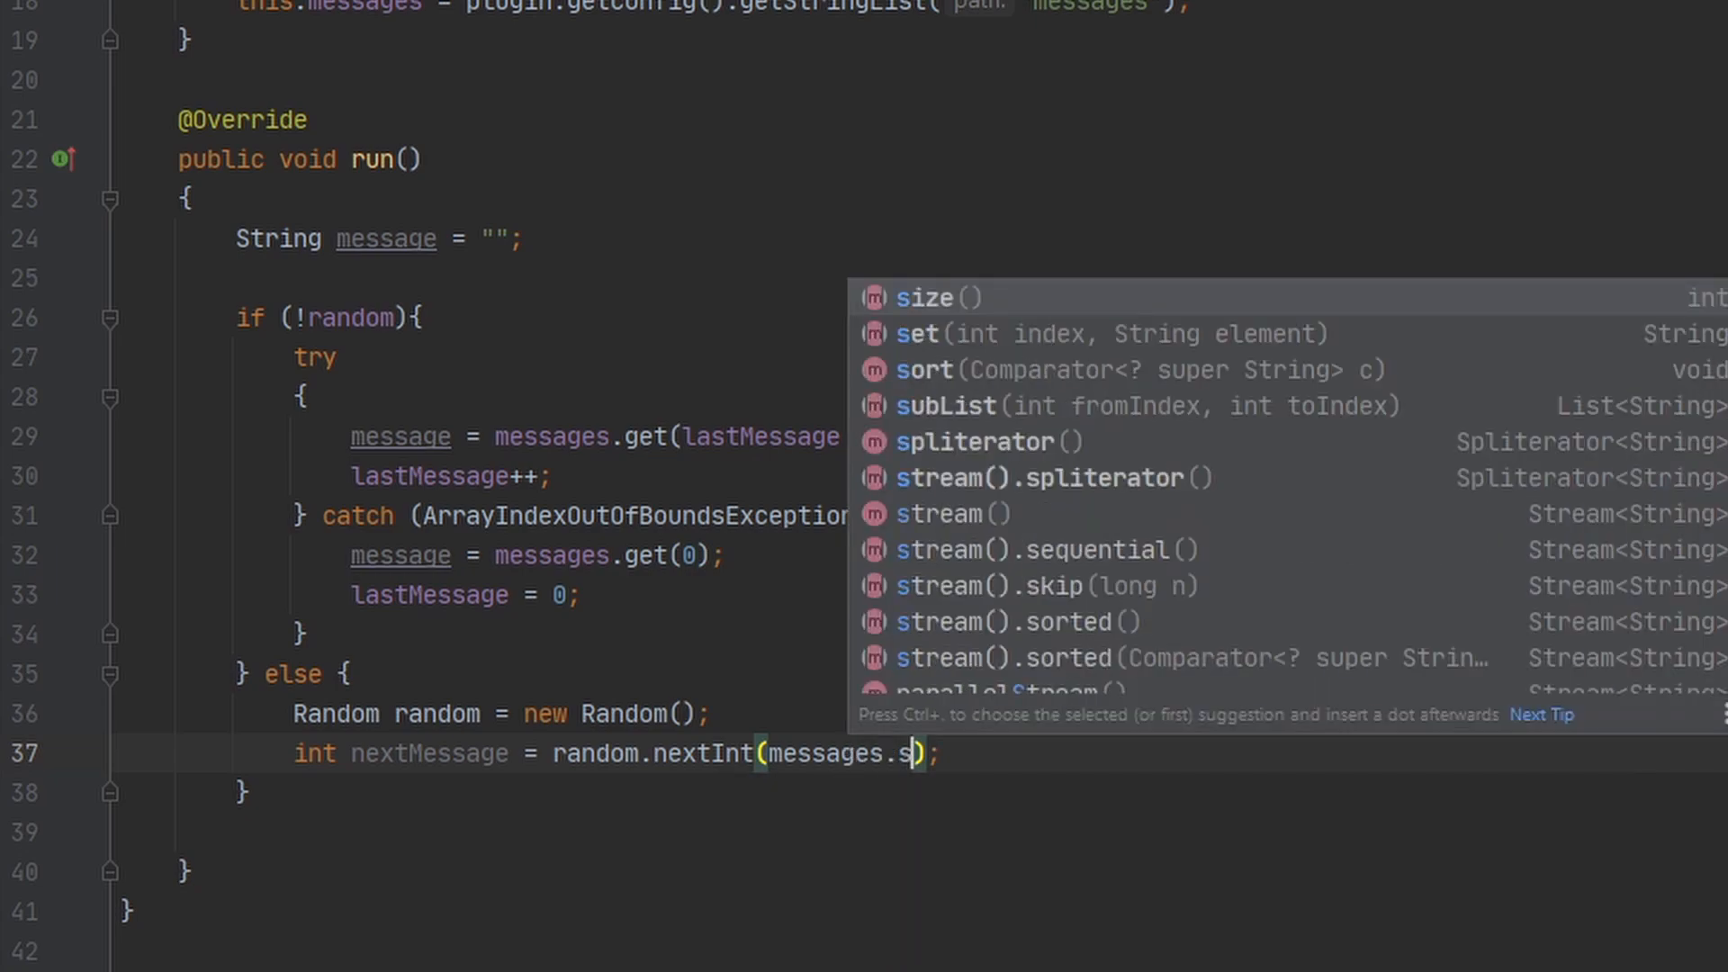
click(938, 298)
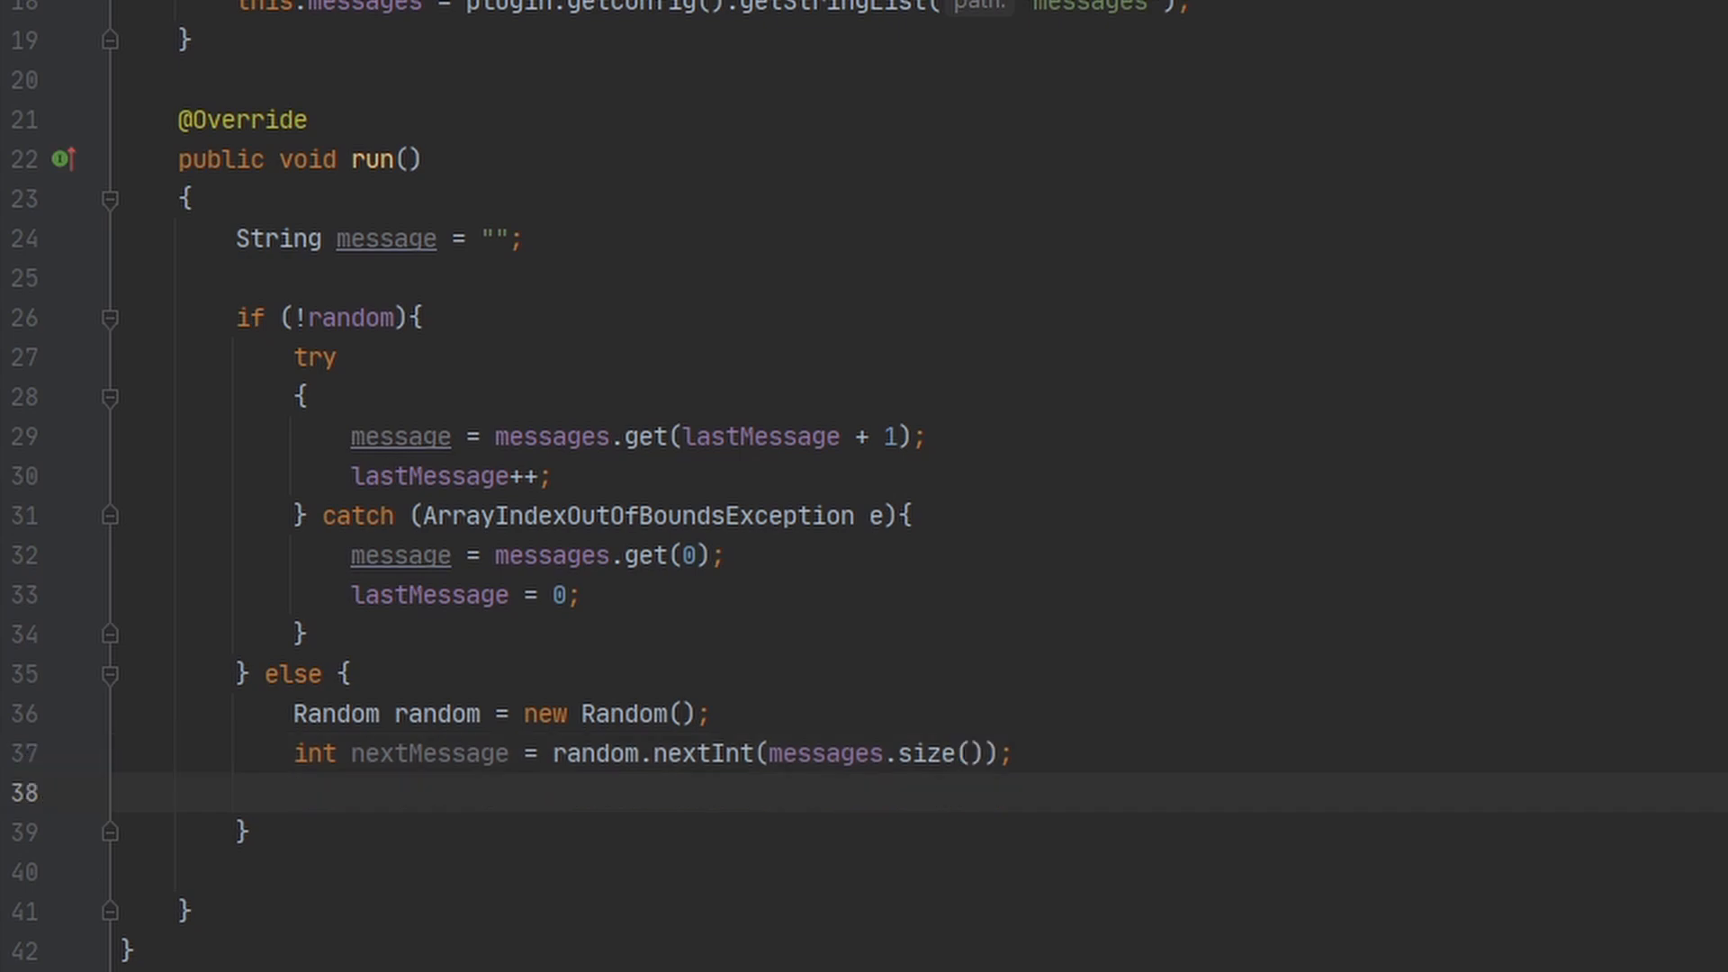
click(292, 792)
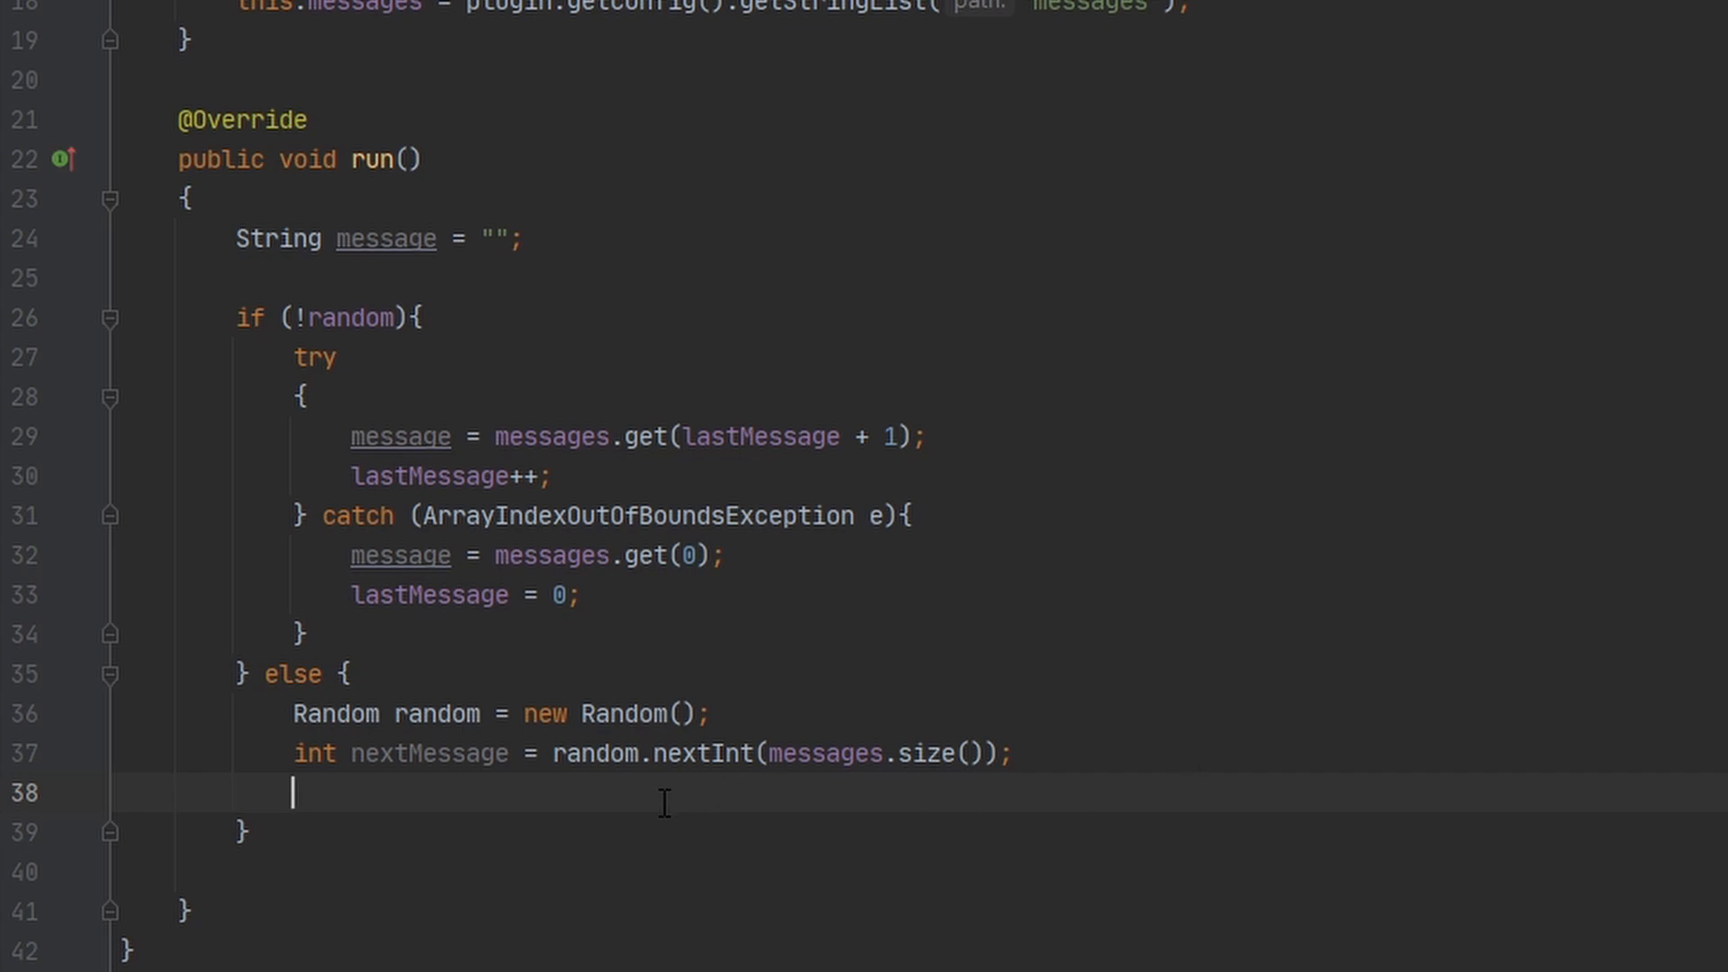
mouse_move(413, 804)
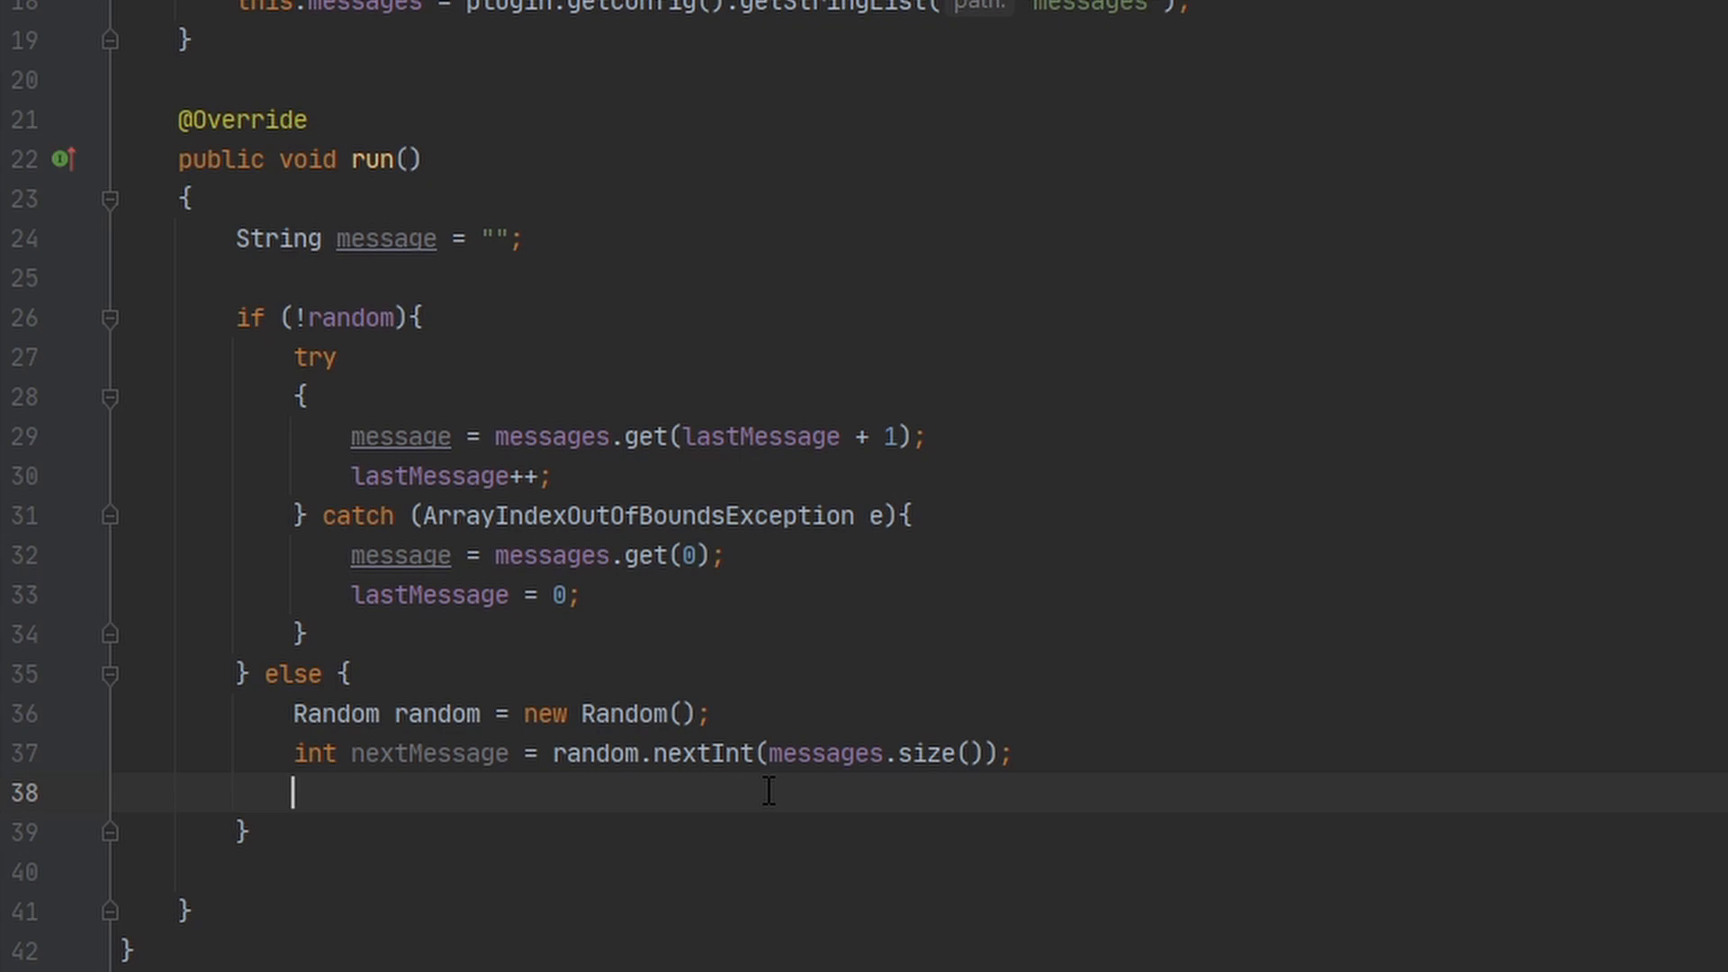
mouse_move(656, 800)
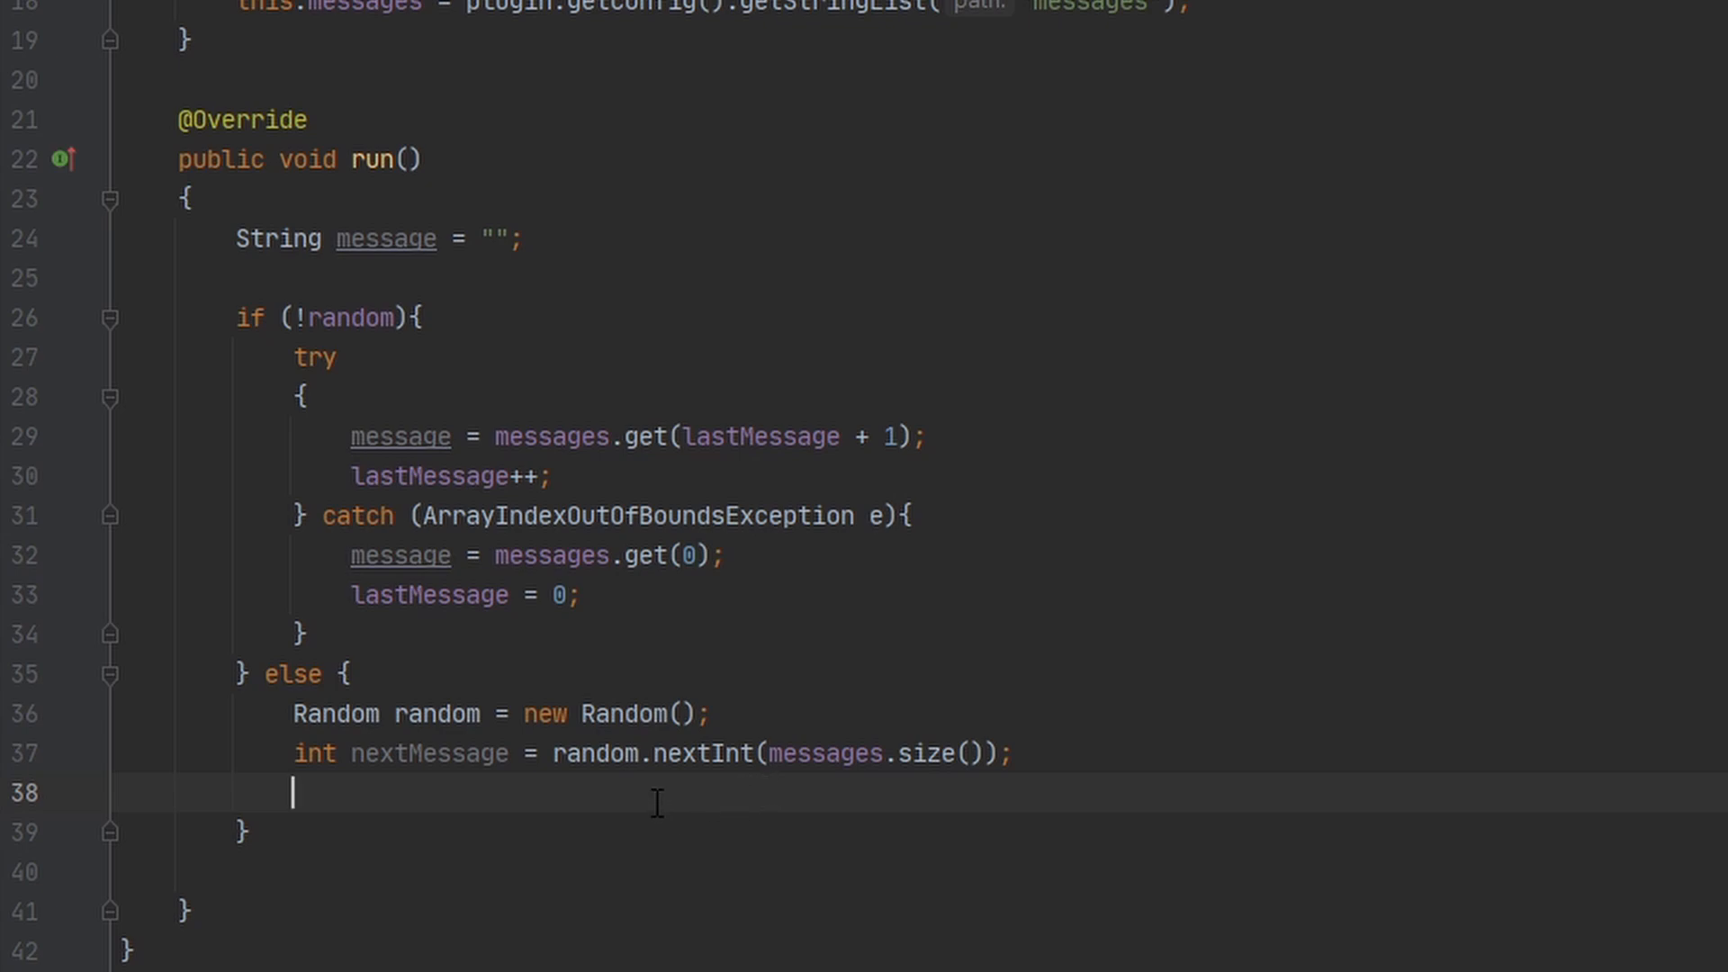
mouse_move(387, 805)
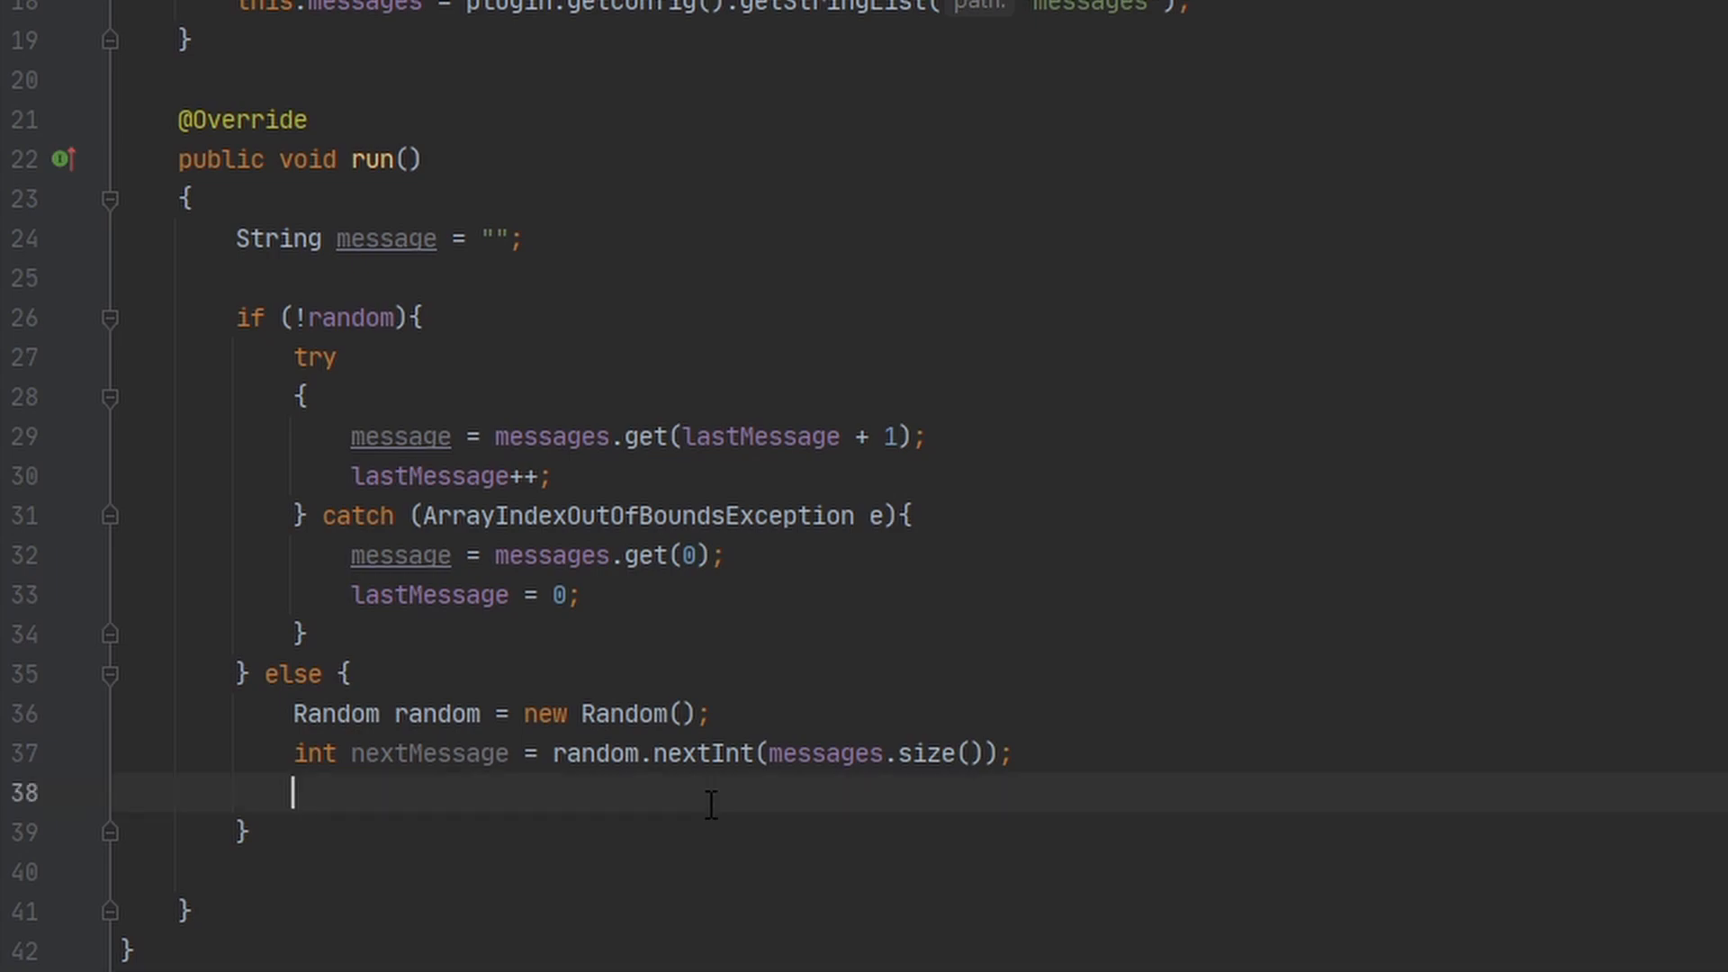
Add while (nextMessage == lastMessage) that redraws random.nextInt(messages.size()).
text(while ()
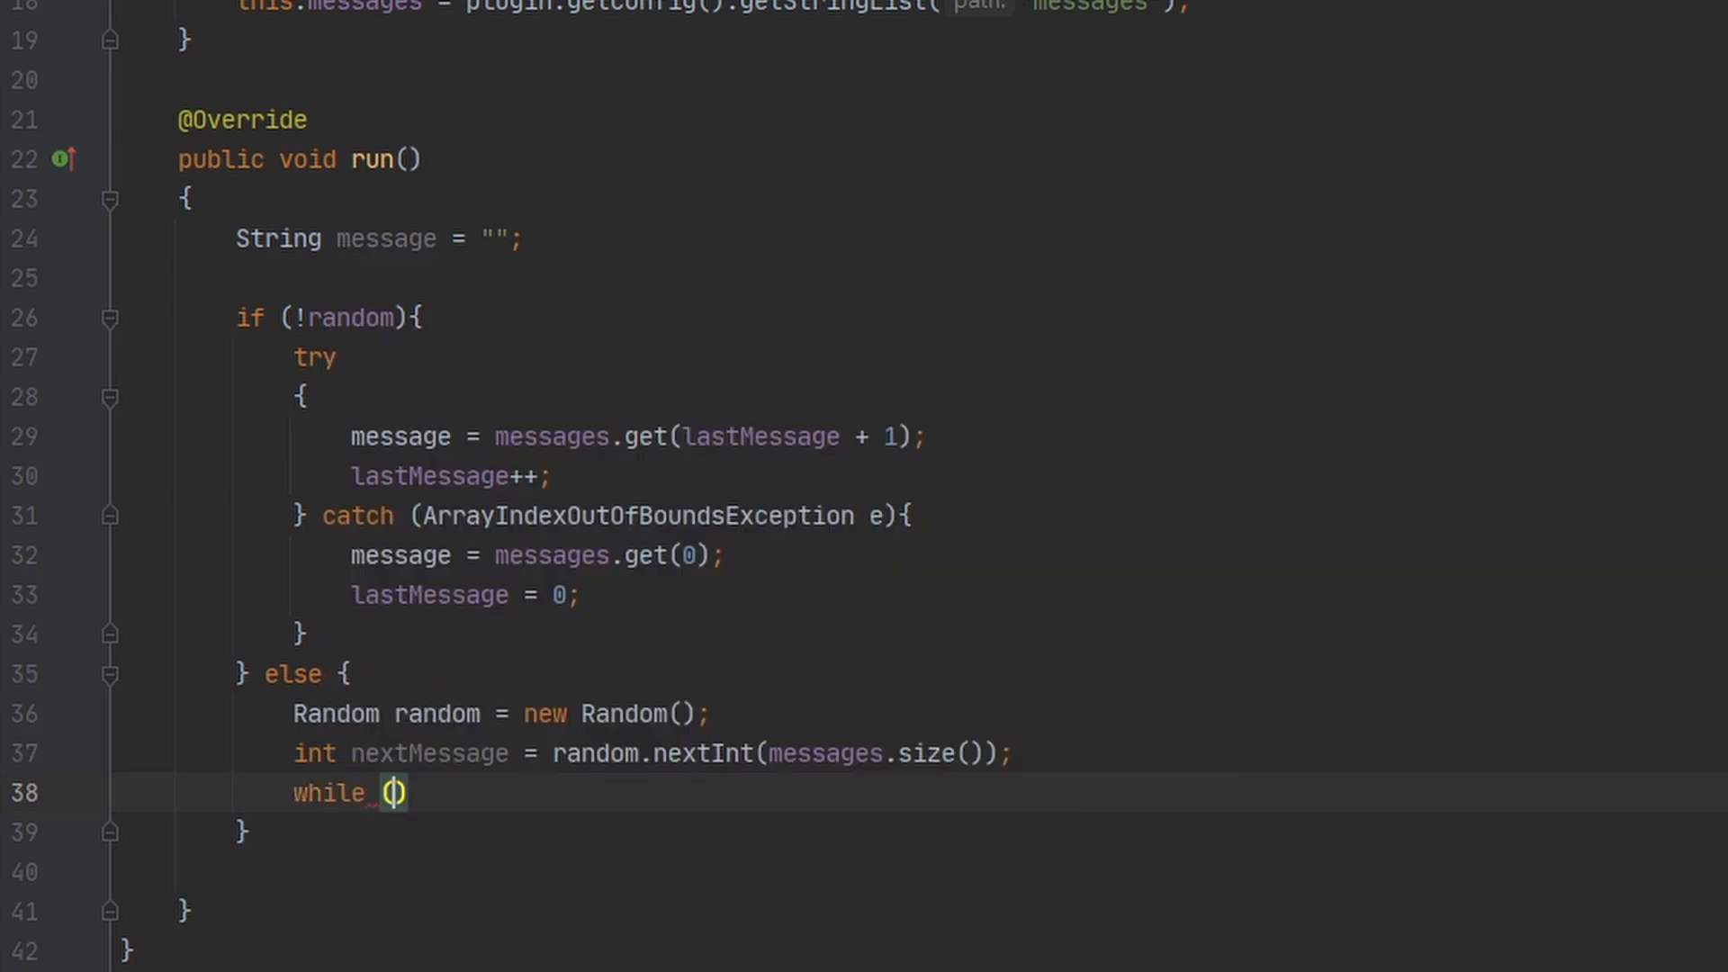
text(nextMessage)
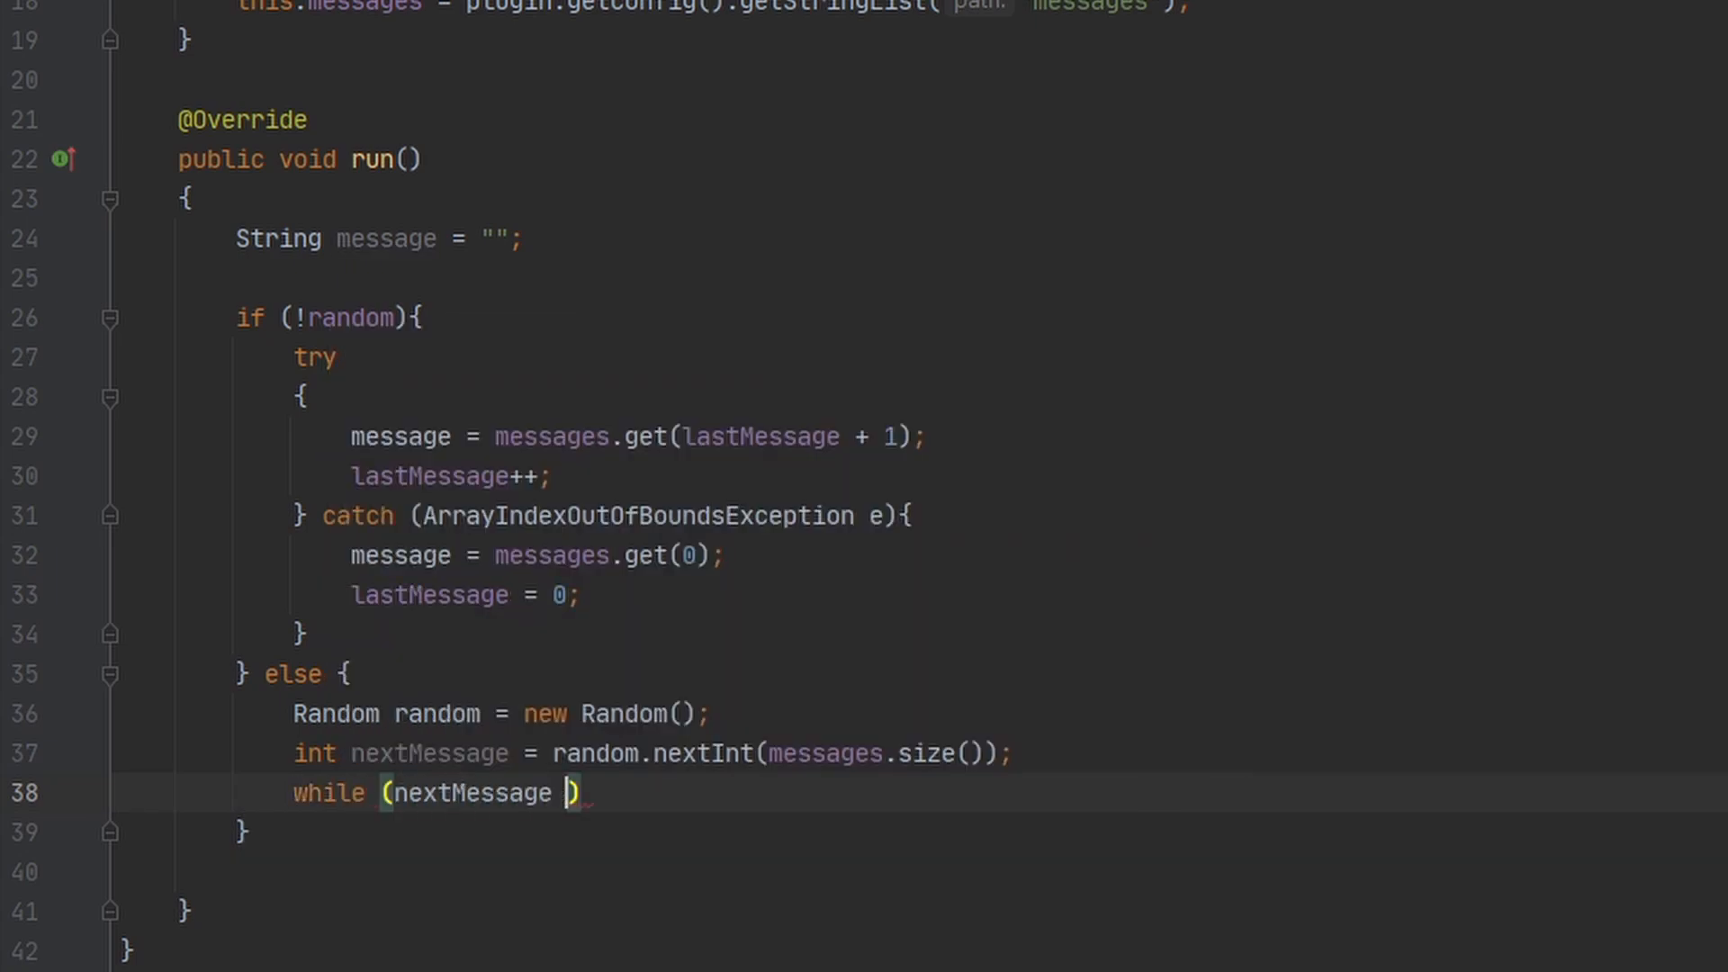
text(== lastMessage)
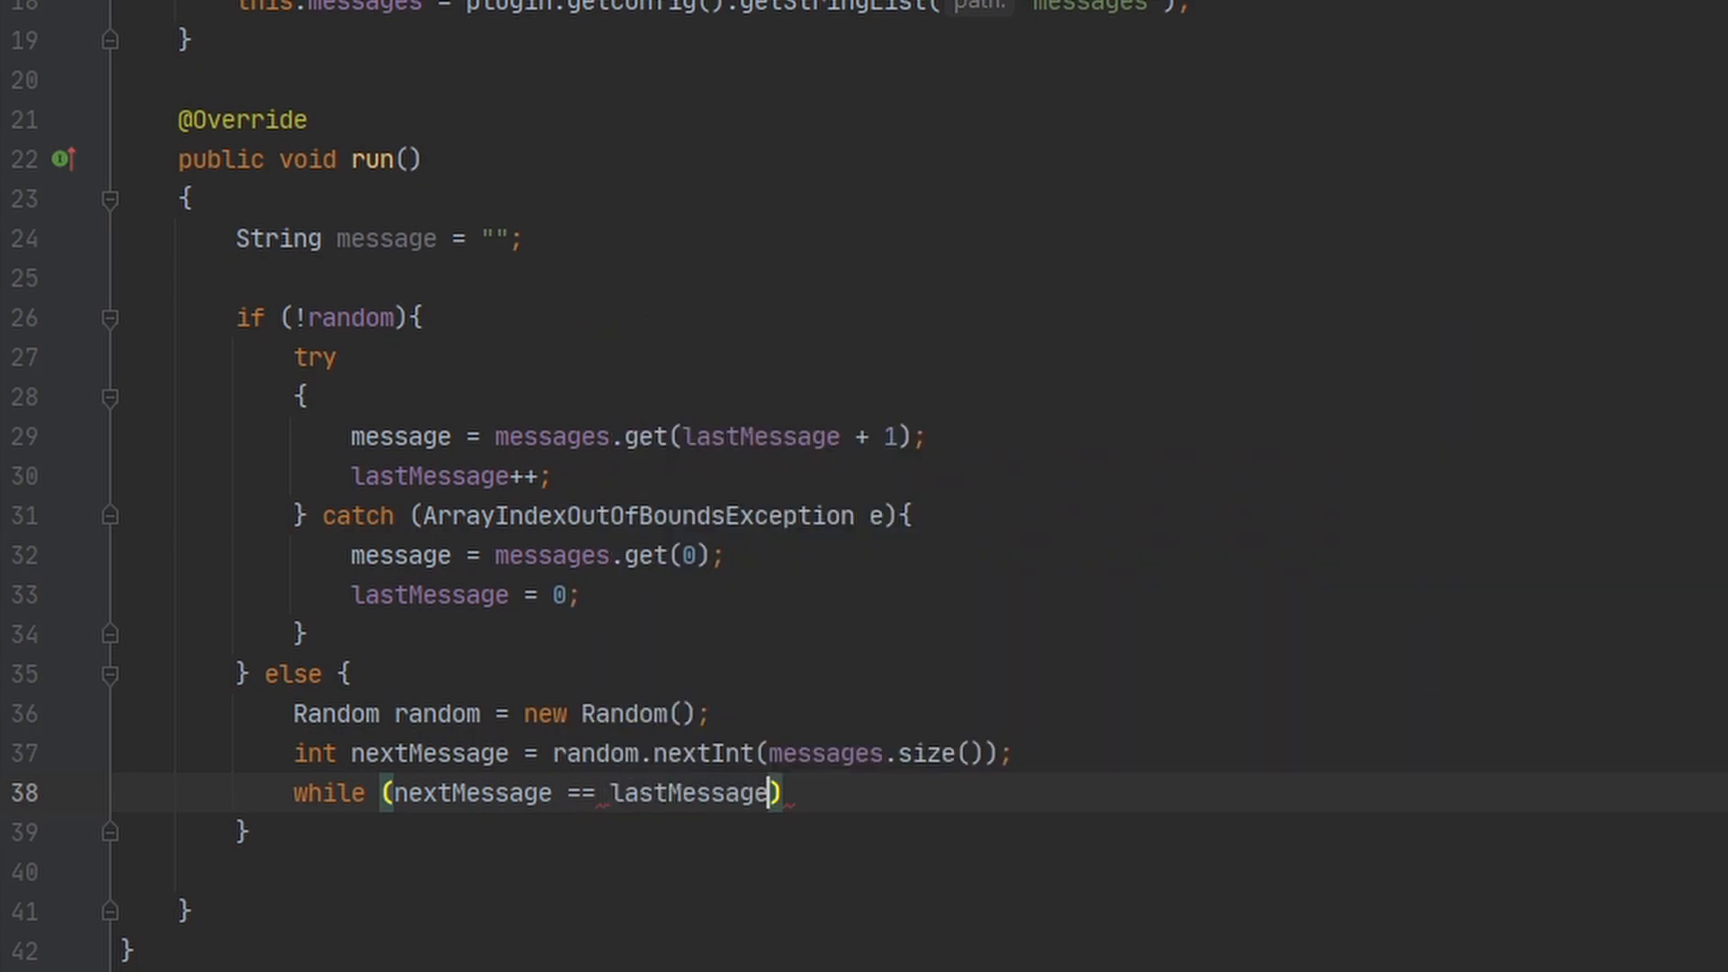
text(random.nex)
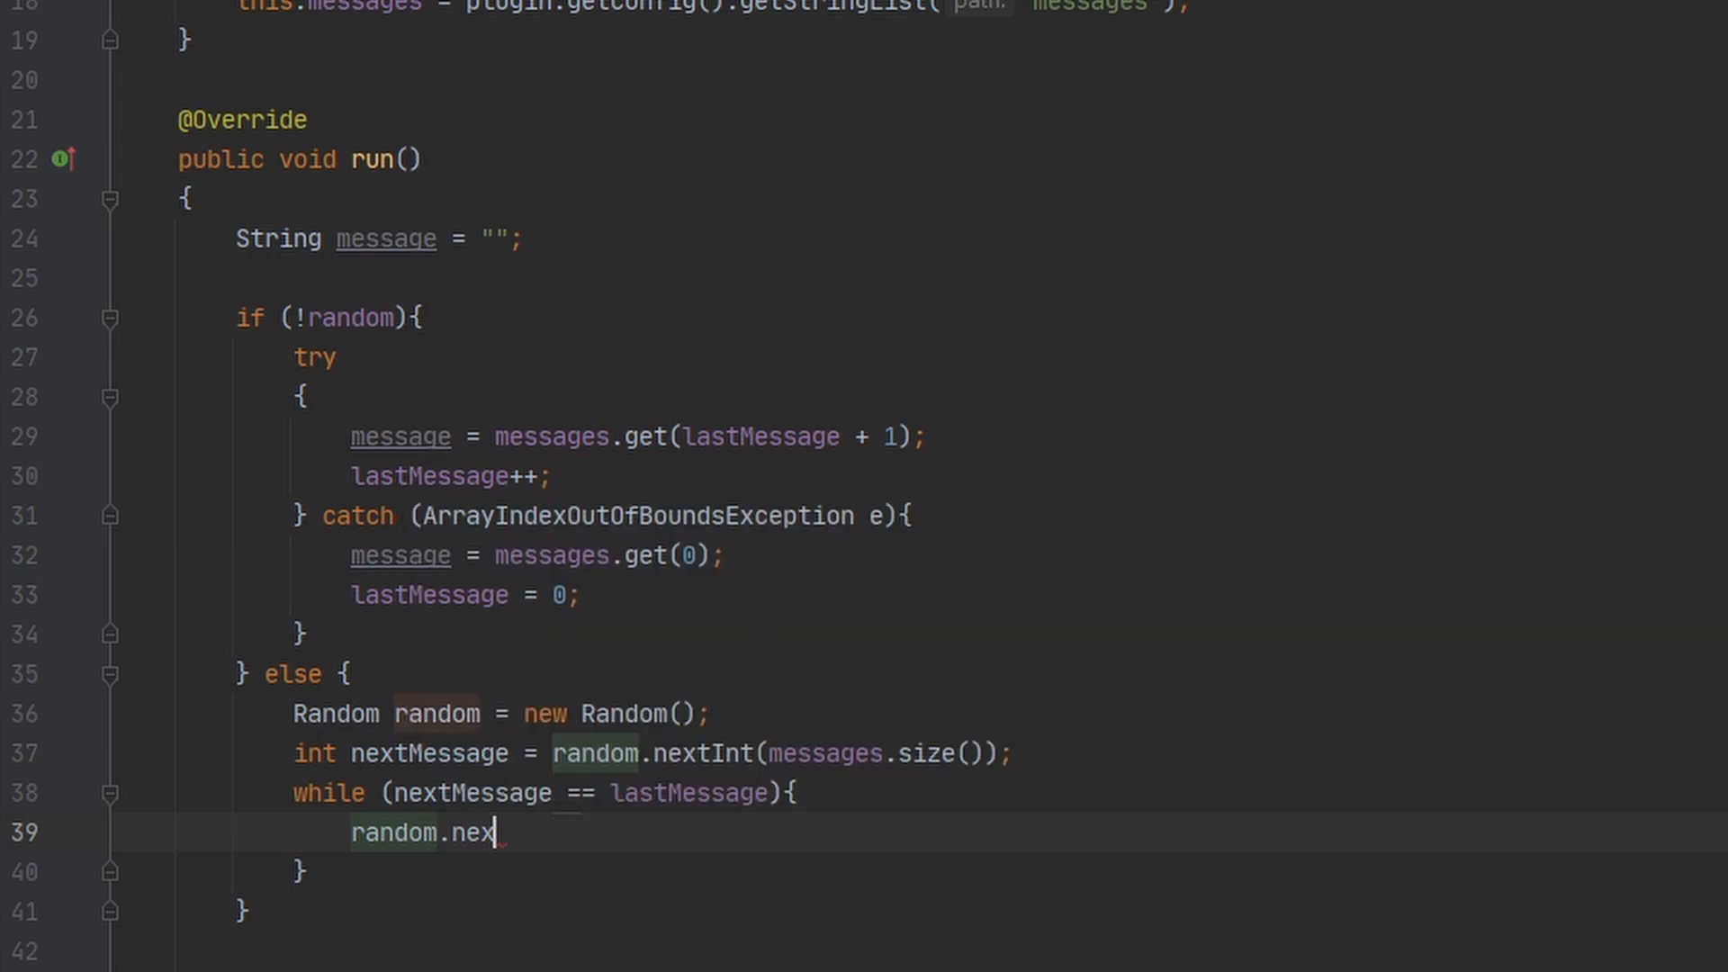
text(tInt(messages.size()
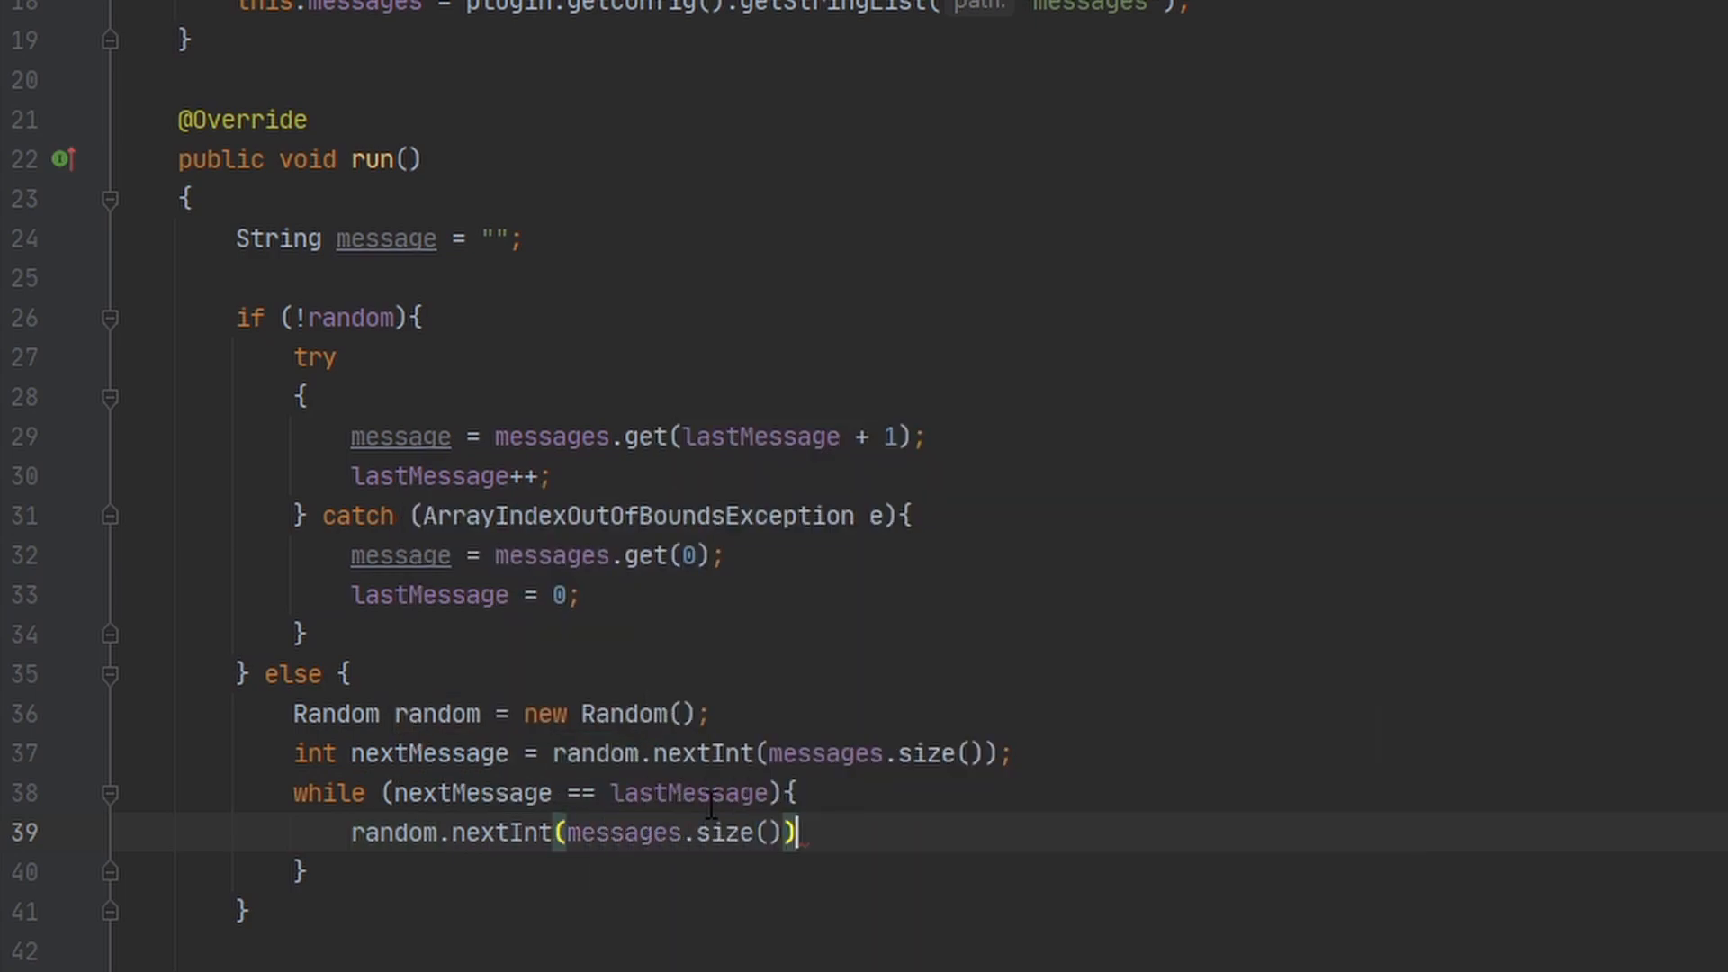
text(;)
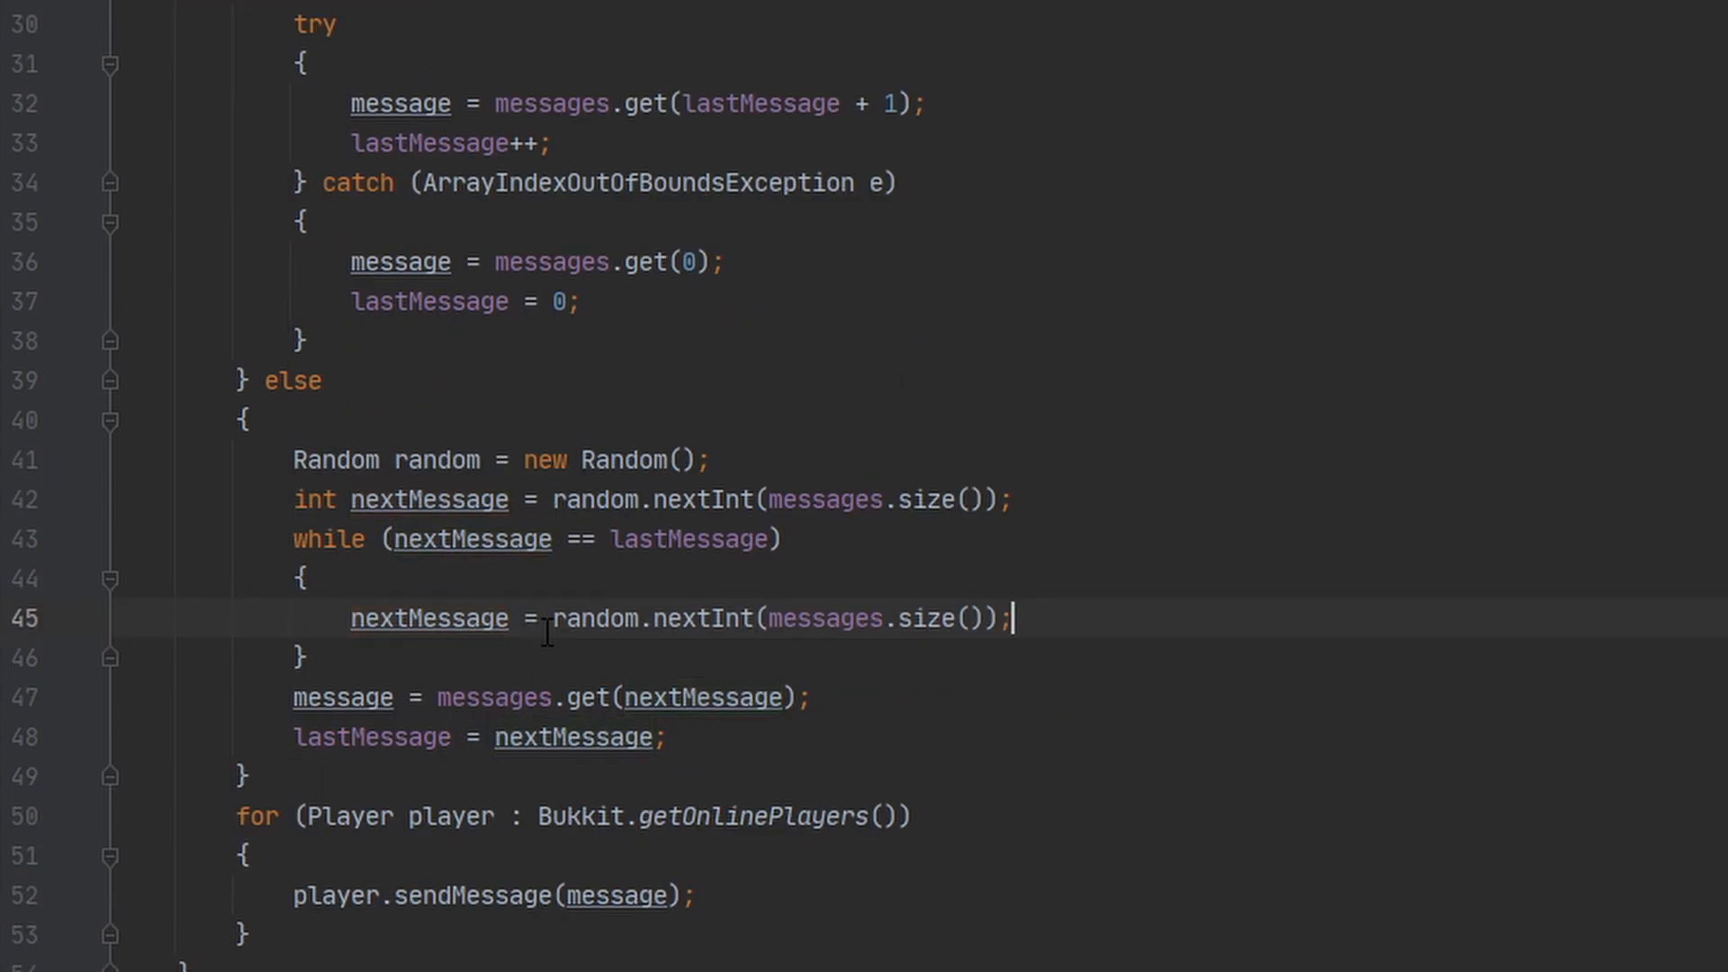
double_click(428, 618)
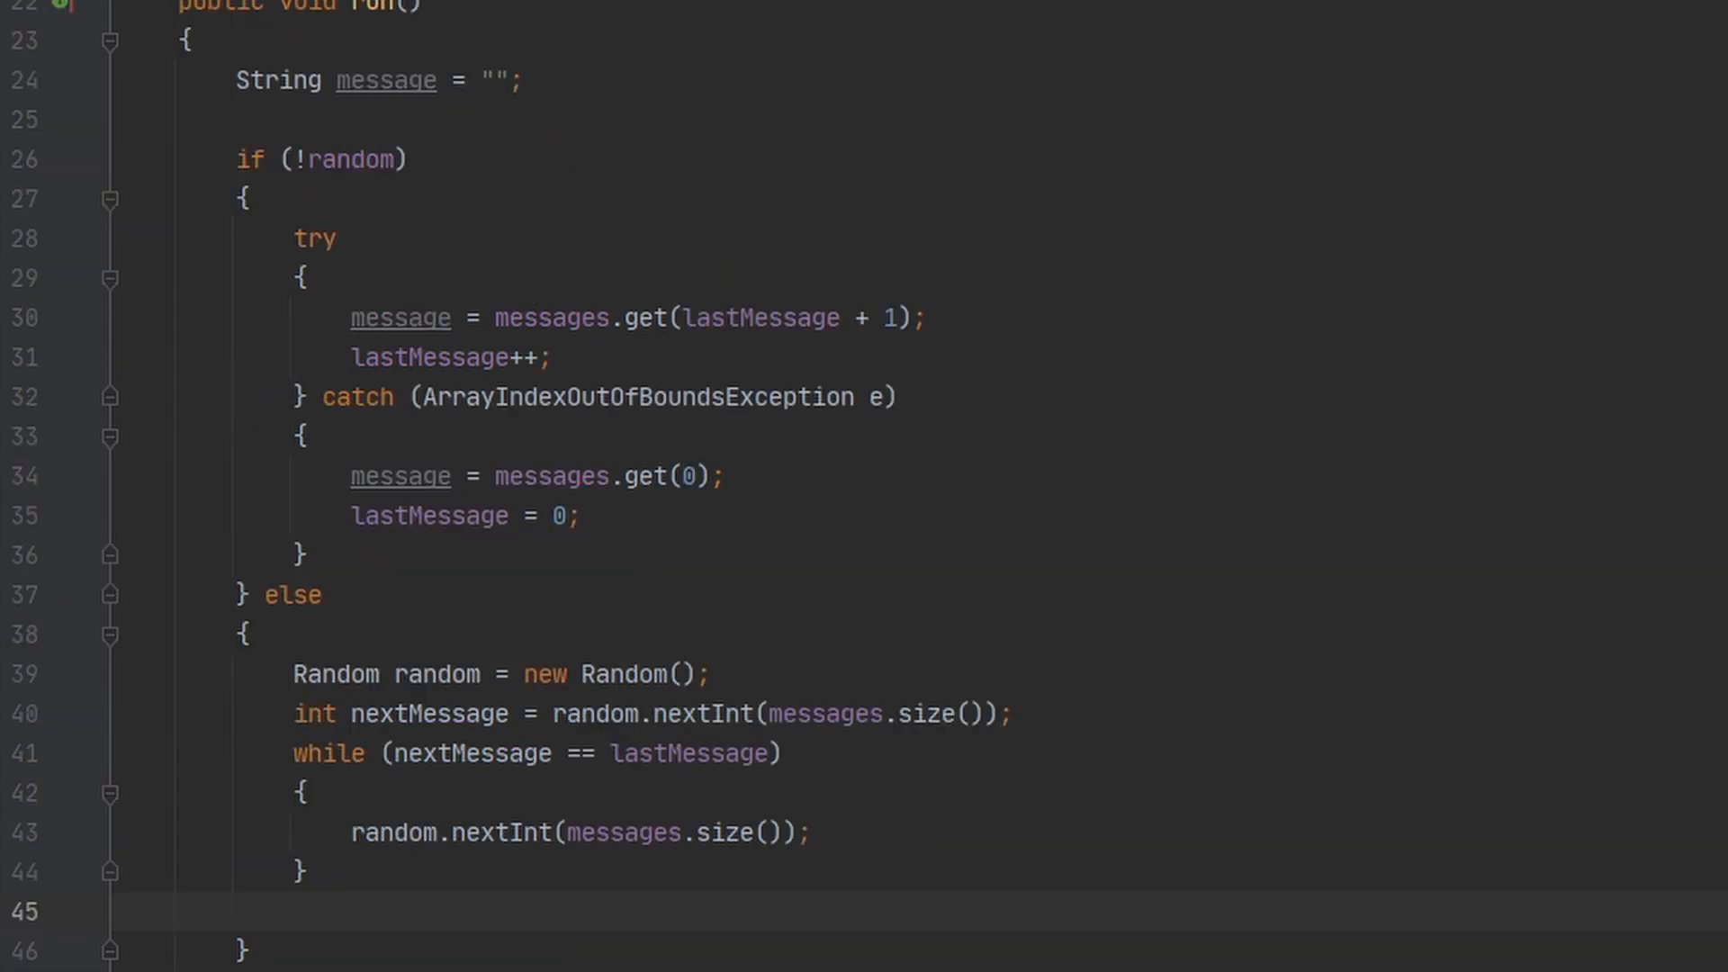
Set message = messages.get(nextMessage) and lastMessage = nextMessage below the loop.
text(message =)
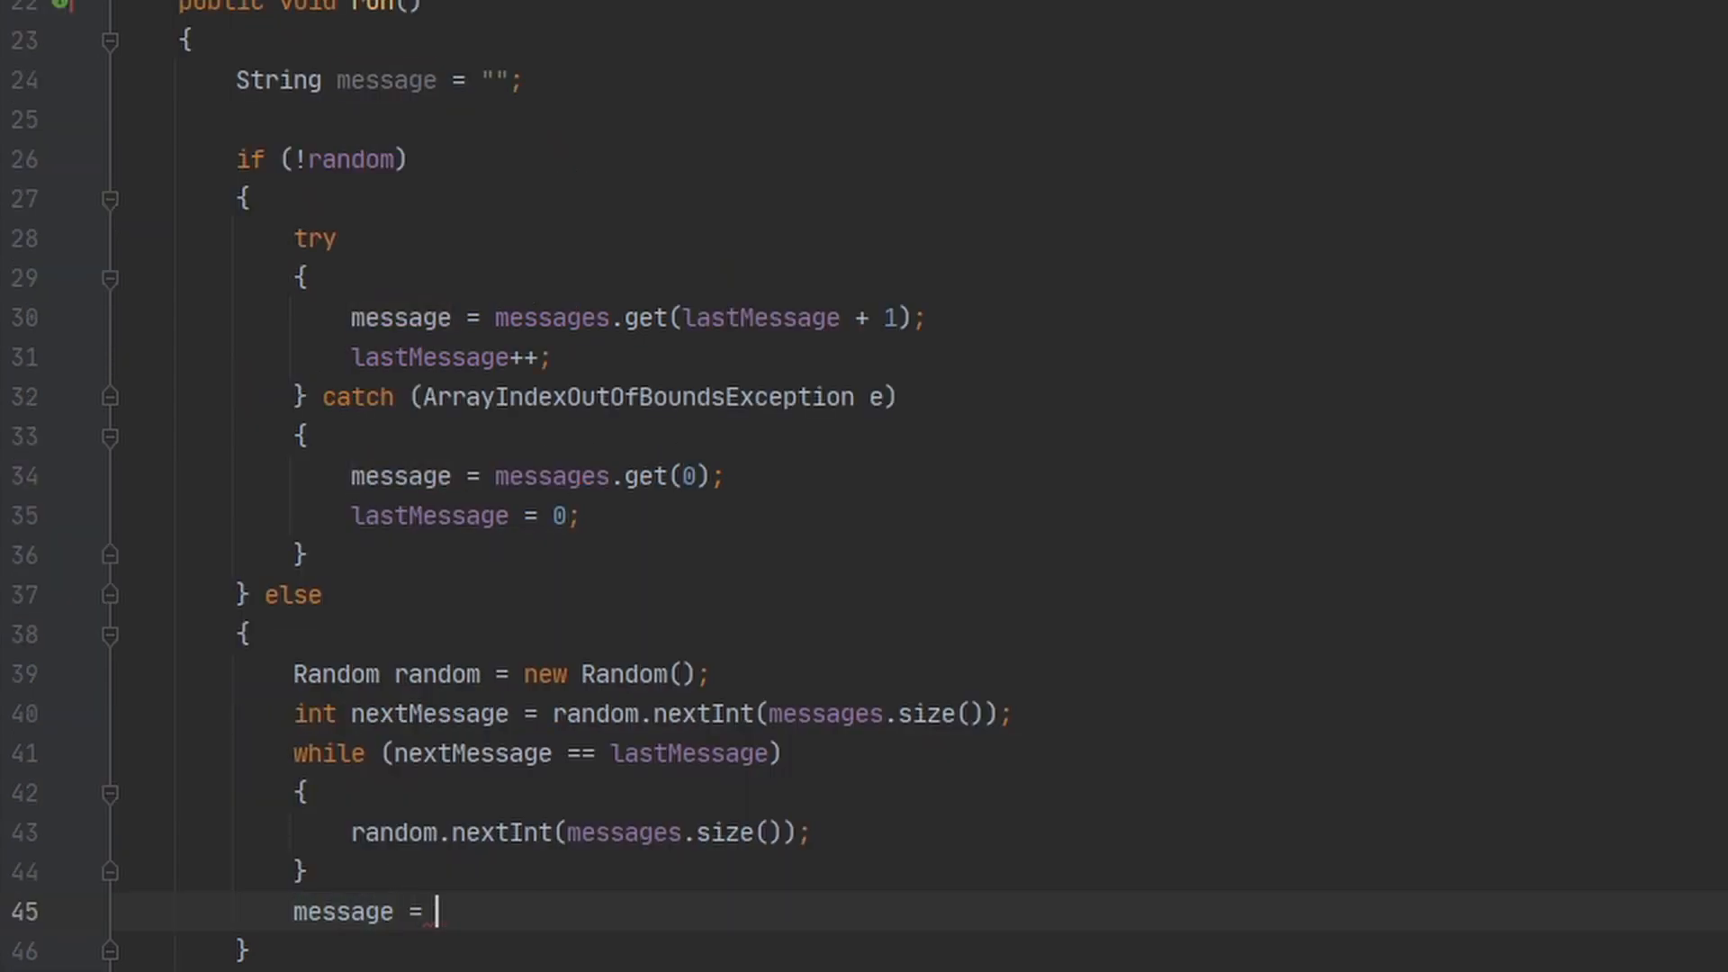
text(message.get()
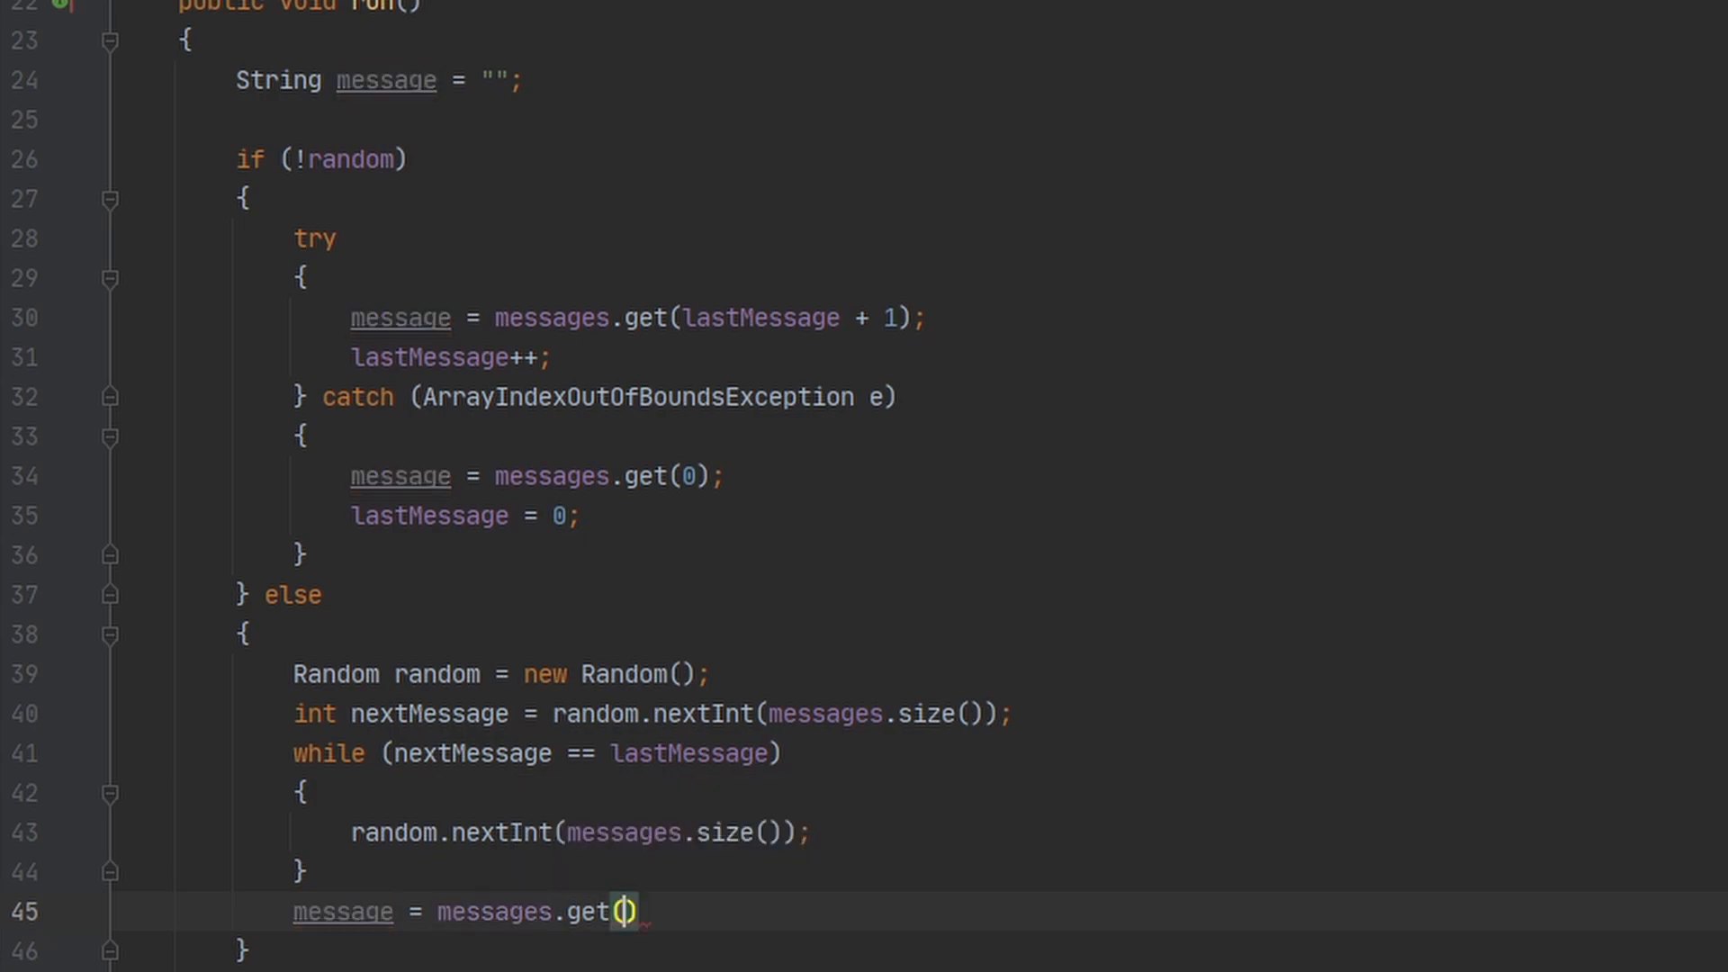
text(nextMessage)
text(las)
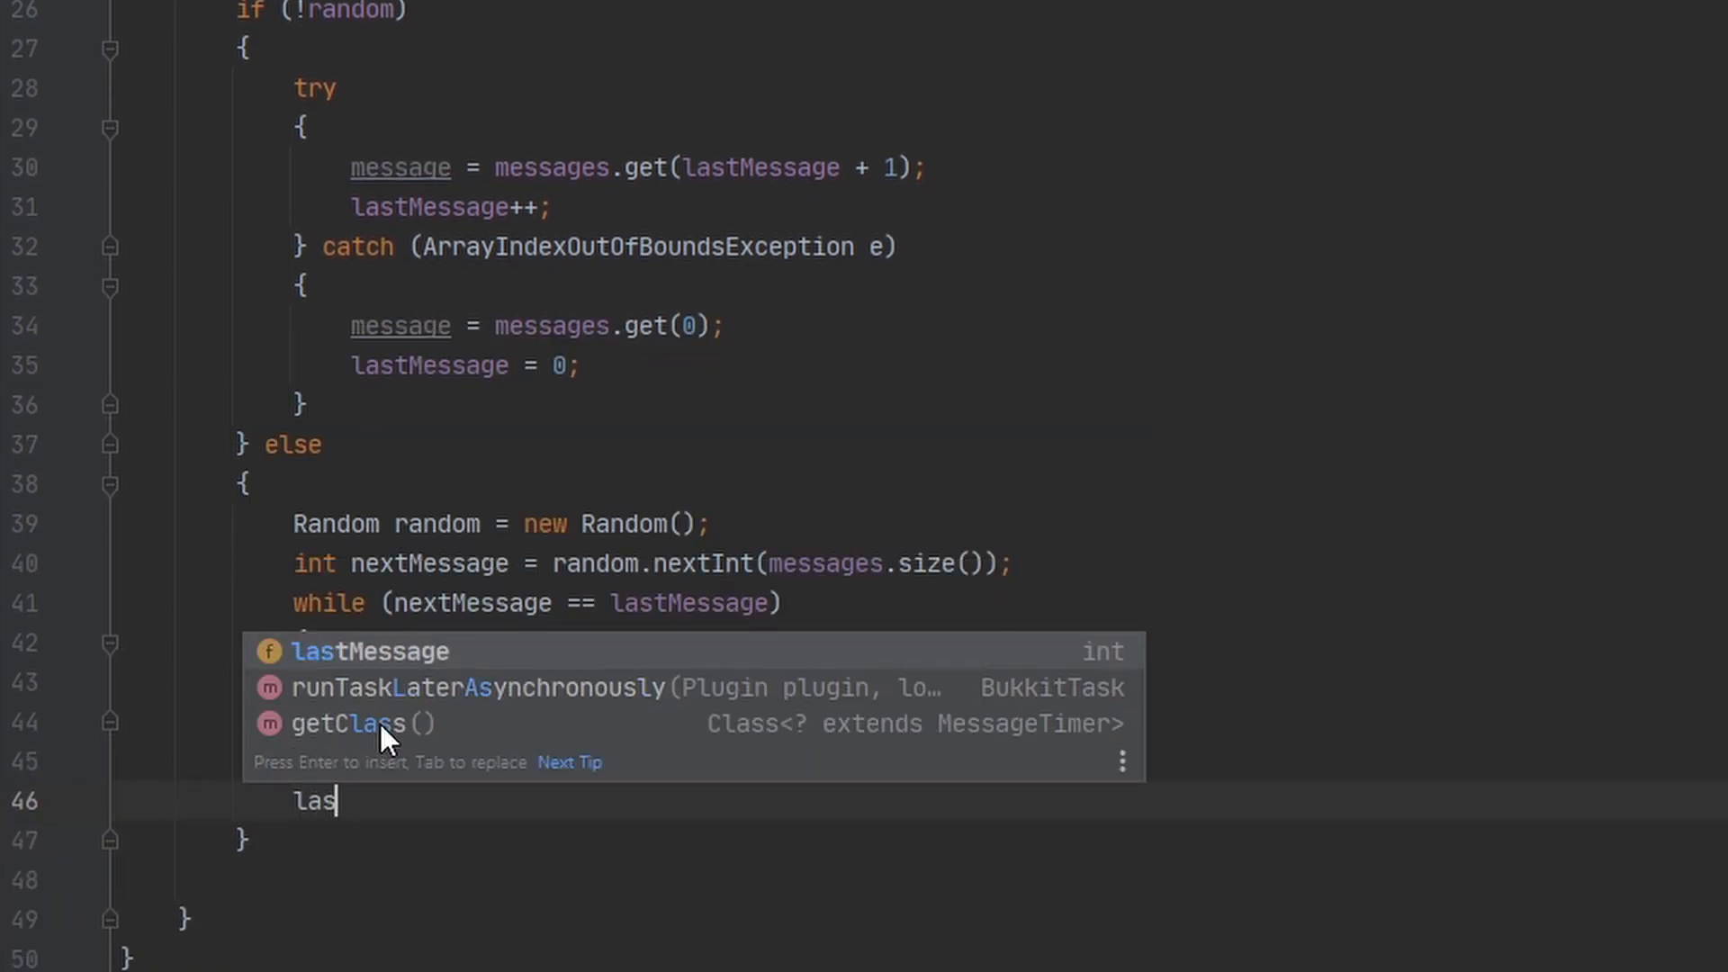
text(tMessage = nextMessage;)
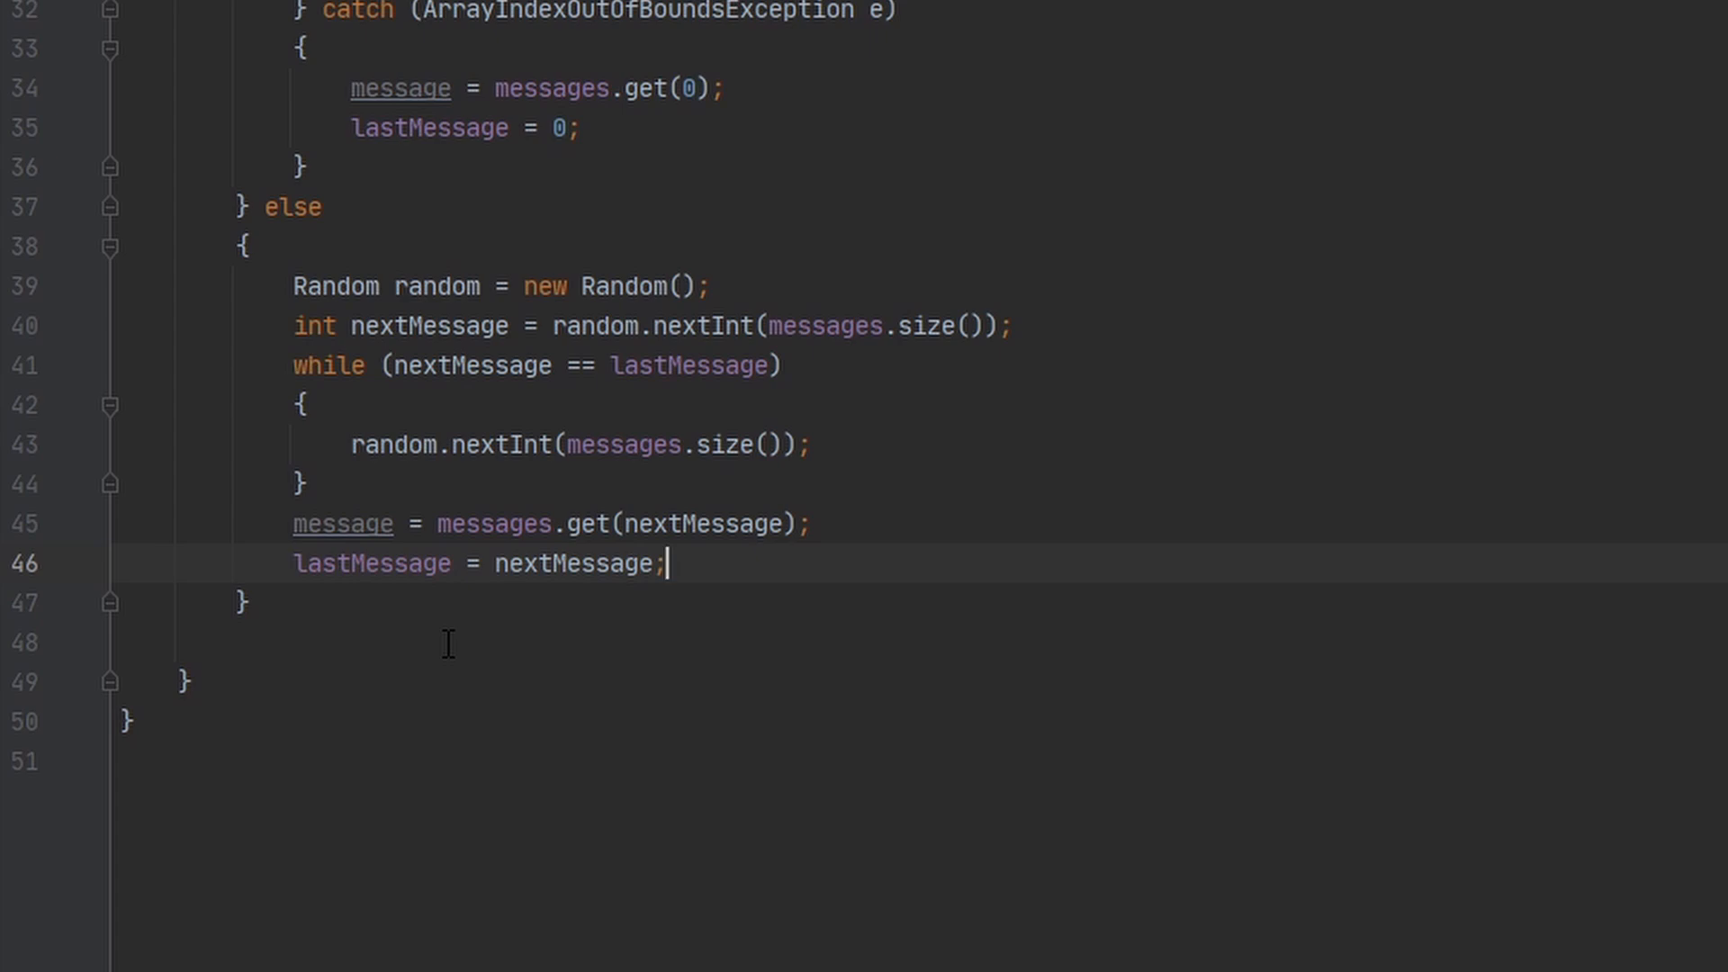
mouse_move(436, 653)
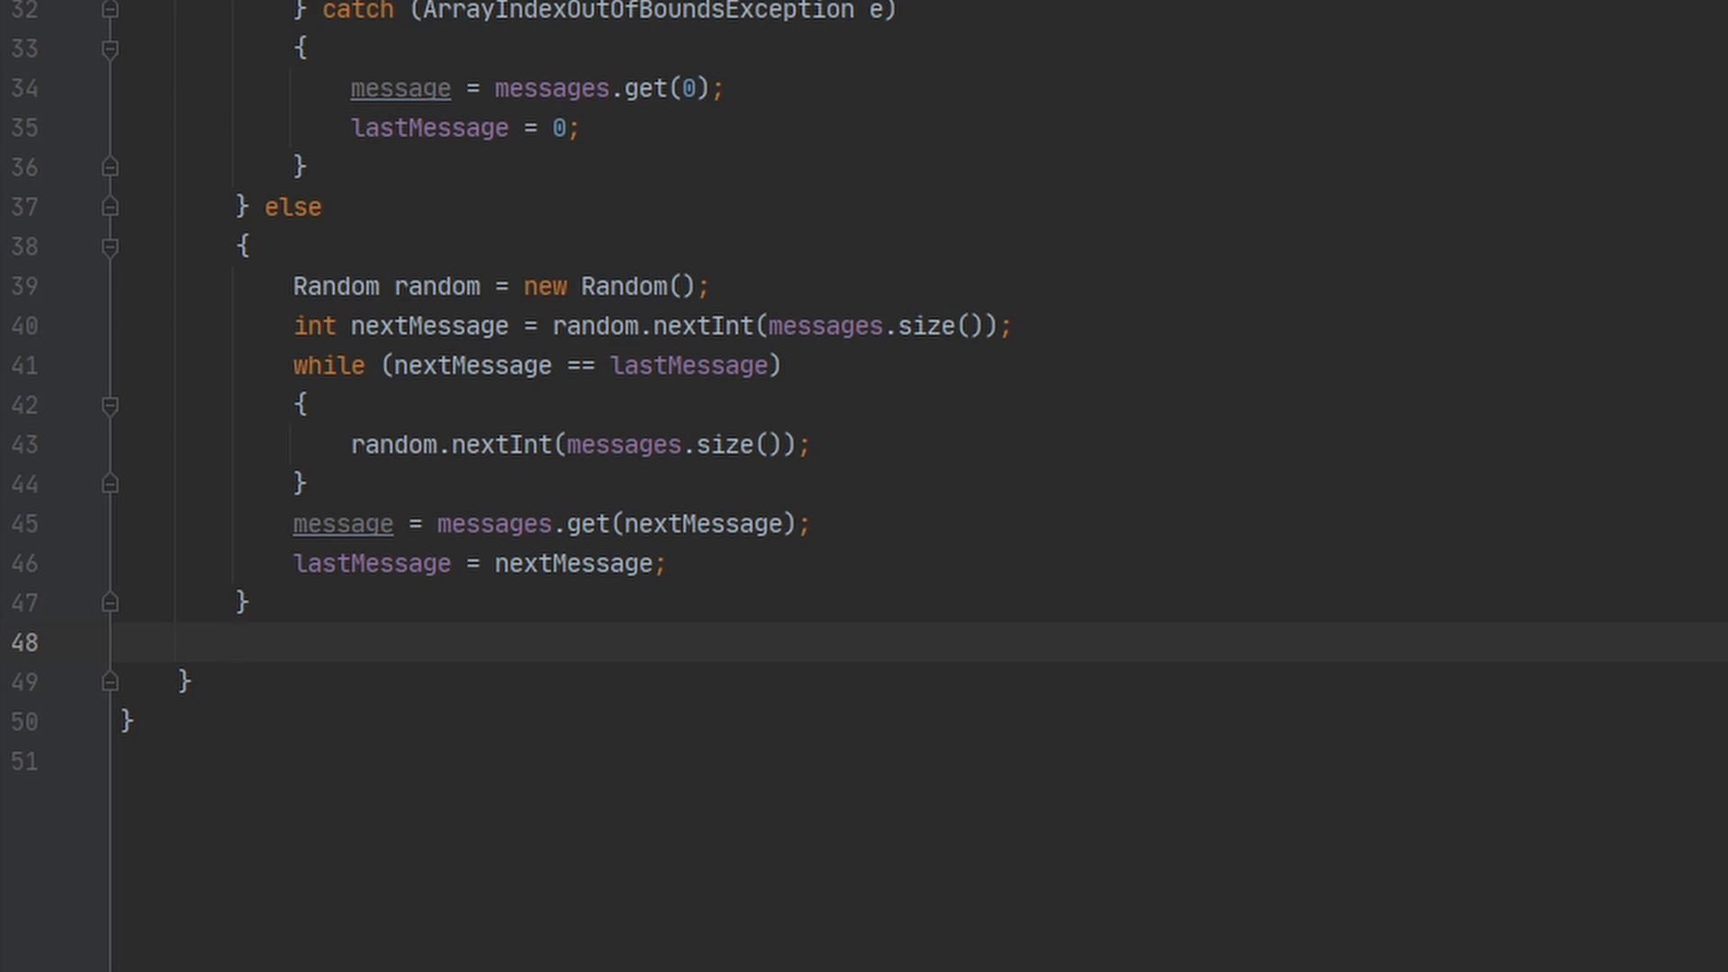
Add a for loop over Bukkit.getOnlinePlayers() calling player.sendMessage(message).
click(234, 643)
text(for()
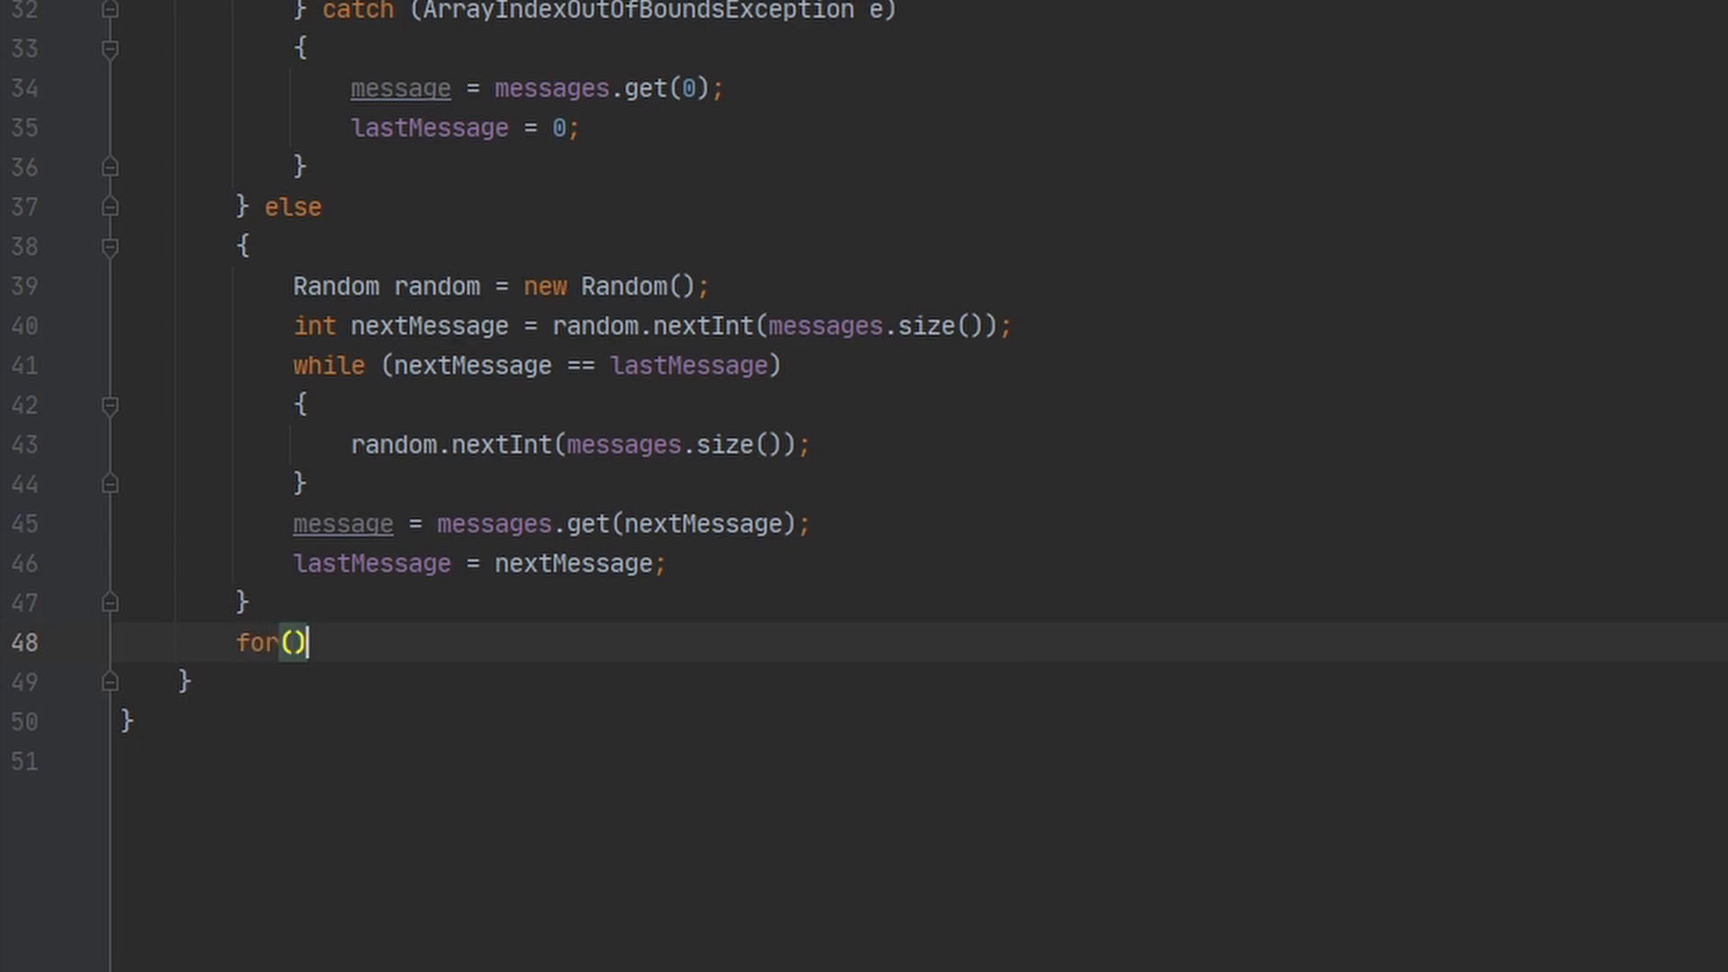
text(Pla)
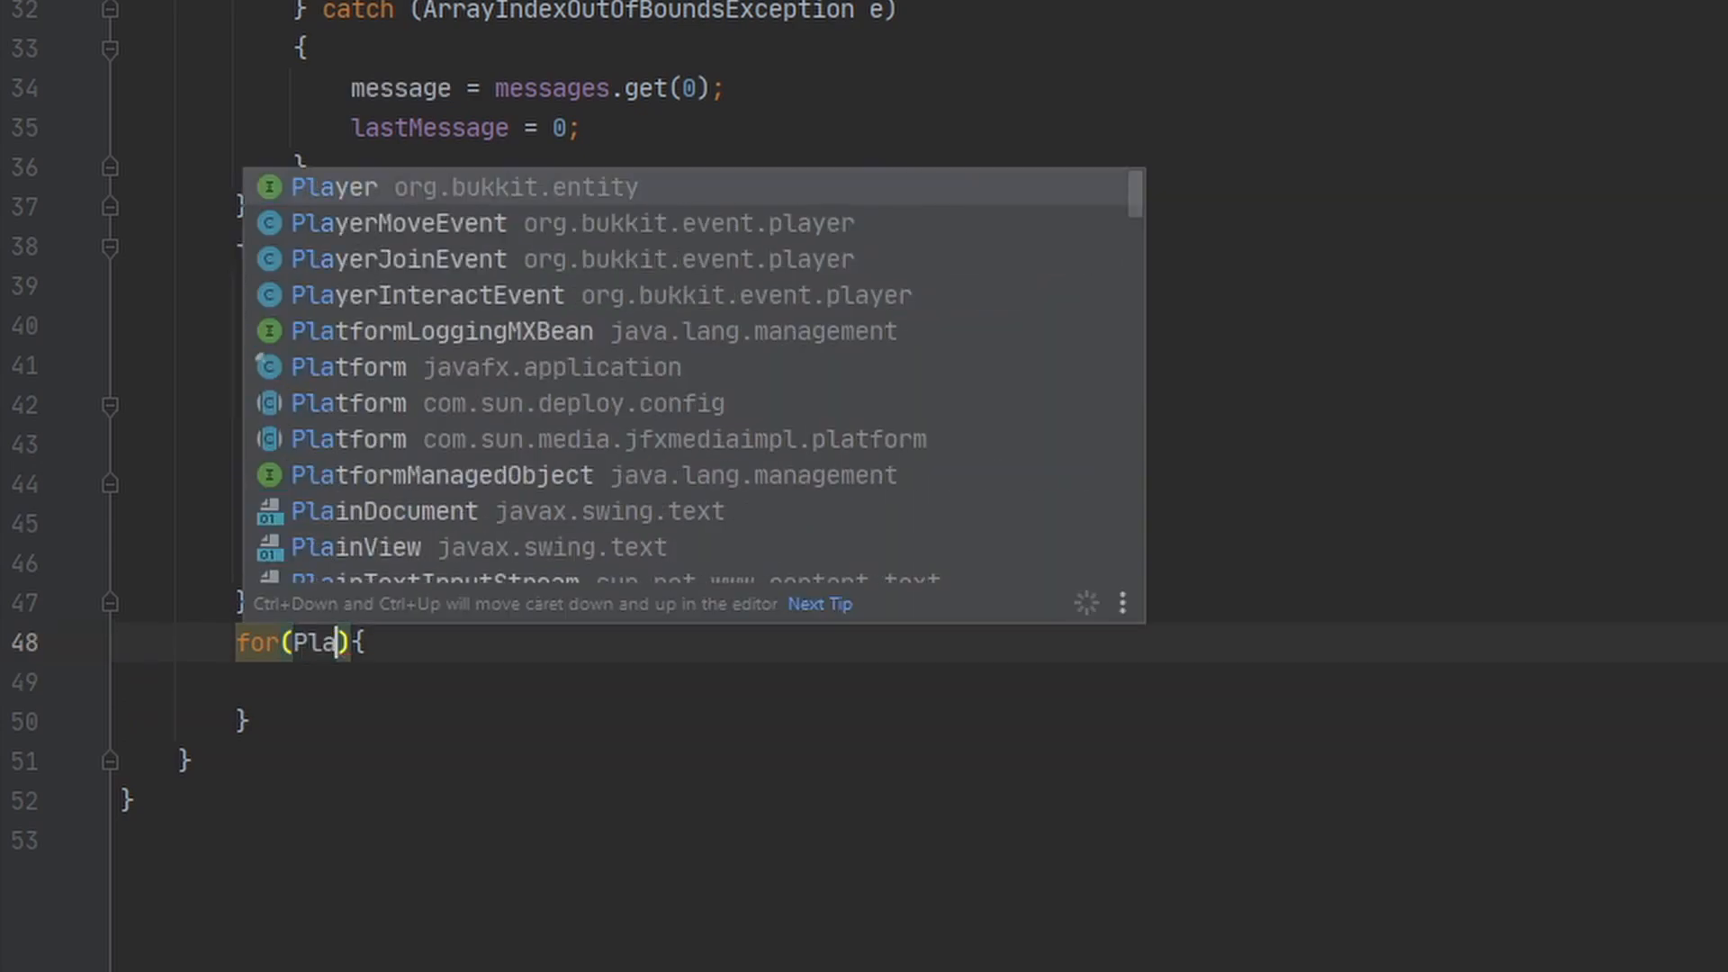
click(333, 186)
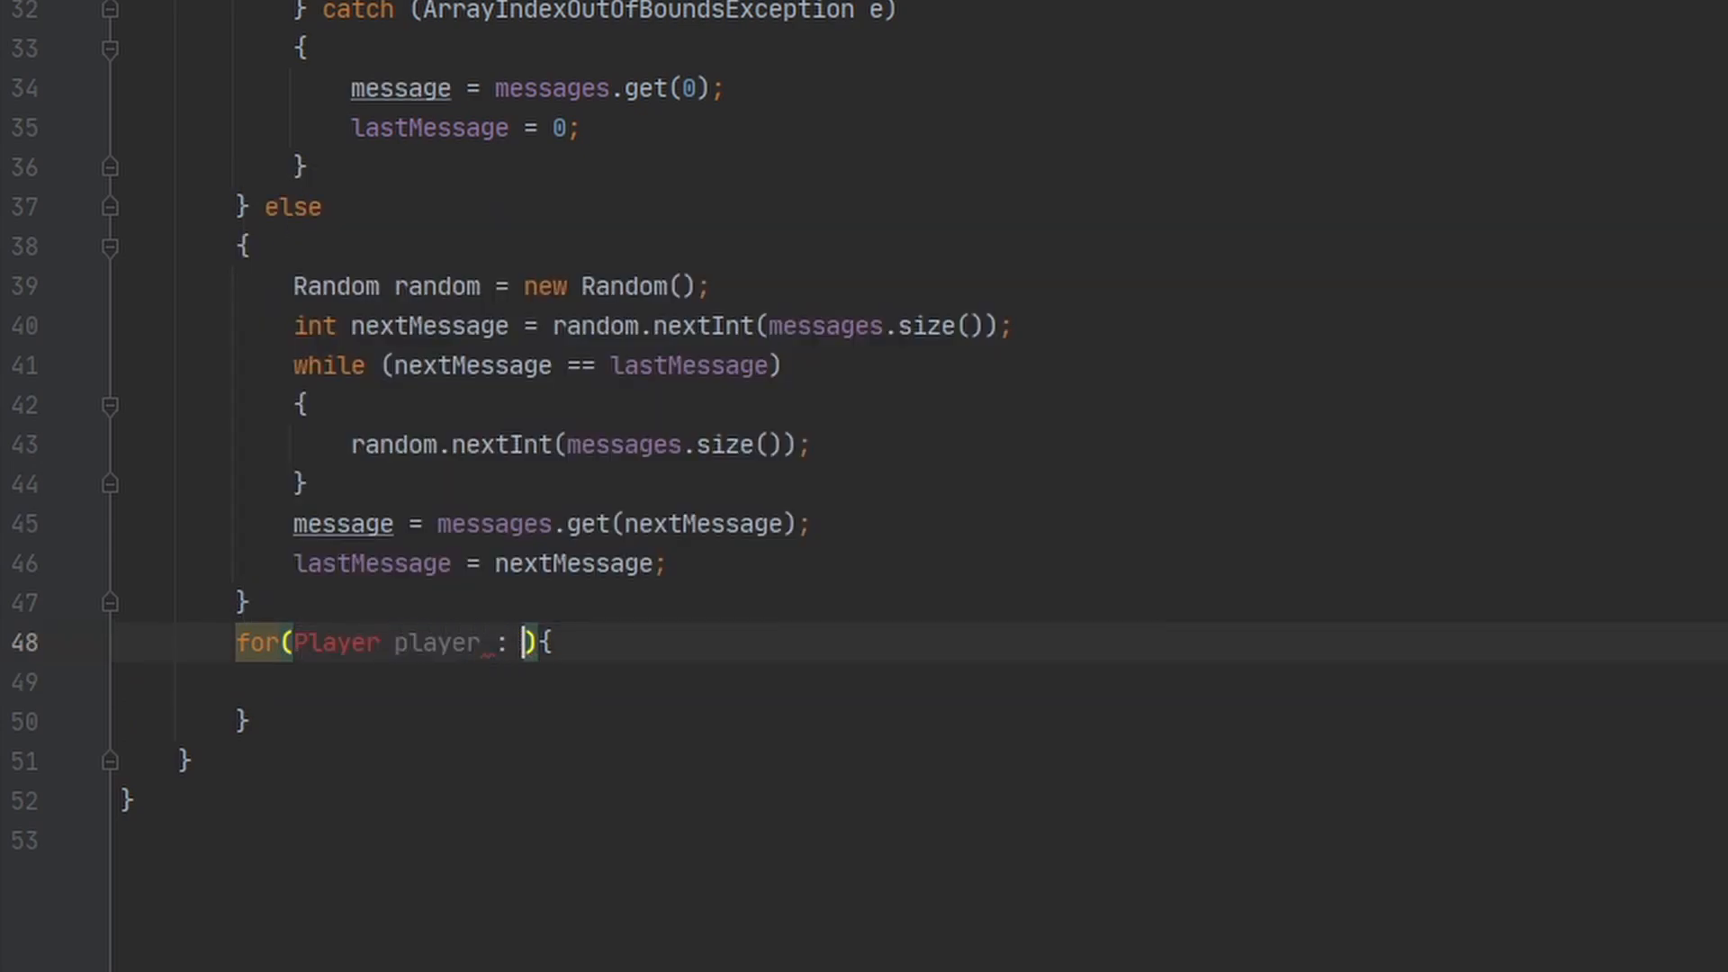
text(Bukkit,get)
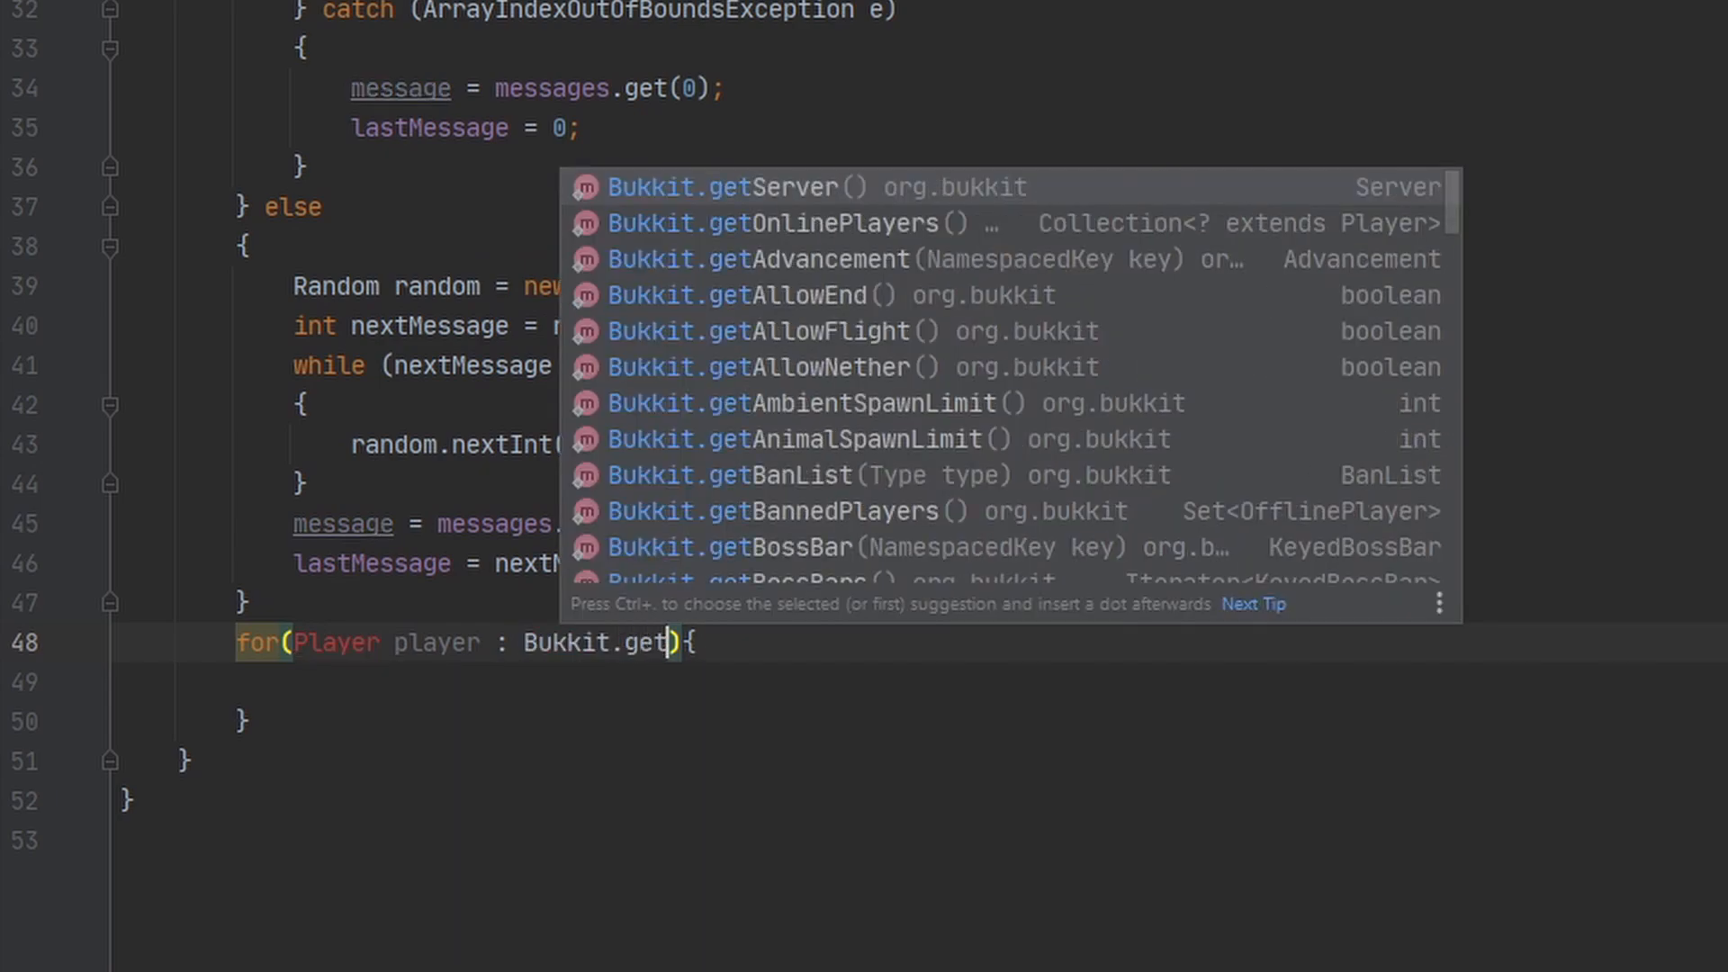
click(775, 222)
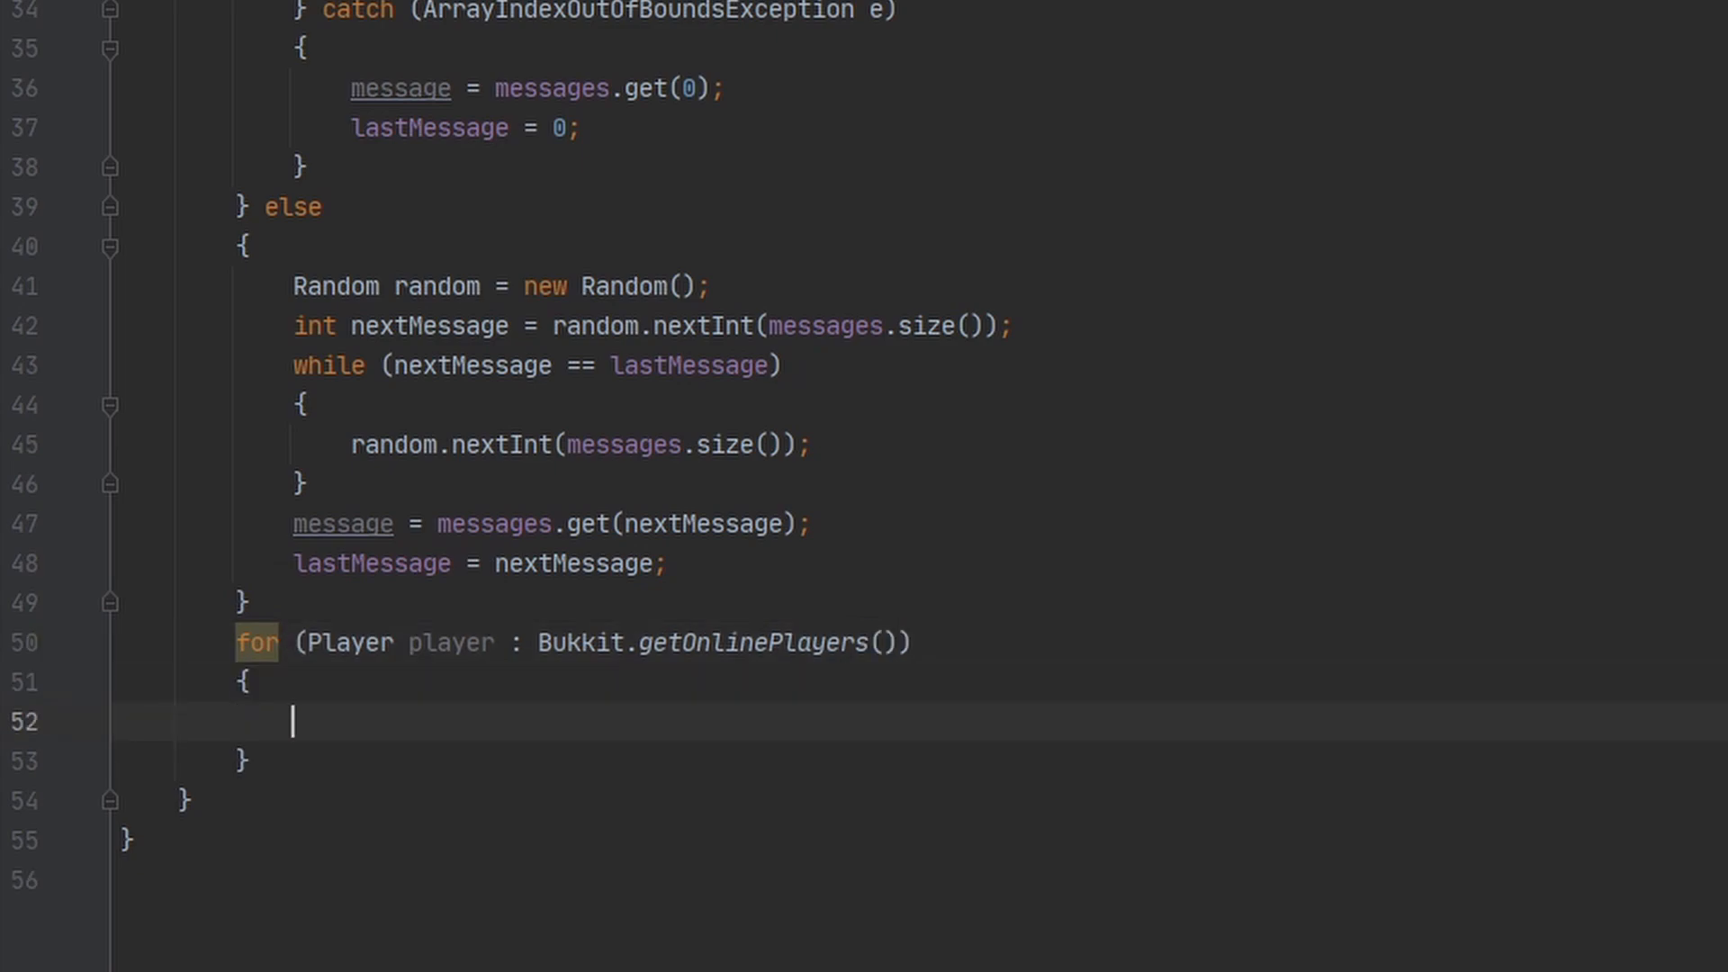
text(player.sendMessage(mess);)
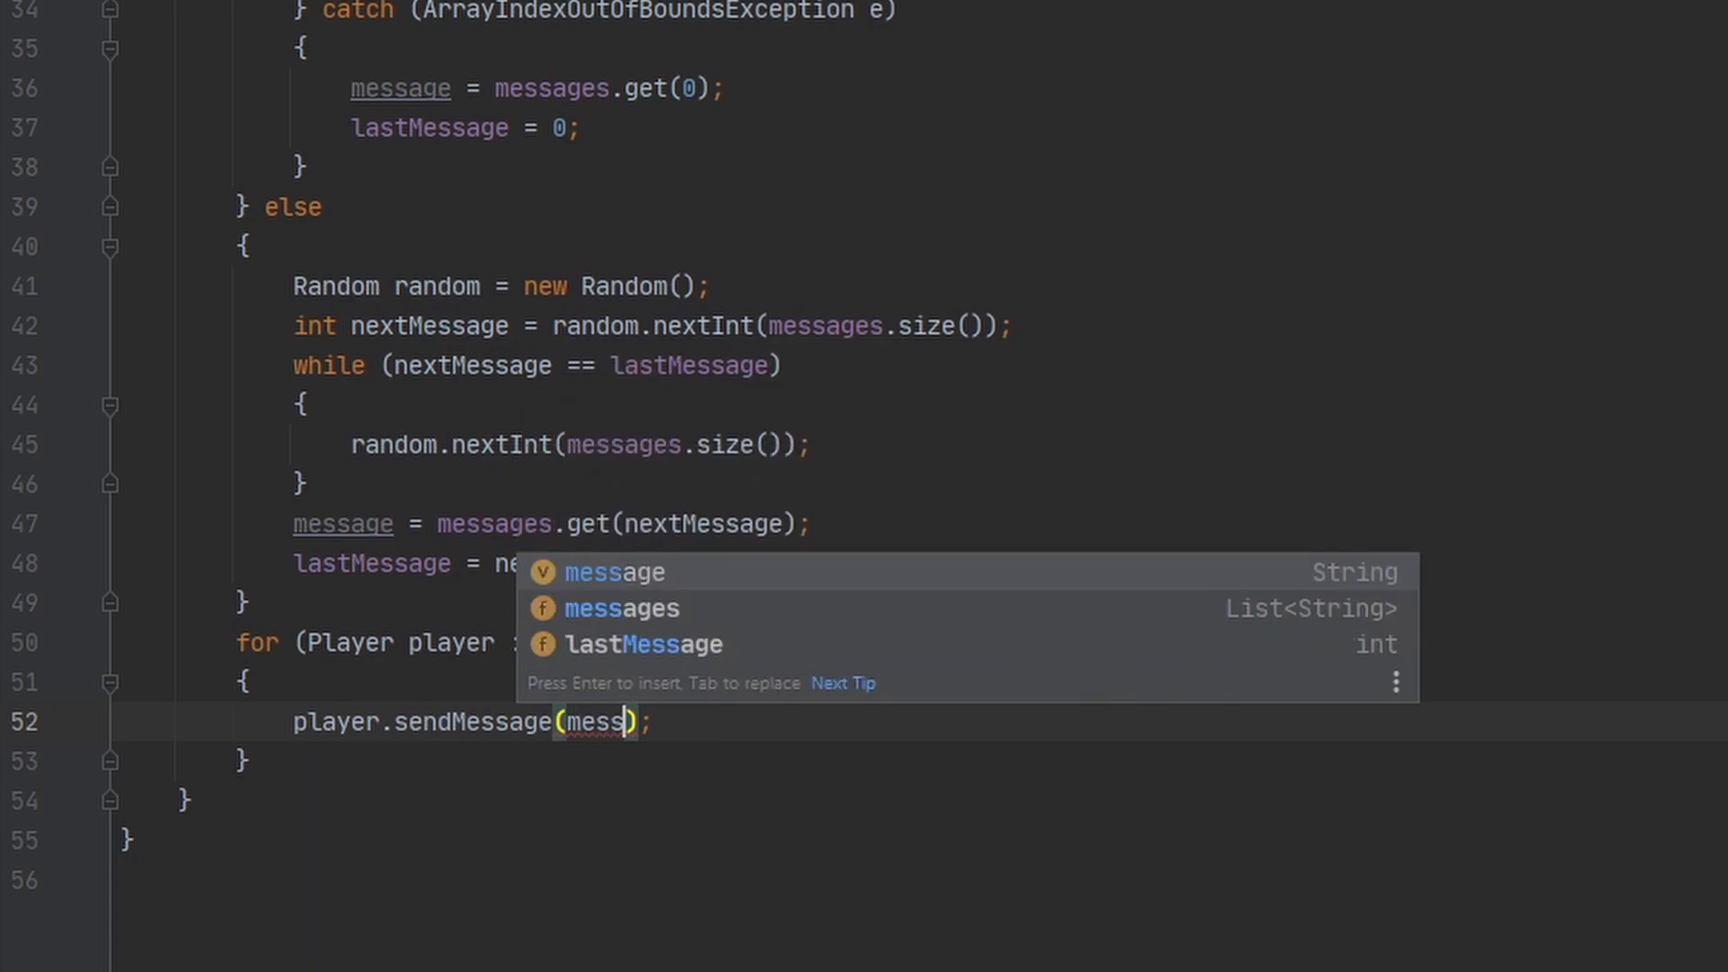
text(age)
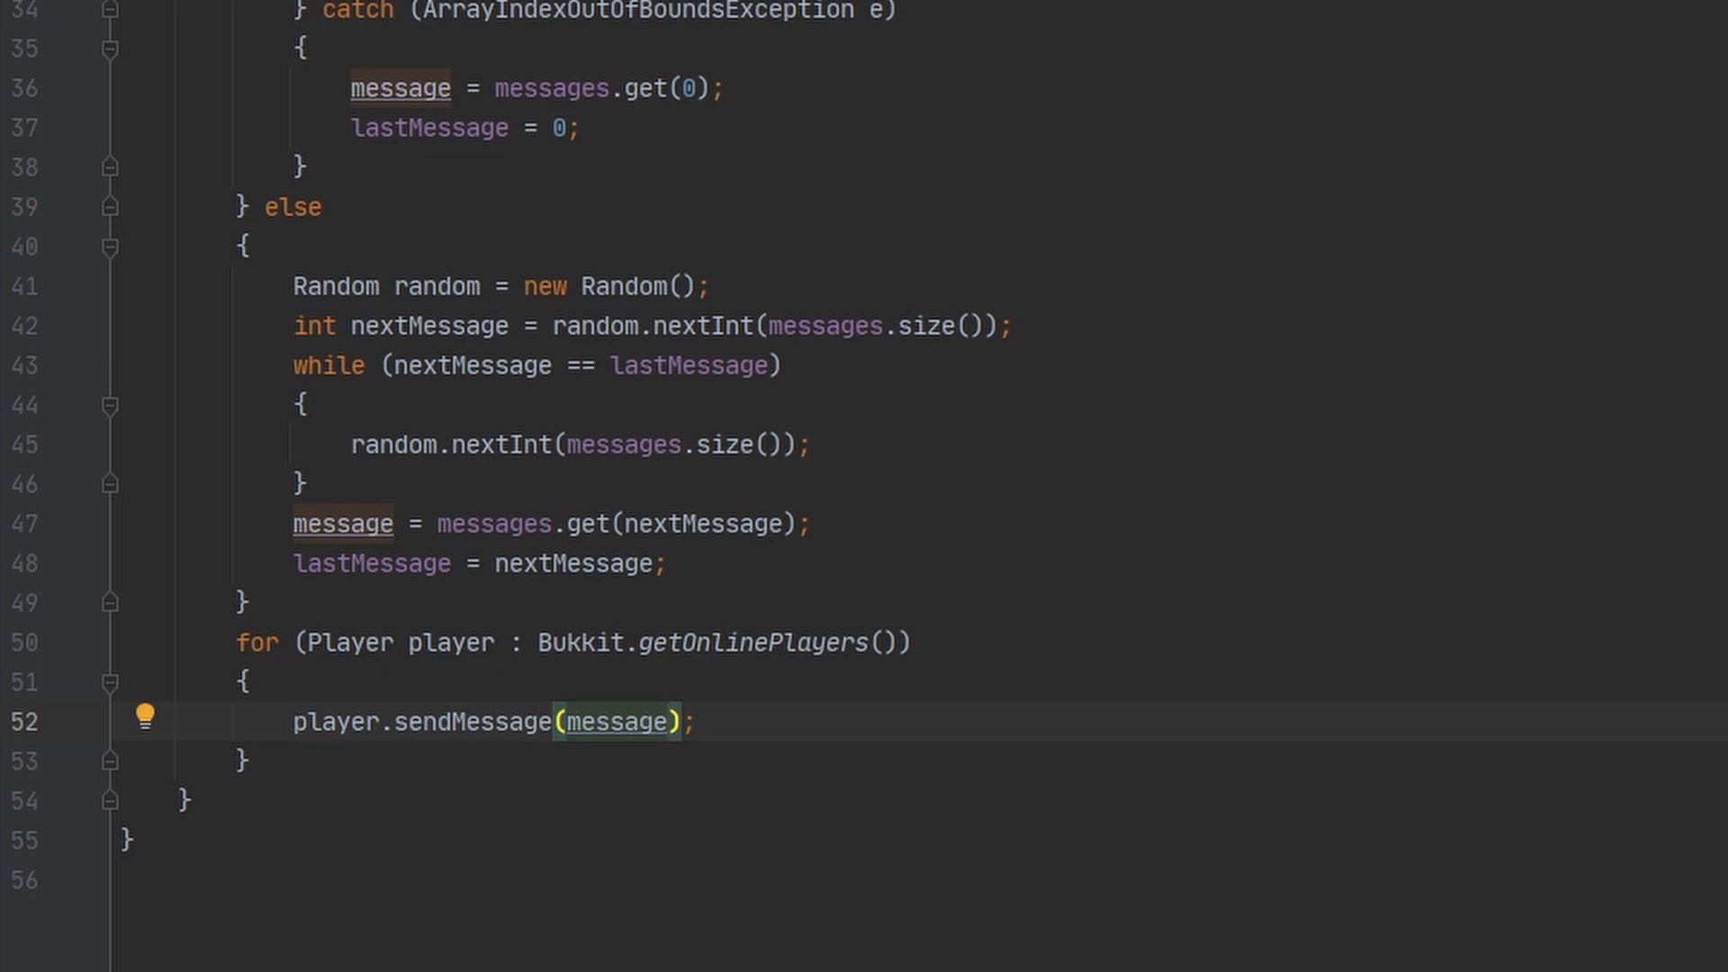
mouse_move(830, 722)
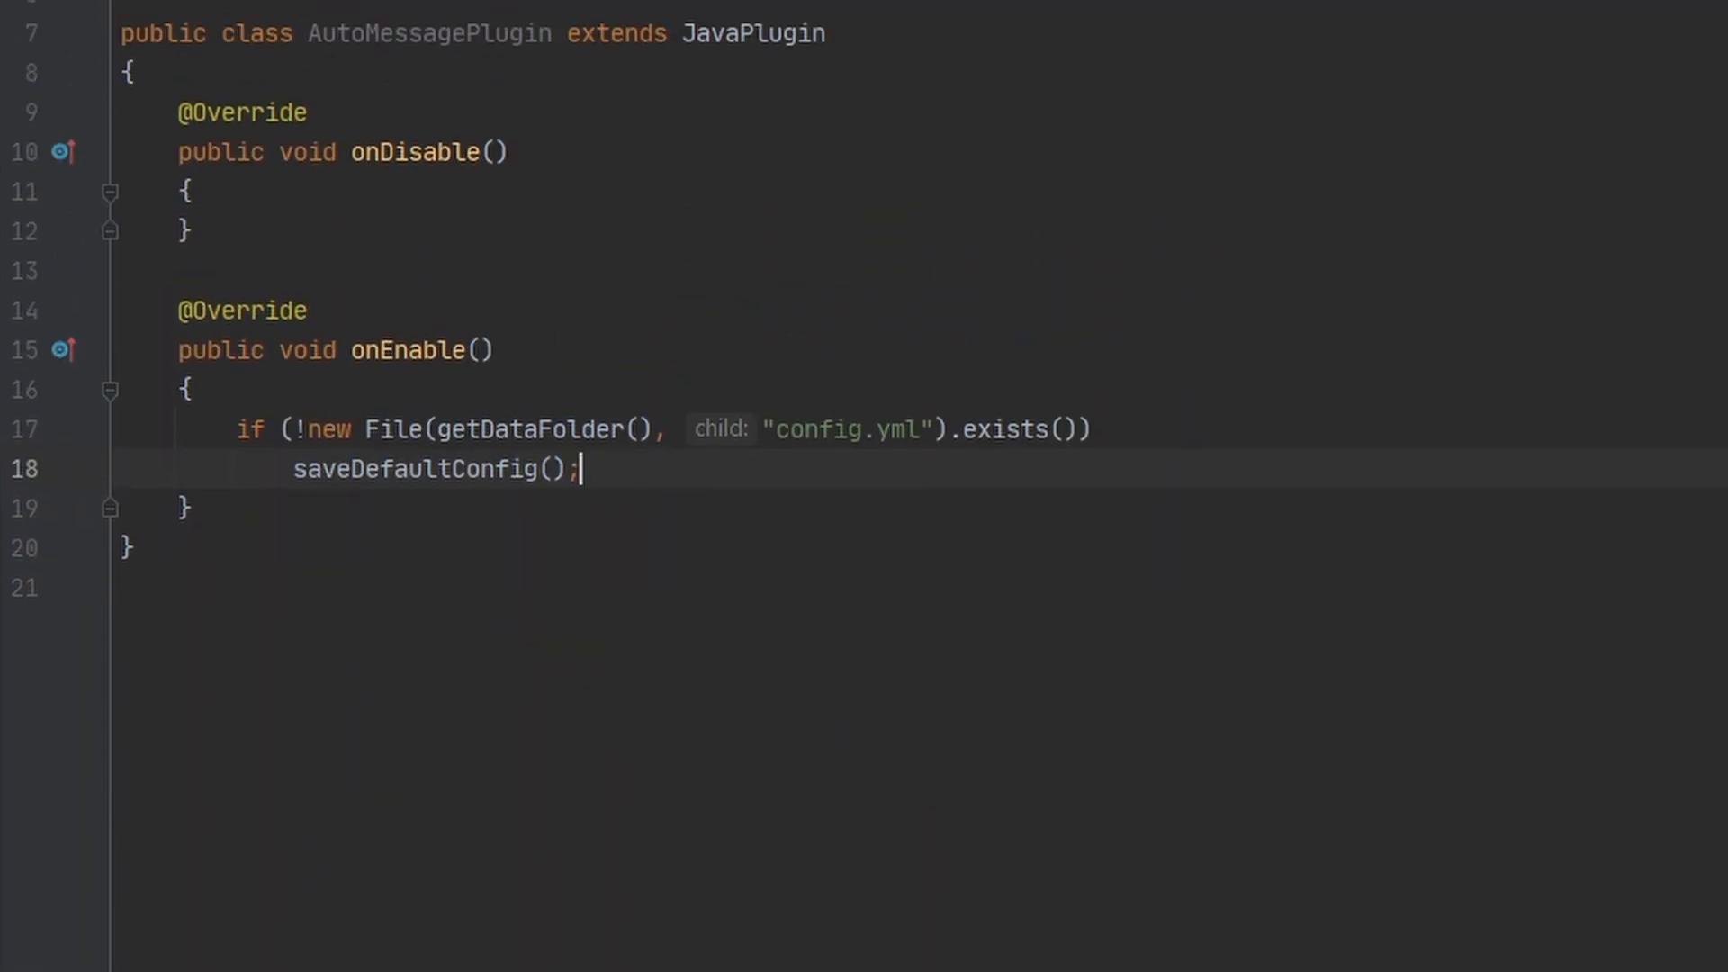
mouse_move(706, 500)
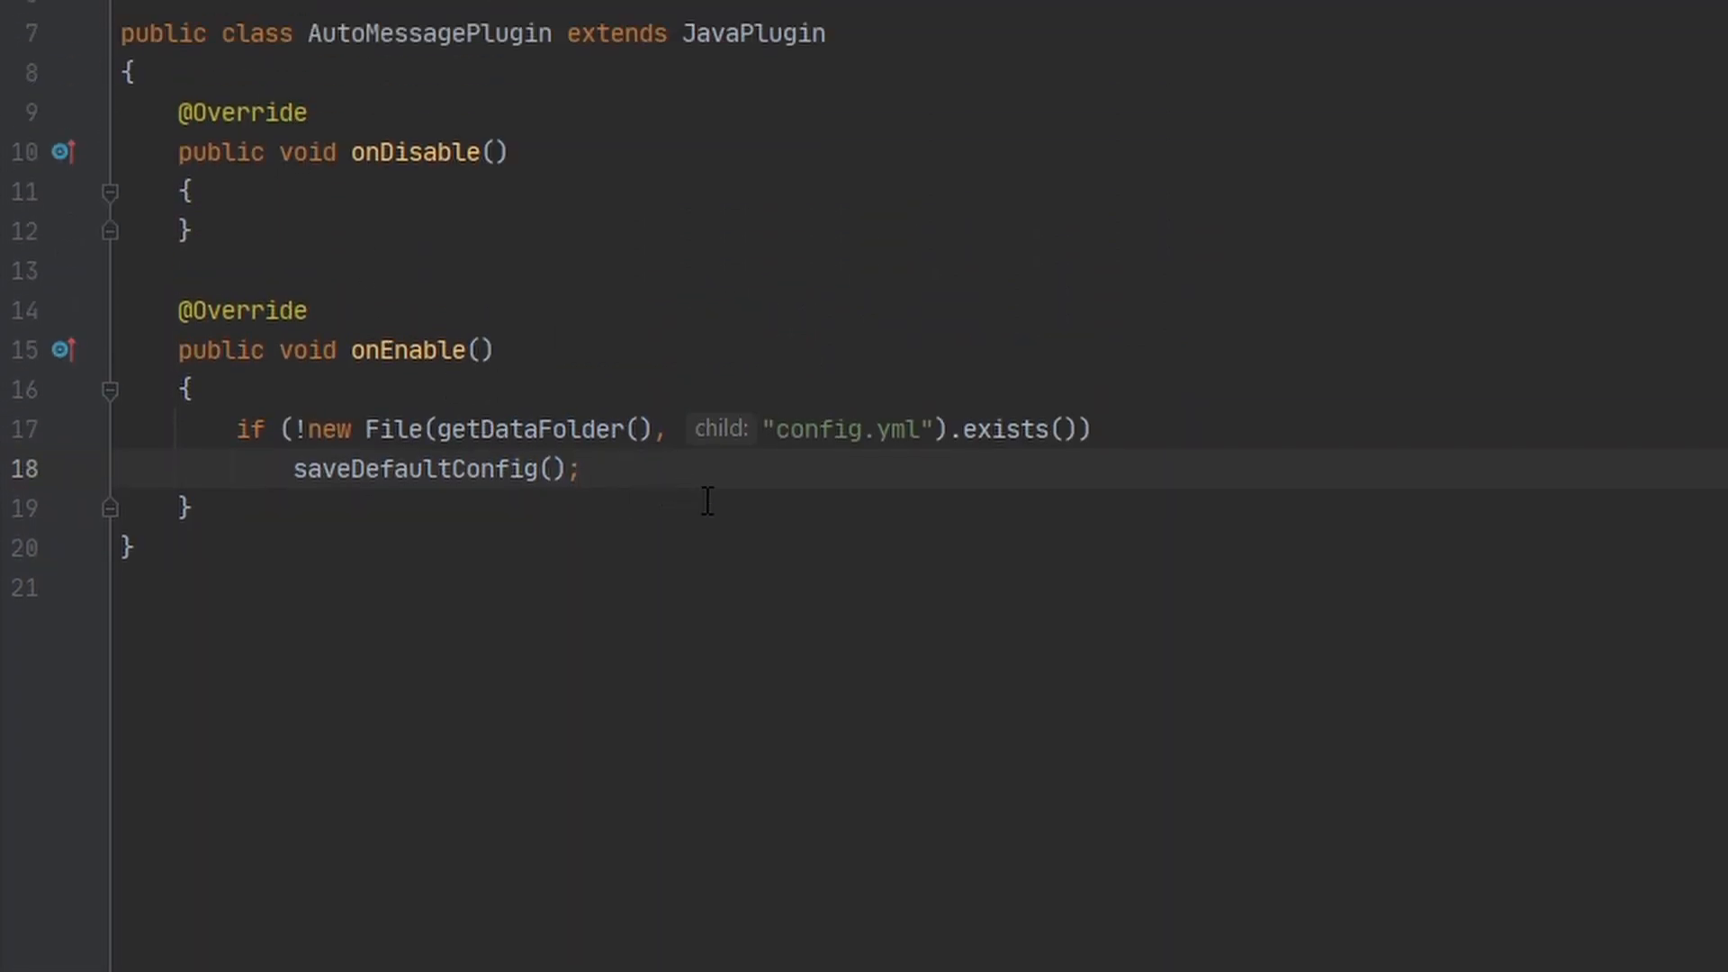
In onEnable, add new MessageTimer(this).runTaskTimer(this, 0, ...) after saving the default config.
key(enter)
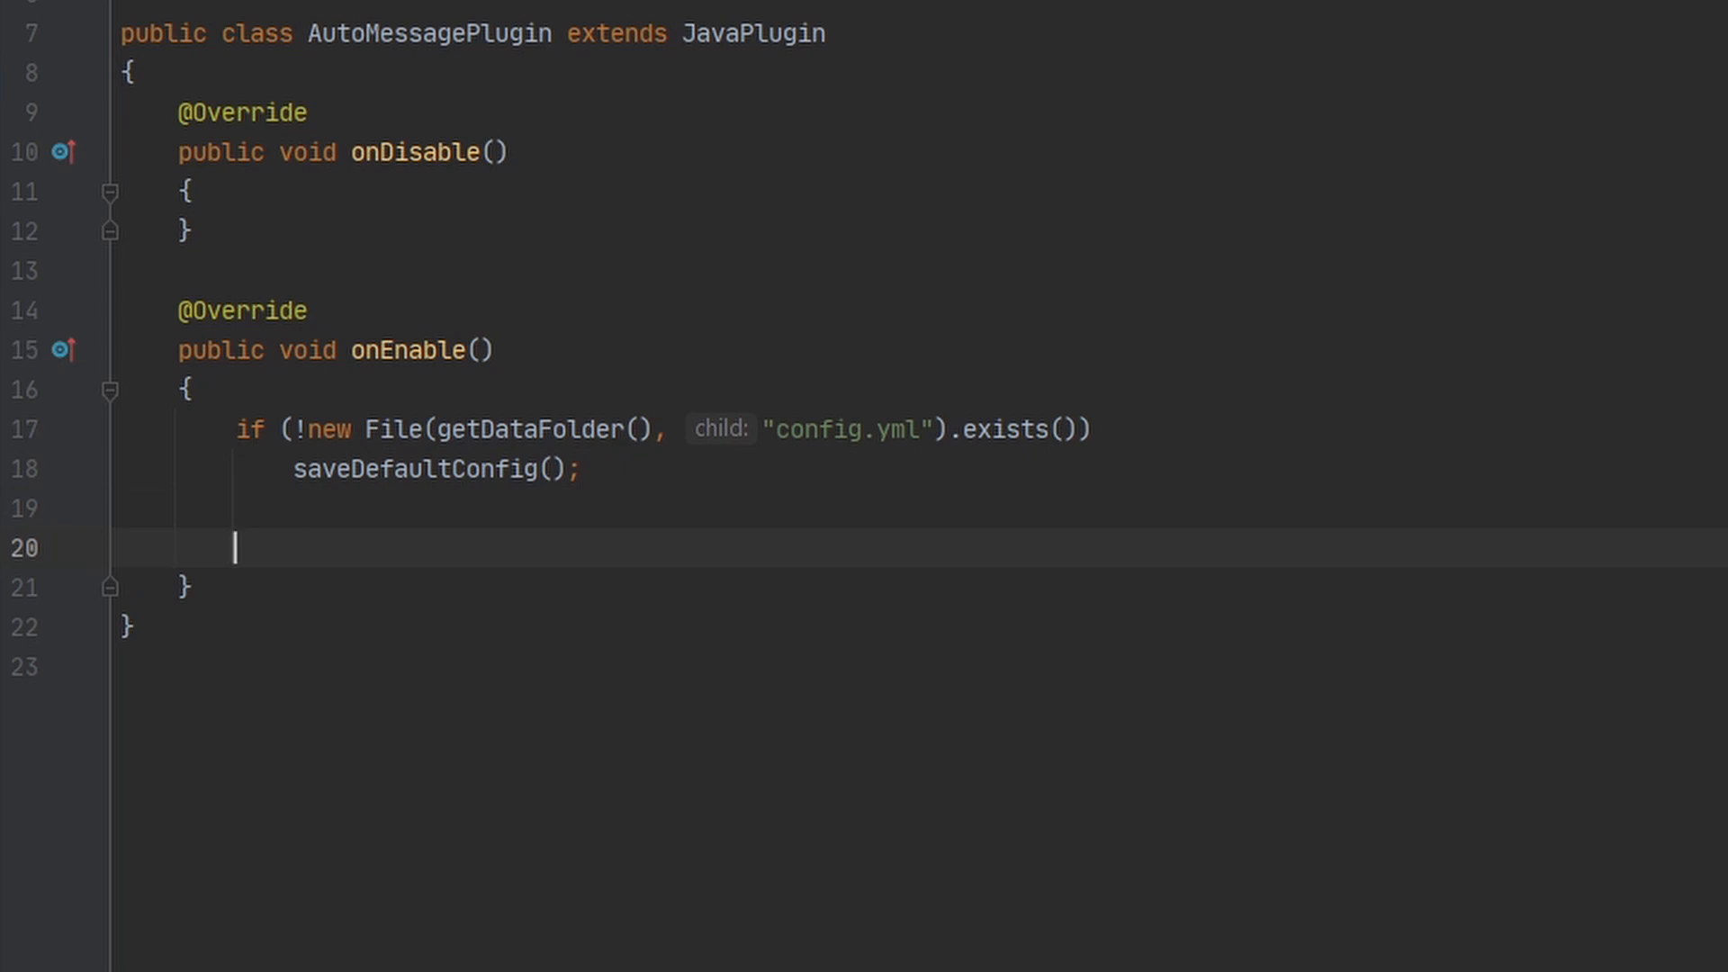
text(new Message)
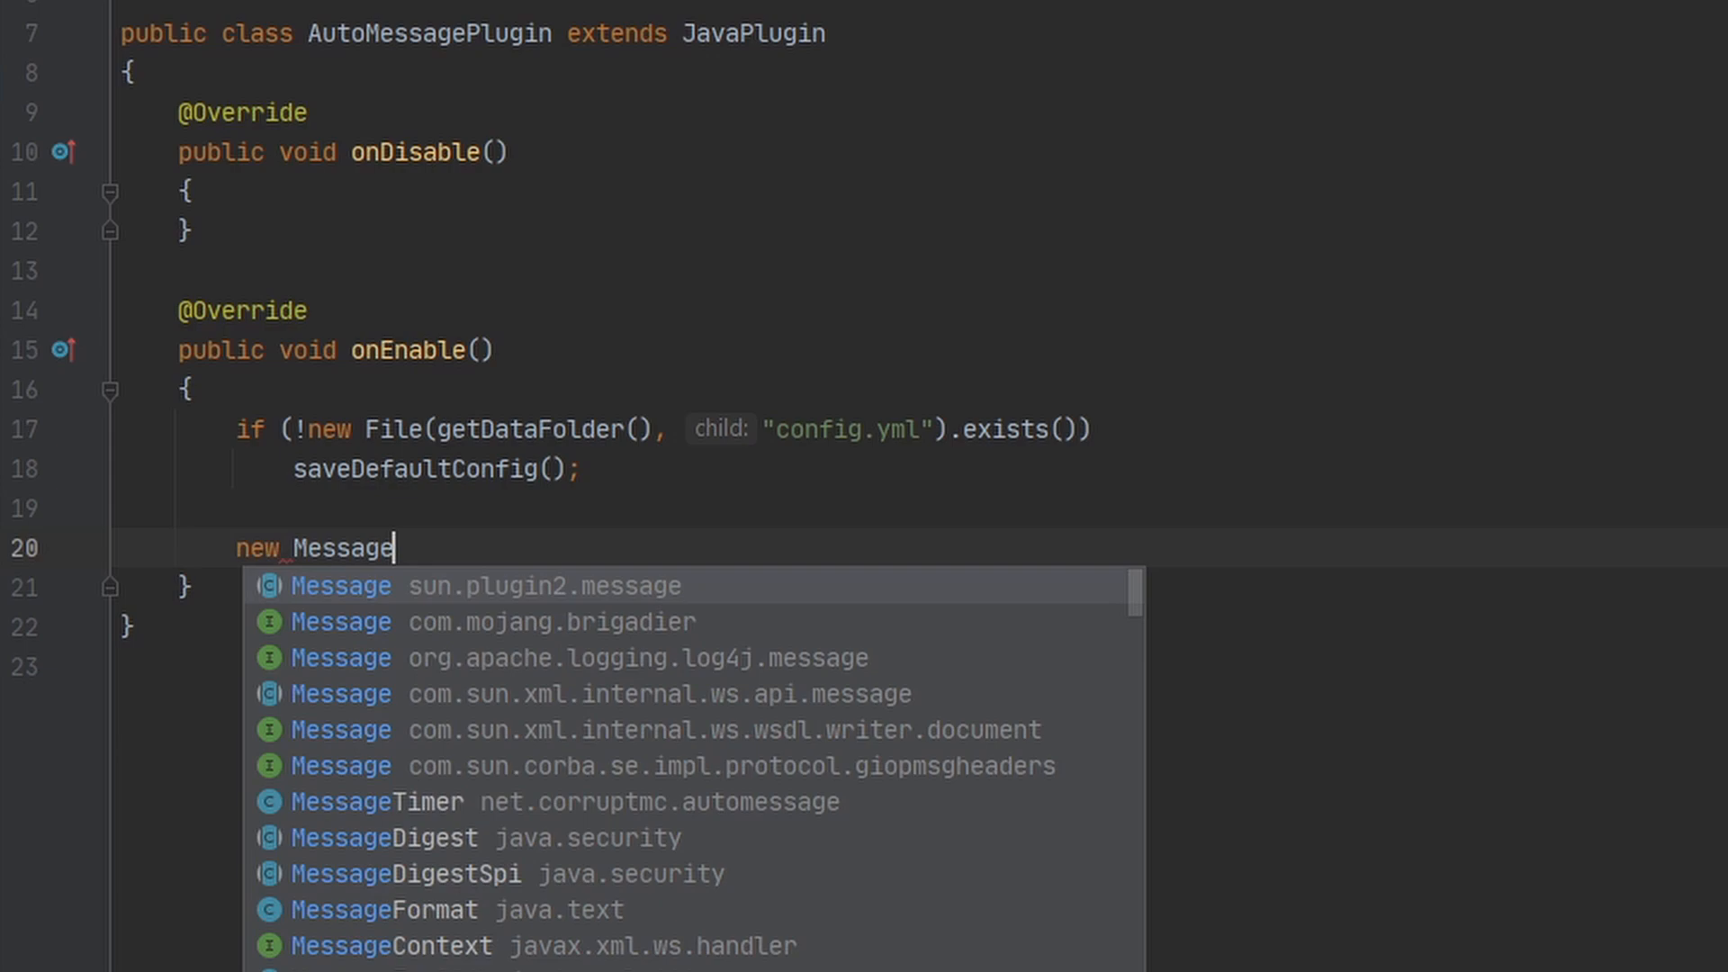
click(377, 802)
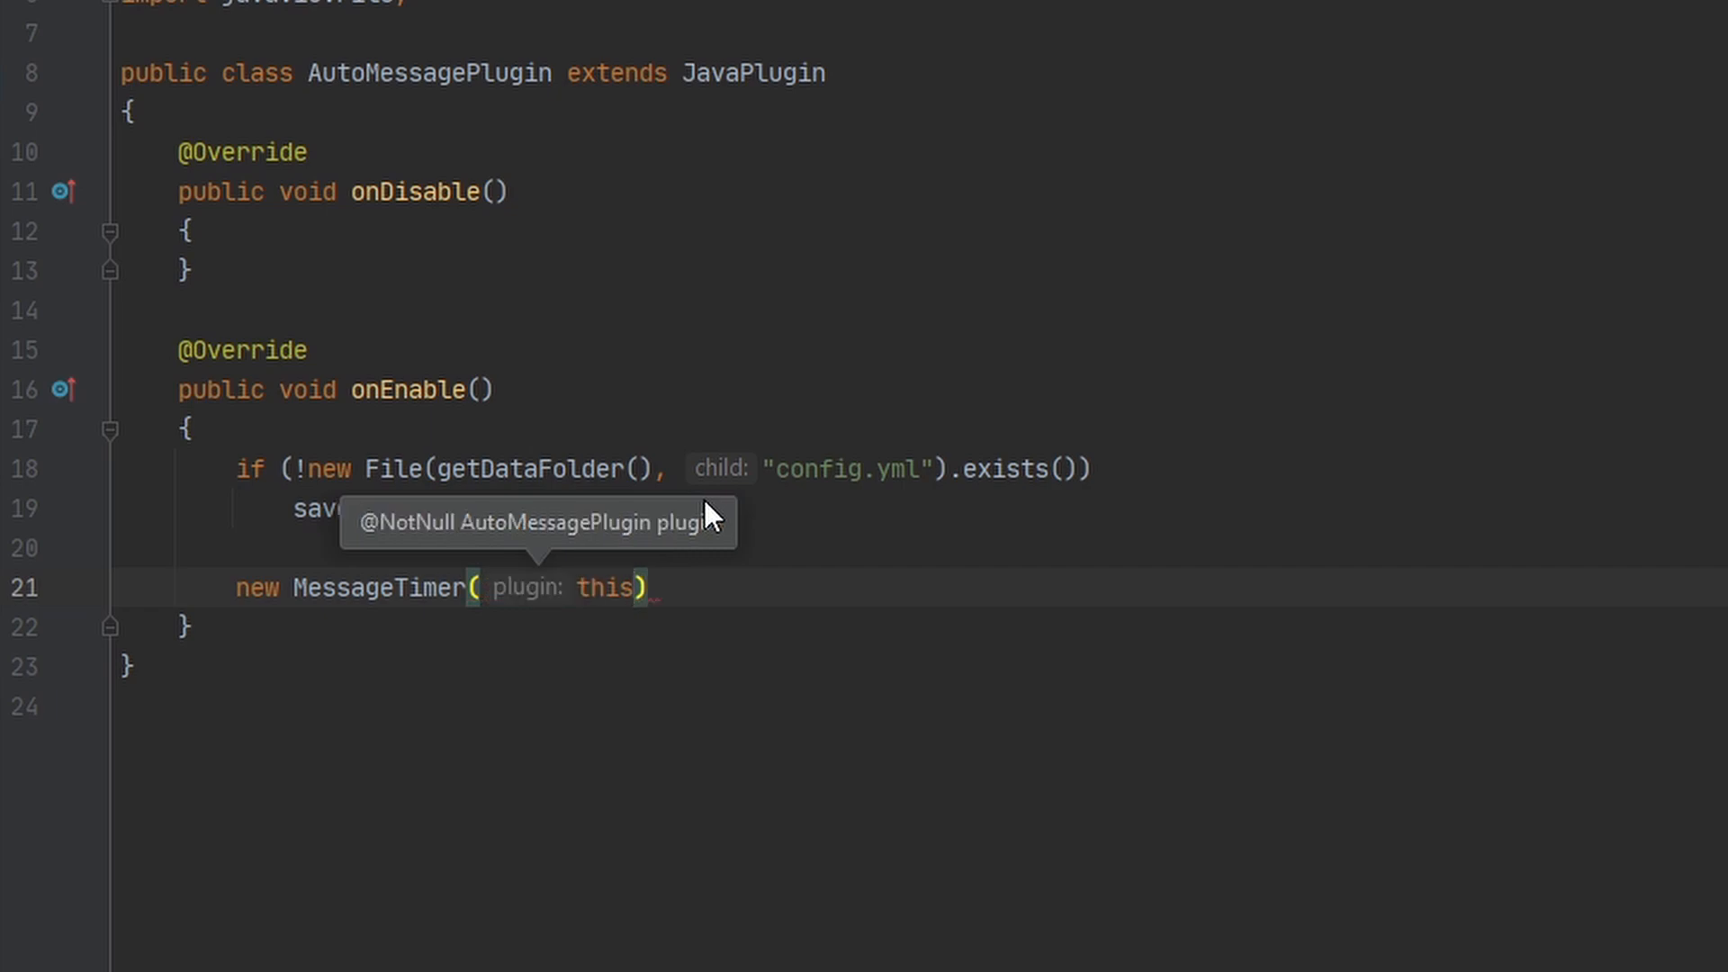
text(.)
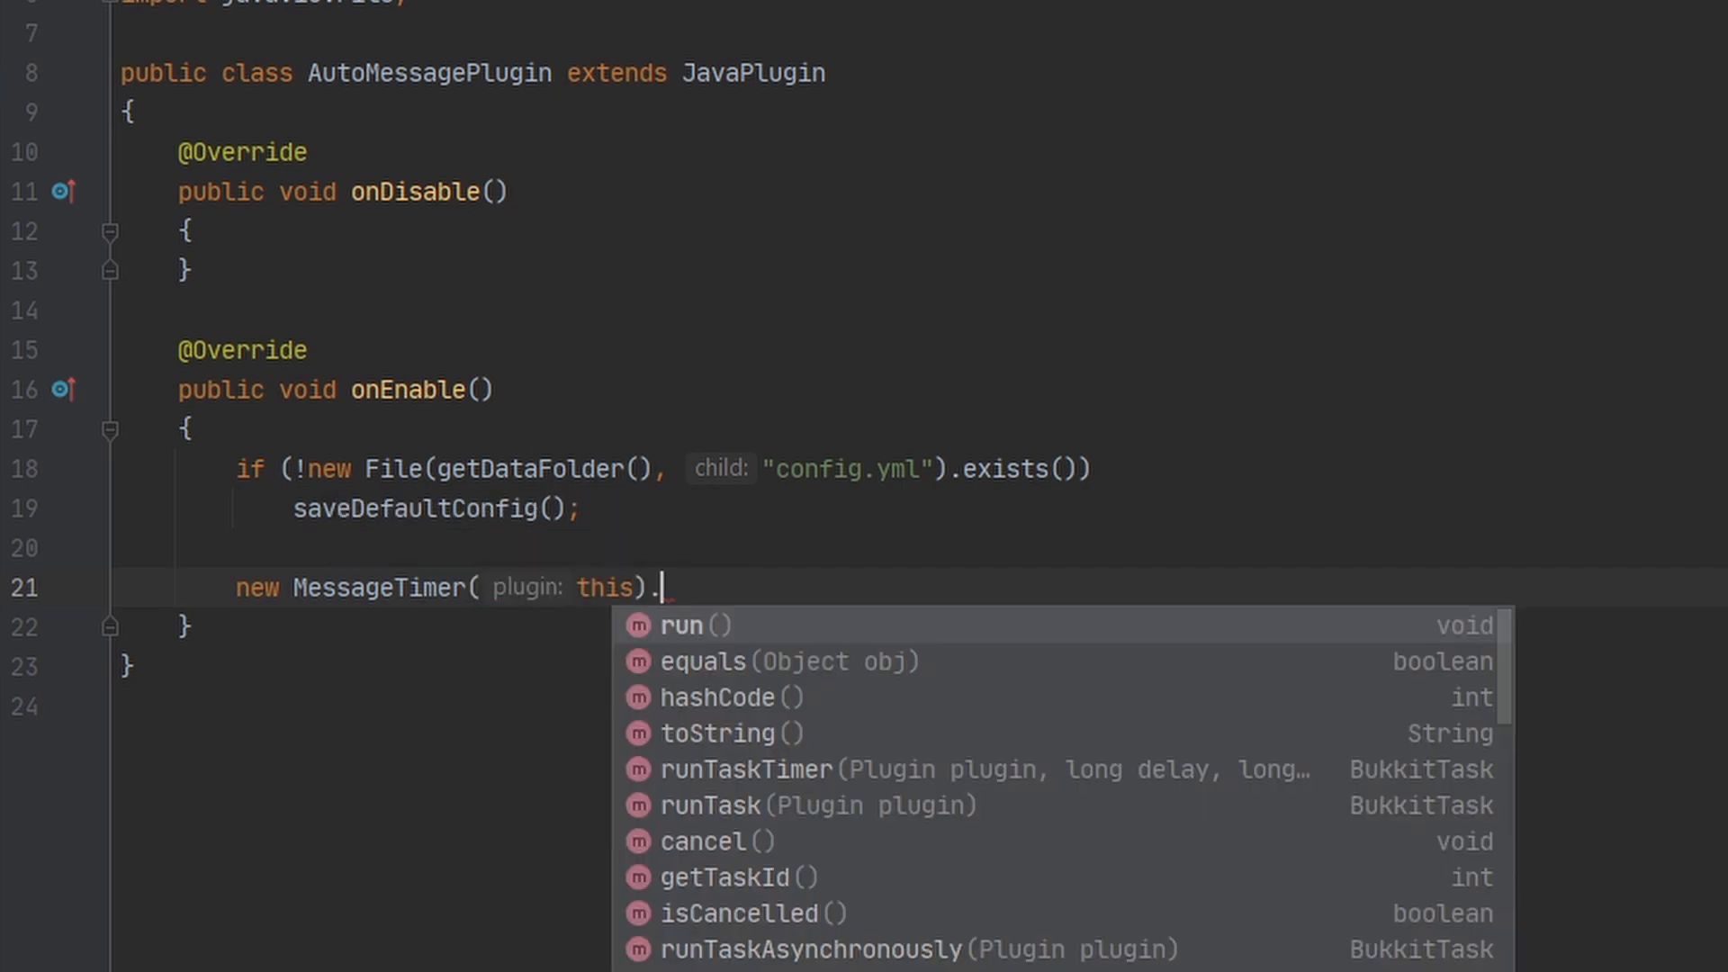
text(runTas)
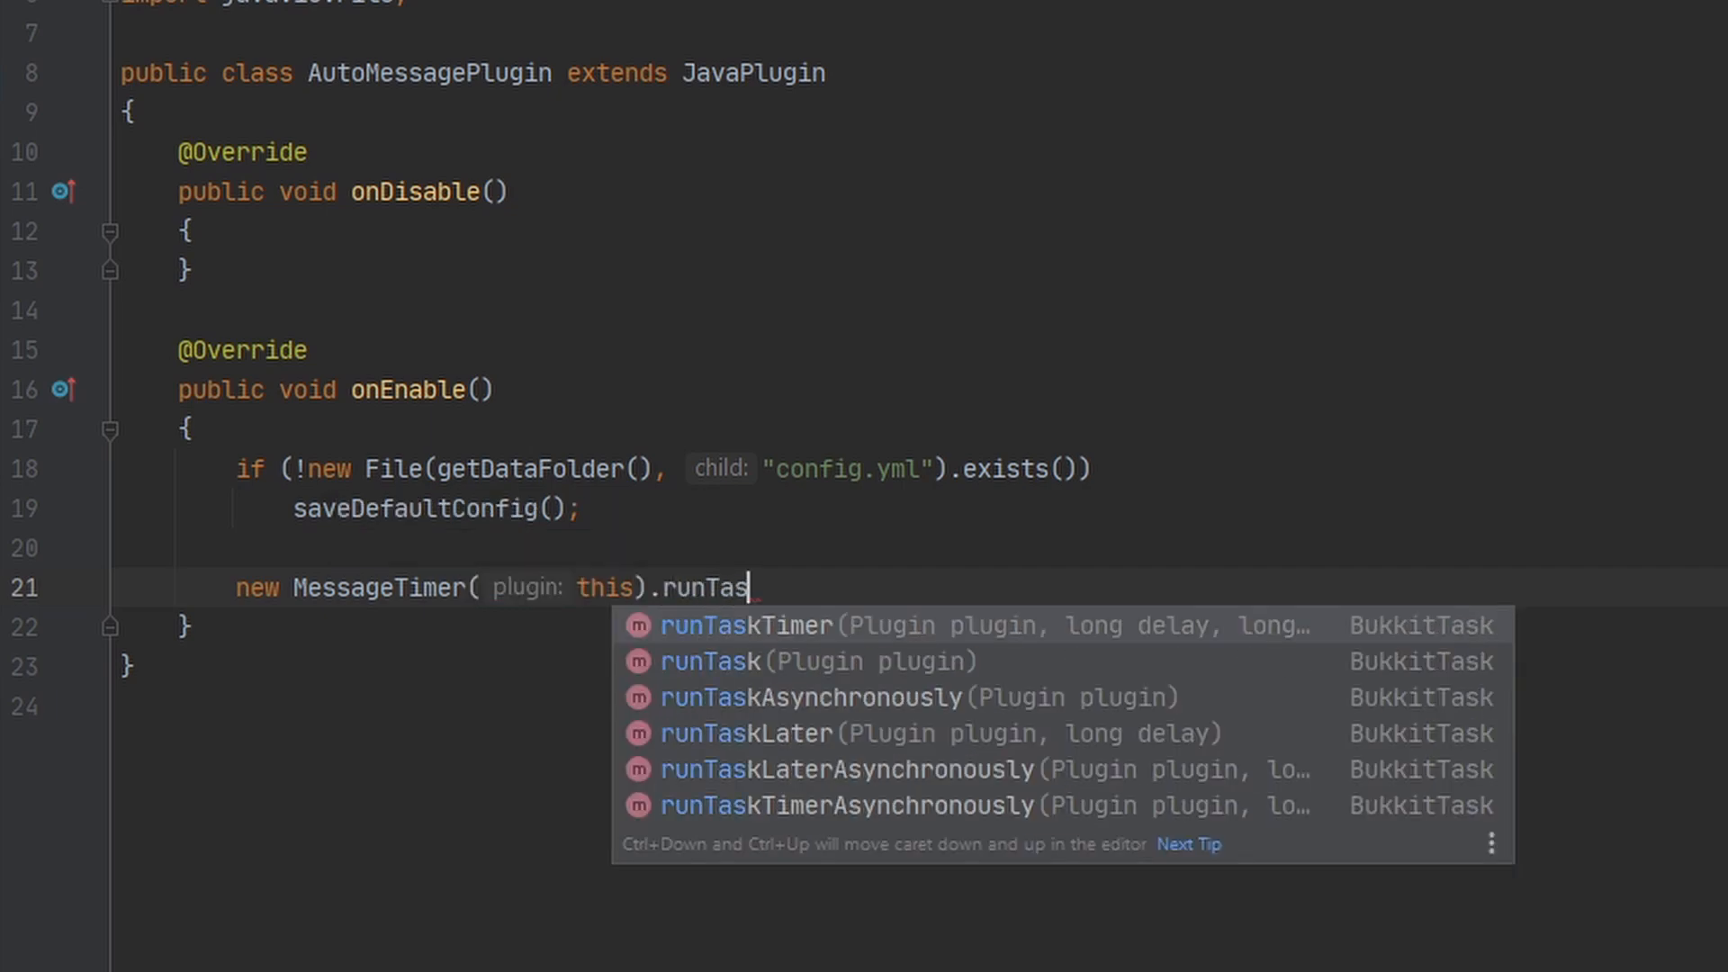
click(744, 624)
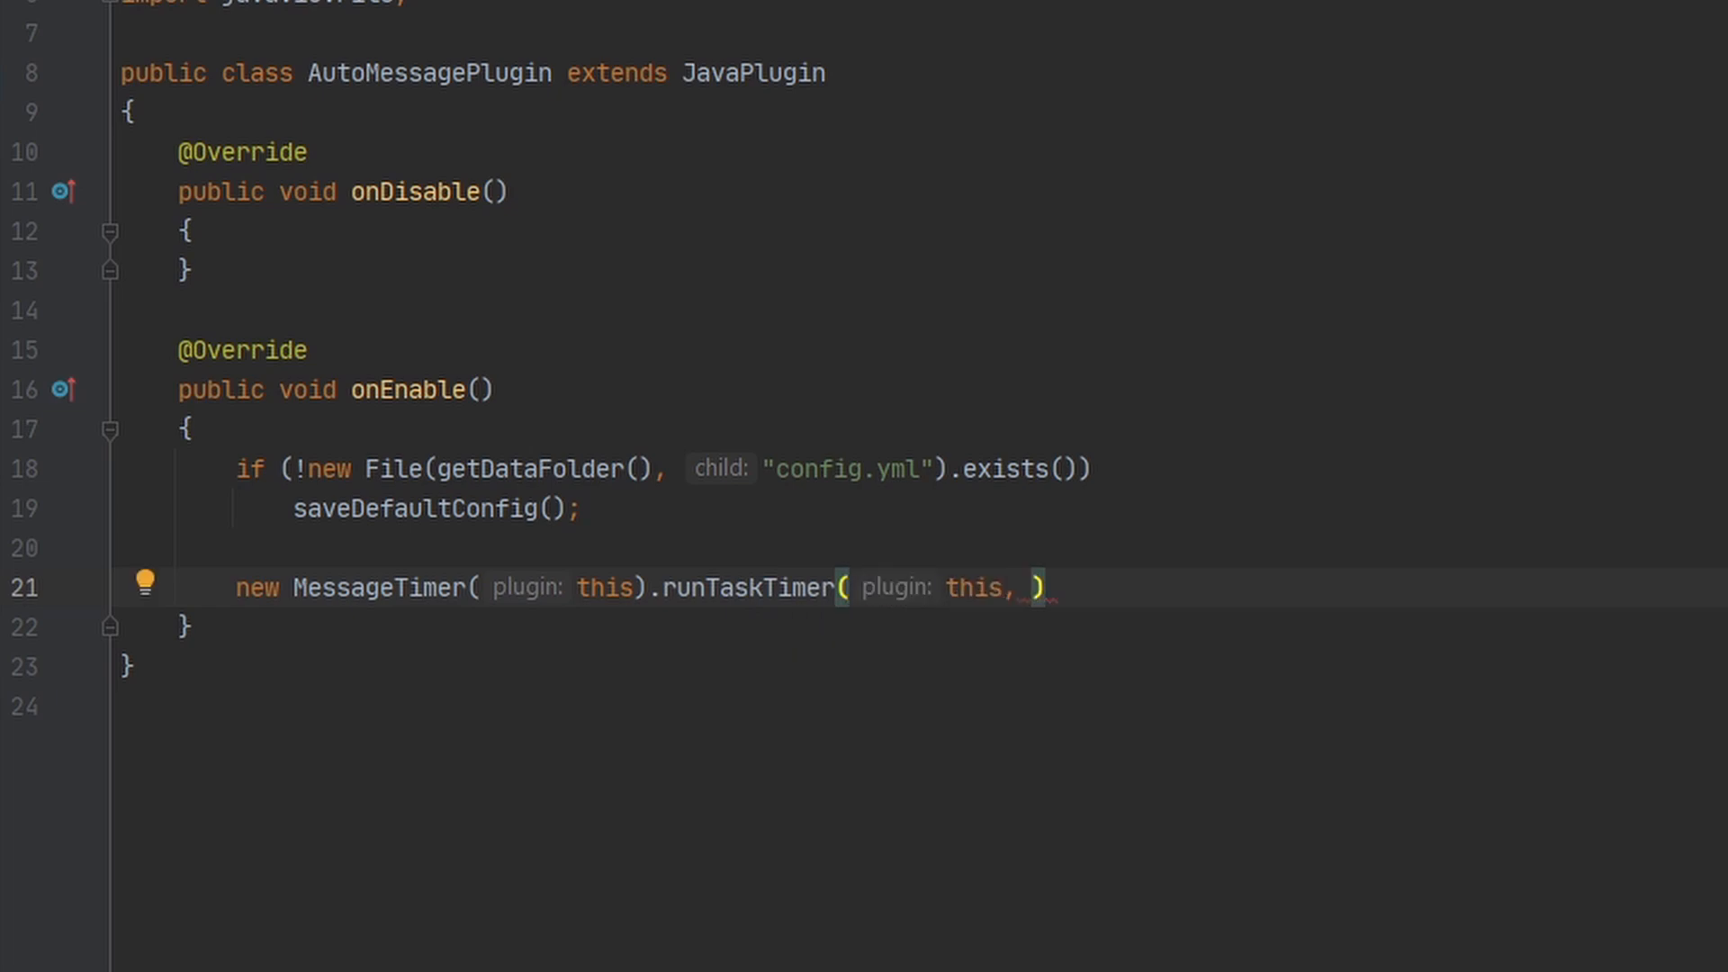
text(0,)
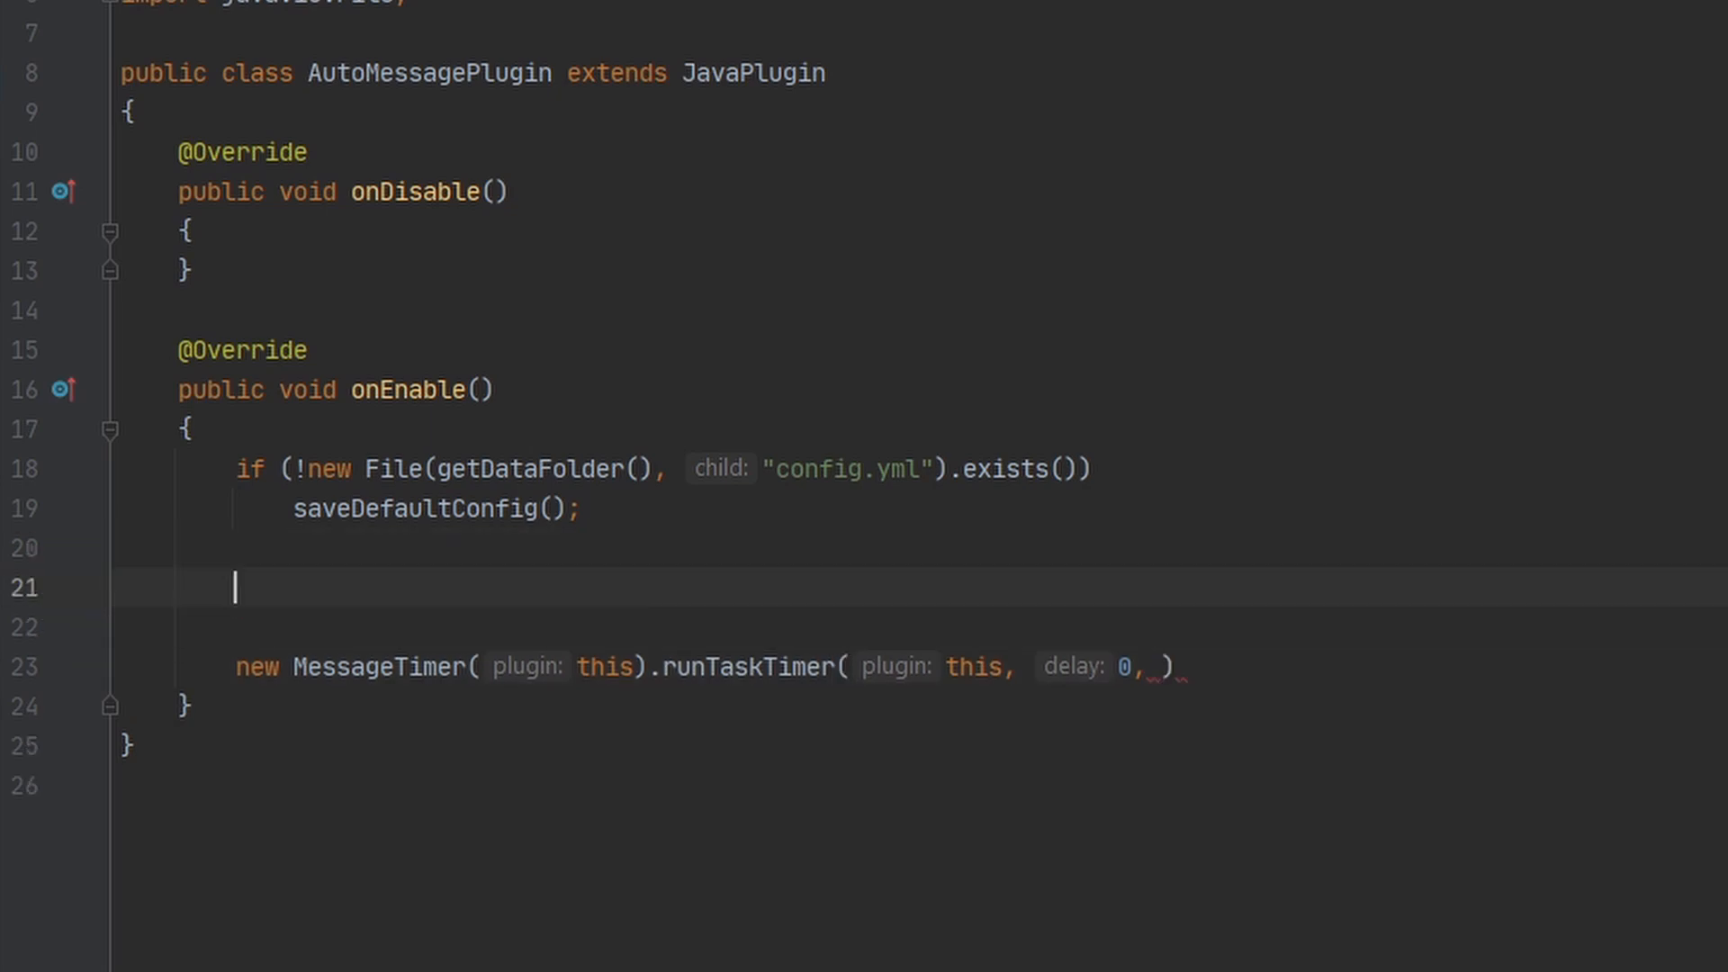
Declare int interval = getConfig().getInt("interval") * 20 and begin passing it as the period.
text(int interva;)
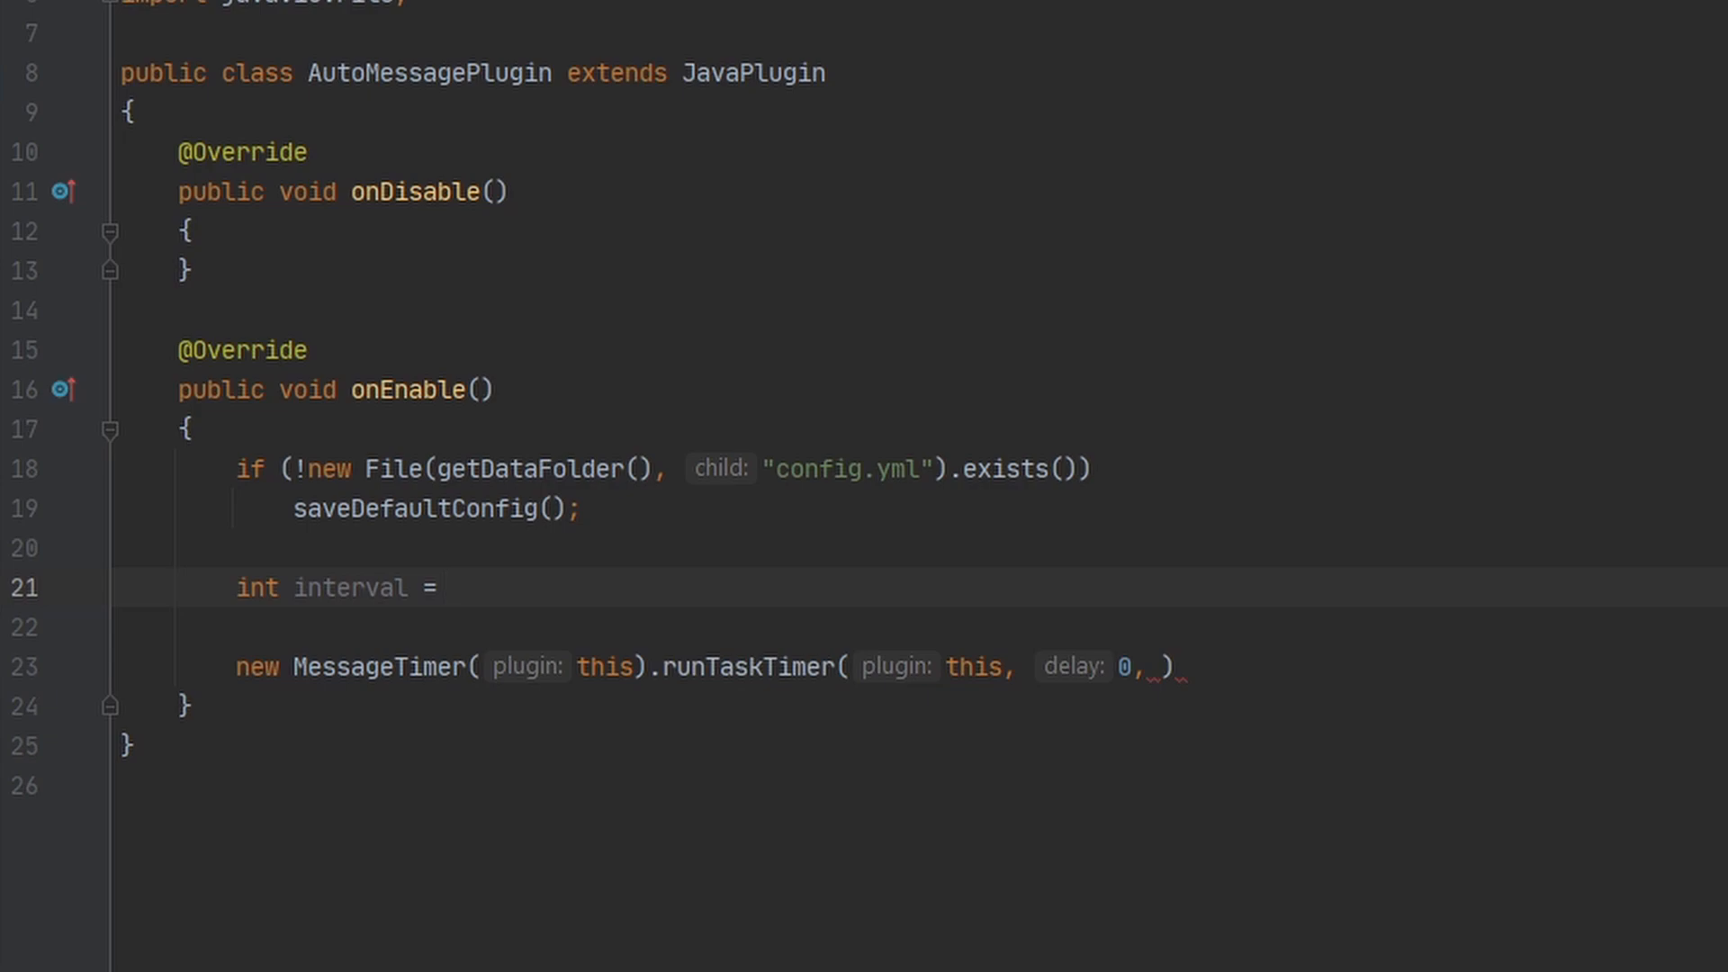
text(getConfig().ge)
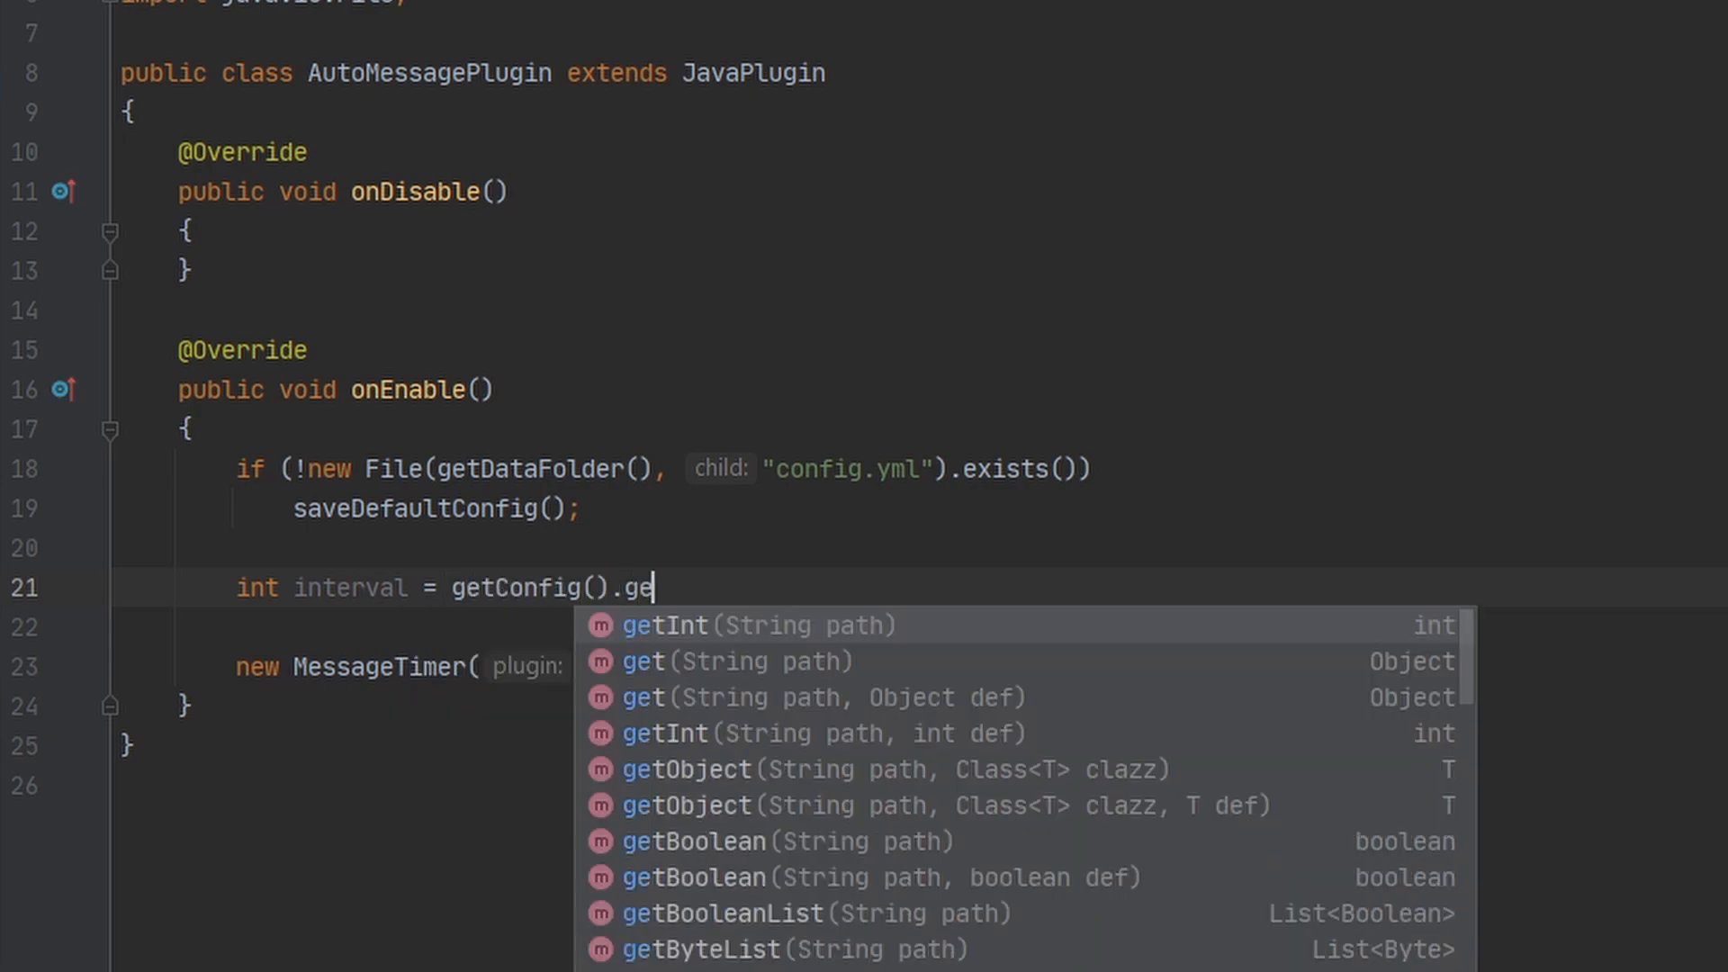
text(tInt("i)
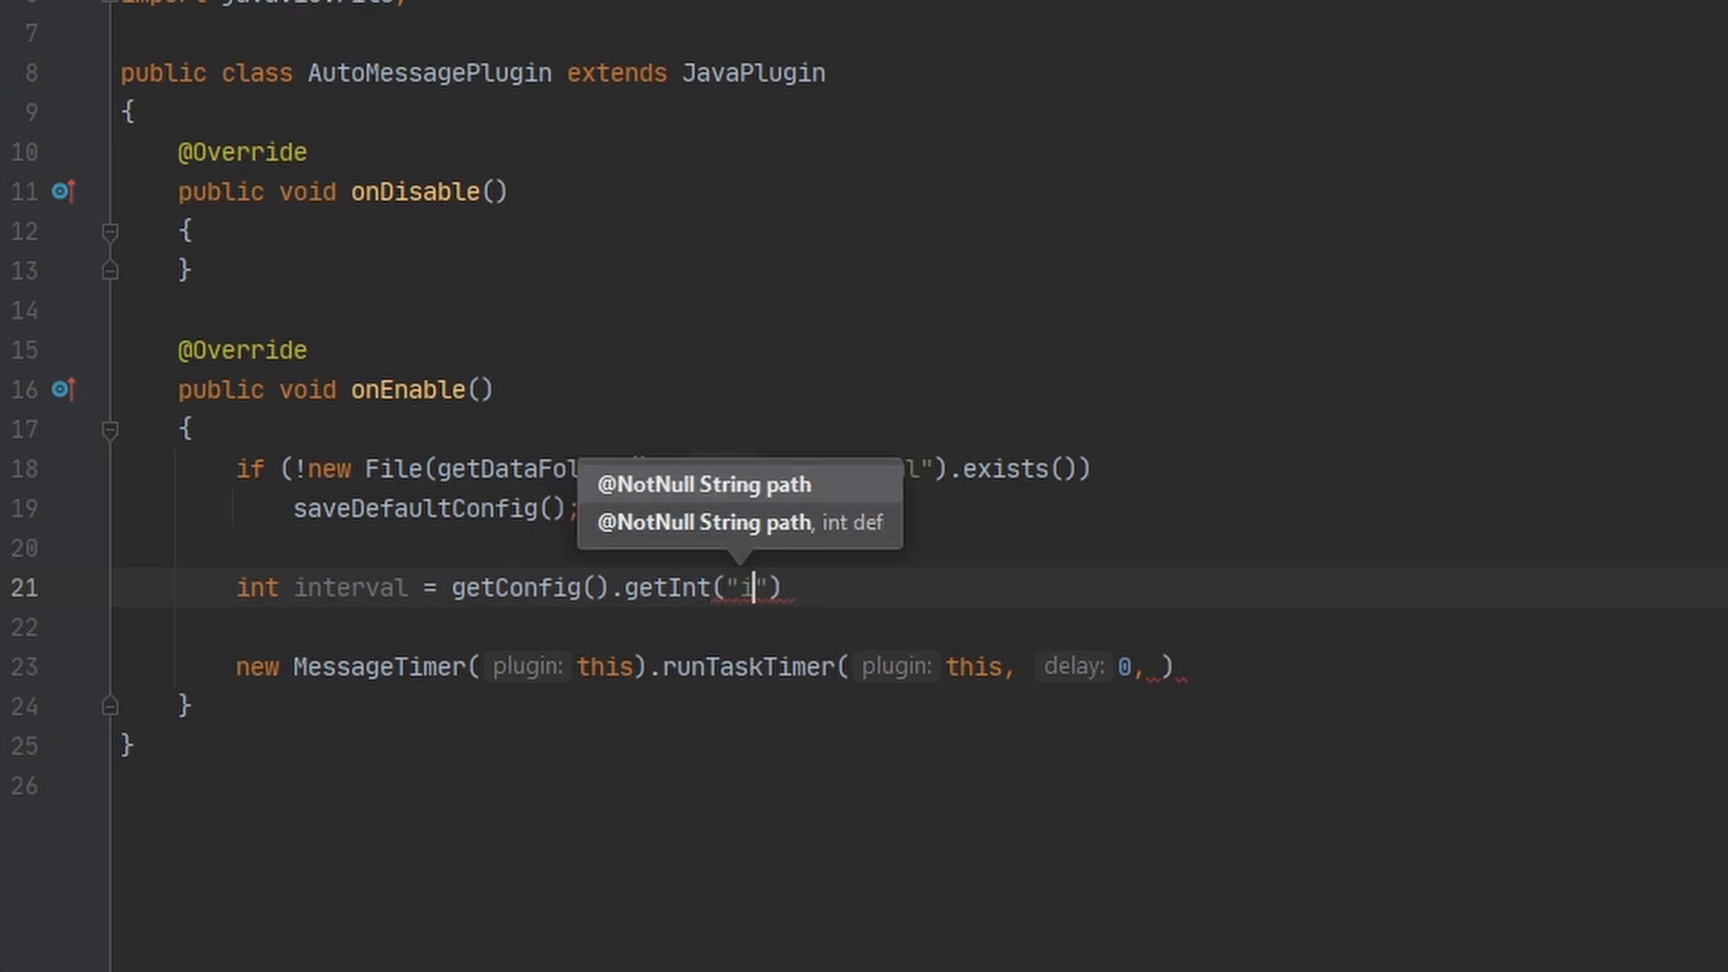
text(nterval)
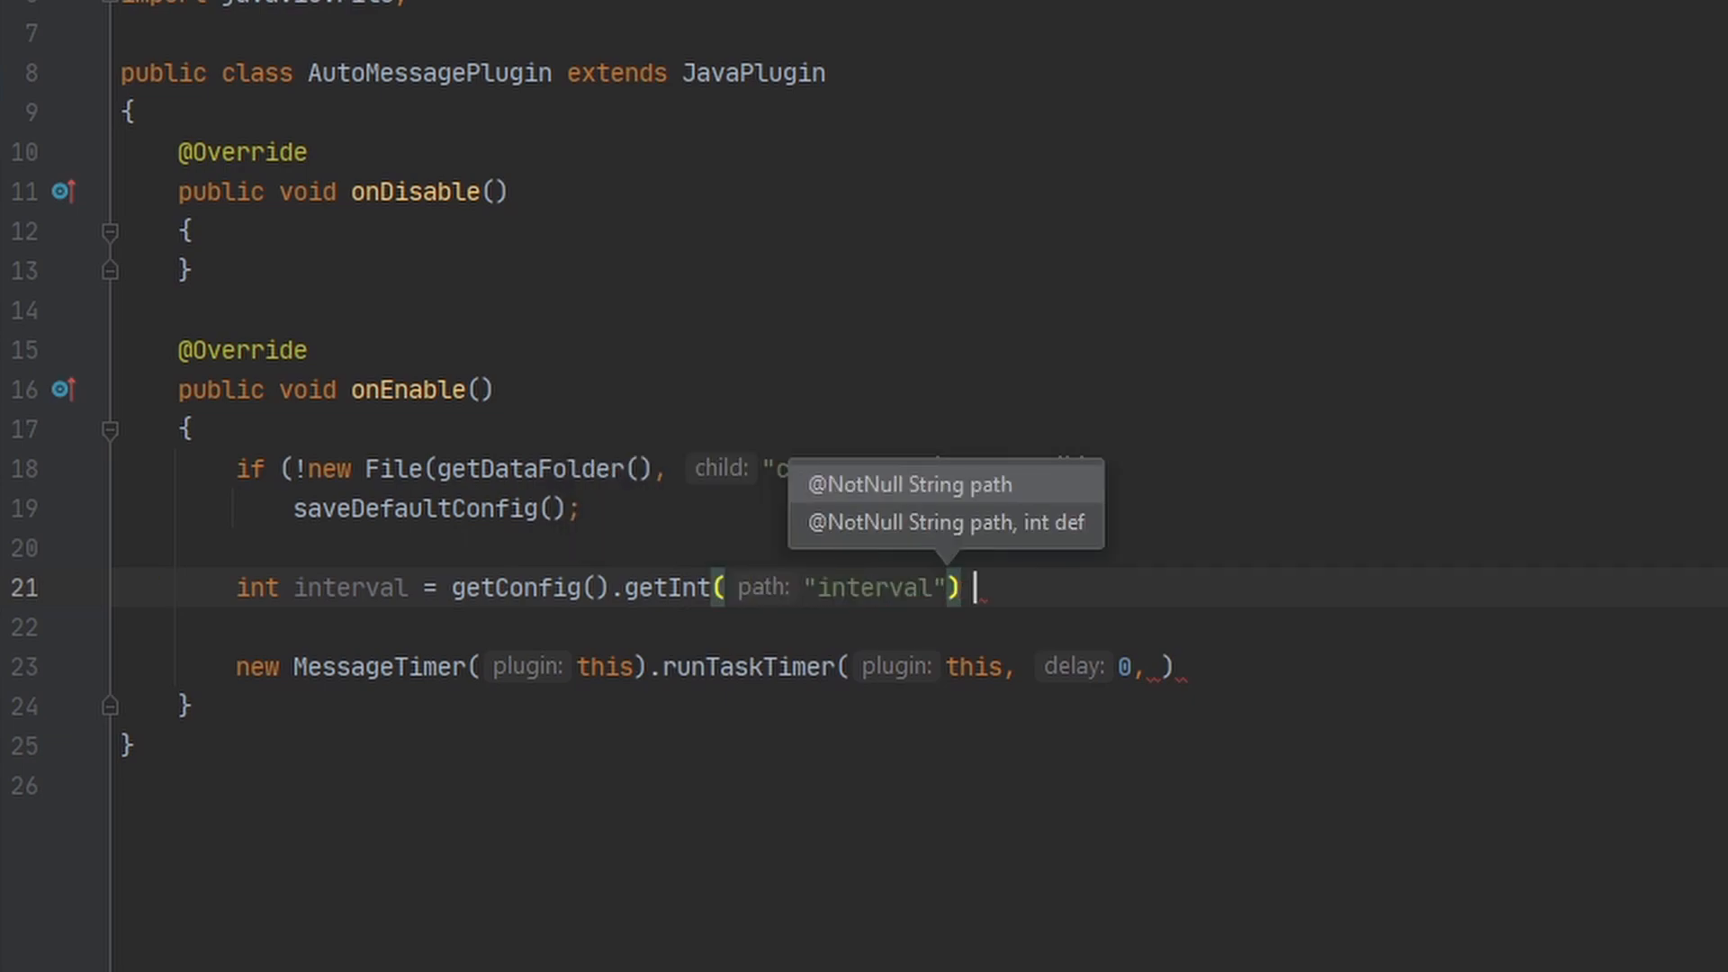
text(* 20)
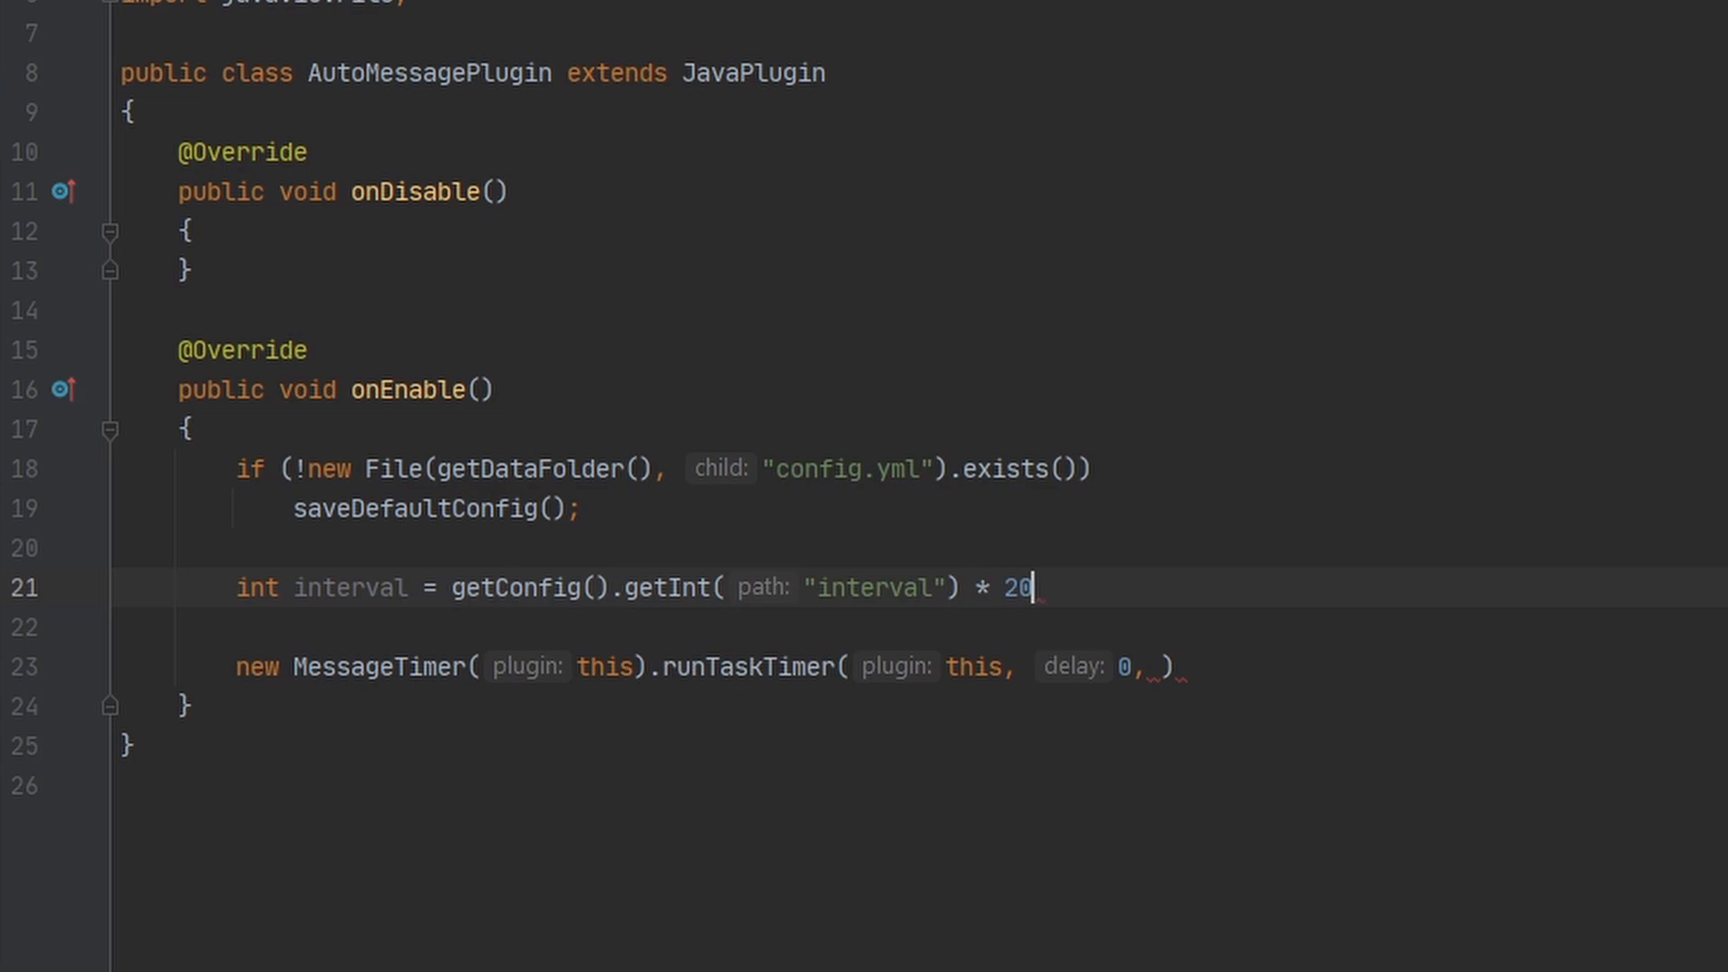
text(;)
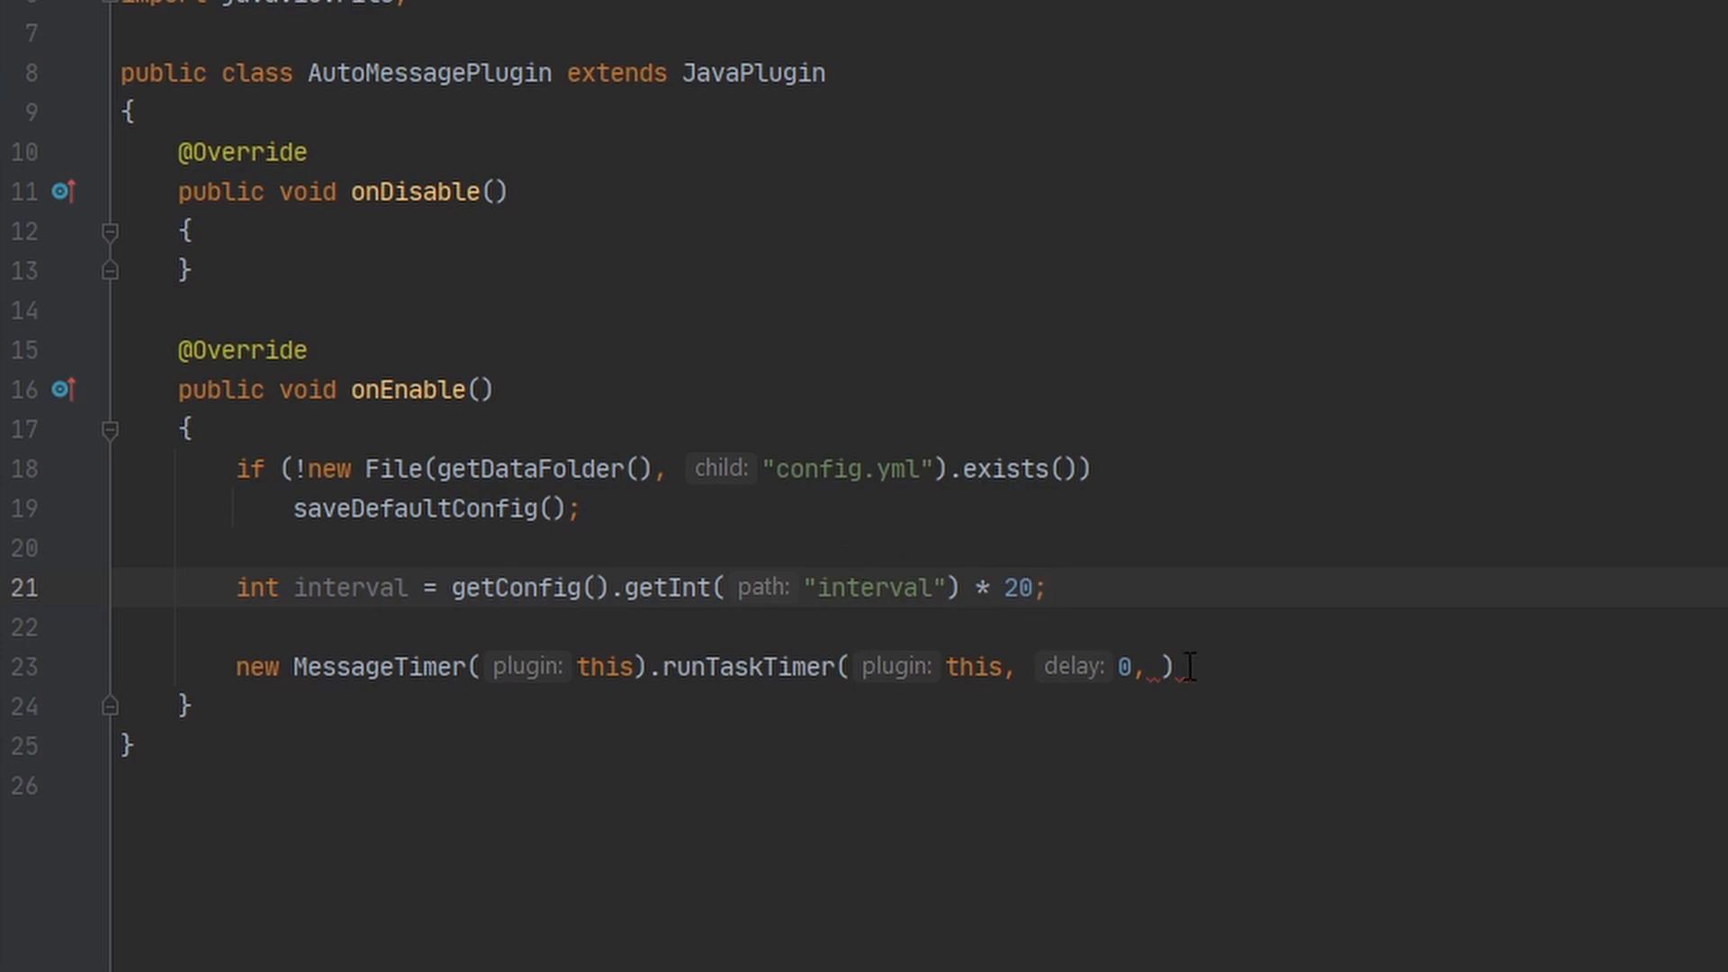
text(i)
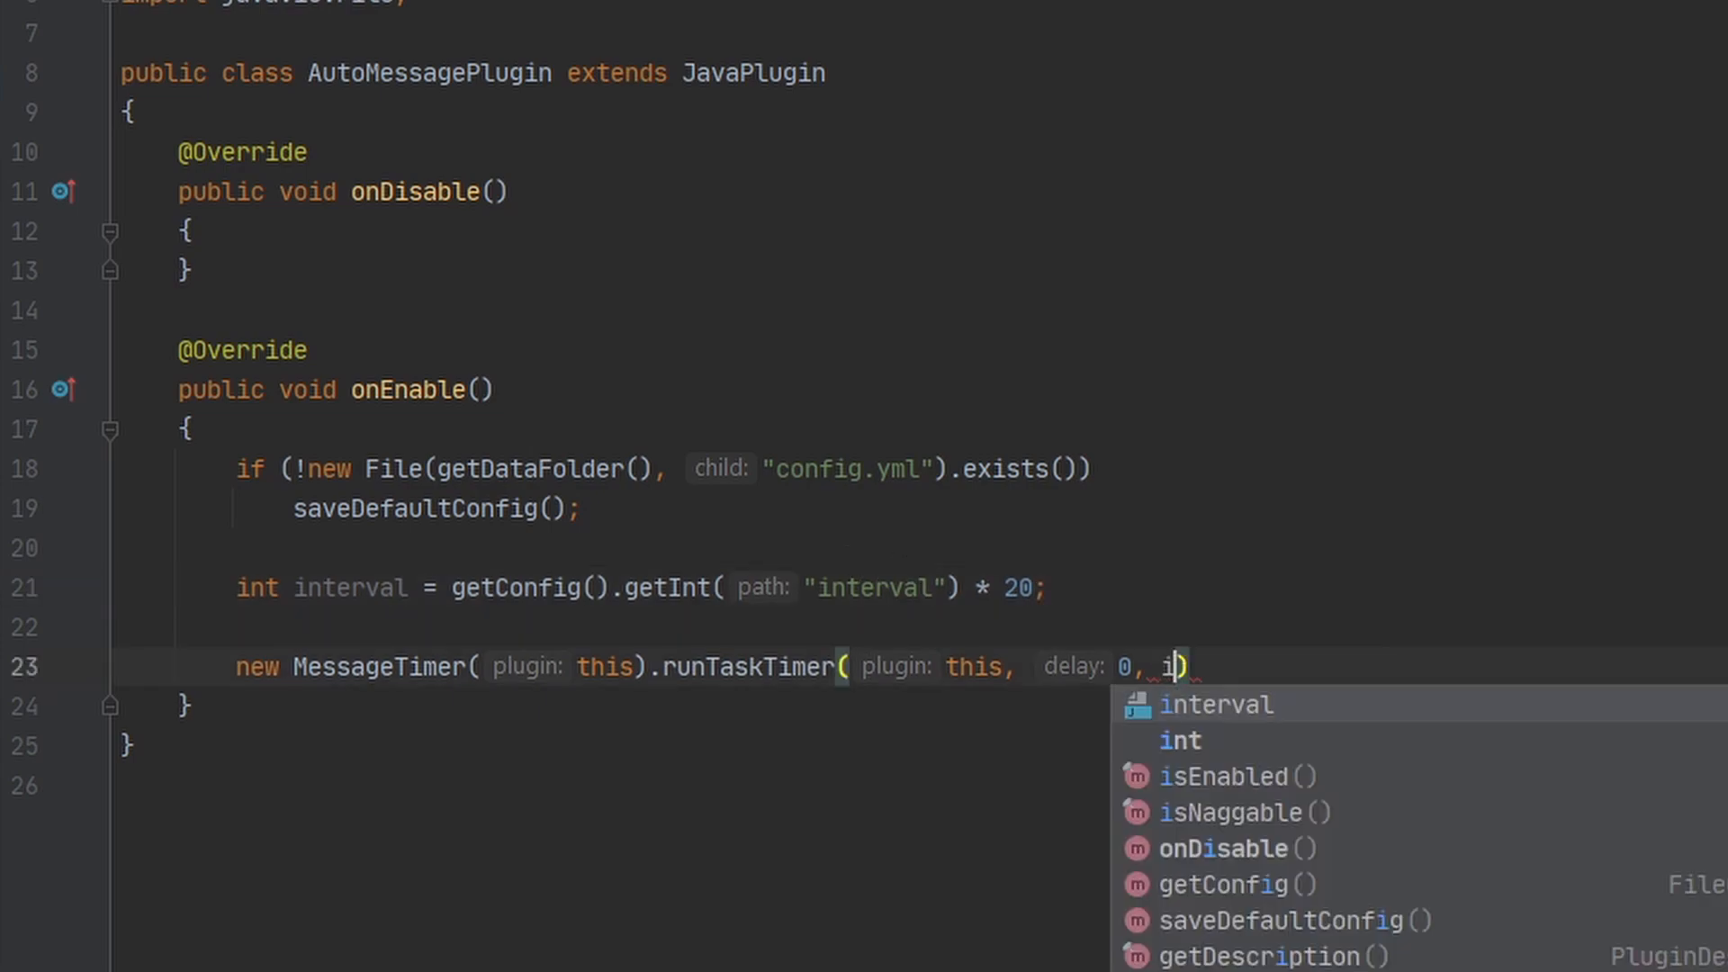